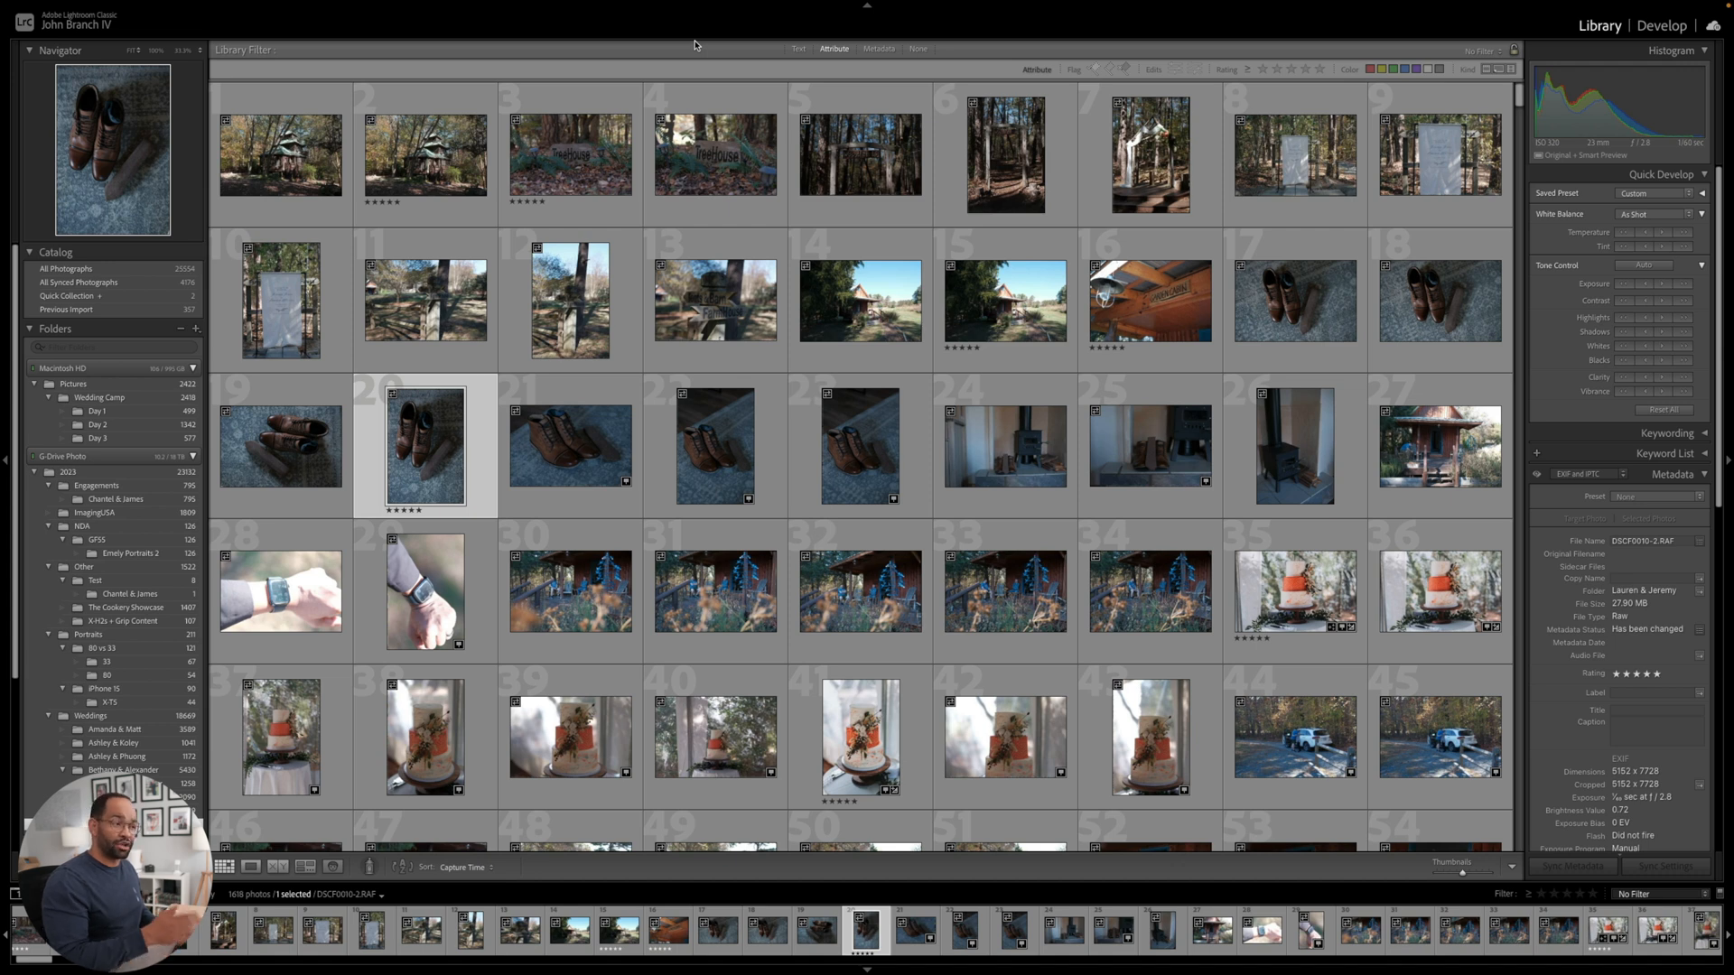
{"action": "mouse_move", "coordinate": [988, 85]}
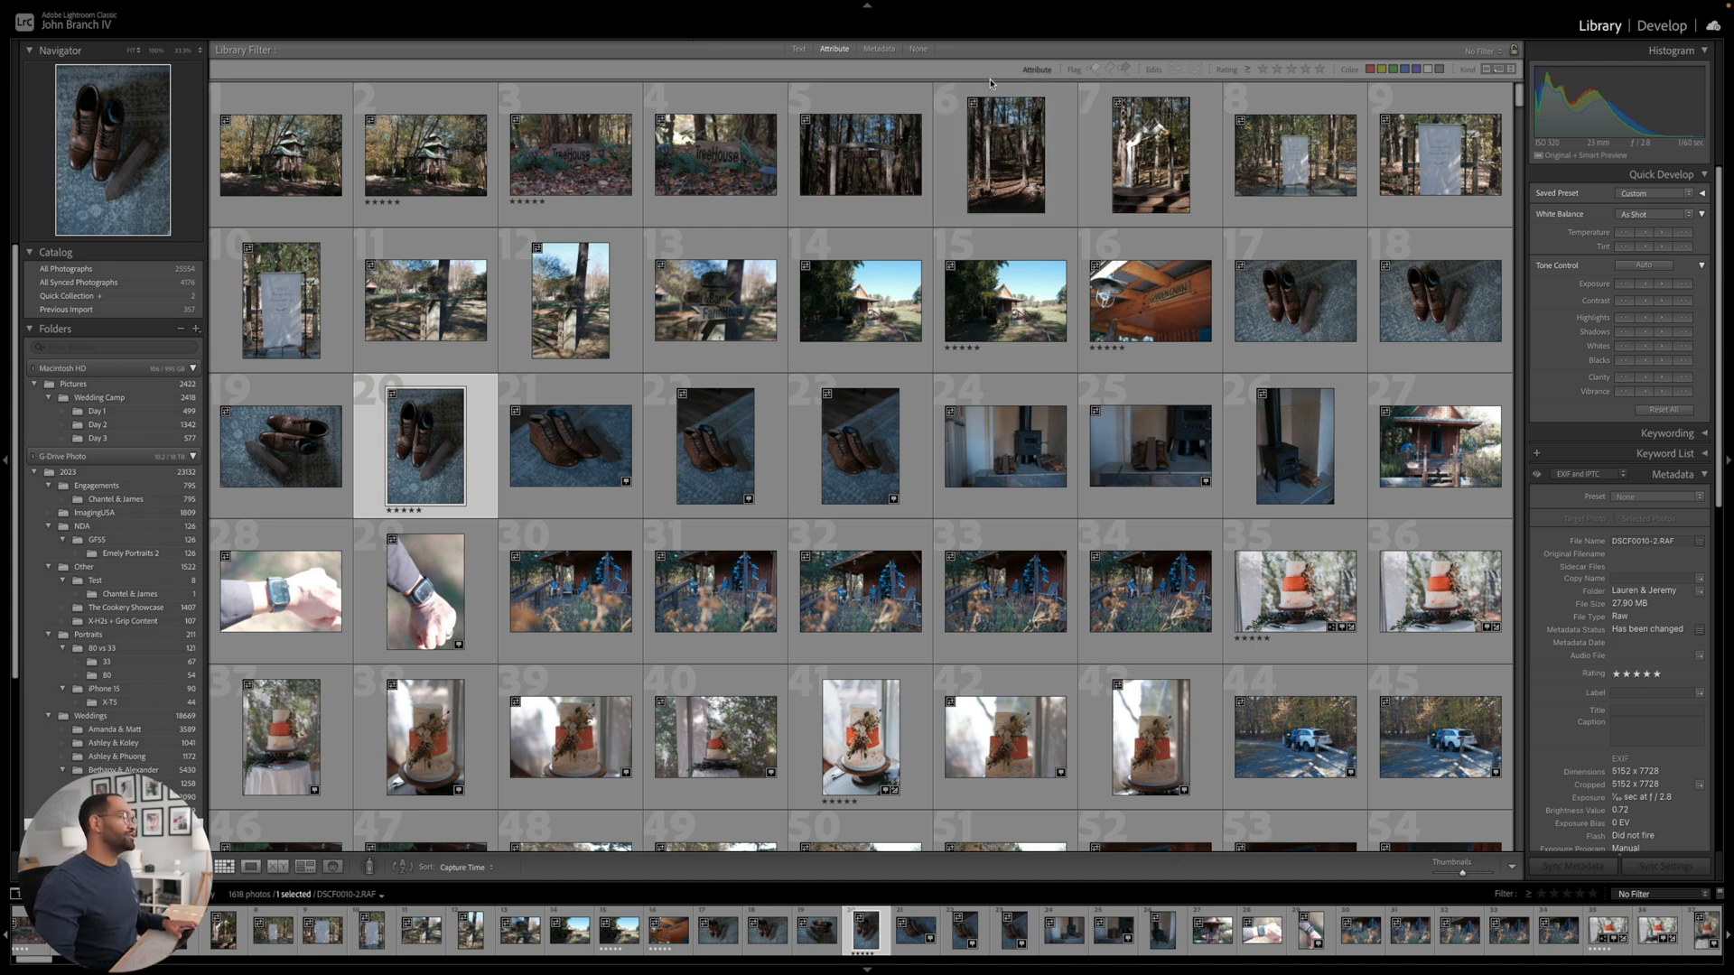
- Scroll the wedding grid and filter the Library to the 37 star-rated highlights of 1,606
{"action": "scroll", "scroll_direction": "down", "scroll_amount": 3}
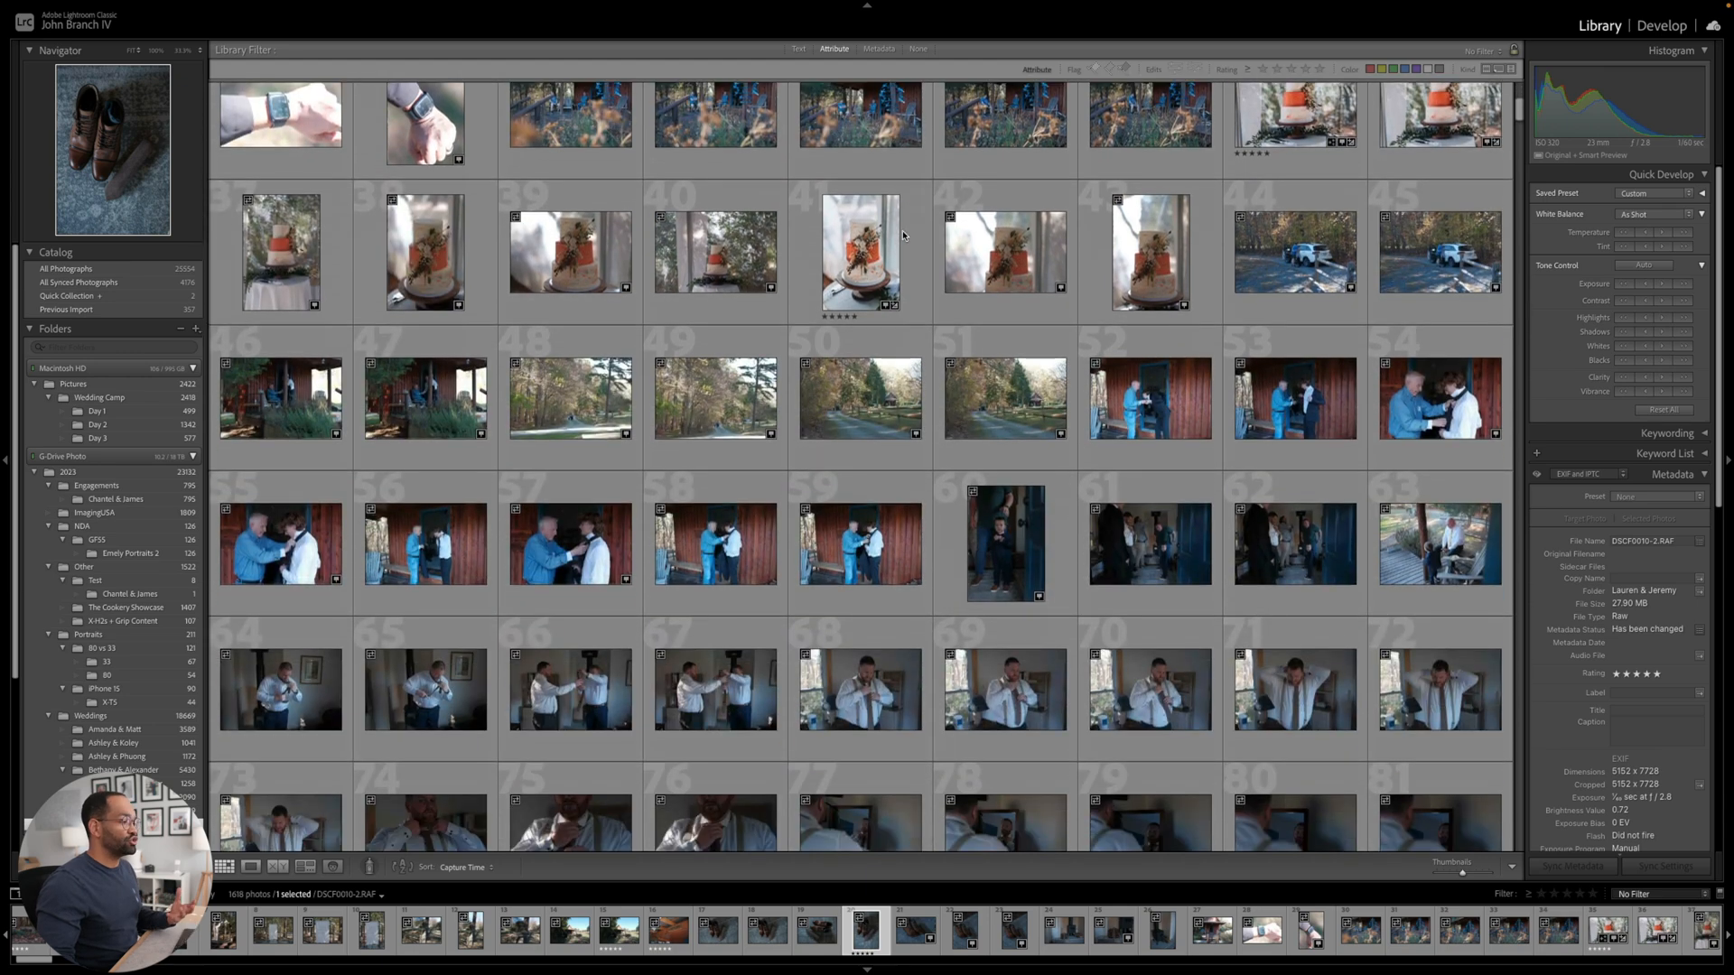
{"action": "scroll", "scroll_direction": "down", "scroll_amount": 3}
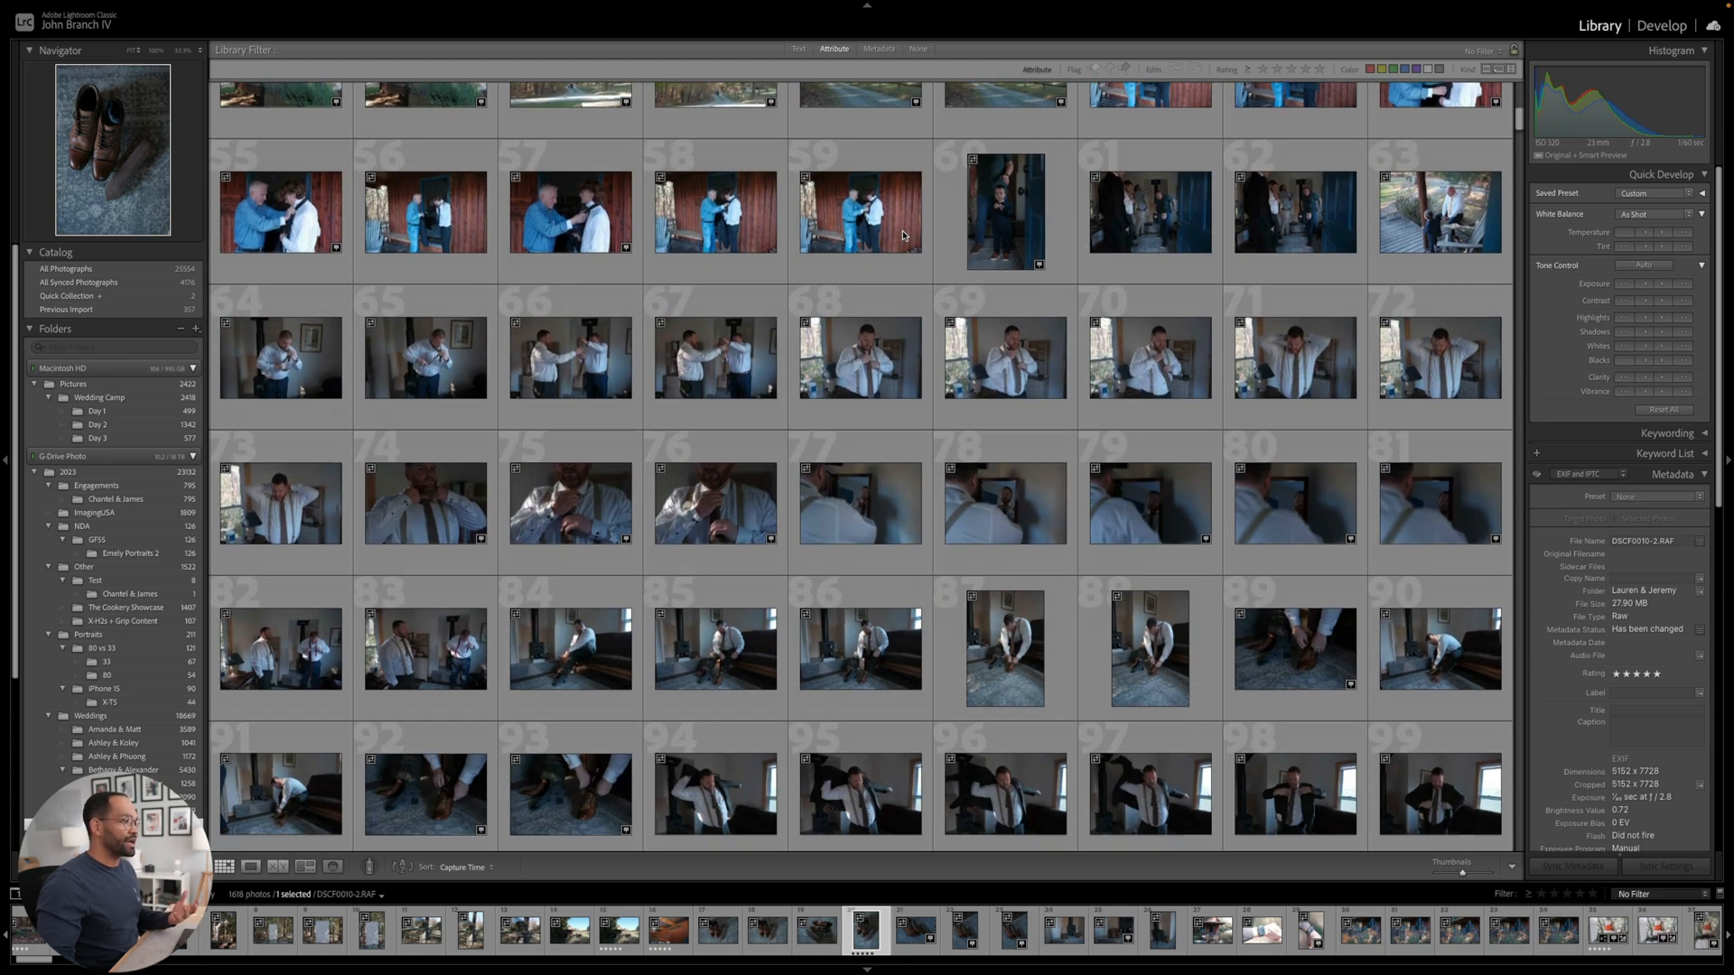
{"action": "scroll", "scroll_direction": "down", "scroll_amount": 3}
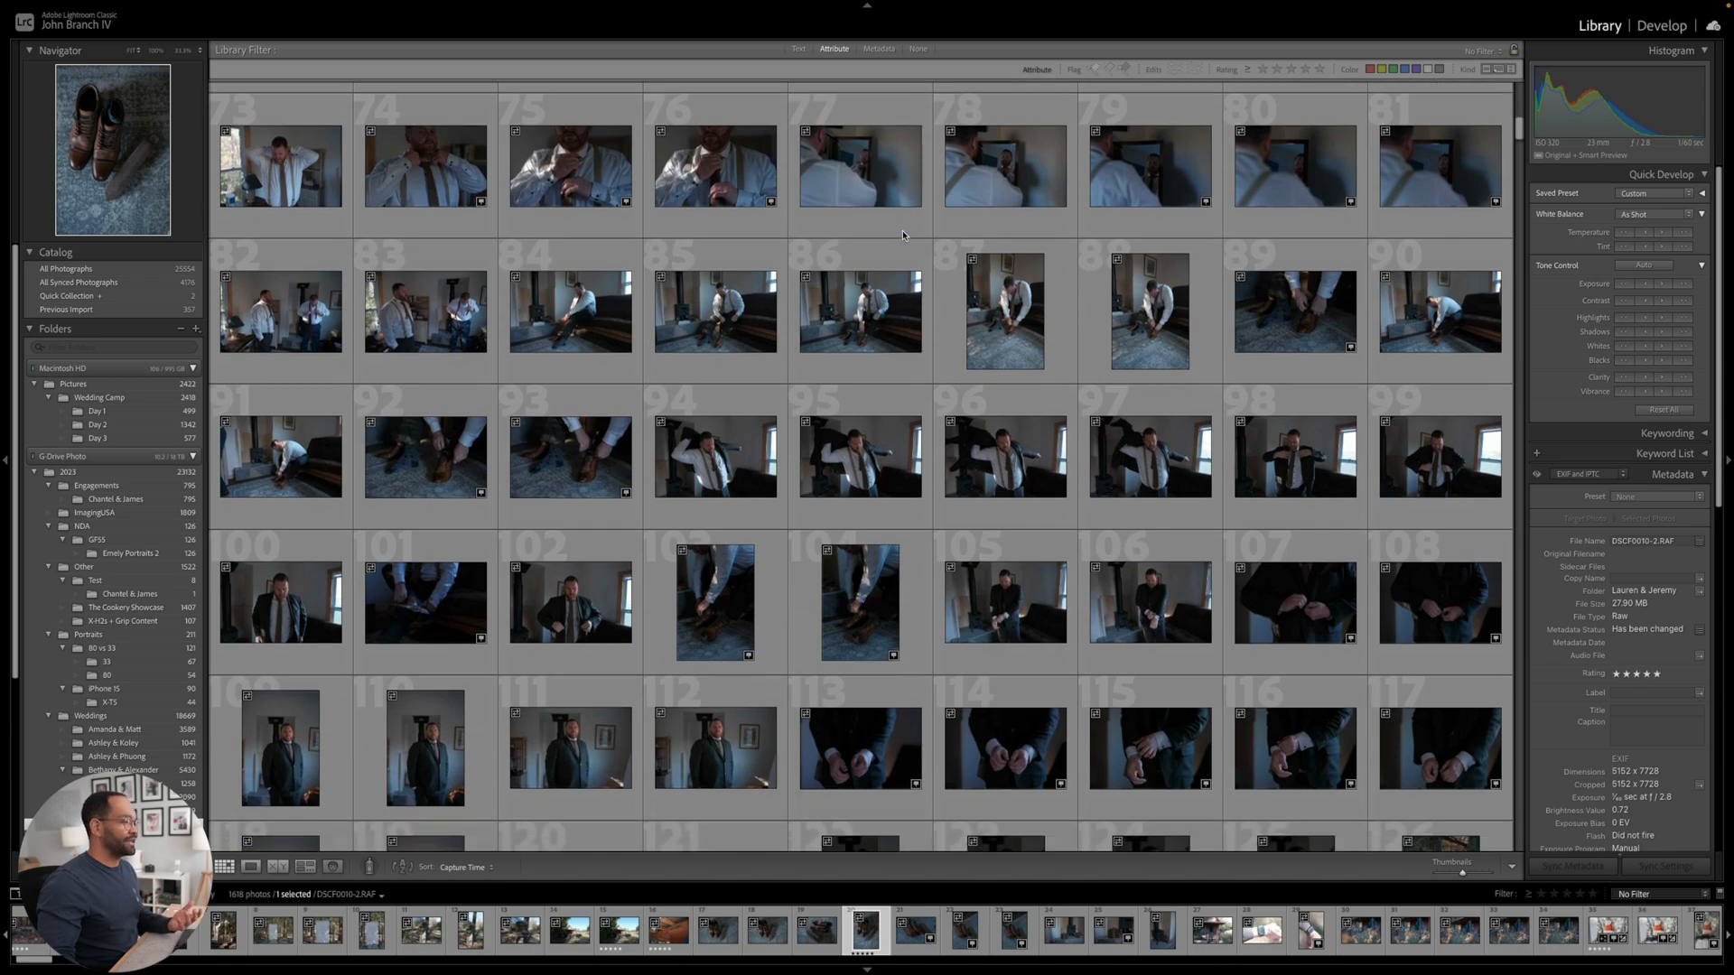
{"action": "scroll", "scroll_direction": "down", "scroll_amount": 3}
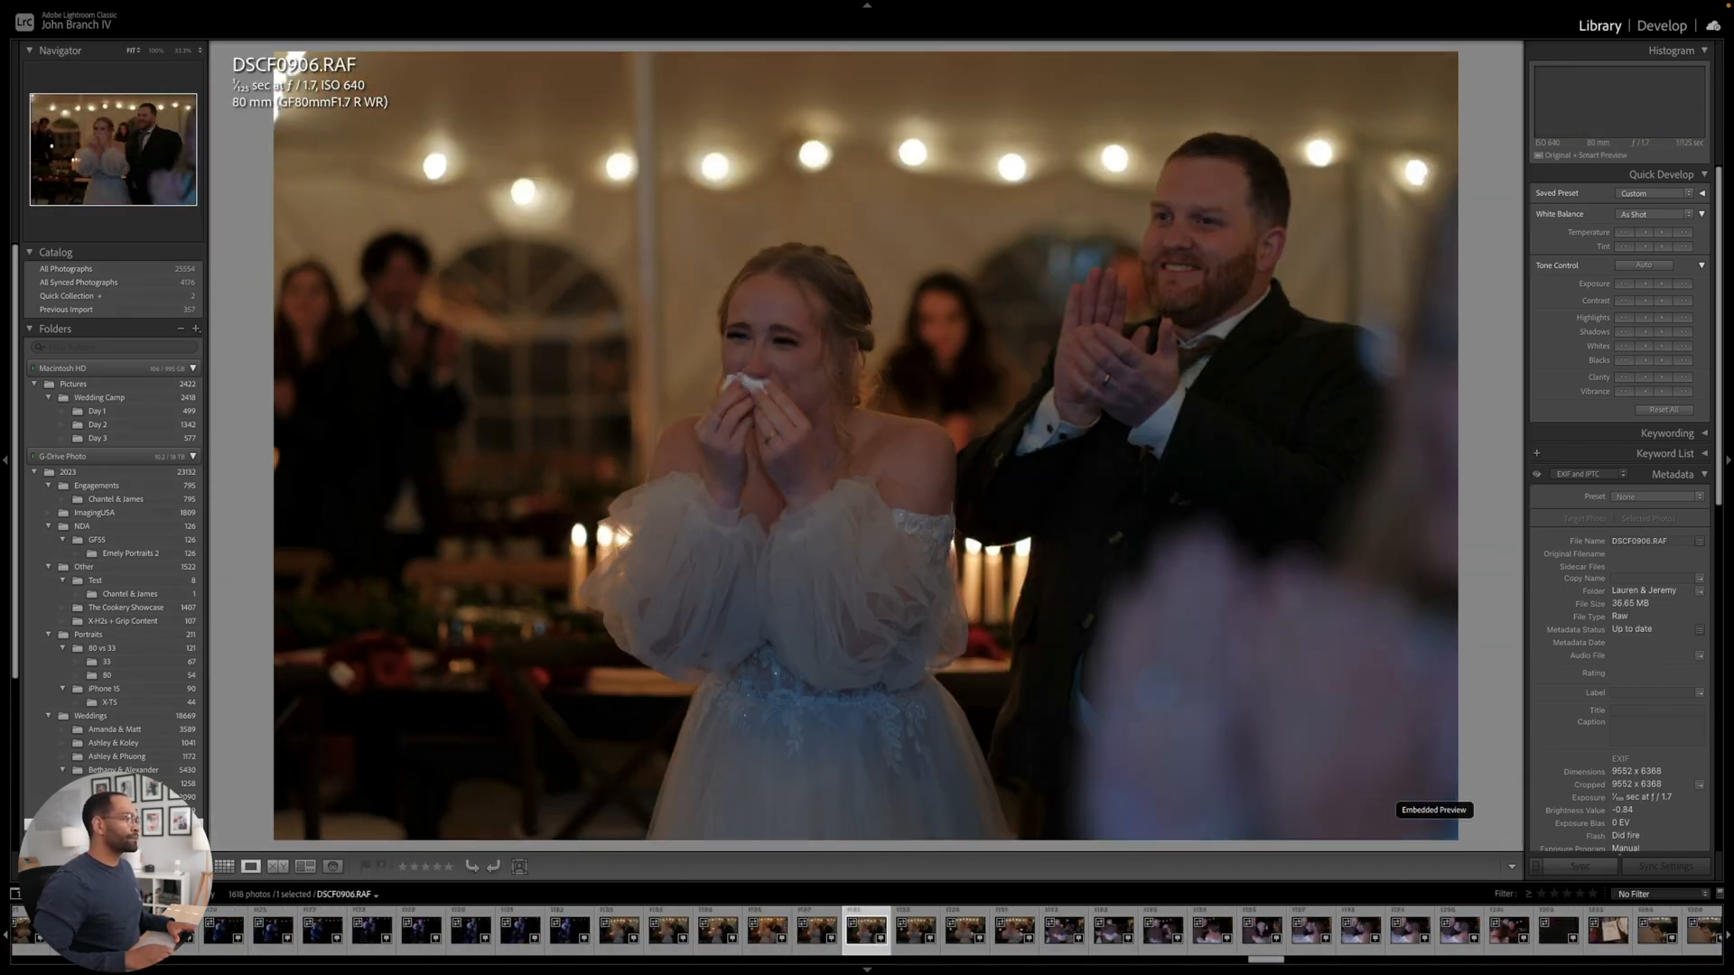
{"action": "left_click", "coordinate": [224, 866]}
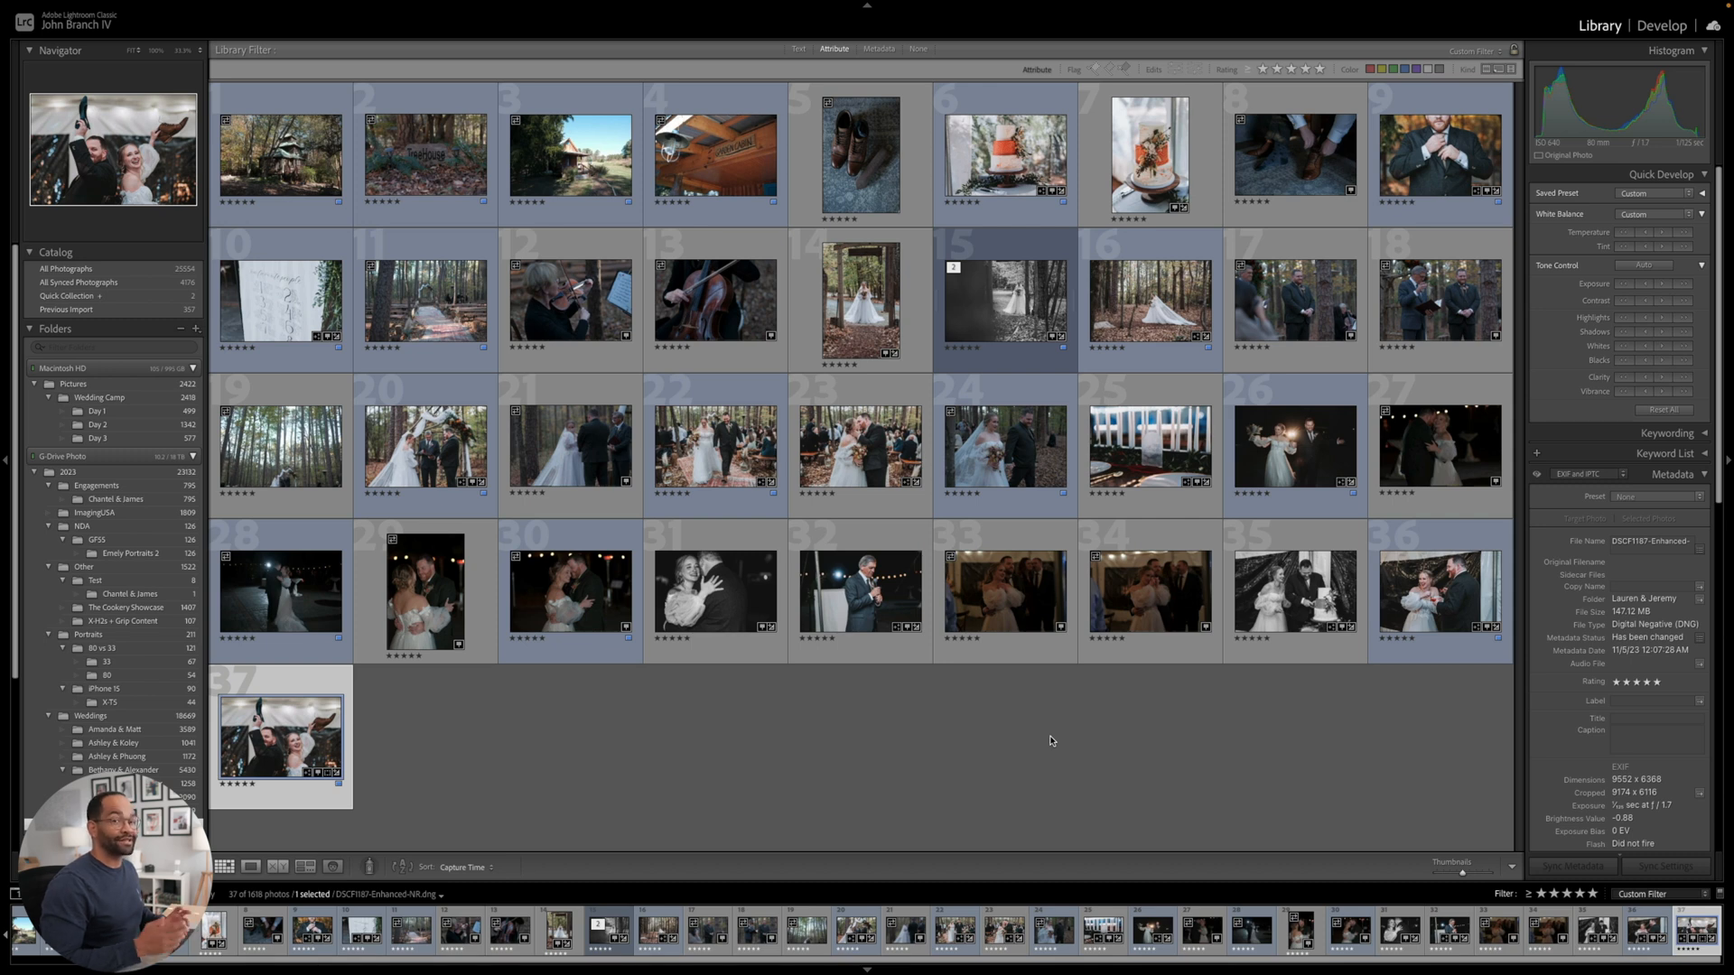
- Select the night couple photo and start picking the eight ceremony highlights
{"action": "left_click", "coordinate": [1293, 444]}
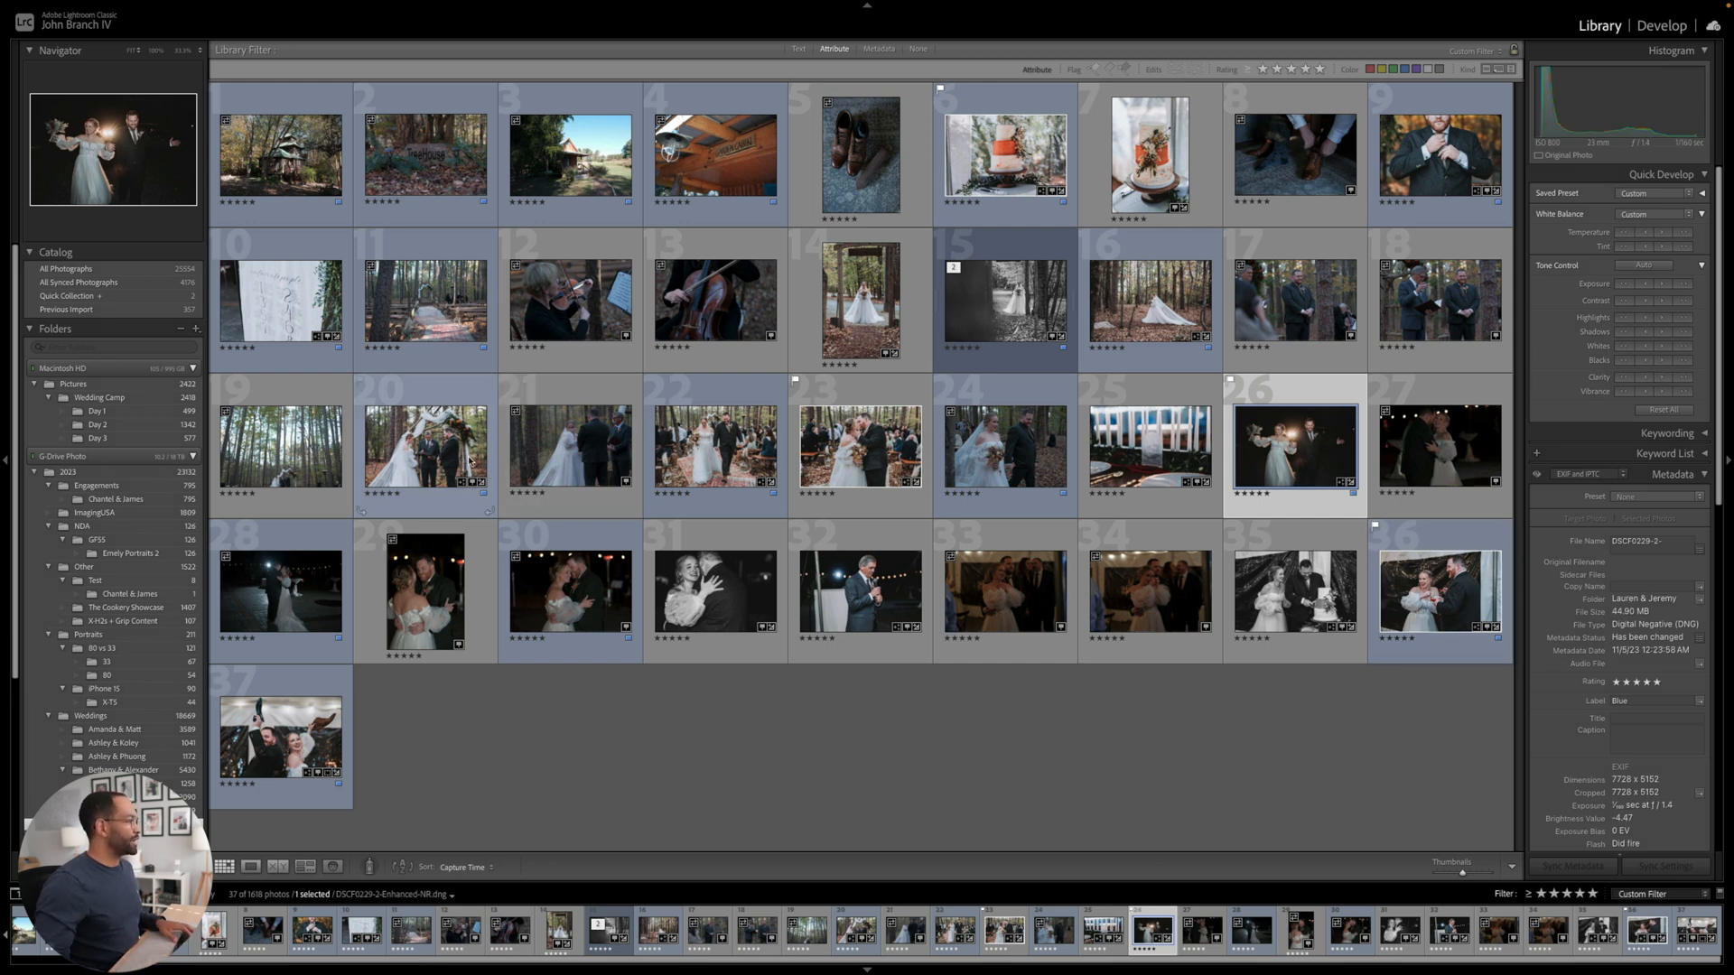
{"action": "left_click", "coordinate": [859, 446]}
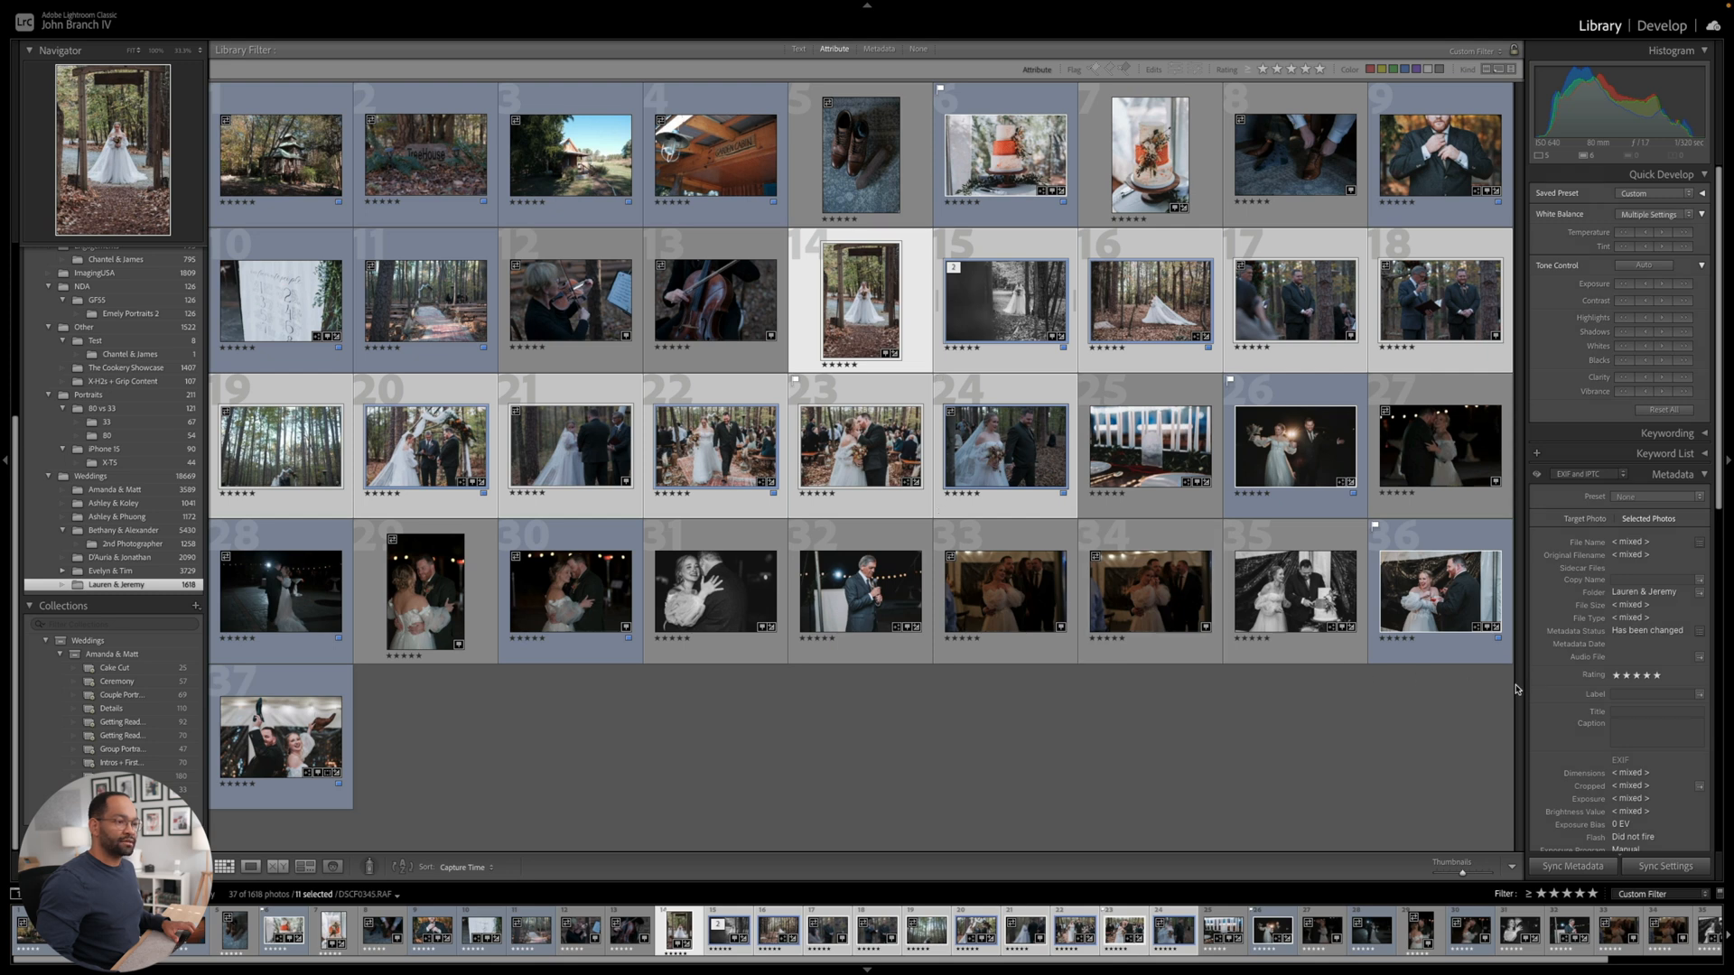
- Set the Metadata Label of the eight selected ceremony photos to 'Ceremony'
{"action": "left_click", "coordinate": [1652, 694]}
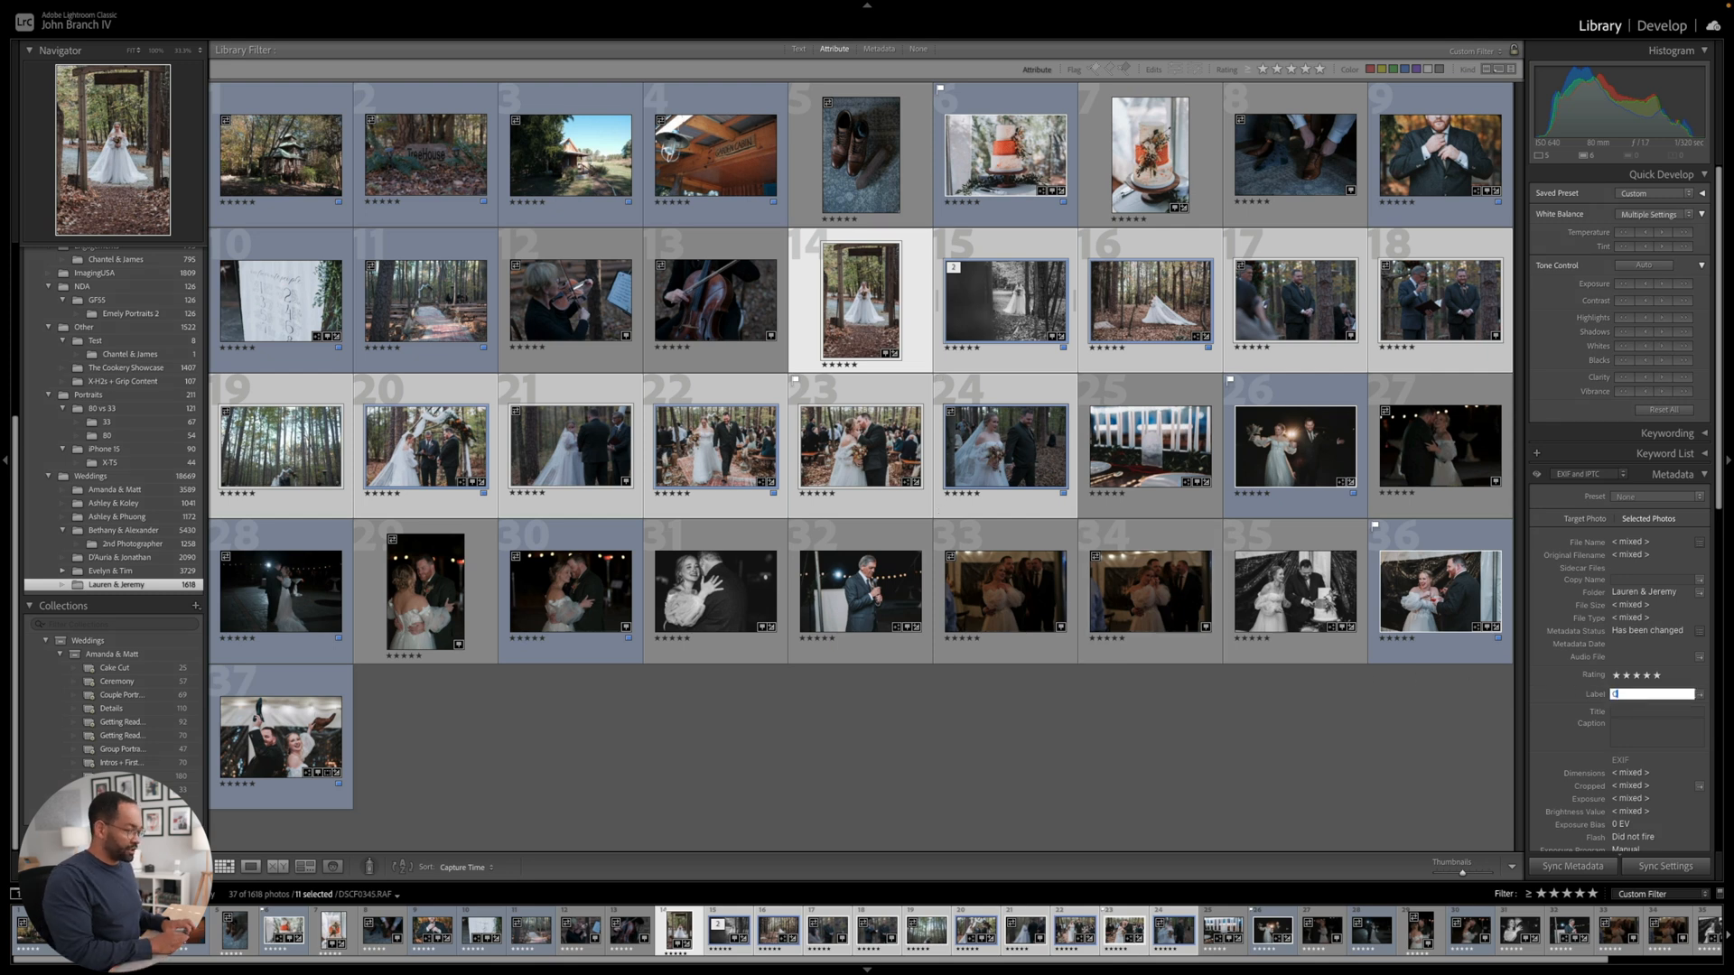
{"action": "type", "text": "Ceremony"}
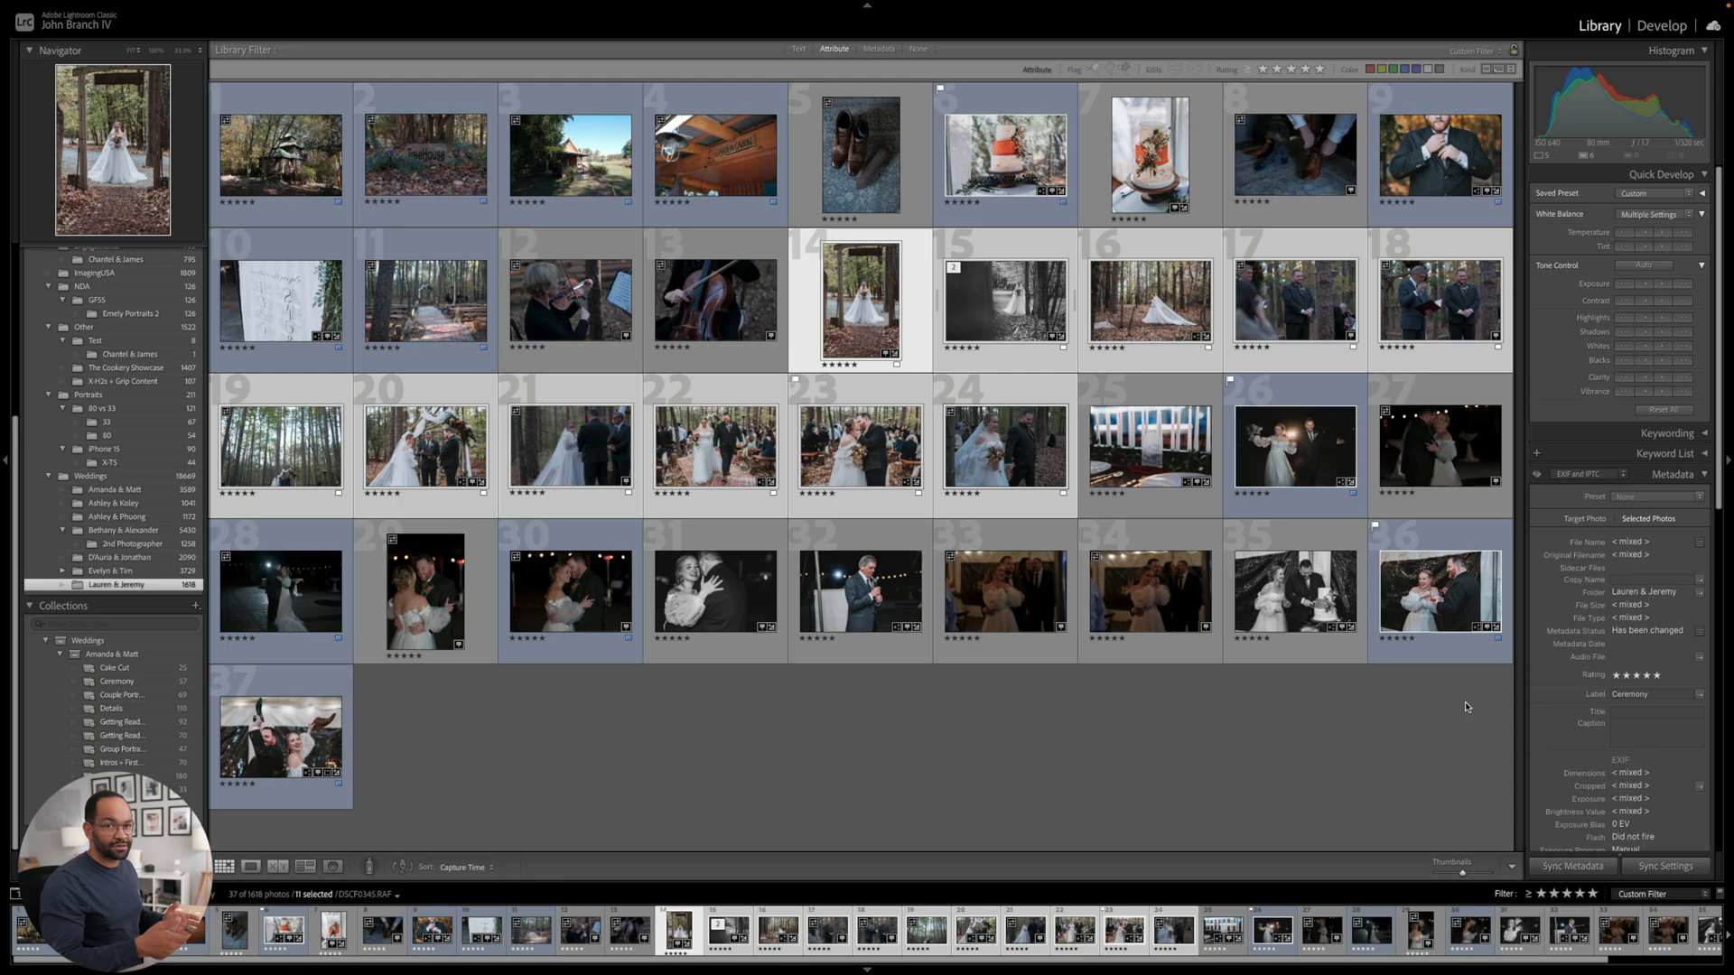
- Review the aisle, cello, tall-trees ceremony and first-dance highlights' adjustments in Develop
{"action": "left_click", "coordinate": [1660, 23]}
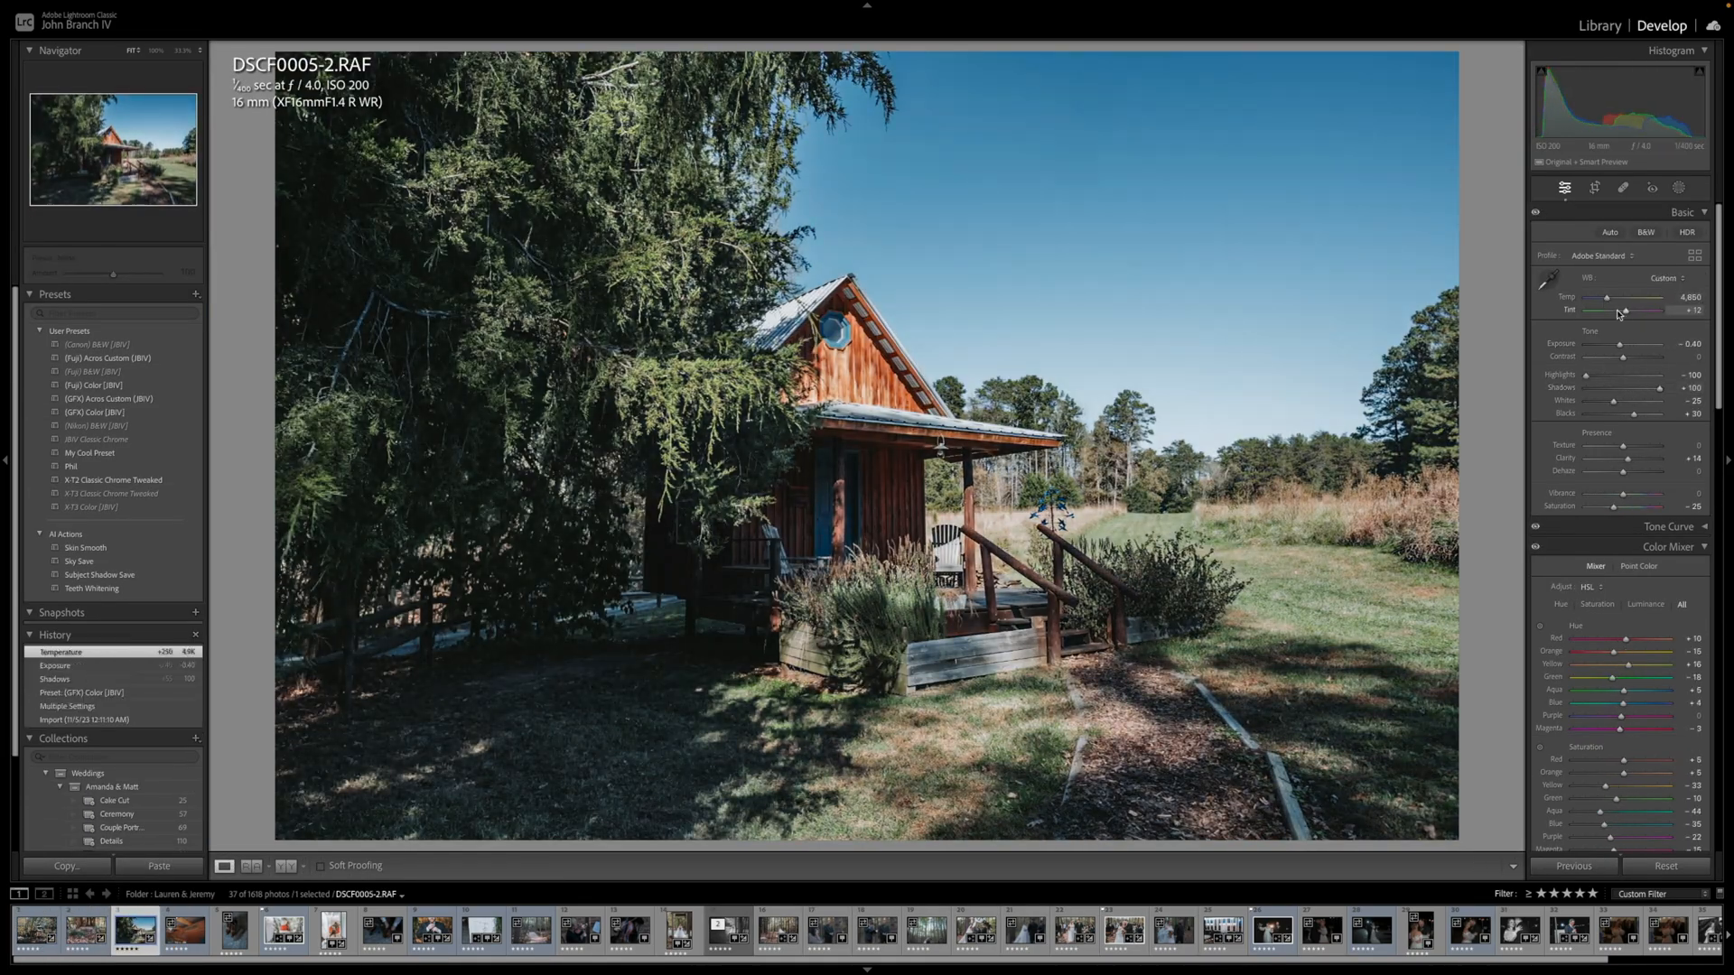
{"action": "left_click", "coordinate": [379, 932]}
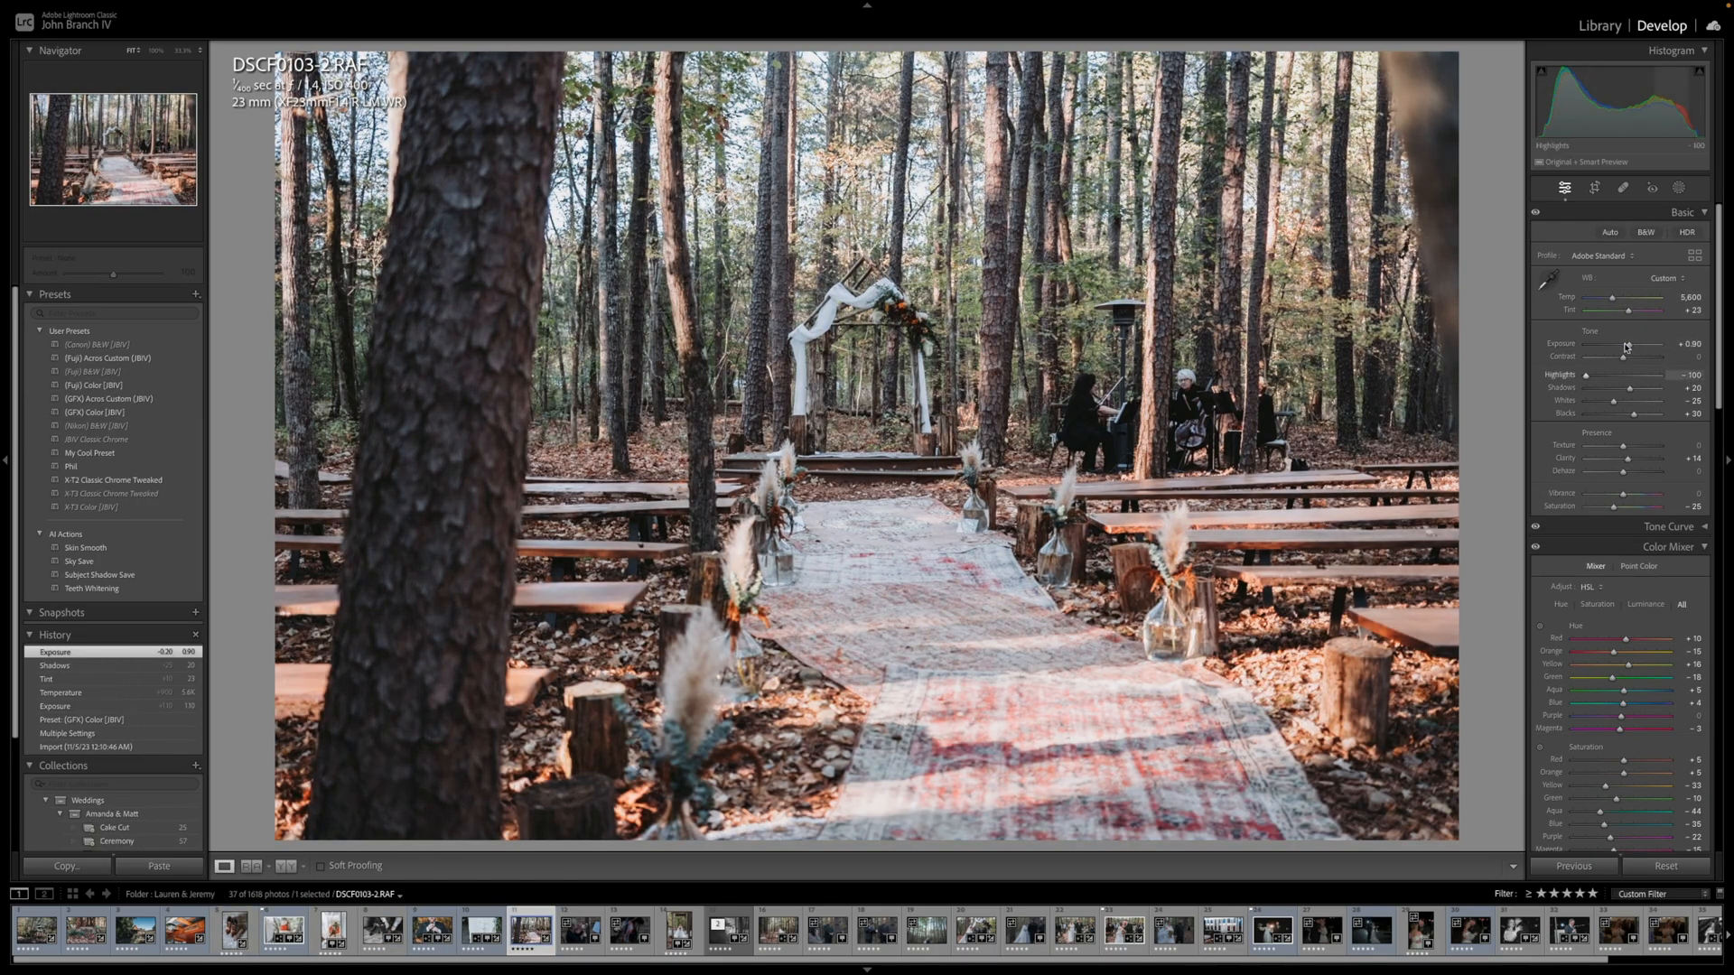
{"action": "left_click", "coordinate": [675, 932]}
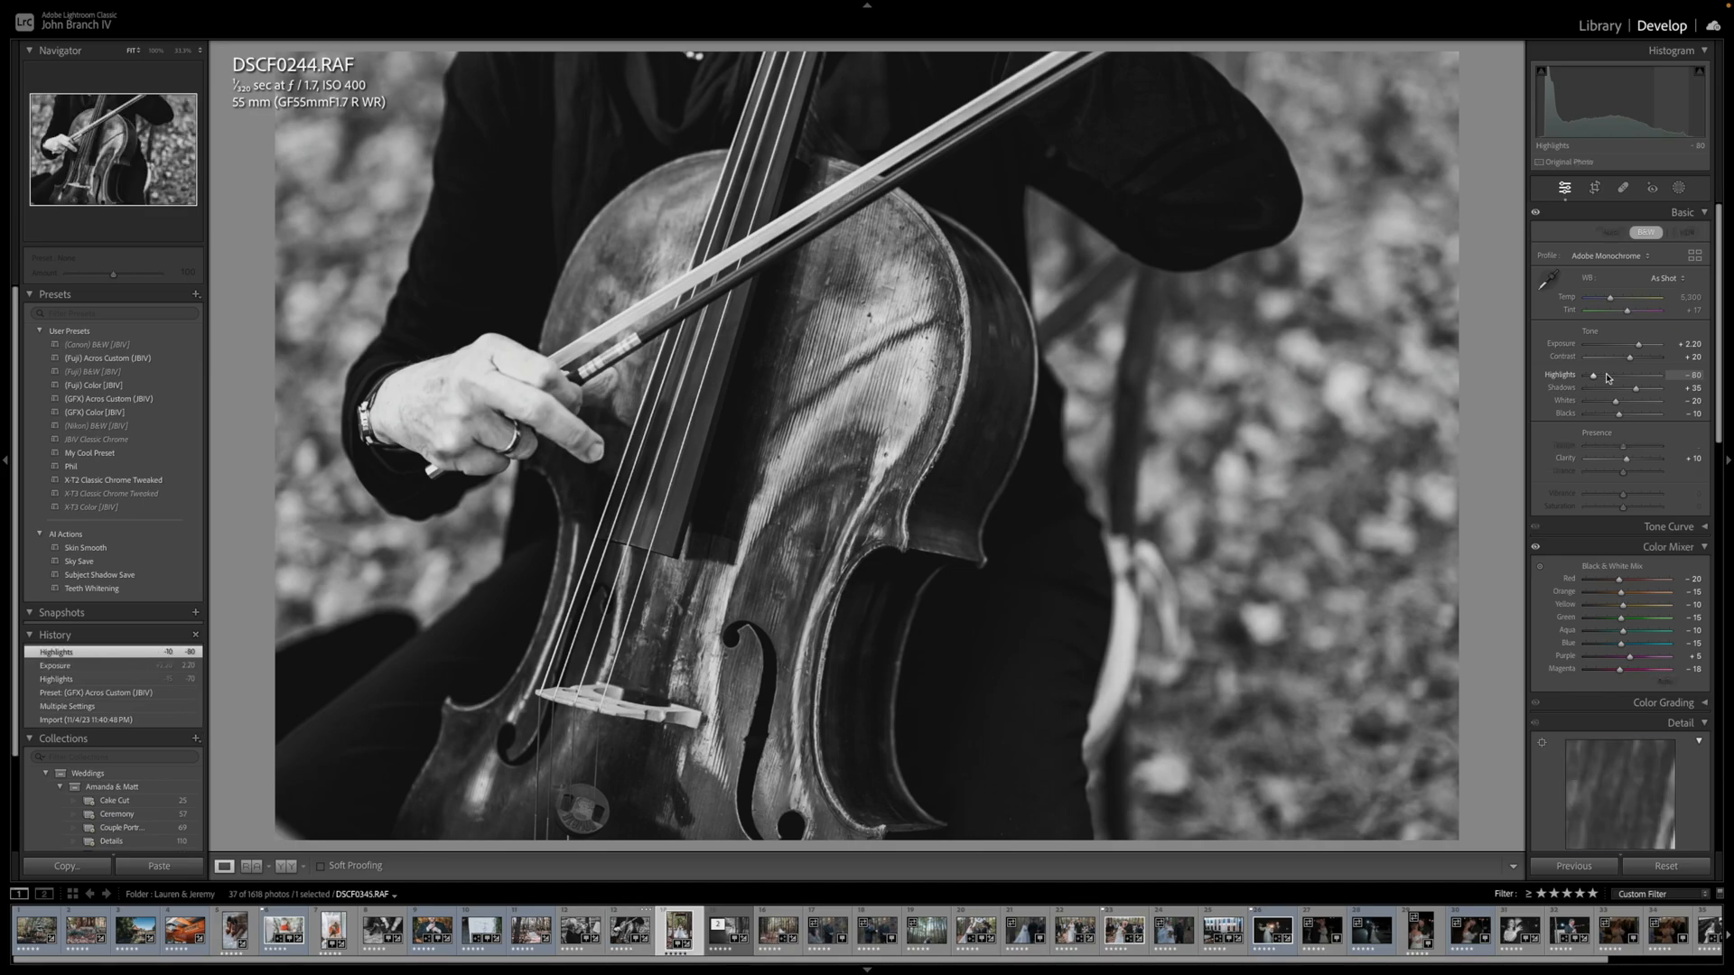
{"action": "left_click", "coordinate": [825, 932]}
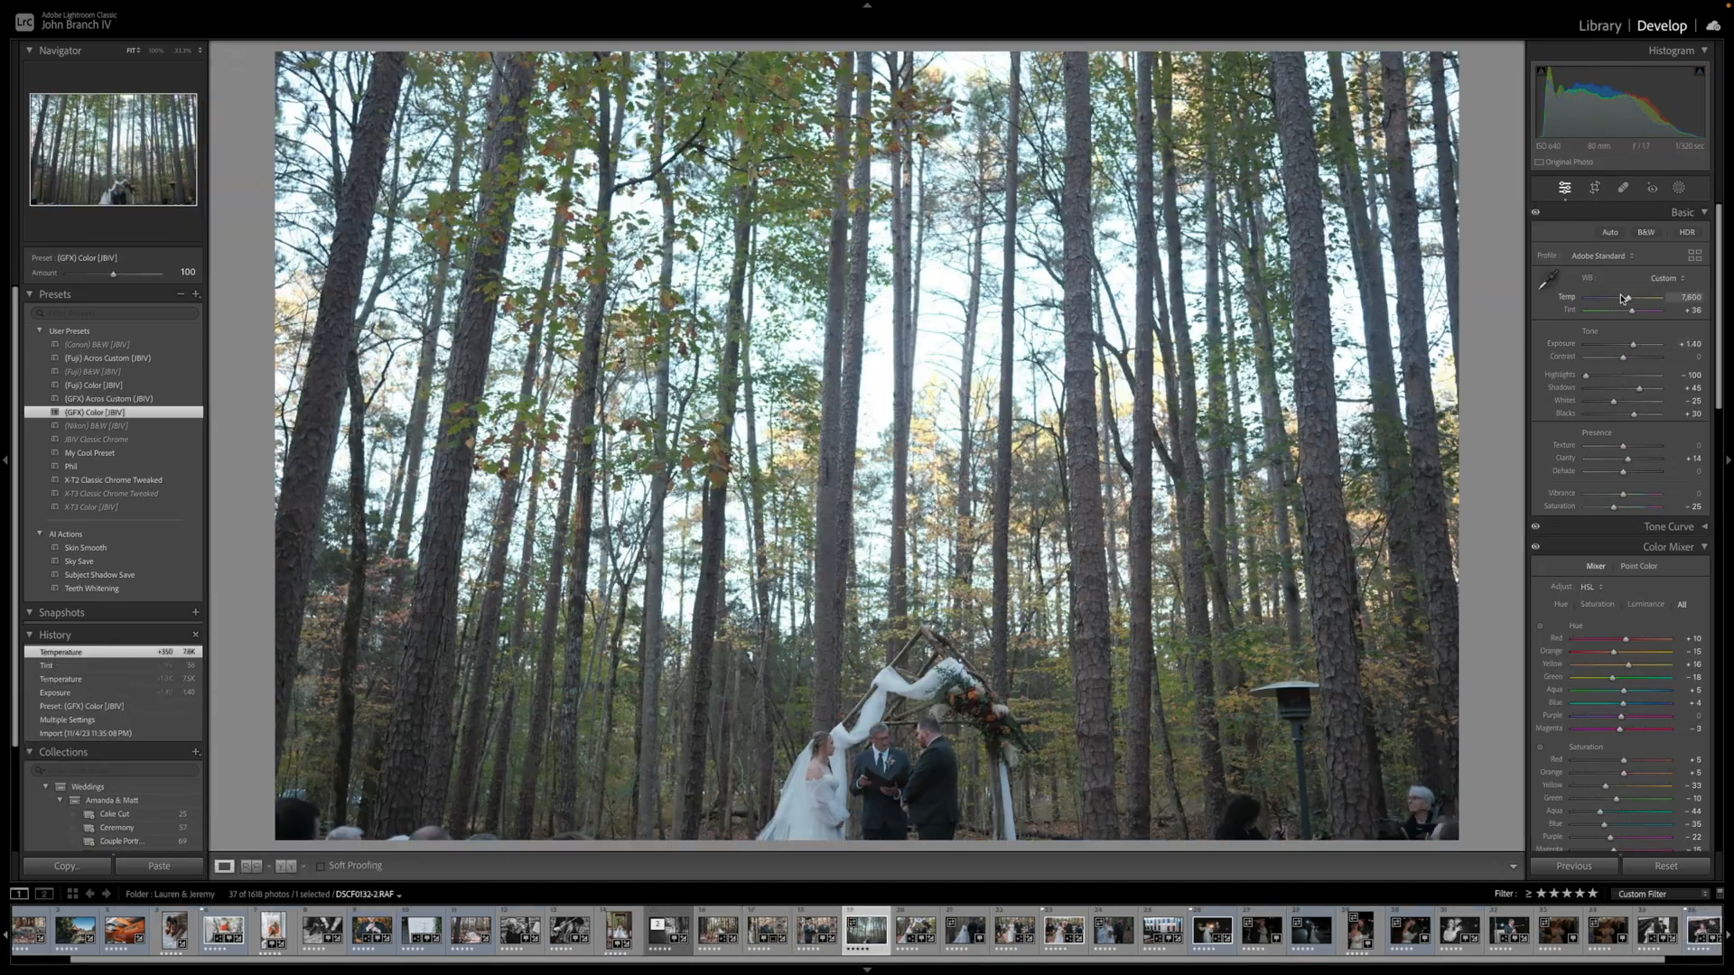
{"action": "left_click", "coordinate": [99, 574]}
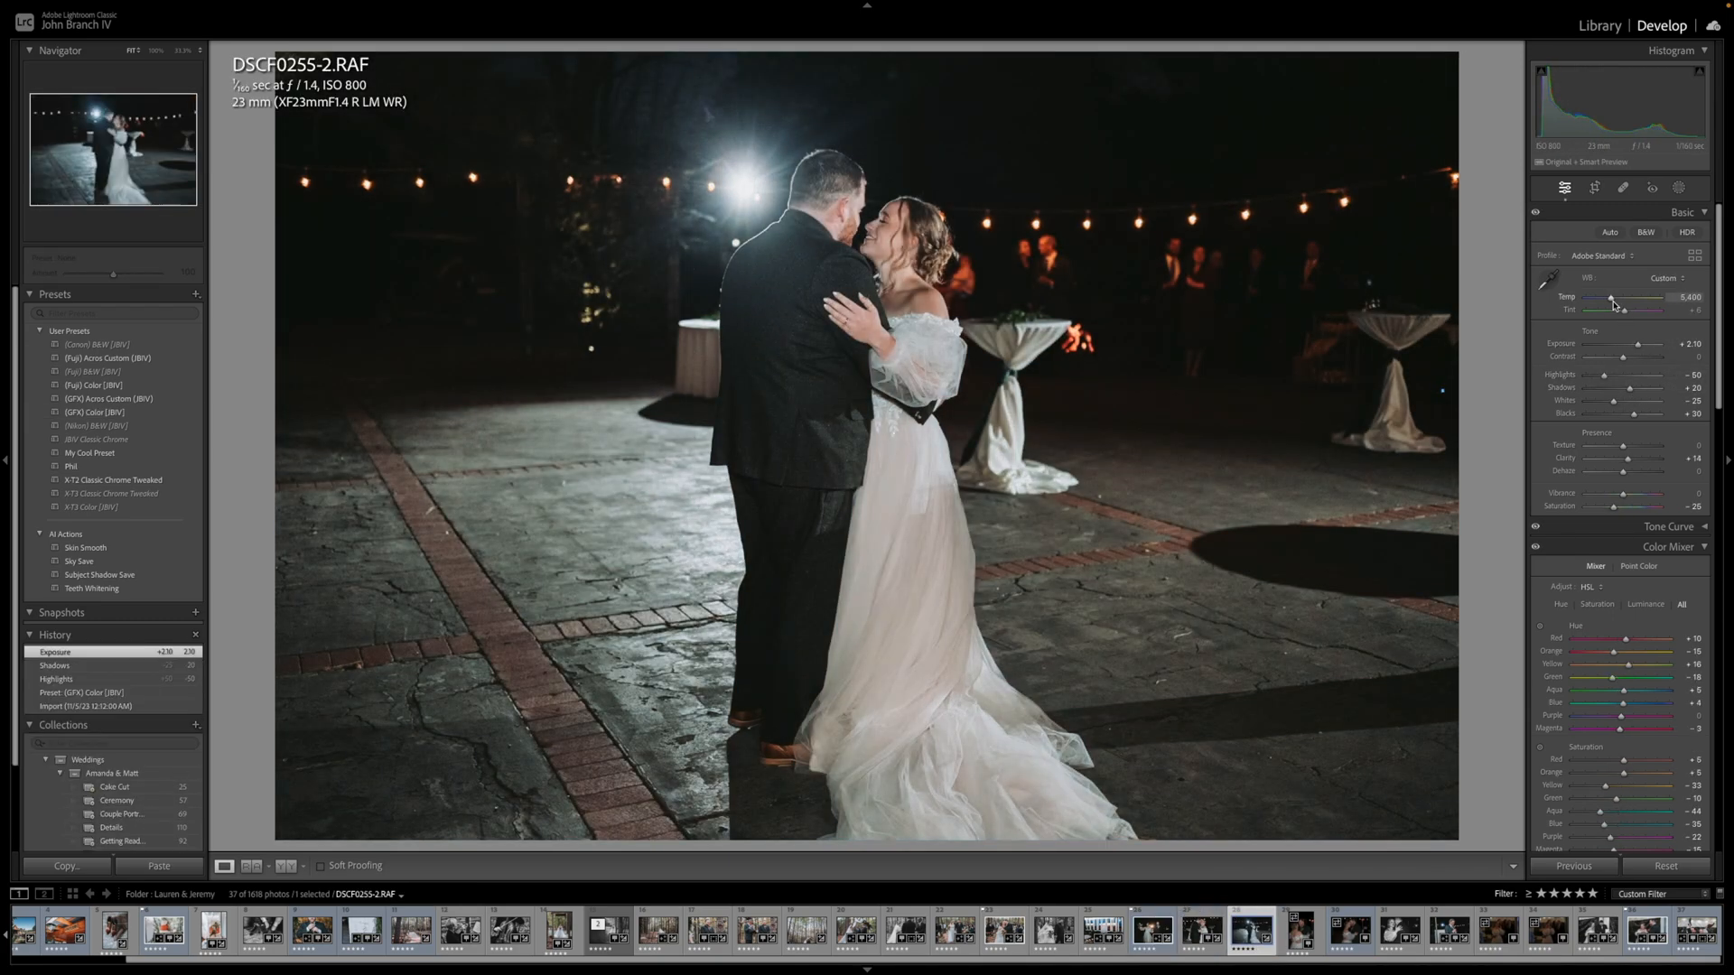
{"action": "left_click", "coordinate": [1351, 932]}
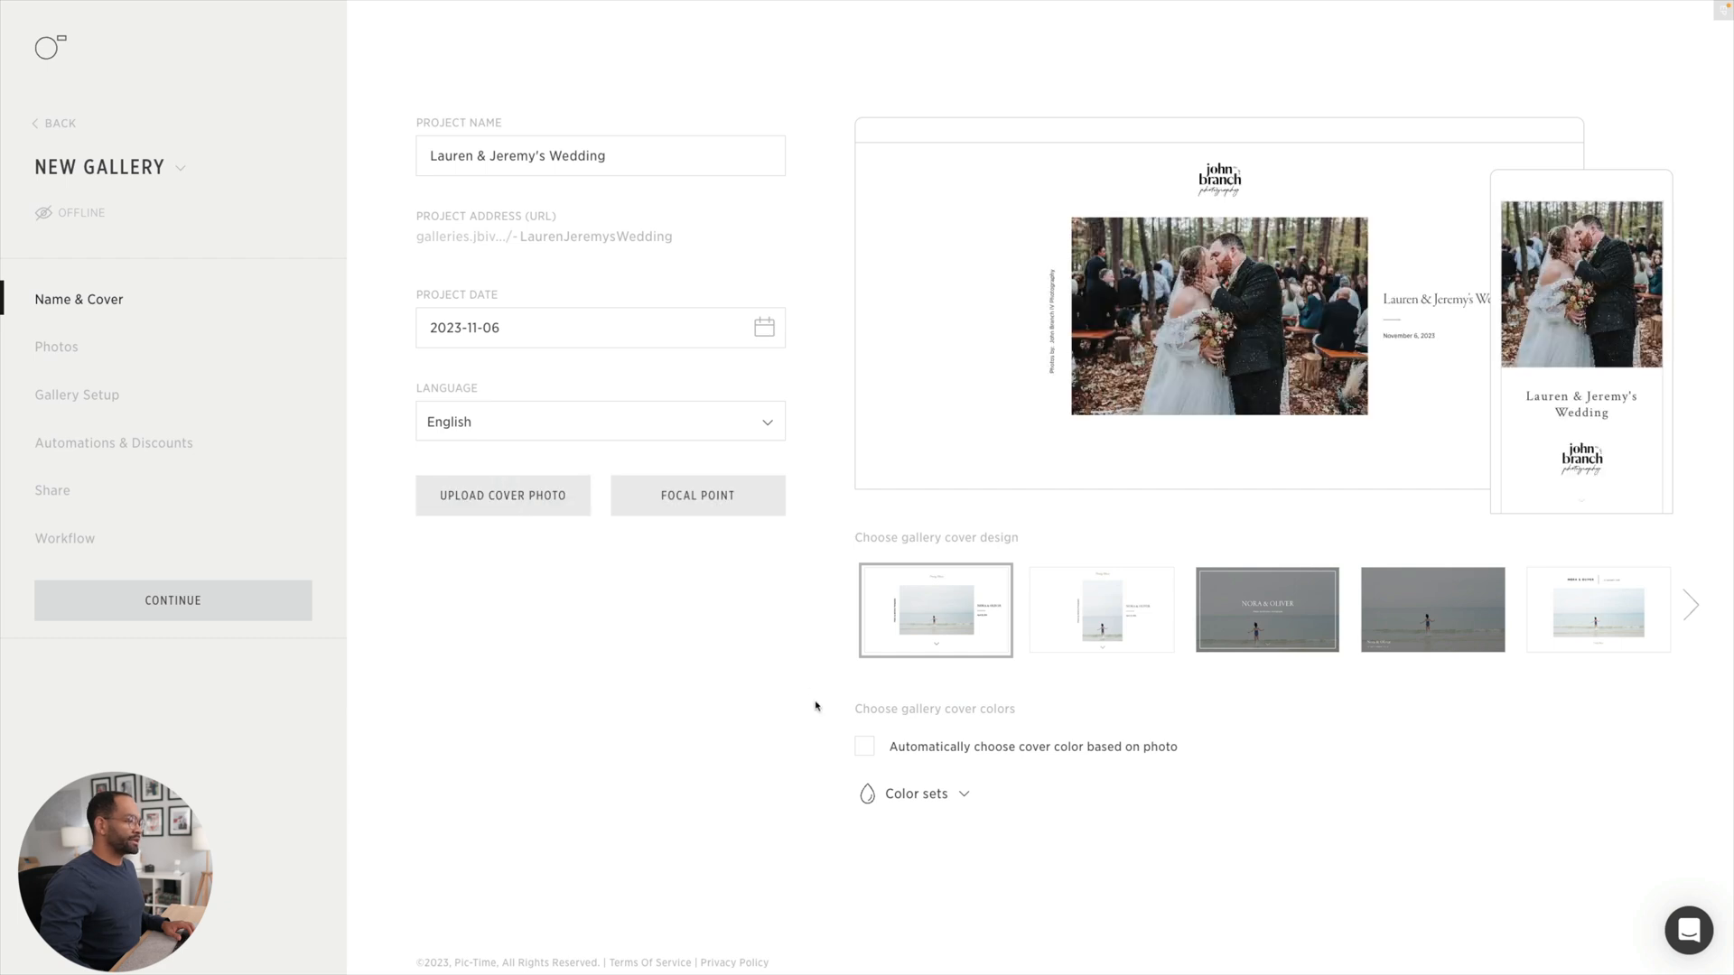
- Enable automatic photo-based cover colour and continue to the gallery's photos
{"action": "left_click", "coordinate": [863, 746]}
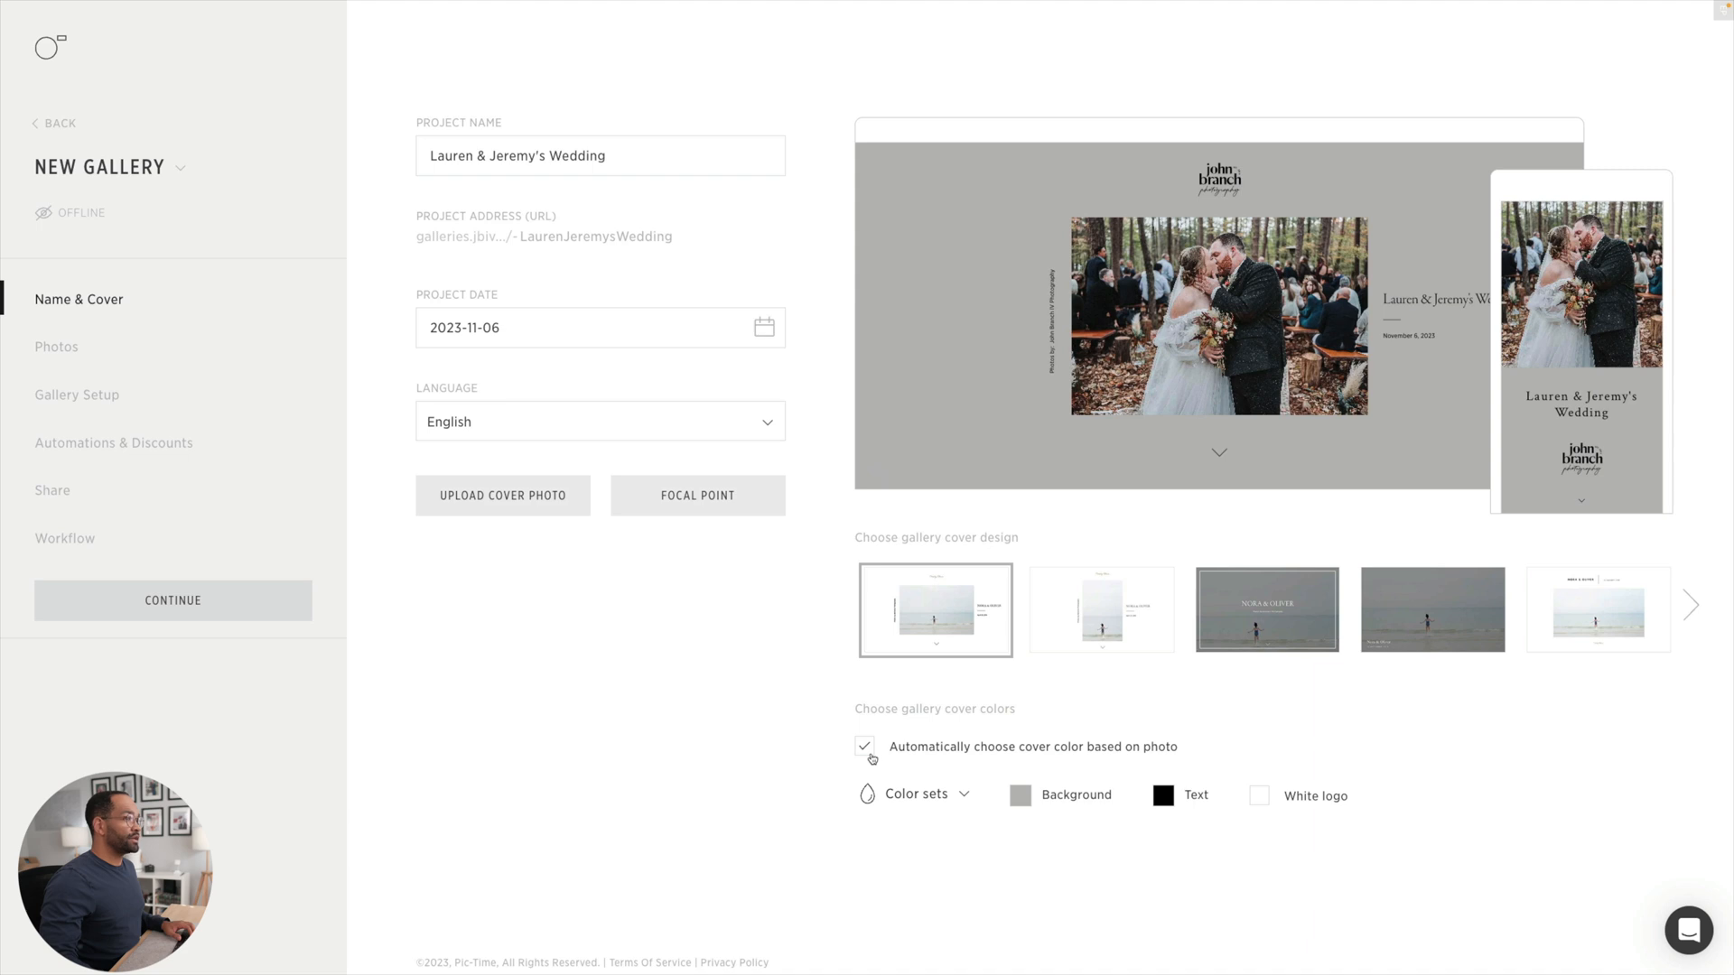
{"action": "left_click", "coordinate": [56, 347]}
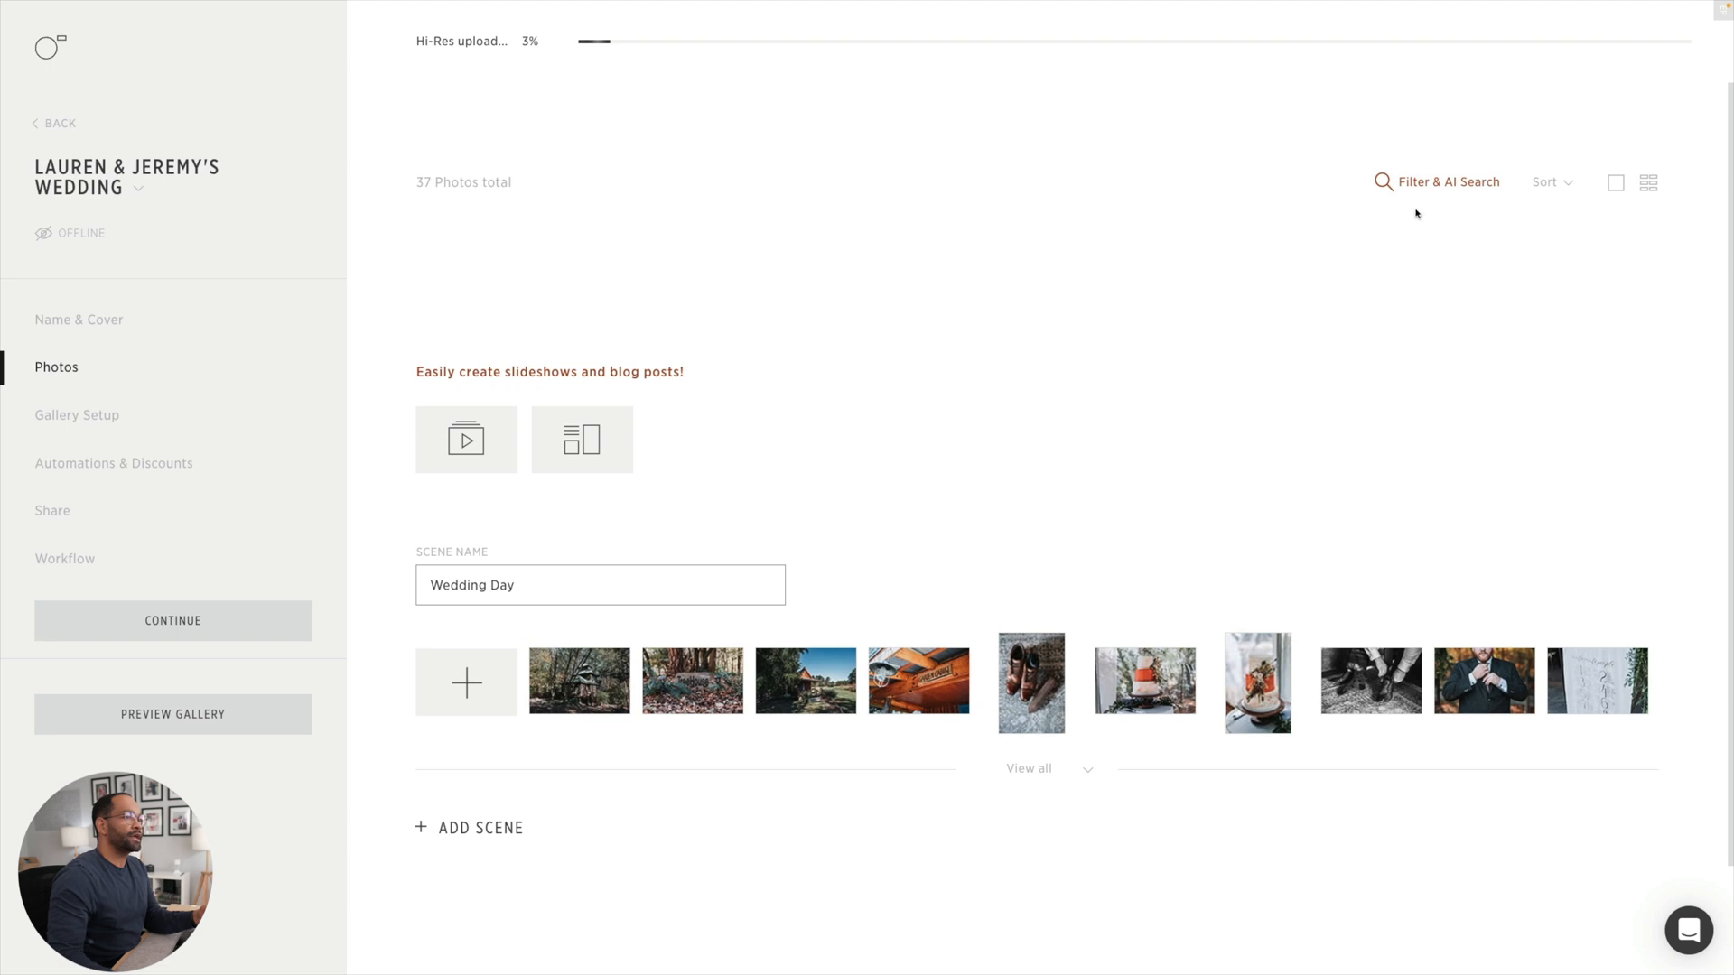
- Browse the rating, label and orientation filter options in Filter & AI Search
{"action": "left_click", "coordinate": [1449, 181]}
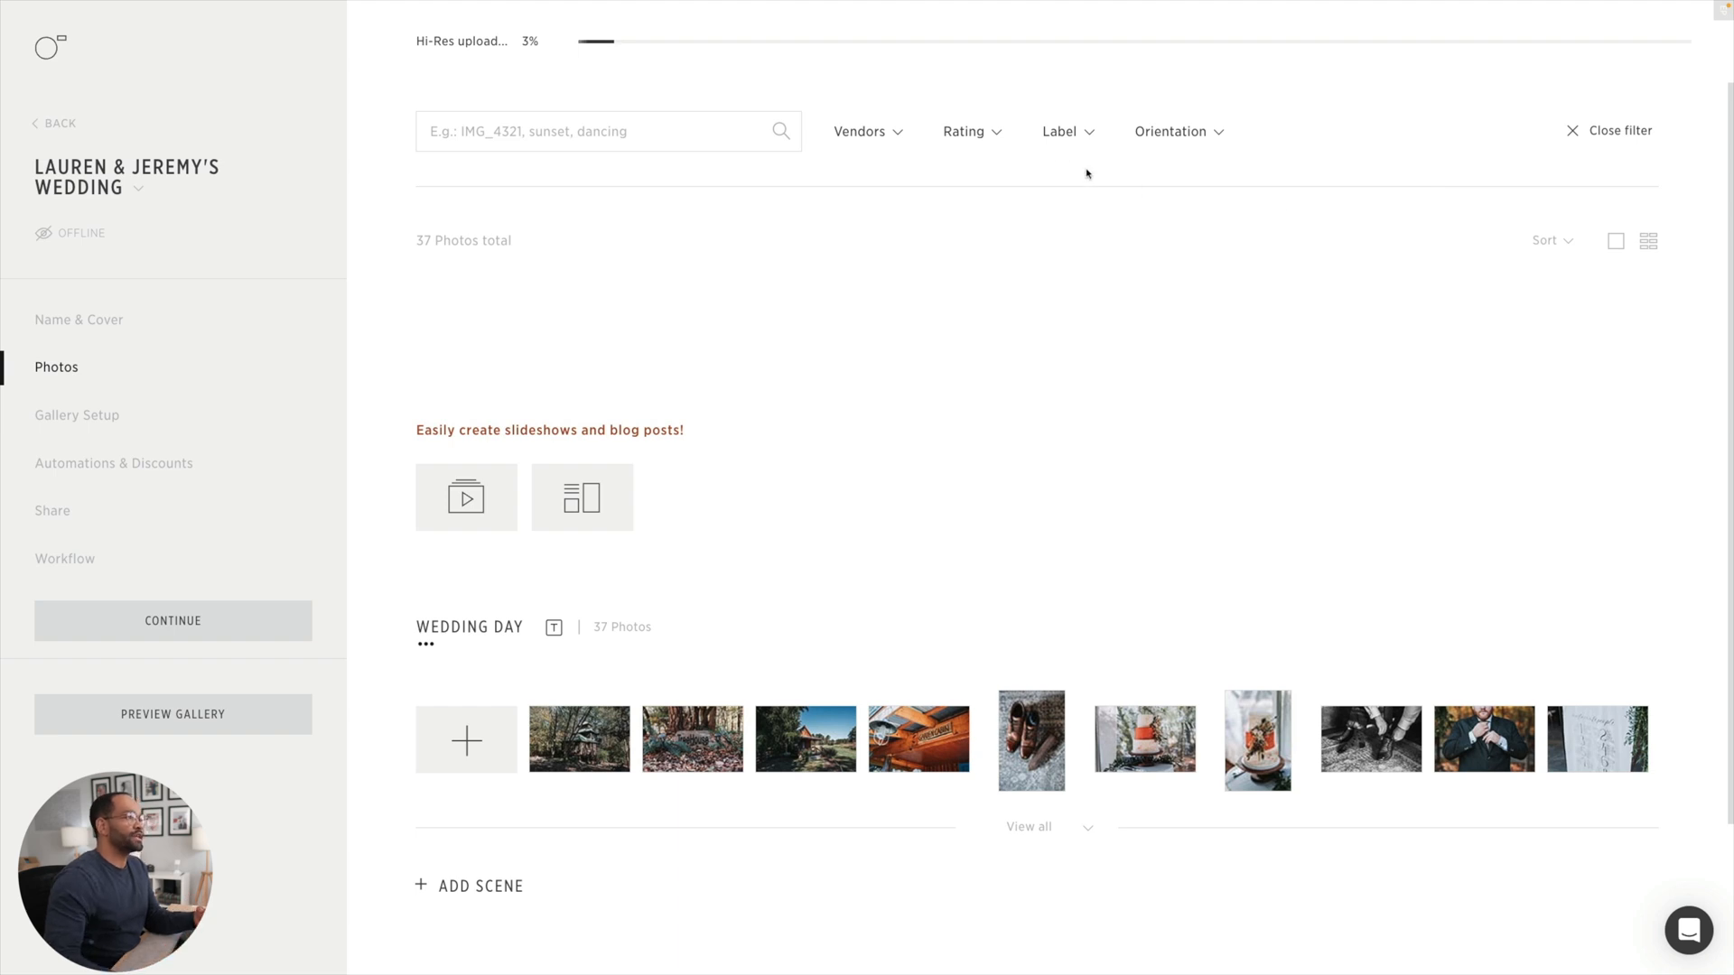
{"action": "left_click", "coordinate": [965, 132]}
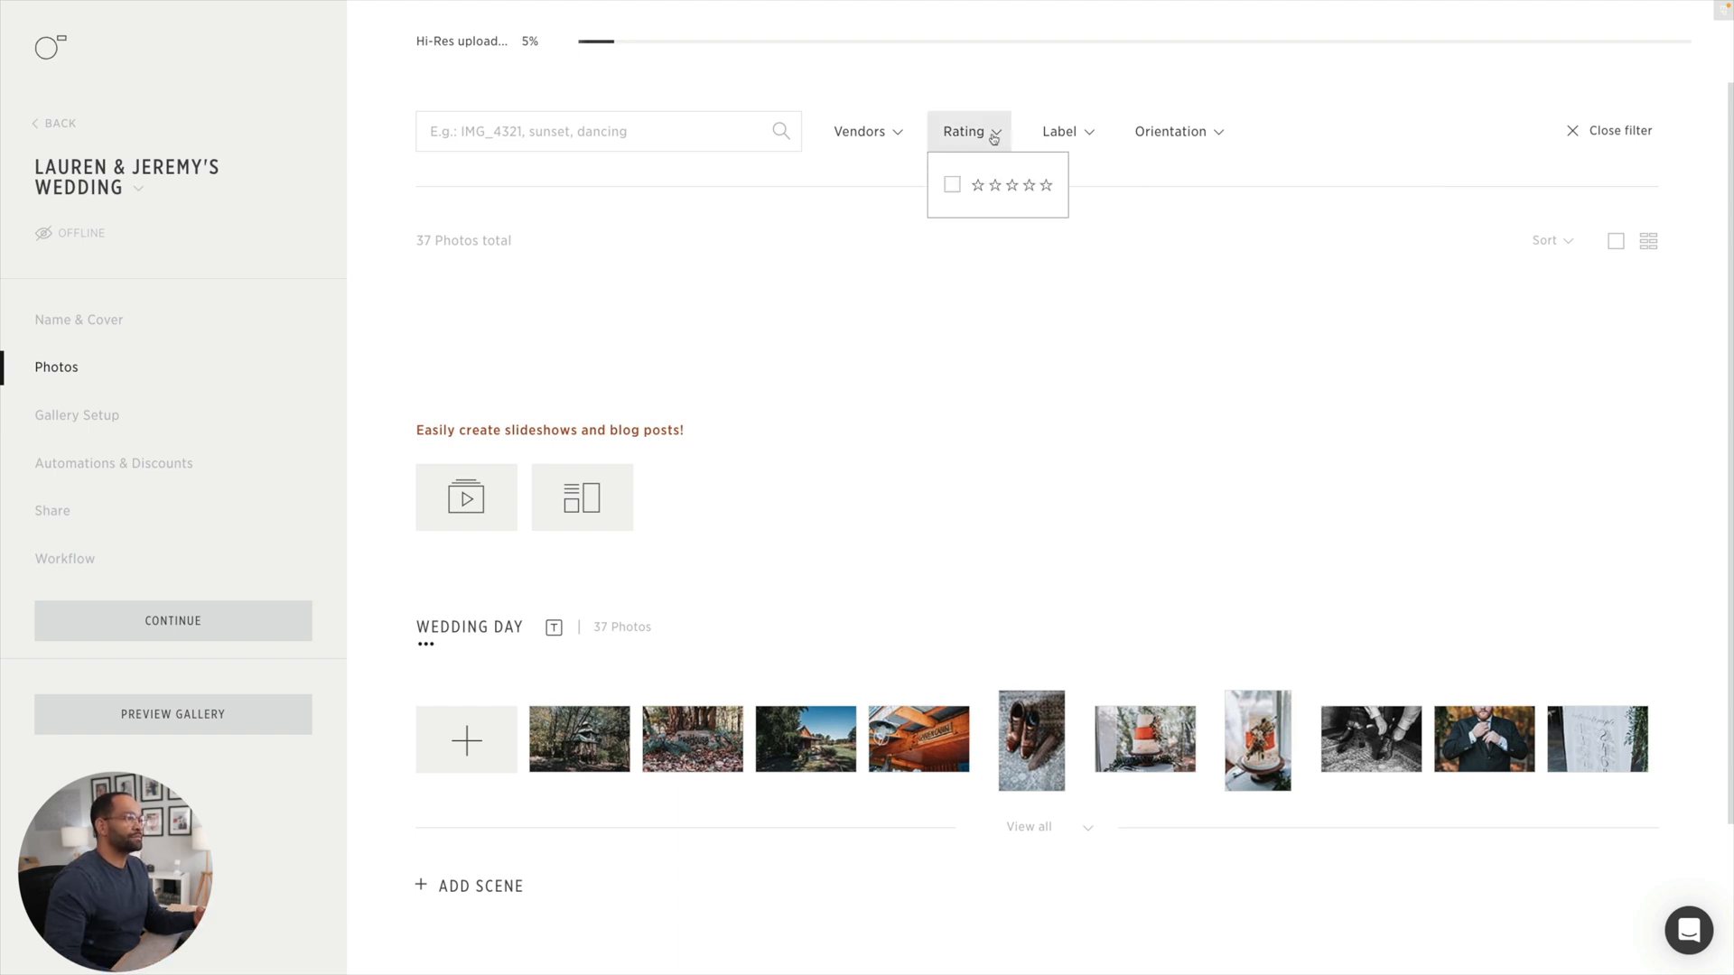
{"action": "left_click", "coordinate": [1060, 132]}
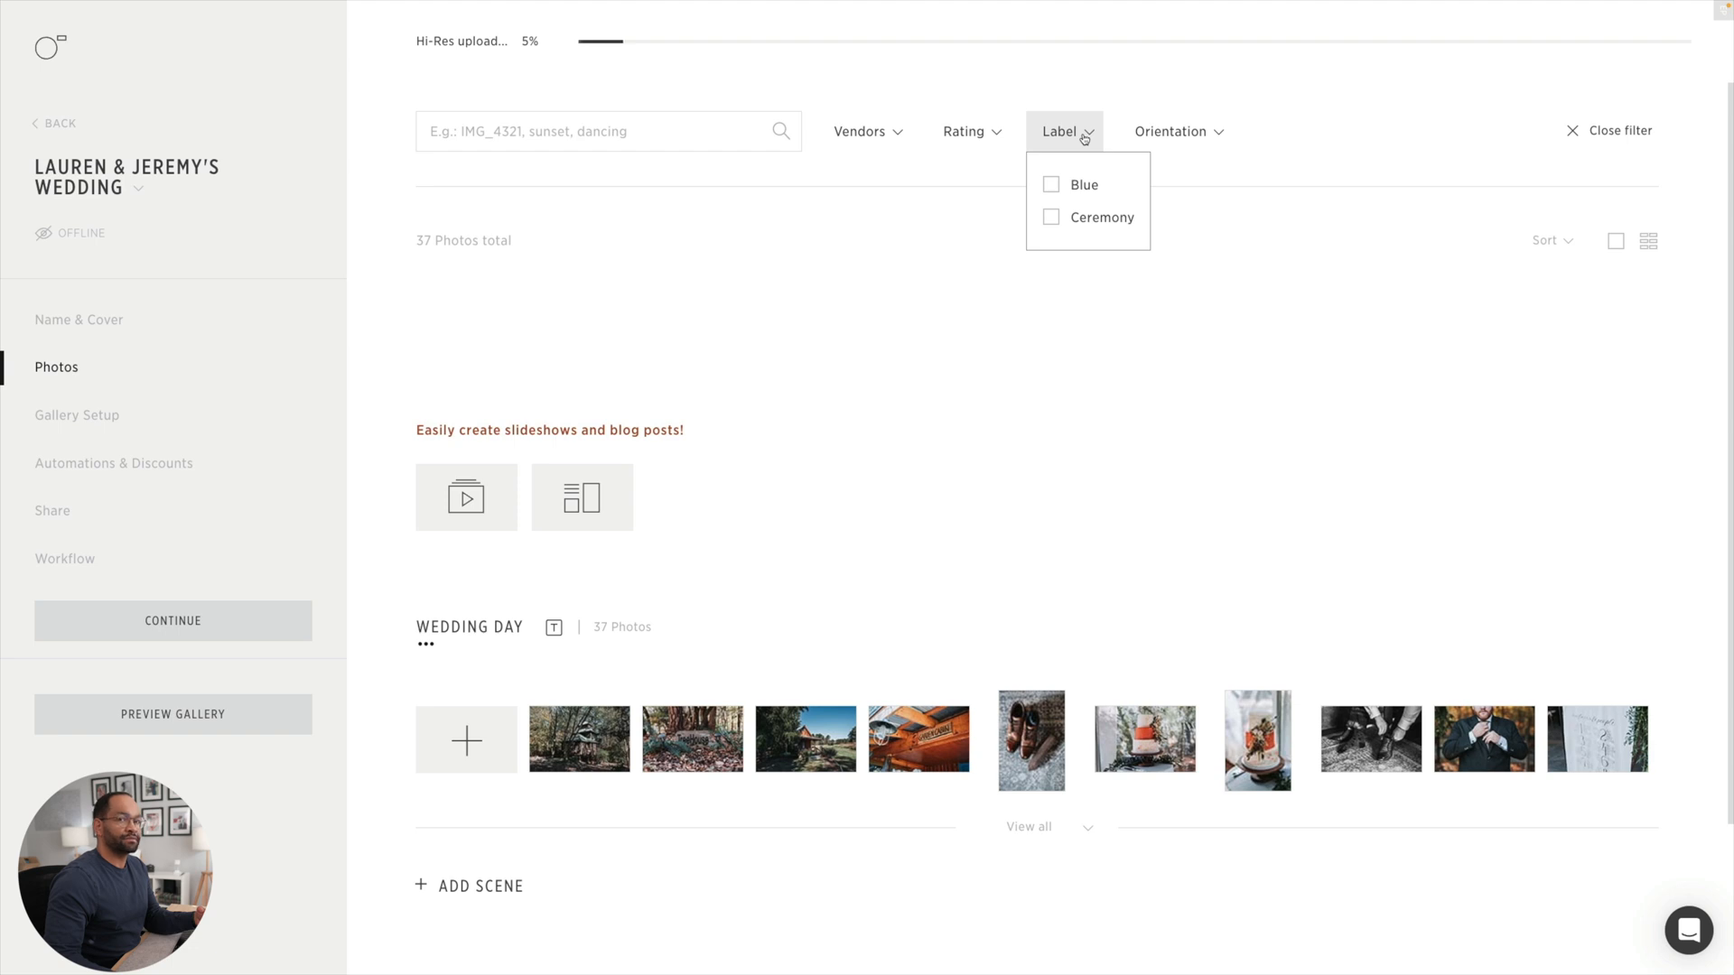
{"action": "left_click", "coordinate": [1171, 130]}
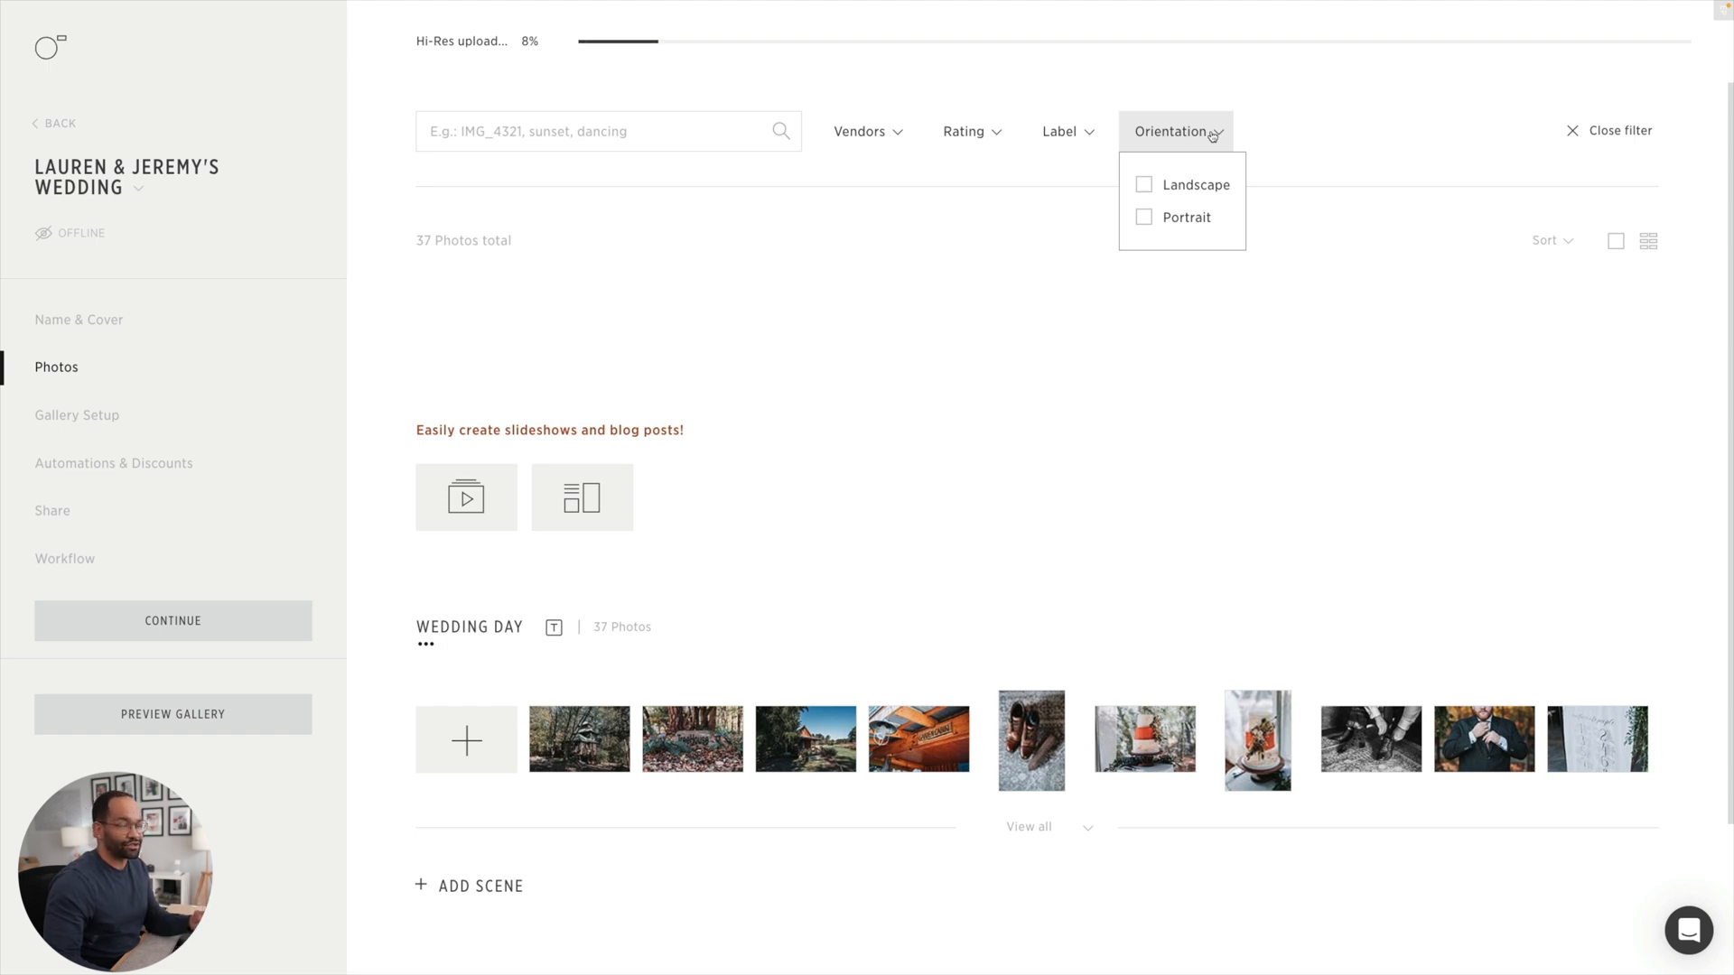
{"action": "left_click", "coordinate": [1172, 130]}
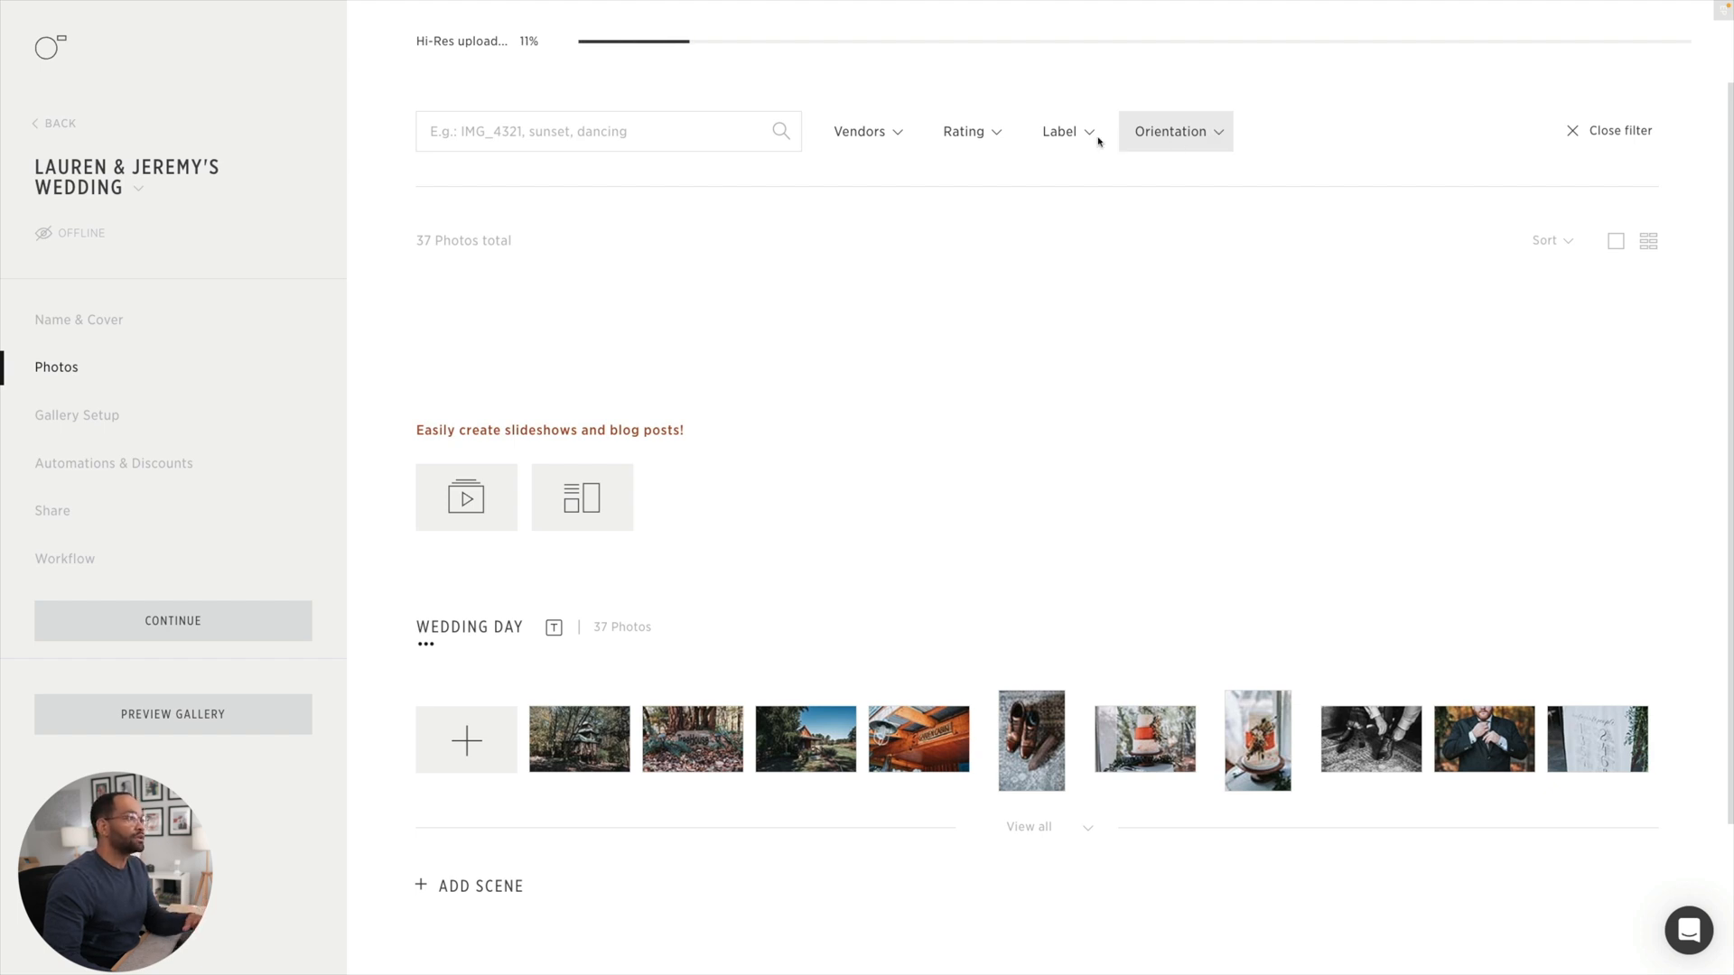
- Filter the Wedding Day scene to the 13 Blue-labelled photos and select them all
{"action": "left_click", "coordinate": [1062, 130]}
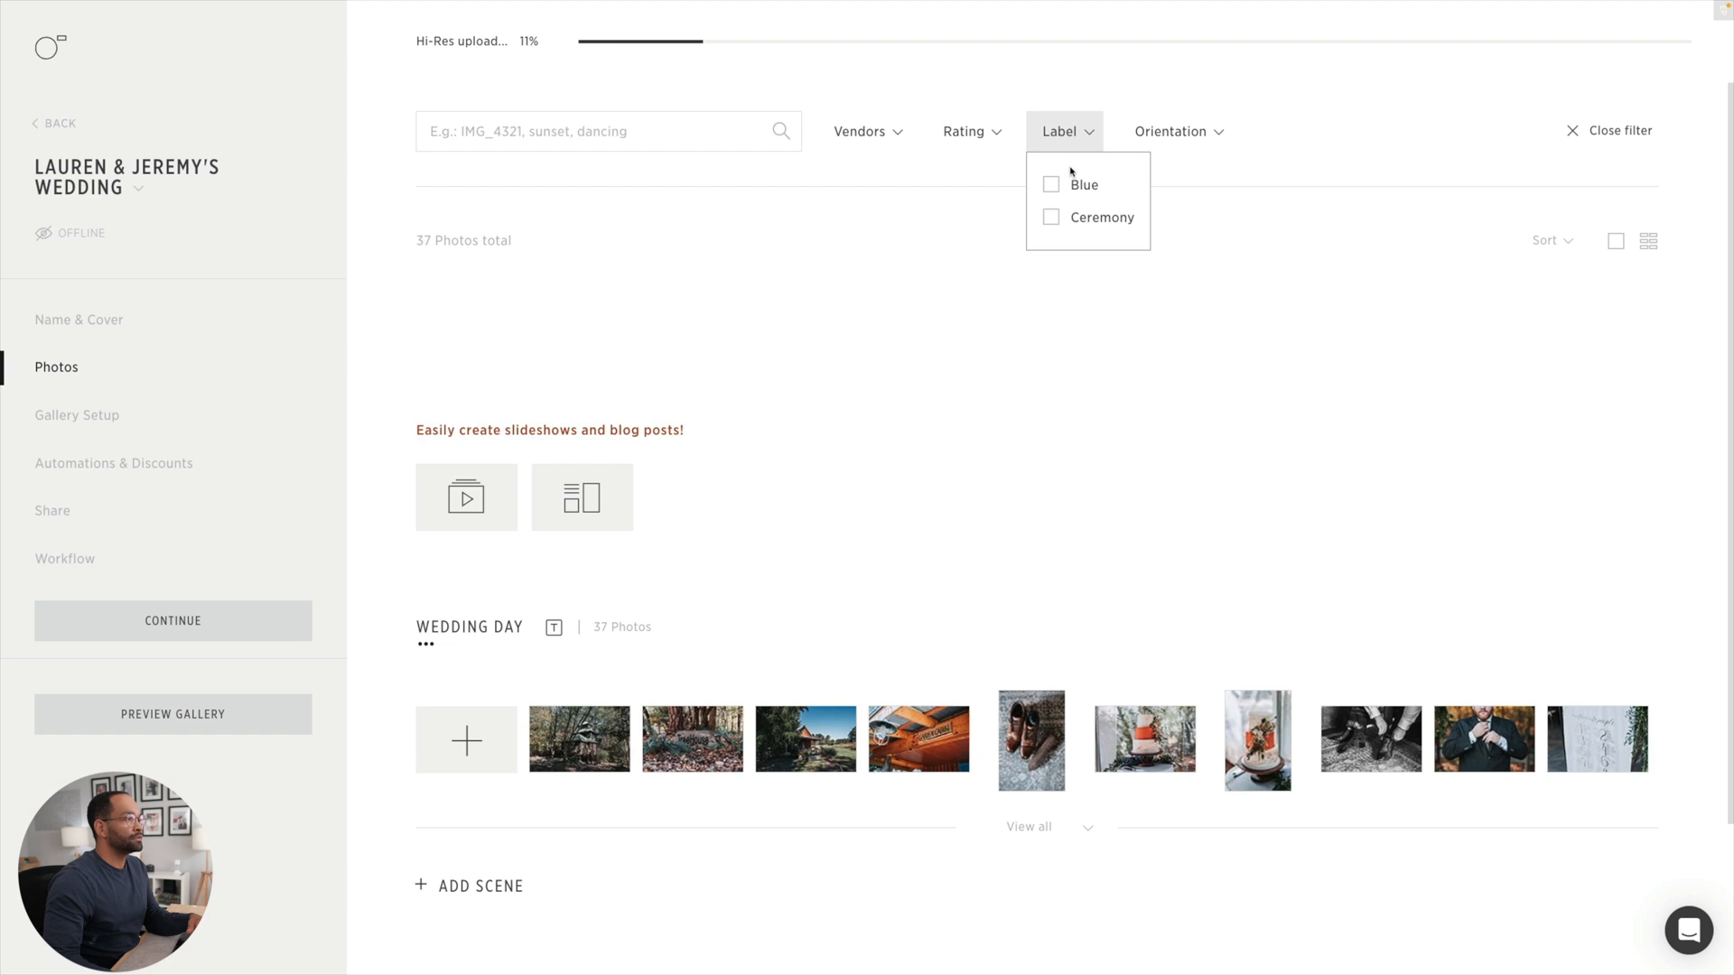
{"action": "left_click", "coordinate": [1051, 185]}
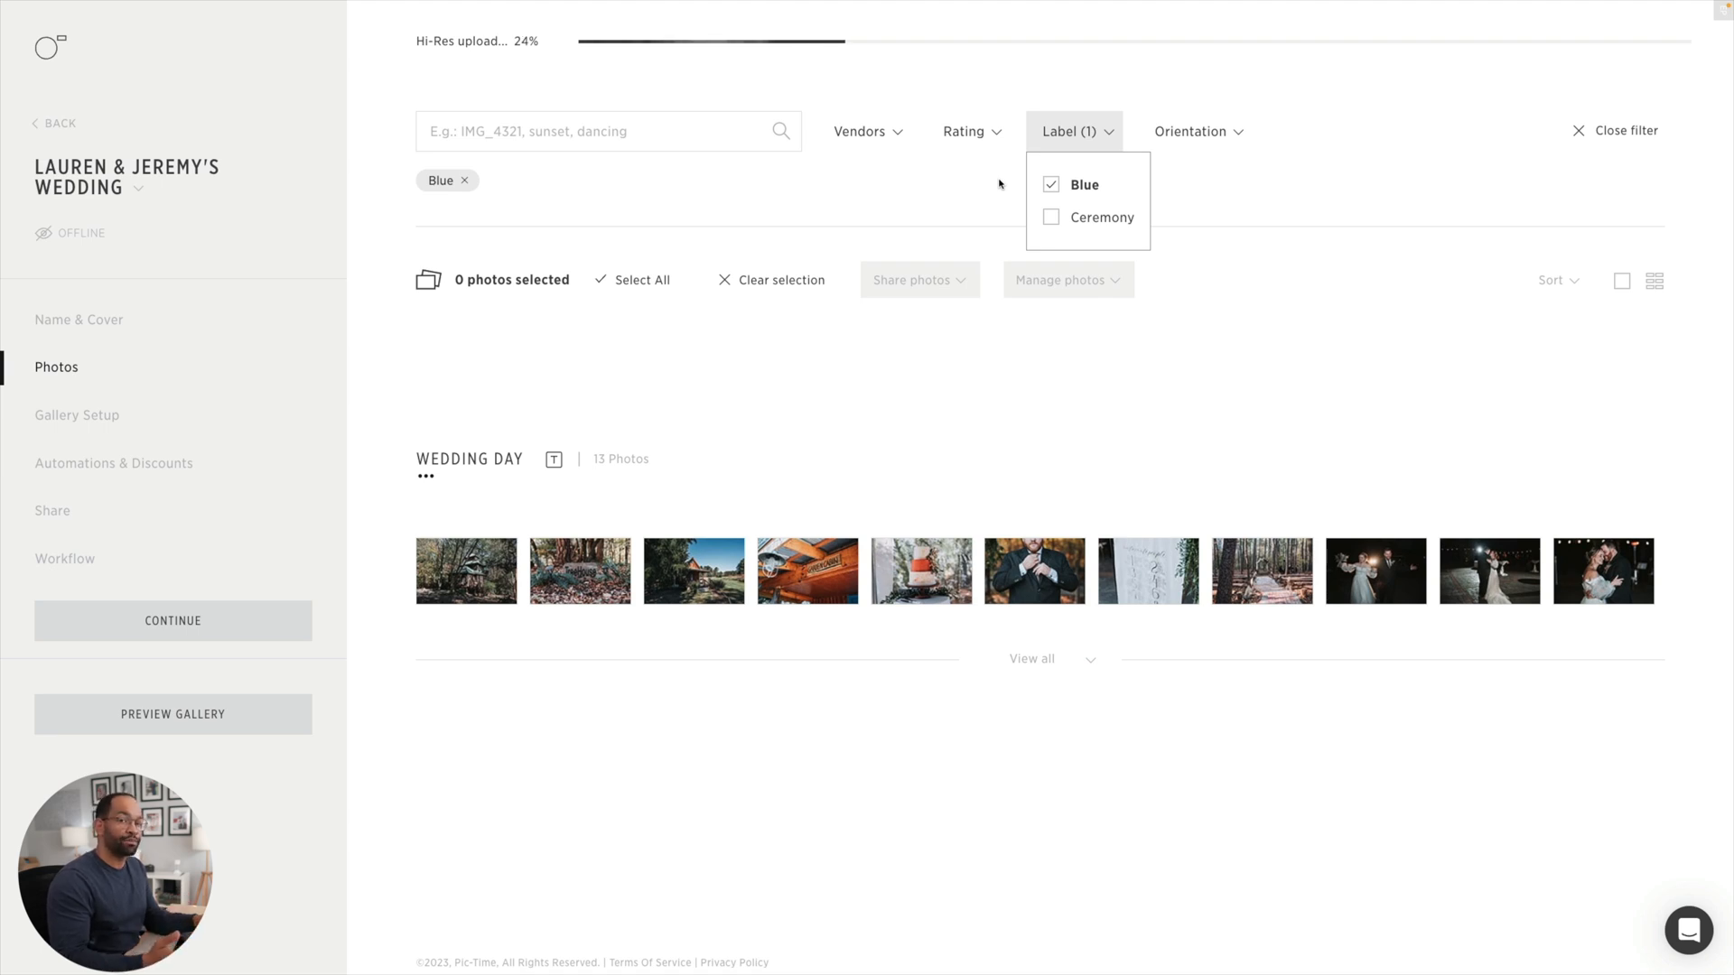
{"action": "left_click", "coordinate": [641, 278]}
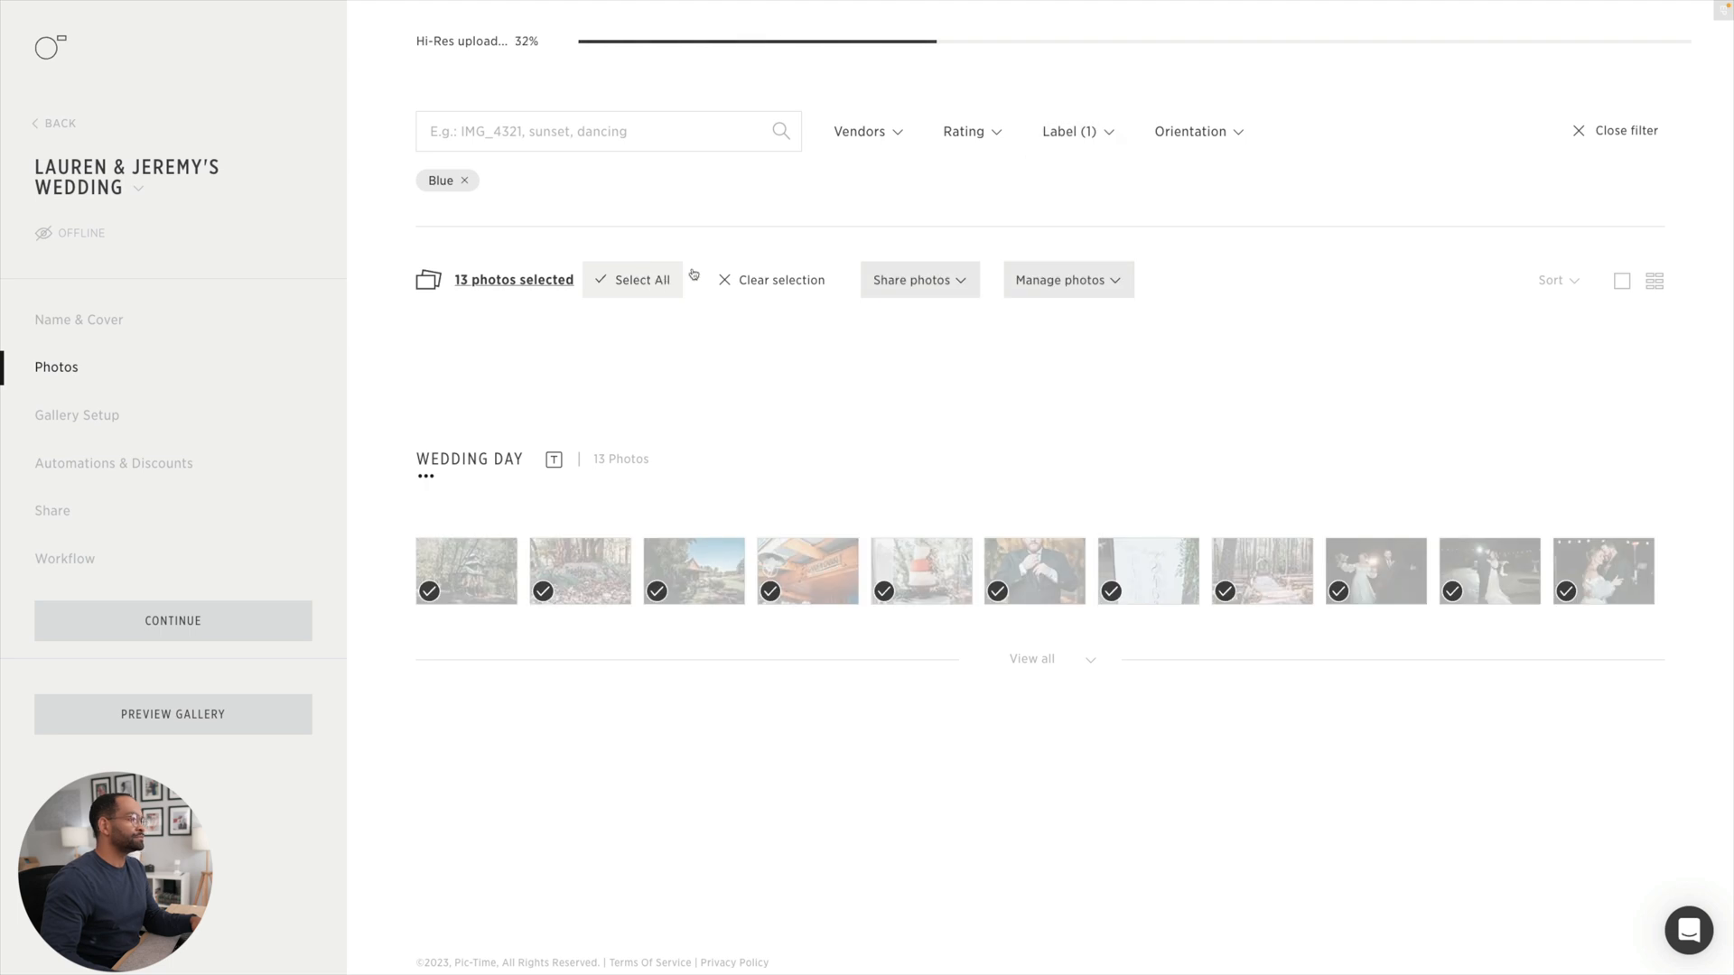
- Create a blog from the selected photos with the Organized layout, skipping AI-written text
{"action": "left_click", "coordinate": [914, 278]}
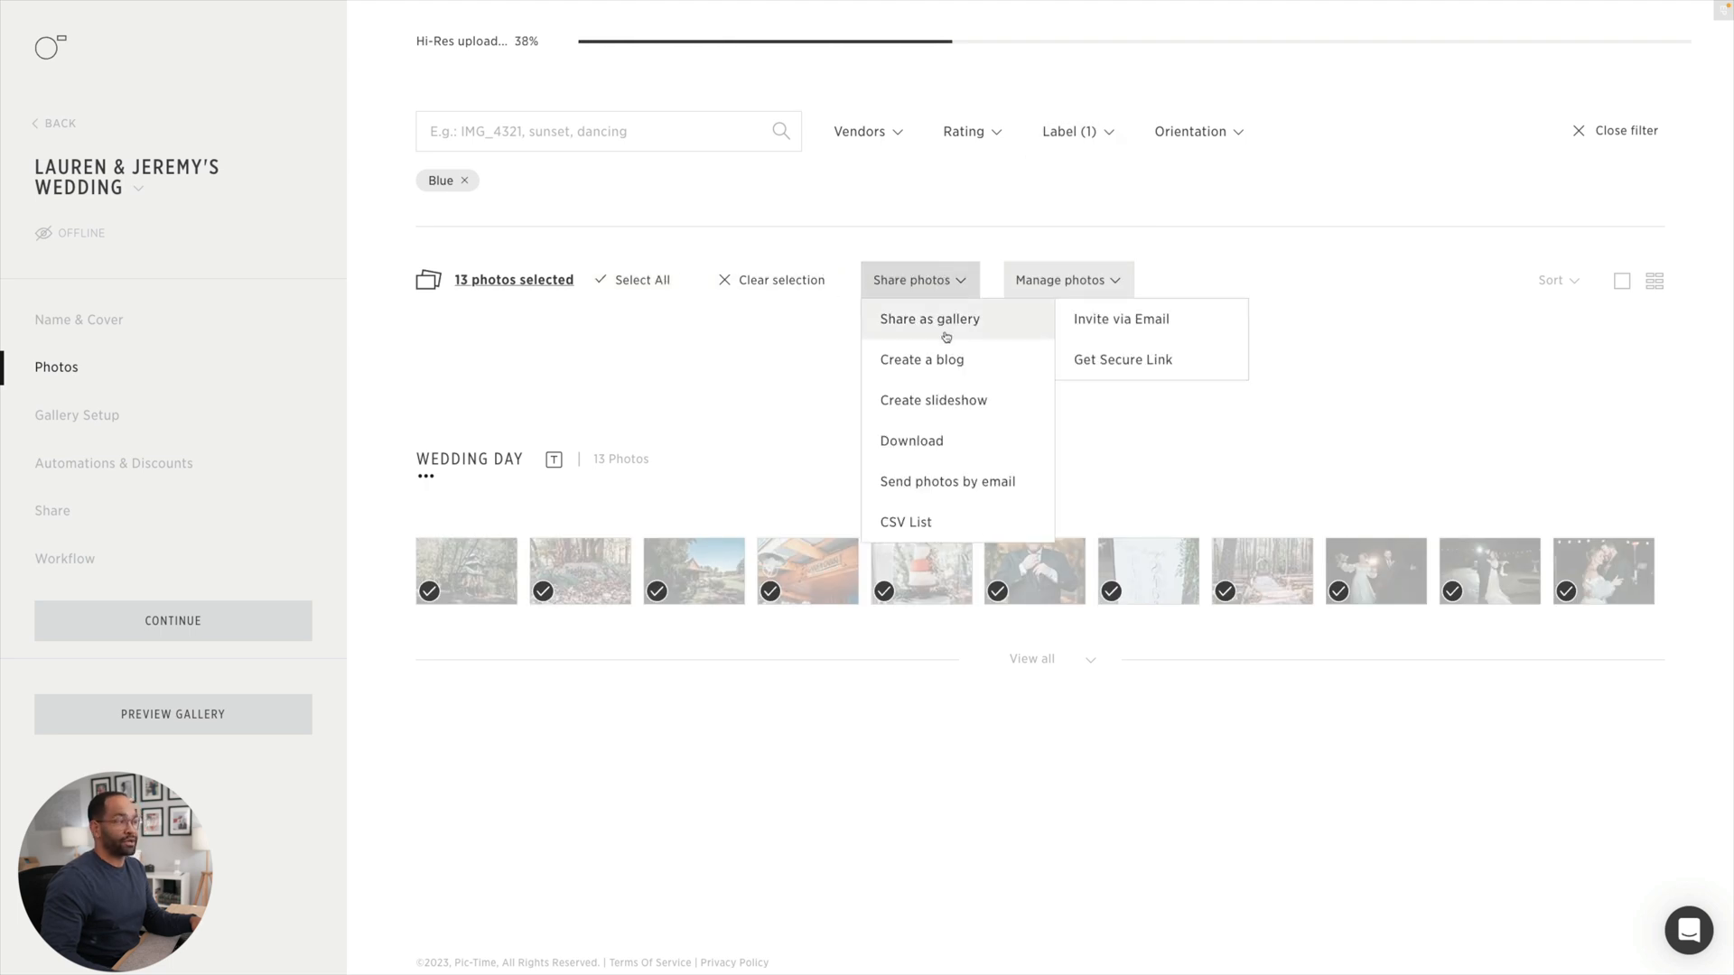
{"action": "left_click", "coordinate": [923, 359]}
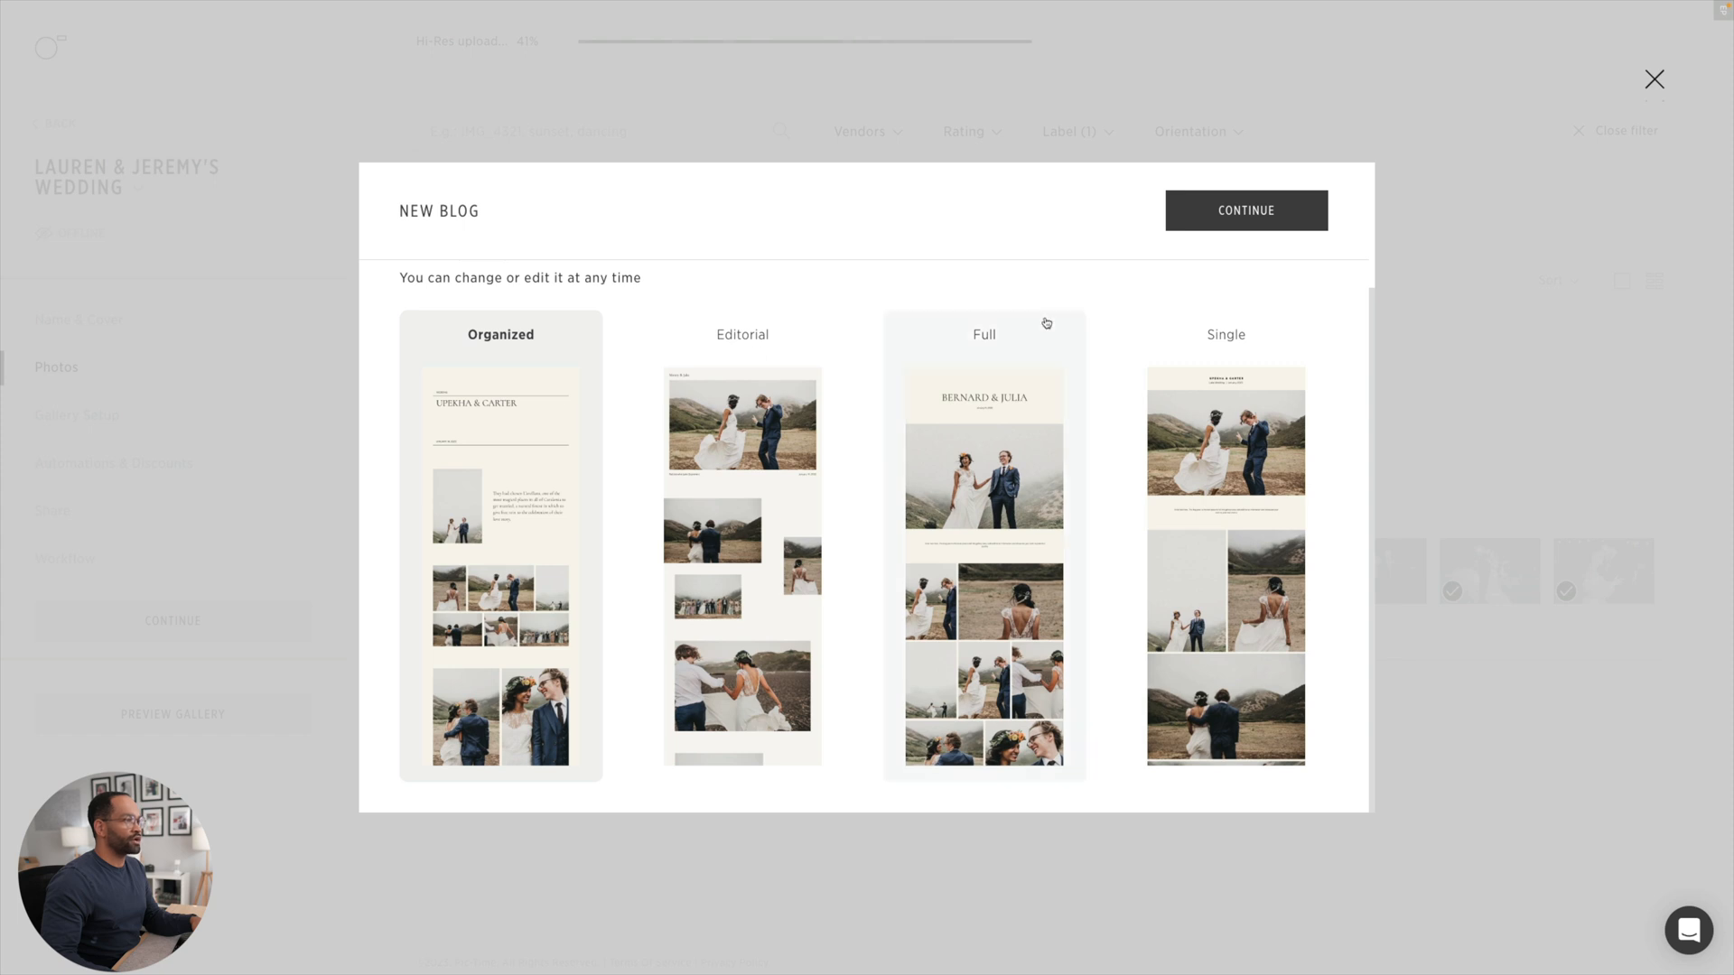
{"action": "left_click", "coordinate": [1244, 209]}
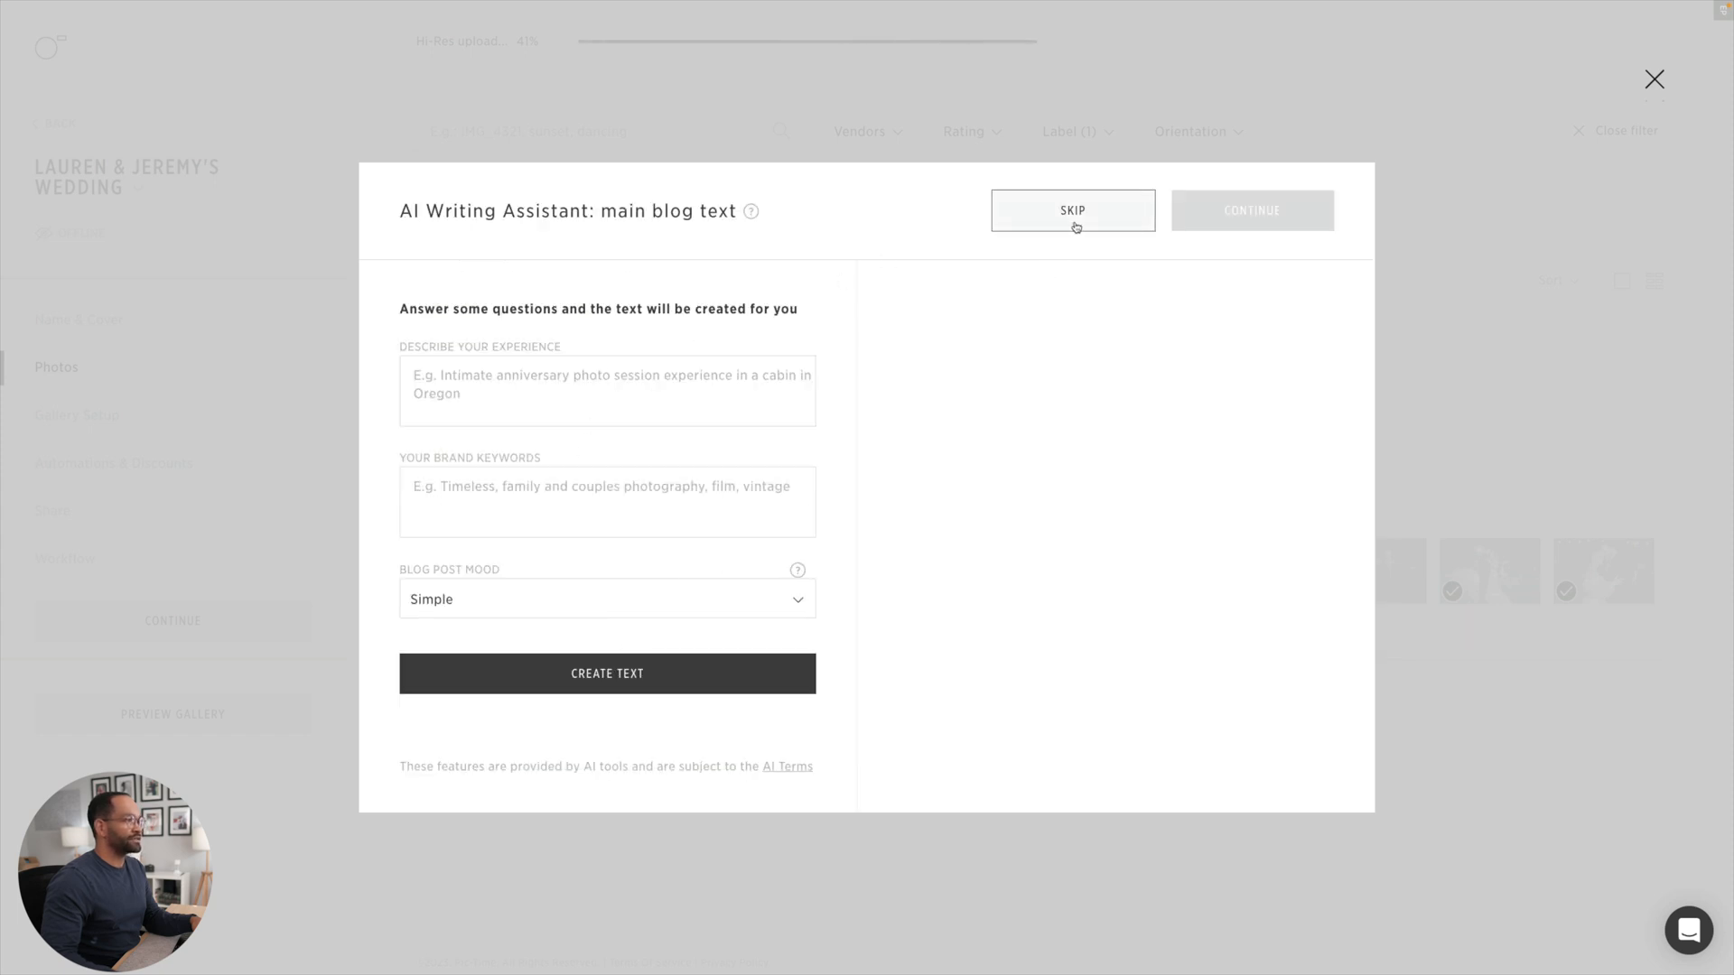
{"action": "left_click", "coordinate": [1071, 210]}
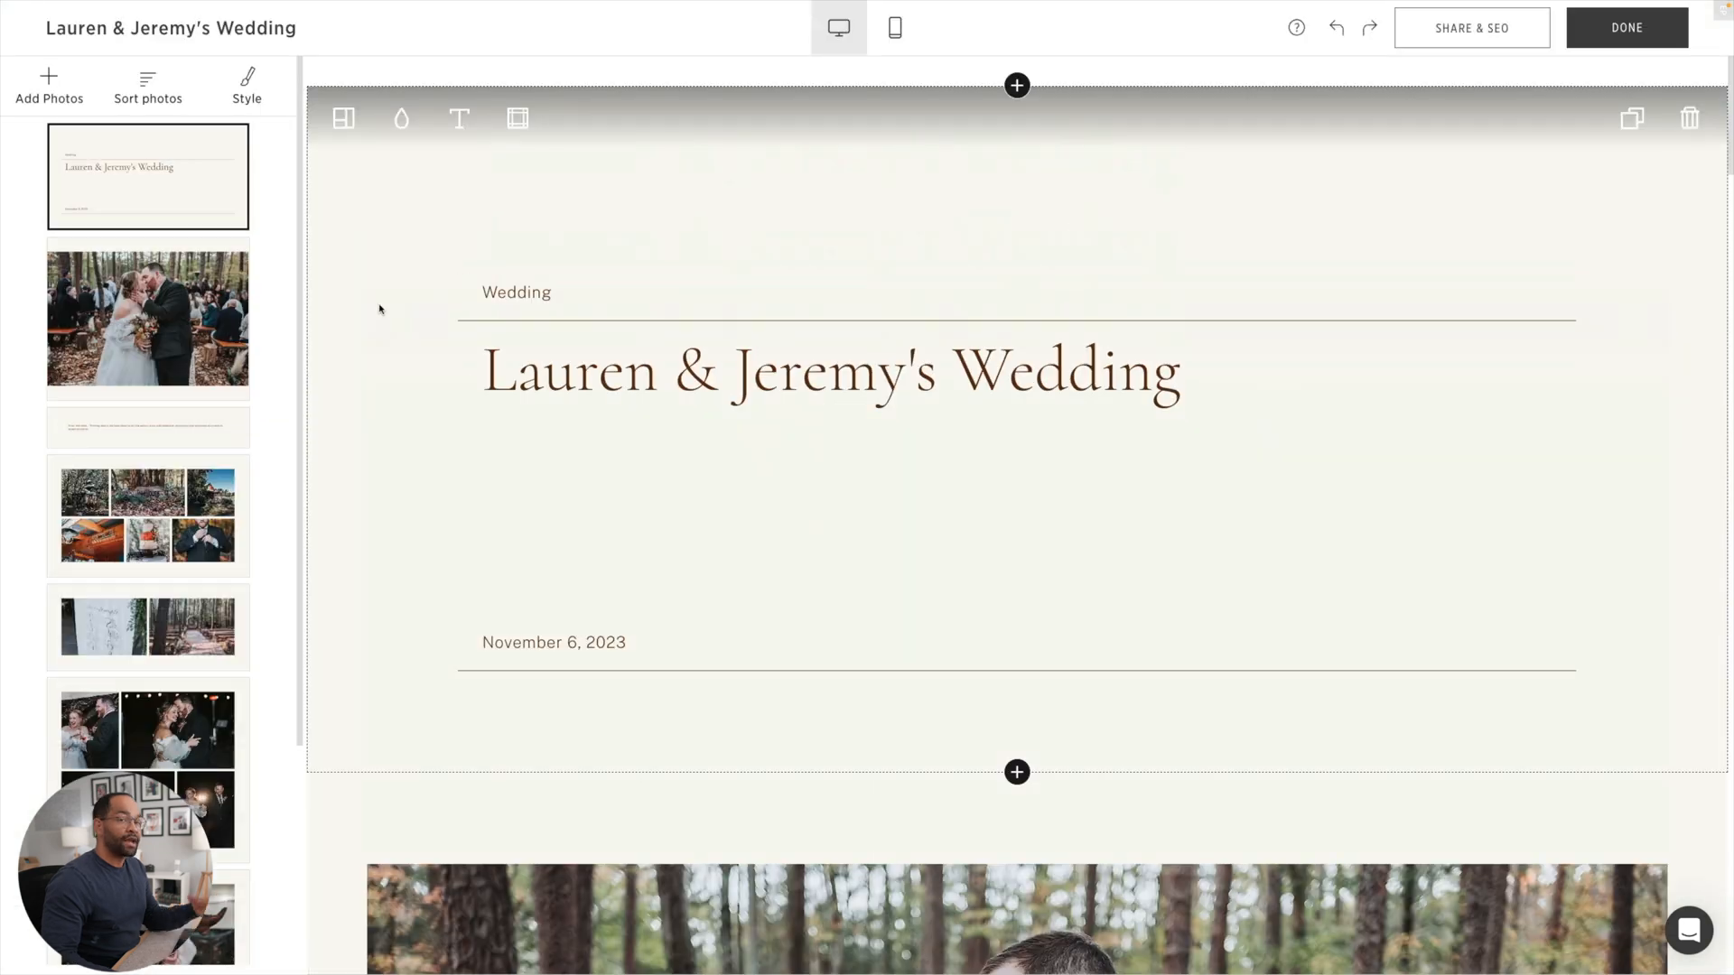
{"action": "scroll", "scroll_direction": "down", "scroll_amount": 3}
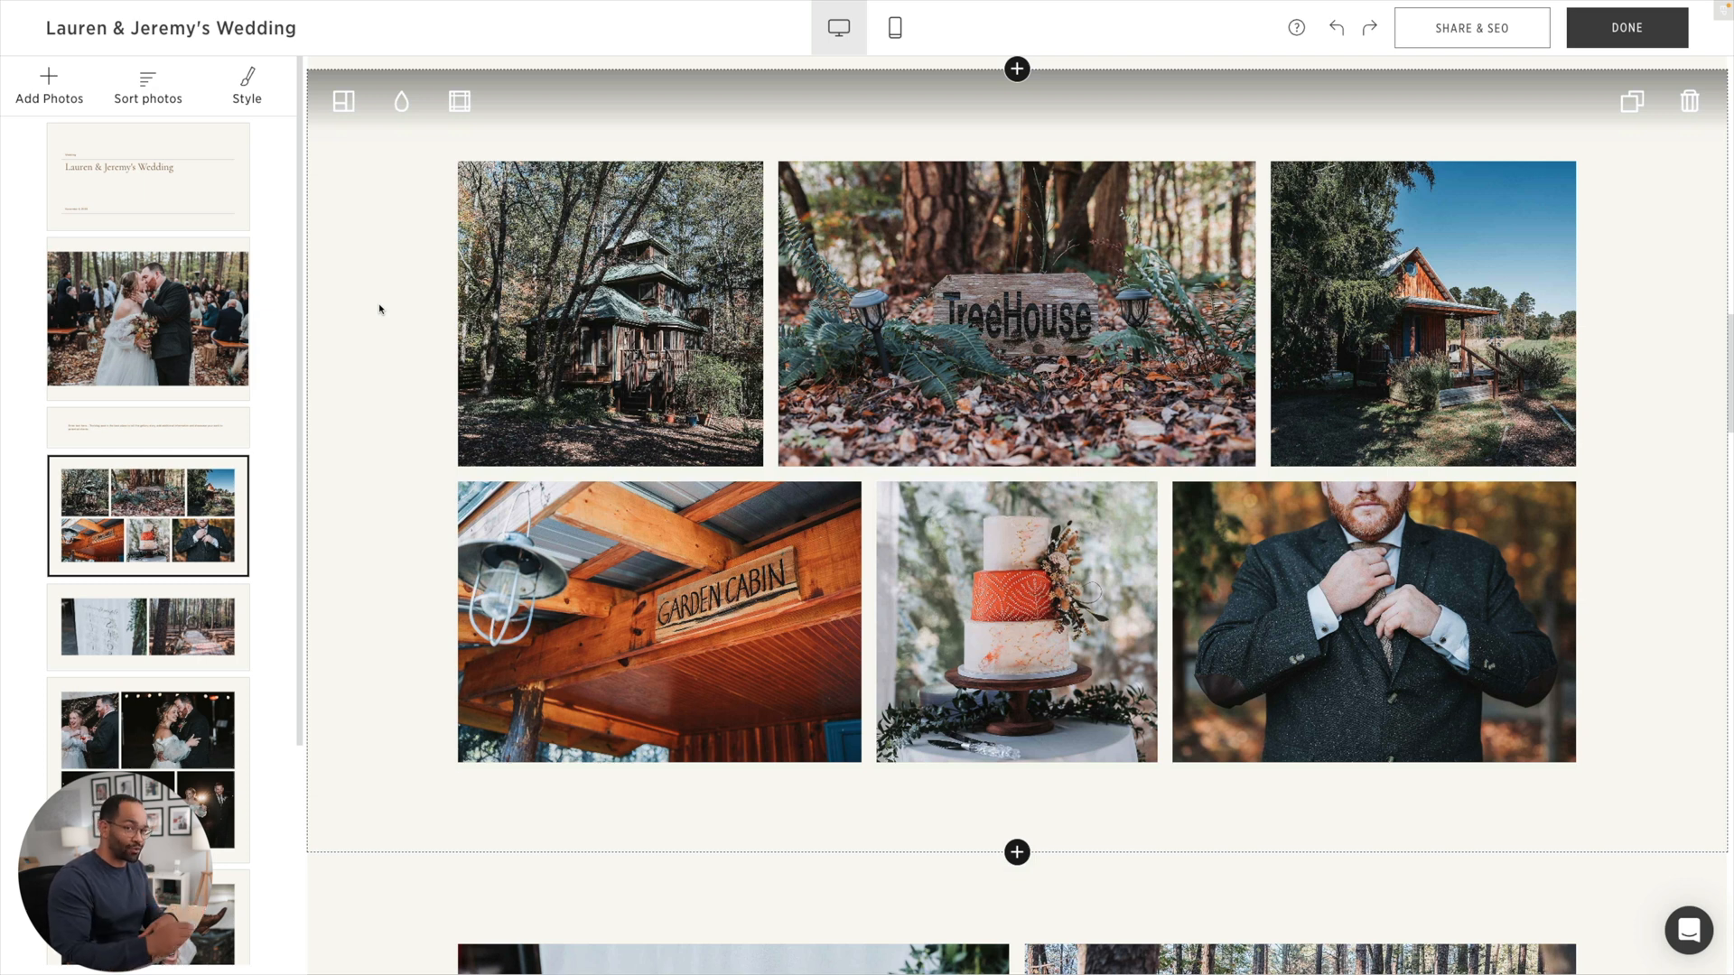
{"action": "scroll", "scroll_direction": "down", "scroll_amount": 3}
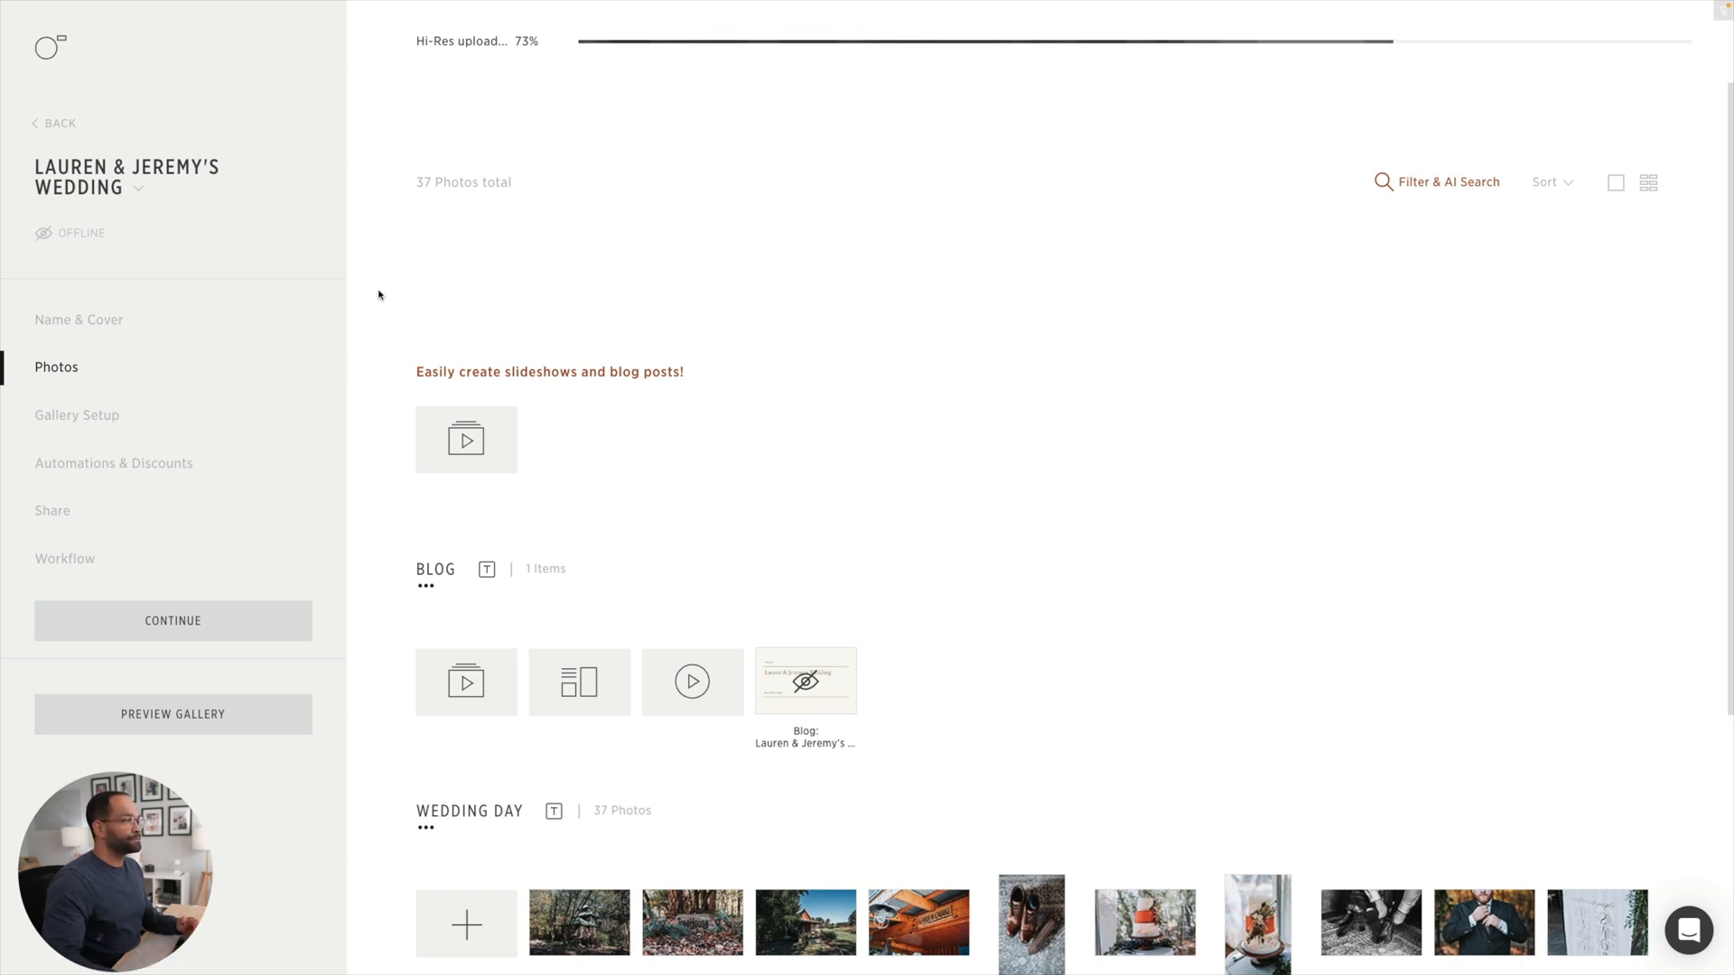
{"action": "mouse_move", "coordinate": [1427, 197]}
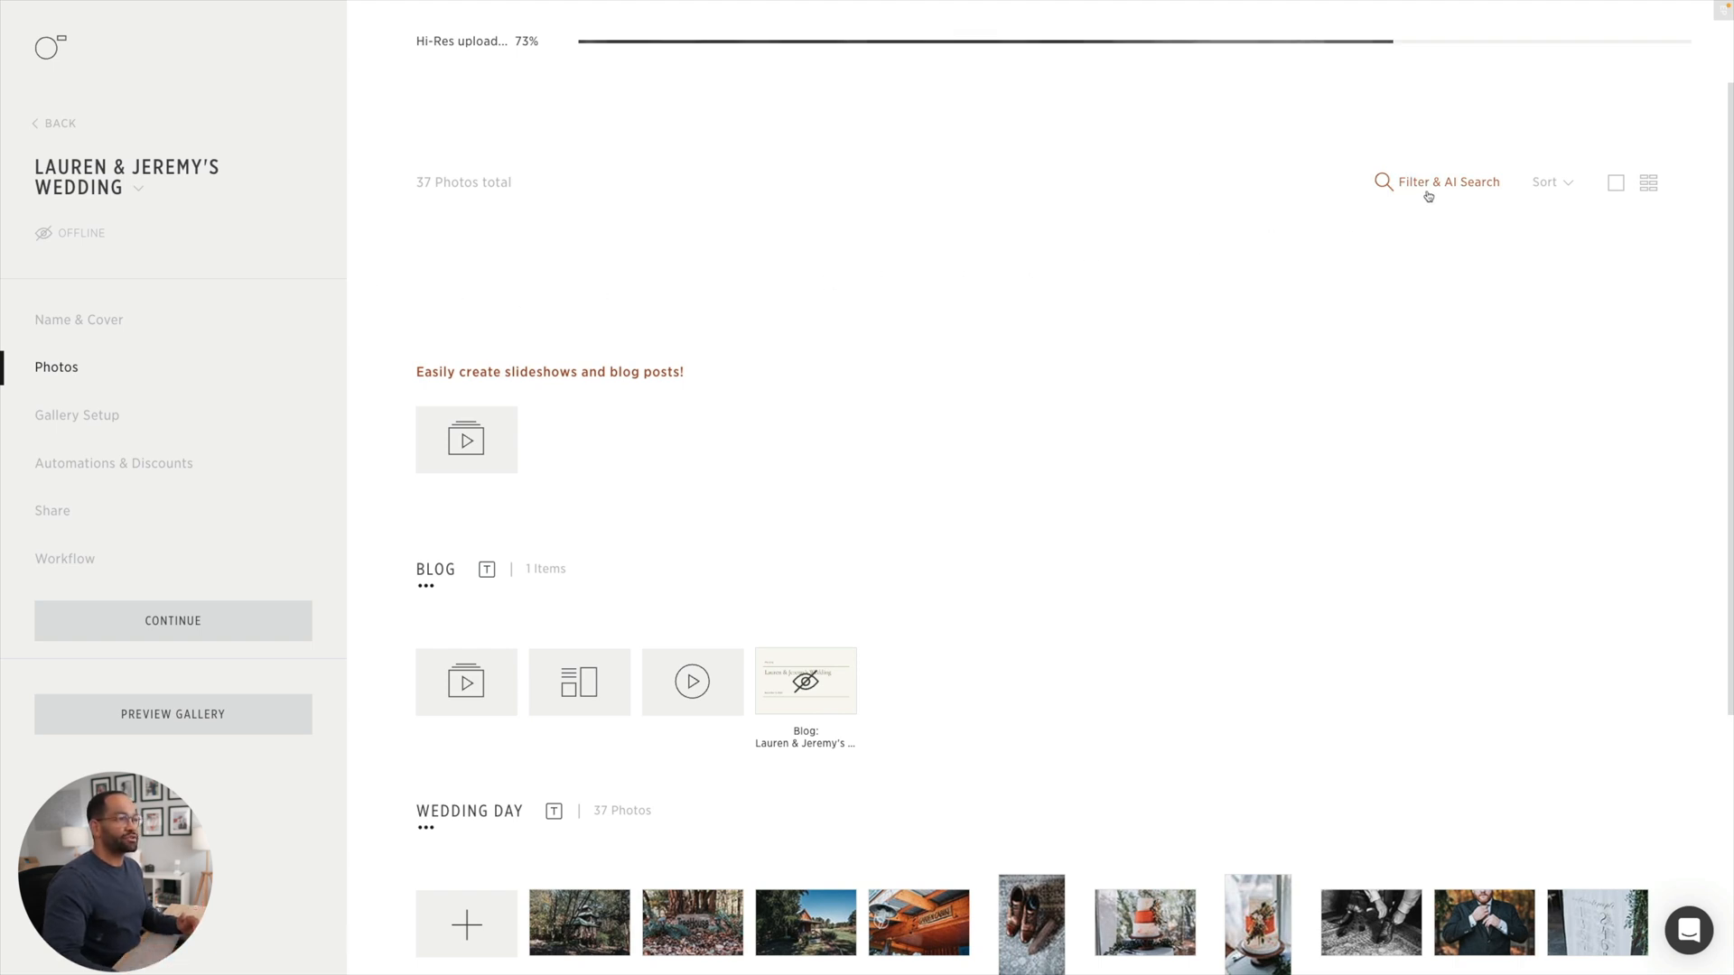
- Filter the gallery to the 11 Ceremony-labelled photos and select them all
{"action": "left_click", "coordinate": [1446, 180]}
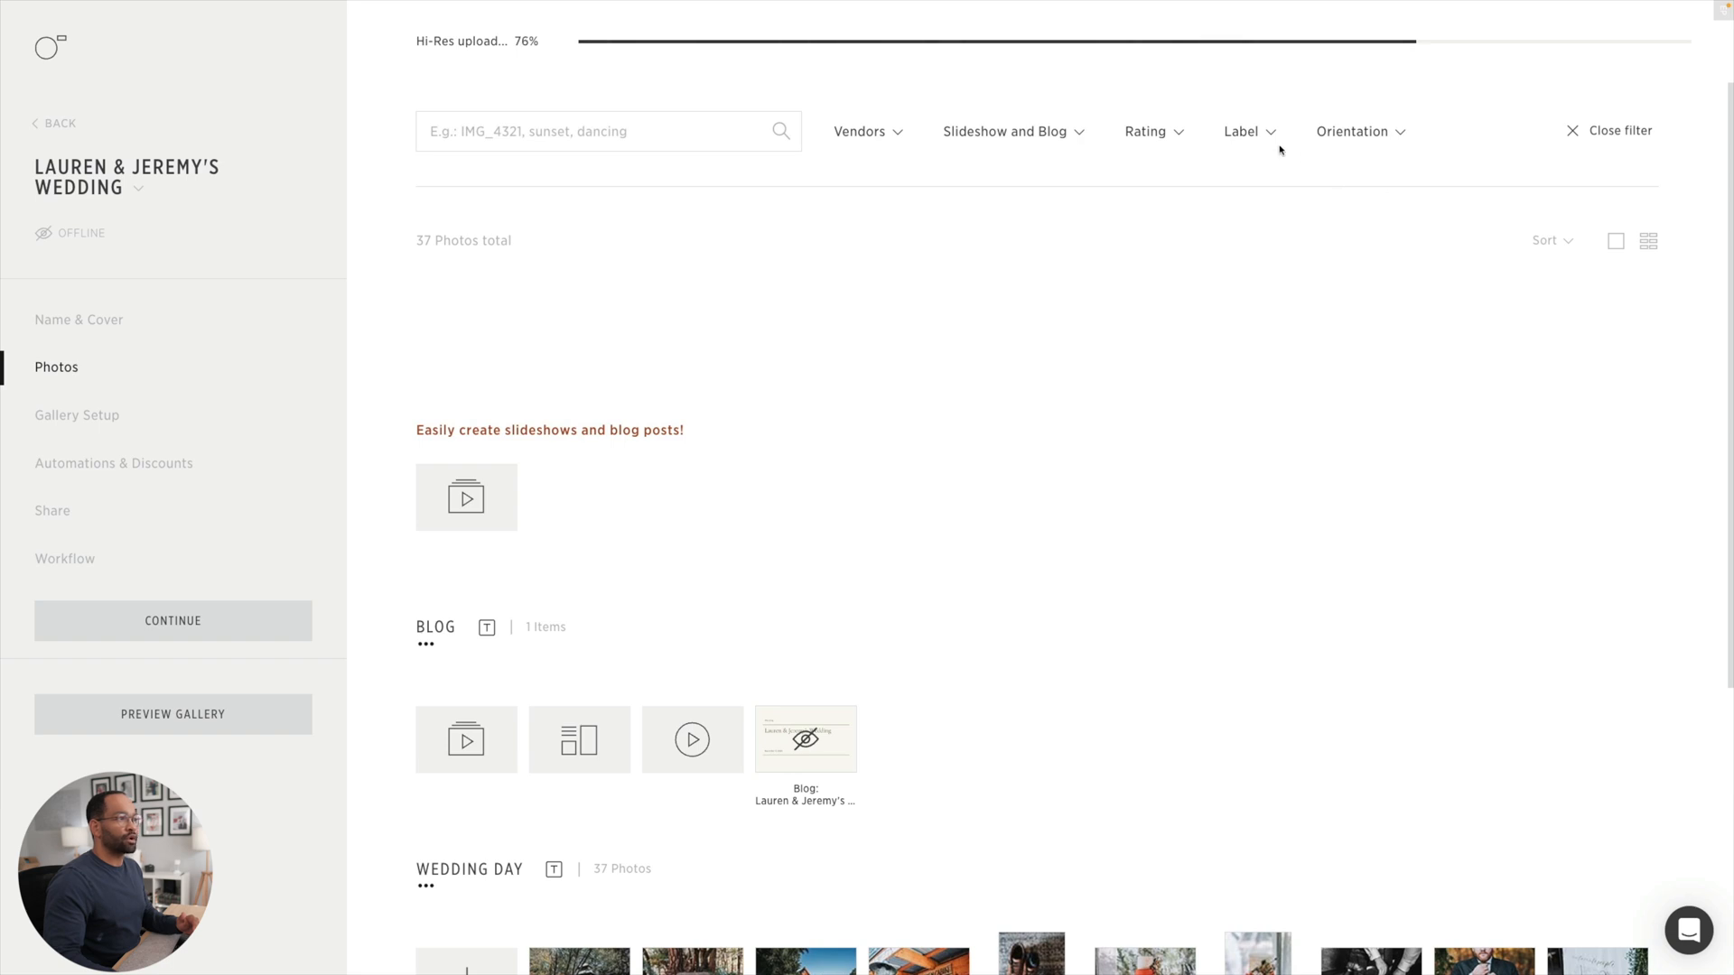
{"action": "left_click", "coordinate": [1246, 132]}
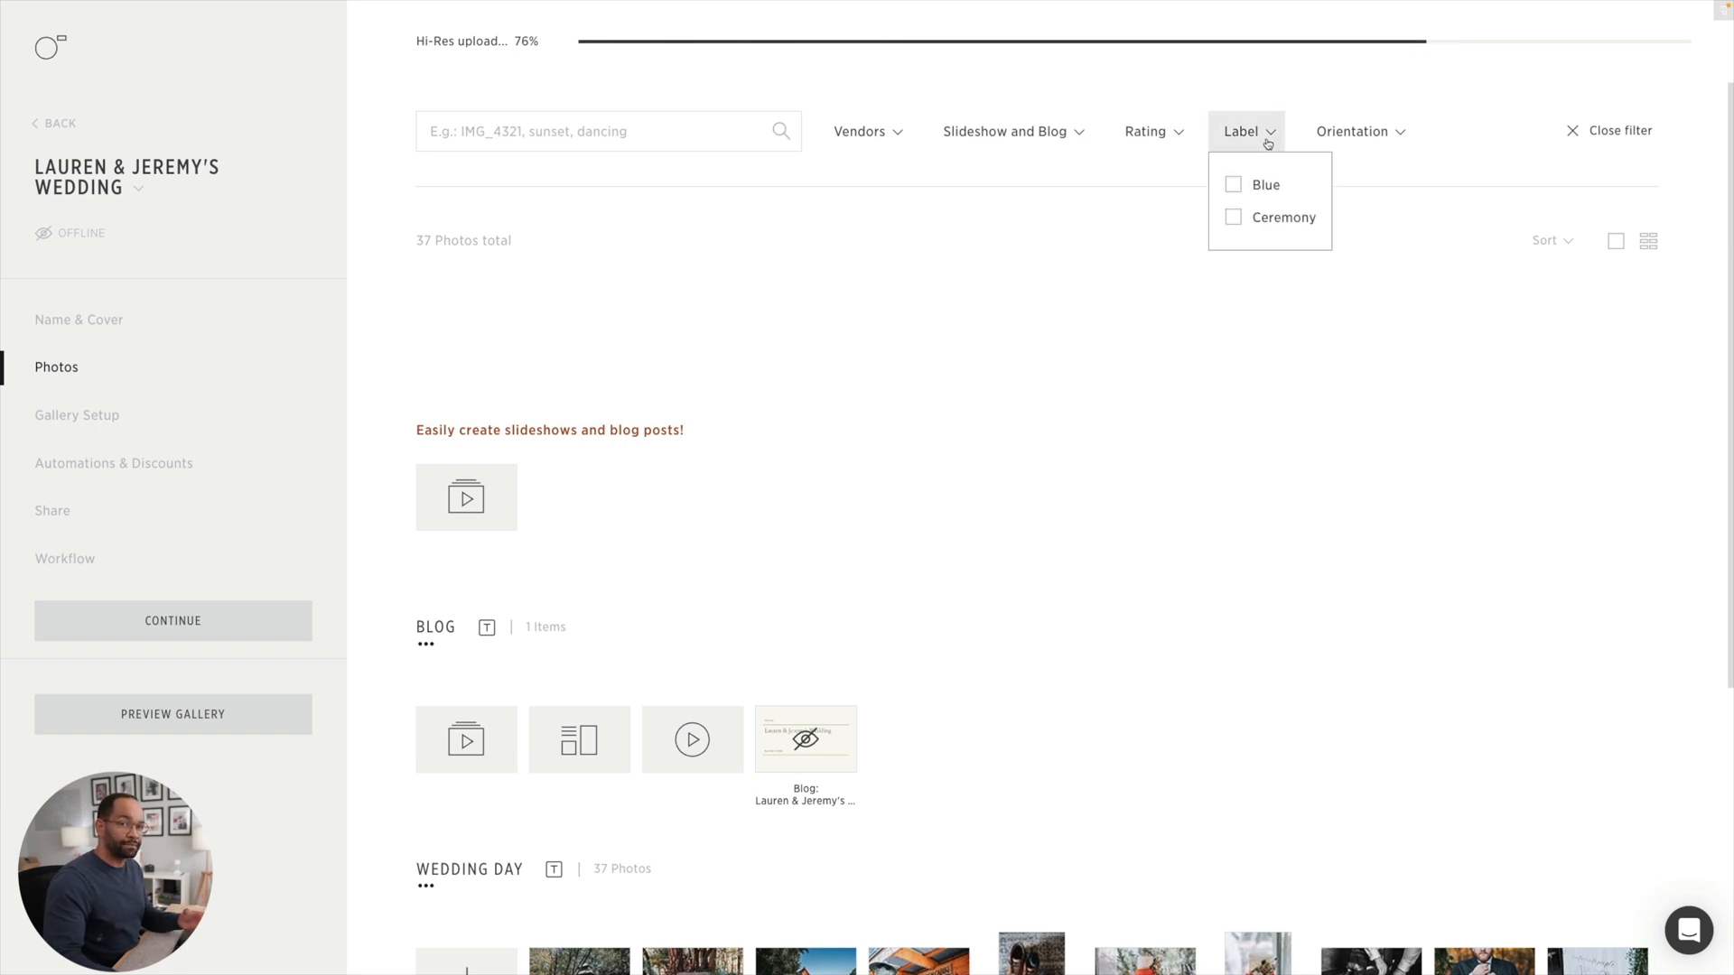
{"action": "left_click", "coordinate": [1232, 217]}
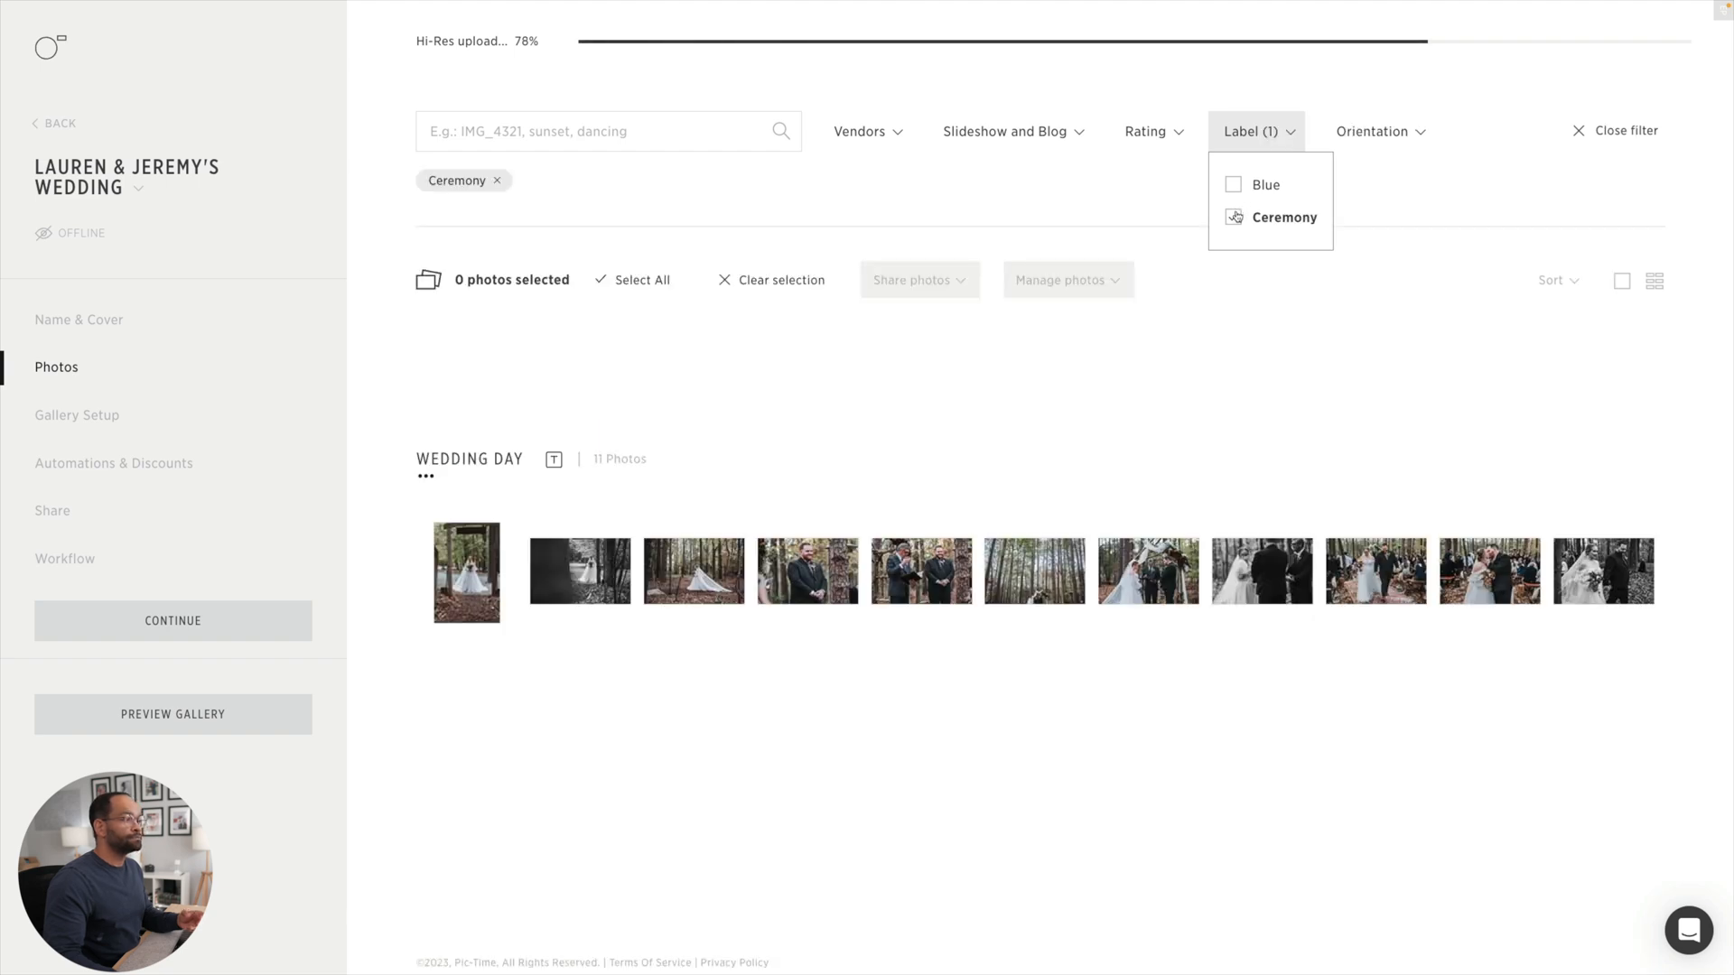
{"action": "left_click", "coordinate": [1232, 217]}
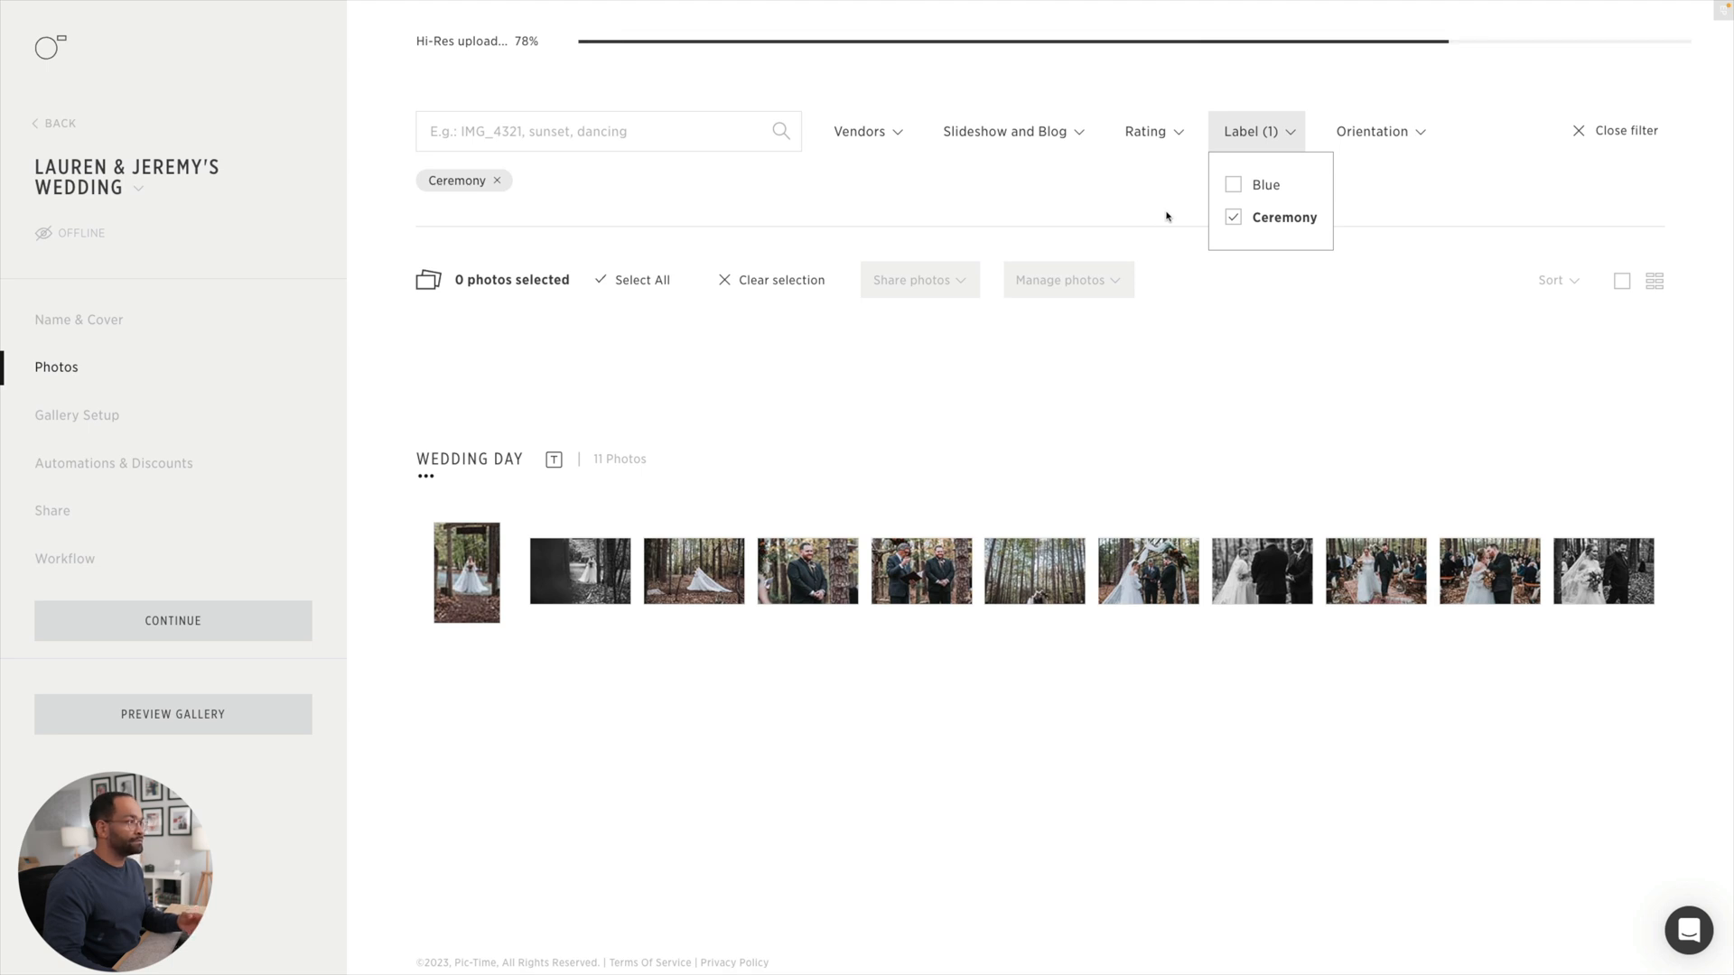
{"action": "left_click", "coordinate": [641, 280]}
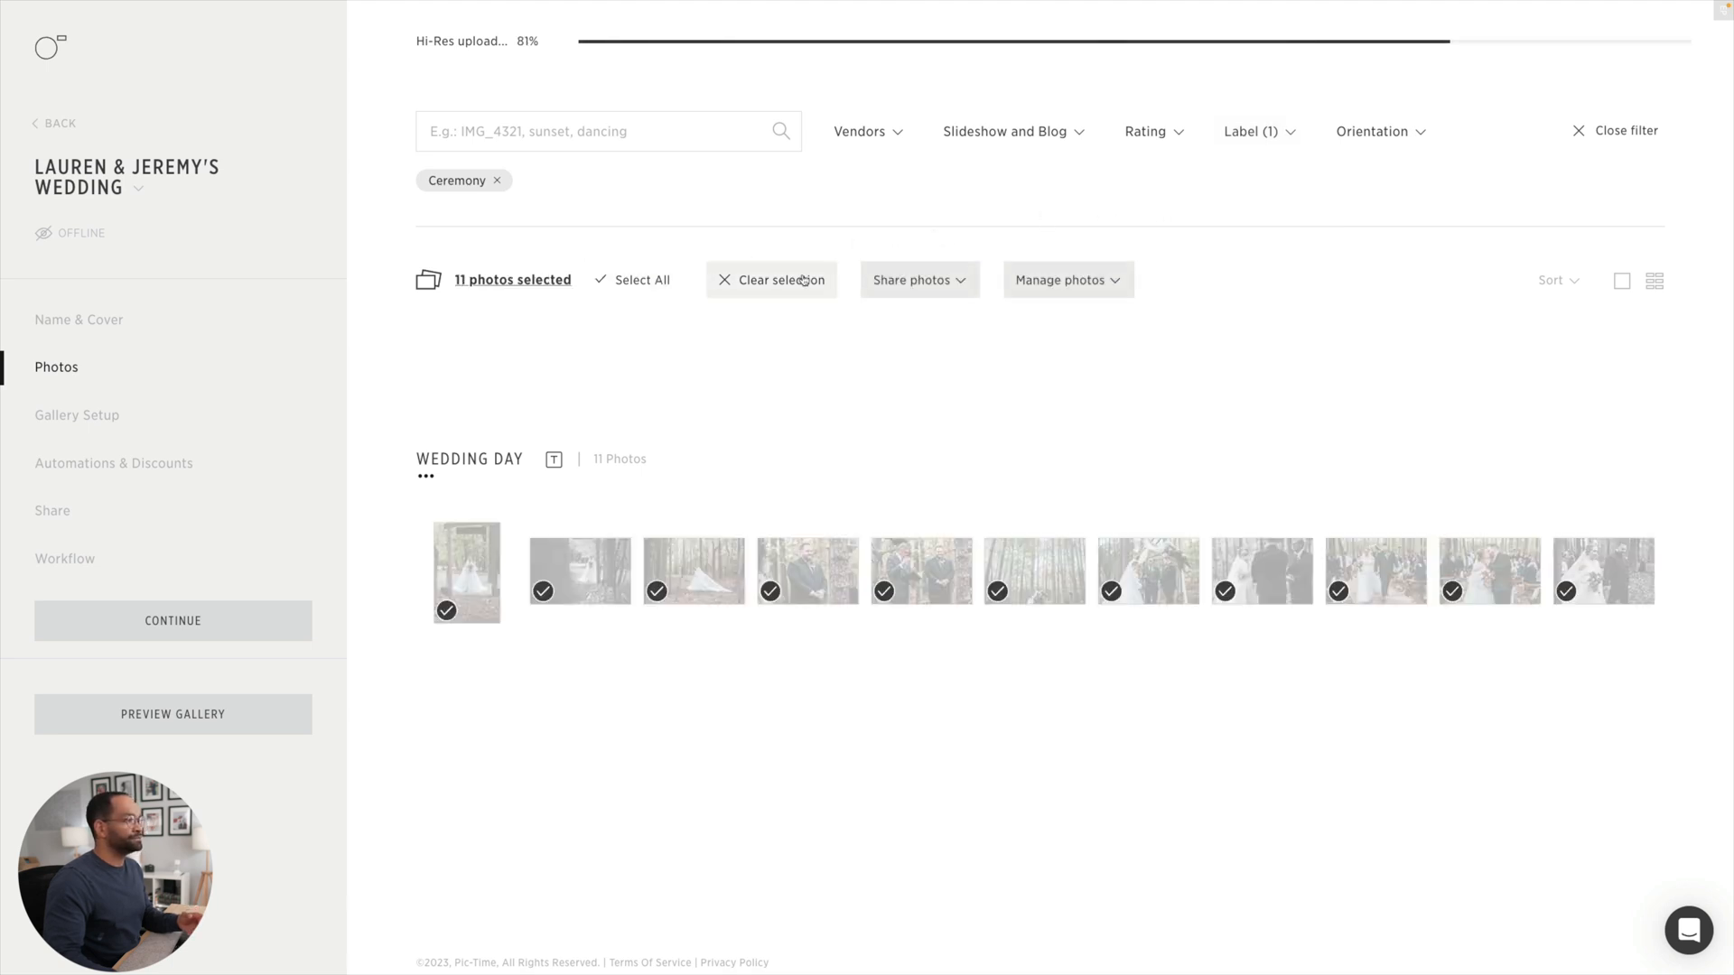
- Start a new slideshow from the selected ceremony photos via Share photos
{"action": "left_click", "coordinate": [912, 278]}
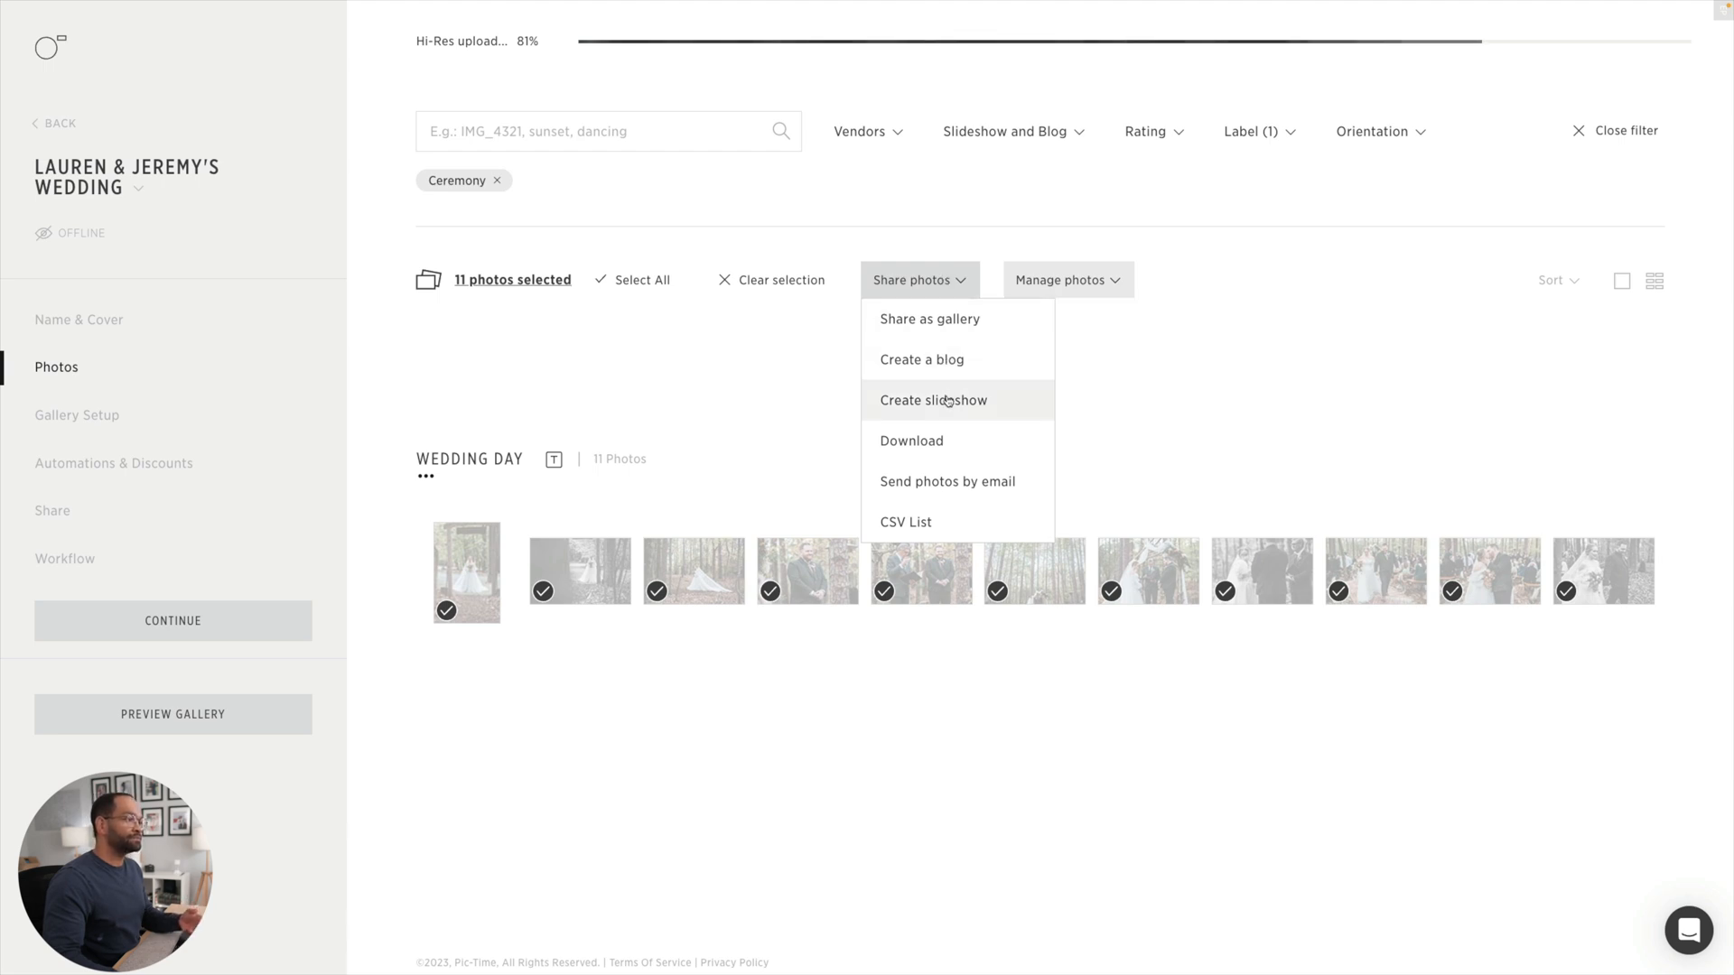
{"action": "left_click", "coordinate": [932, 401]}
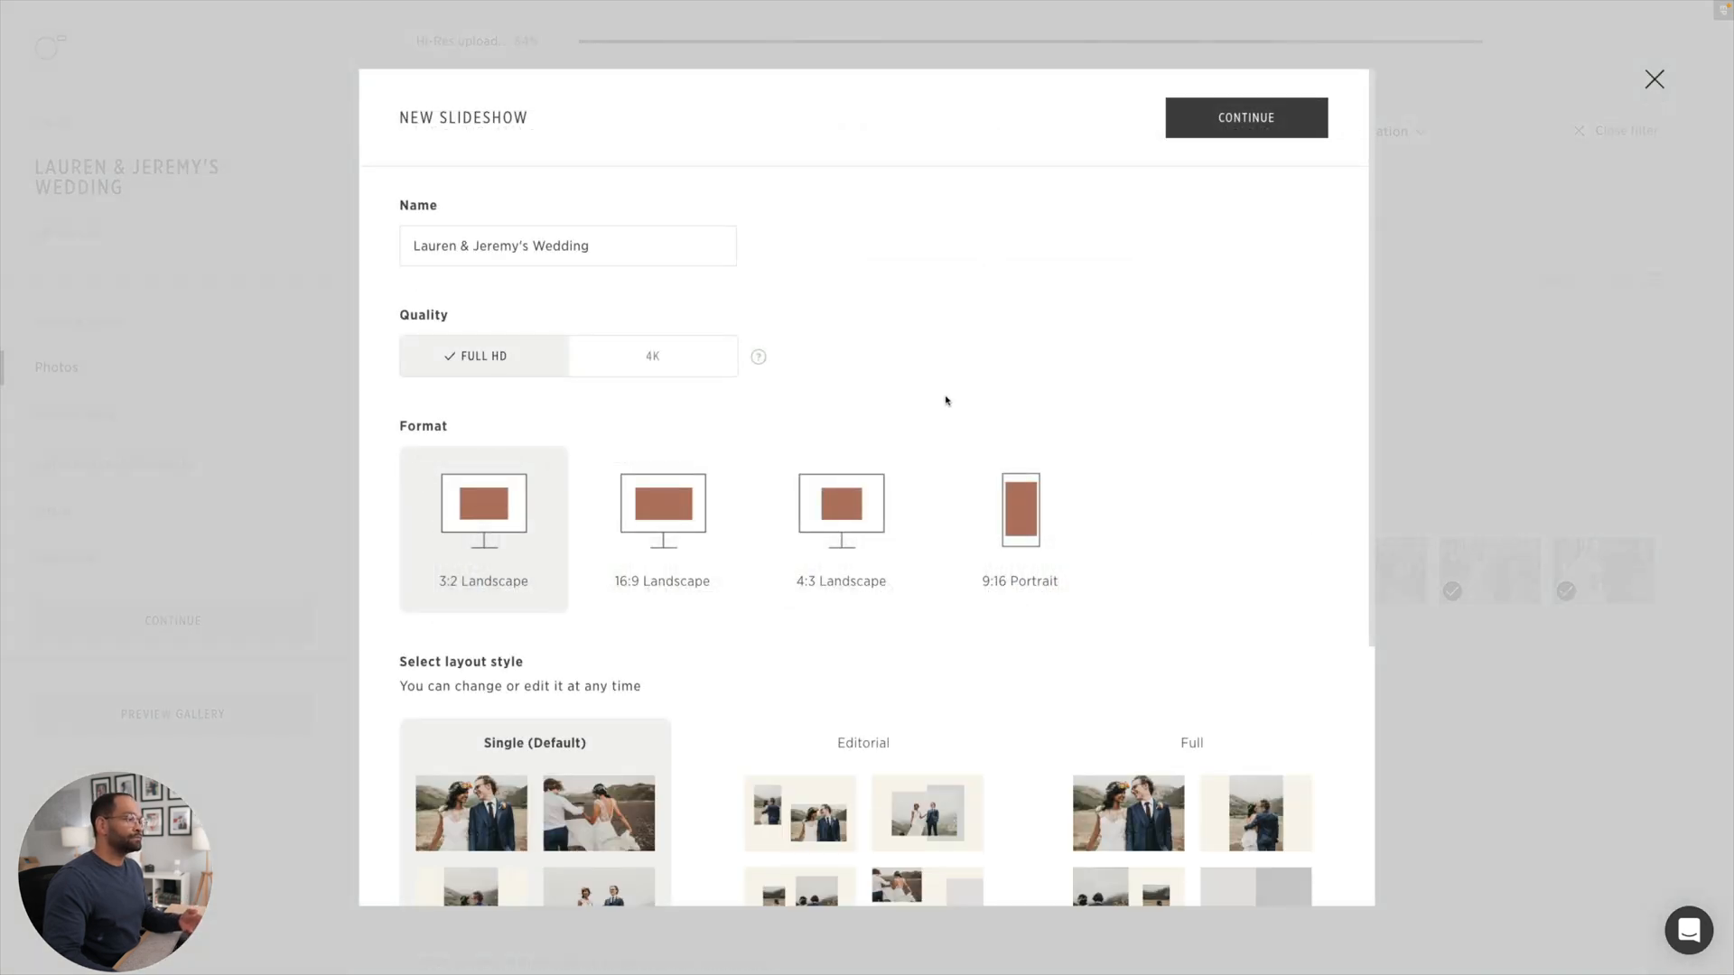
- Create the 4K Lauren & Jeremy's Wedding slideshow of 11 slides and return to the gallery
{"action": "scroll", "scroll_direction": "down", "scroll_amount": 3}
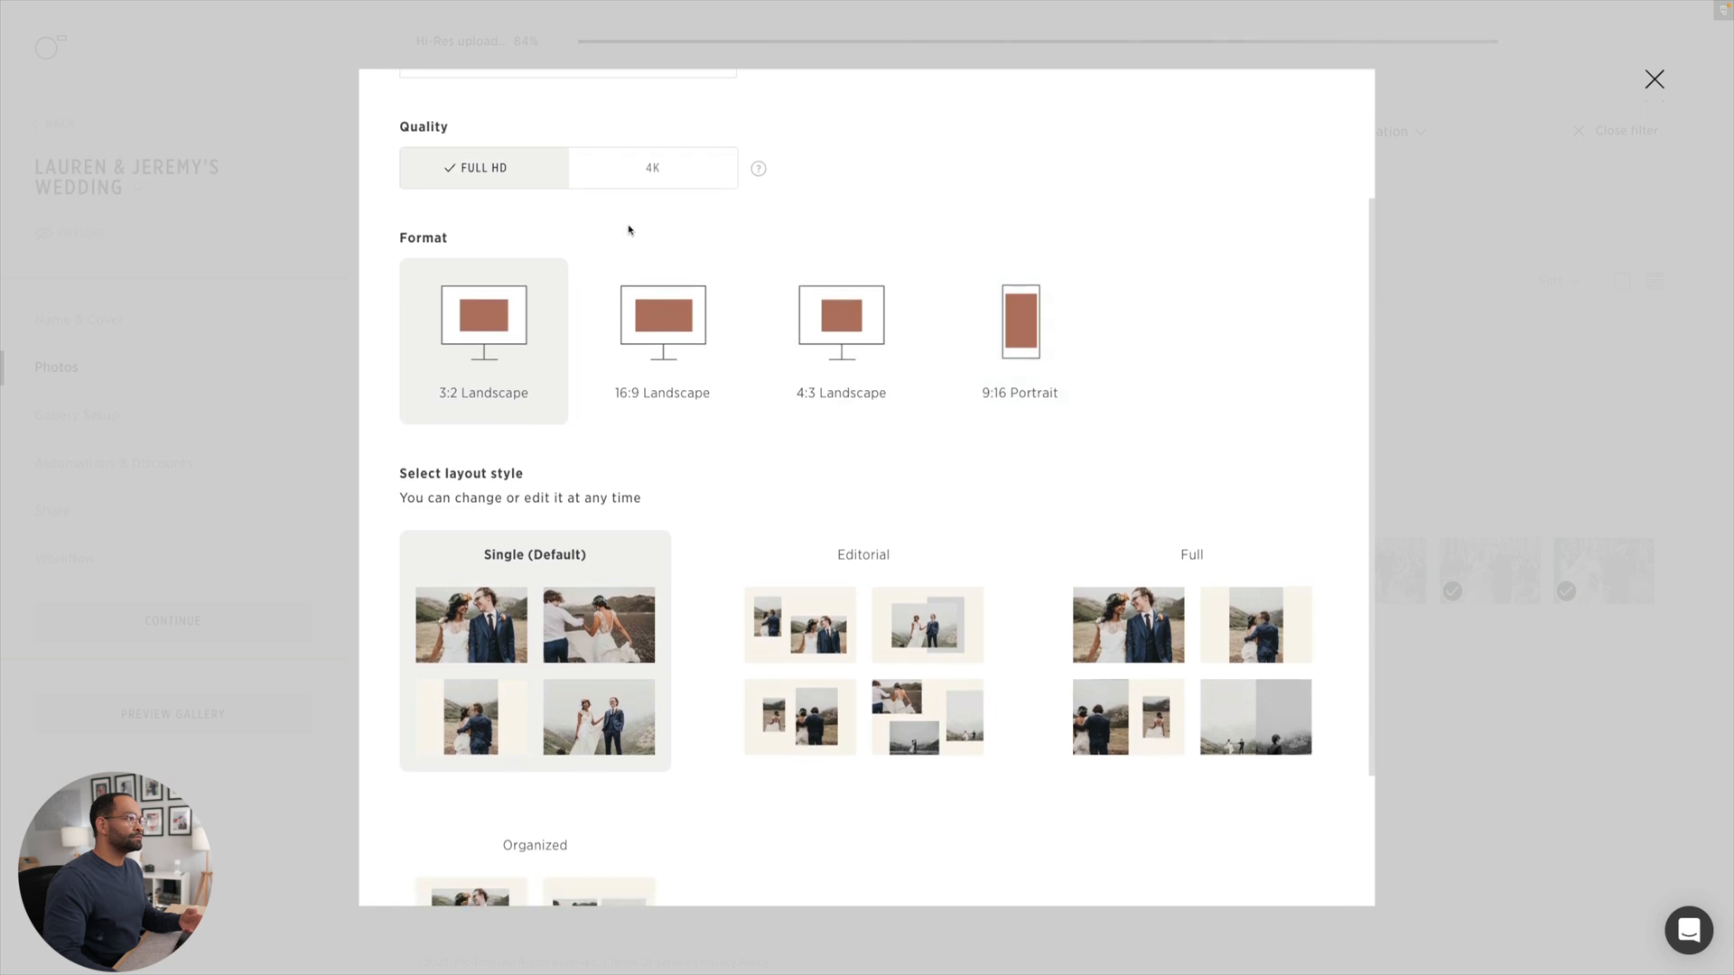
{"action": "scroll", "scroll_direction": "down", "scroll_amount": 3}
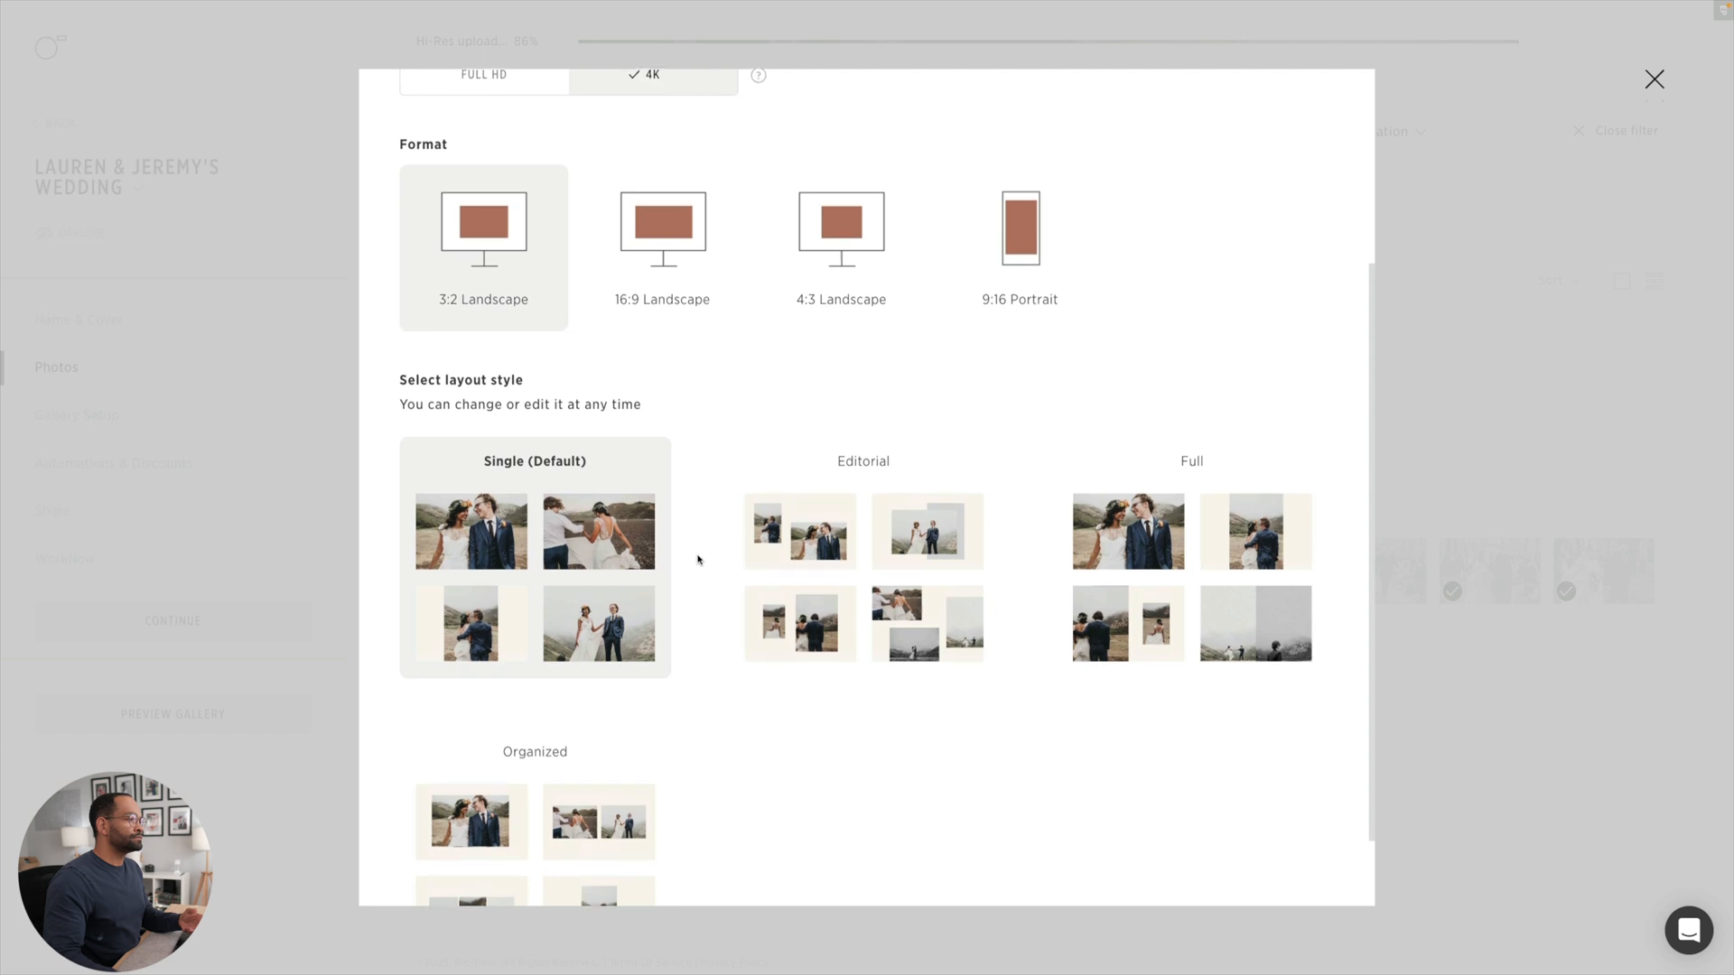
{"action": "left_click", "coordinate": [1190, 560]}
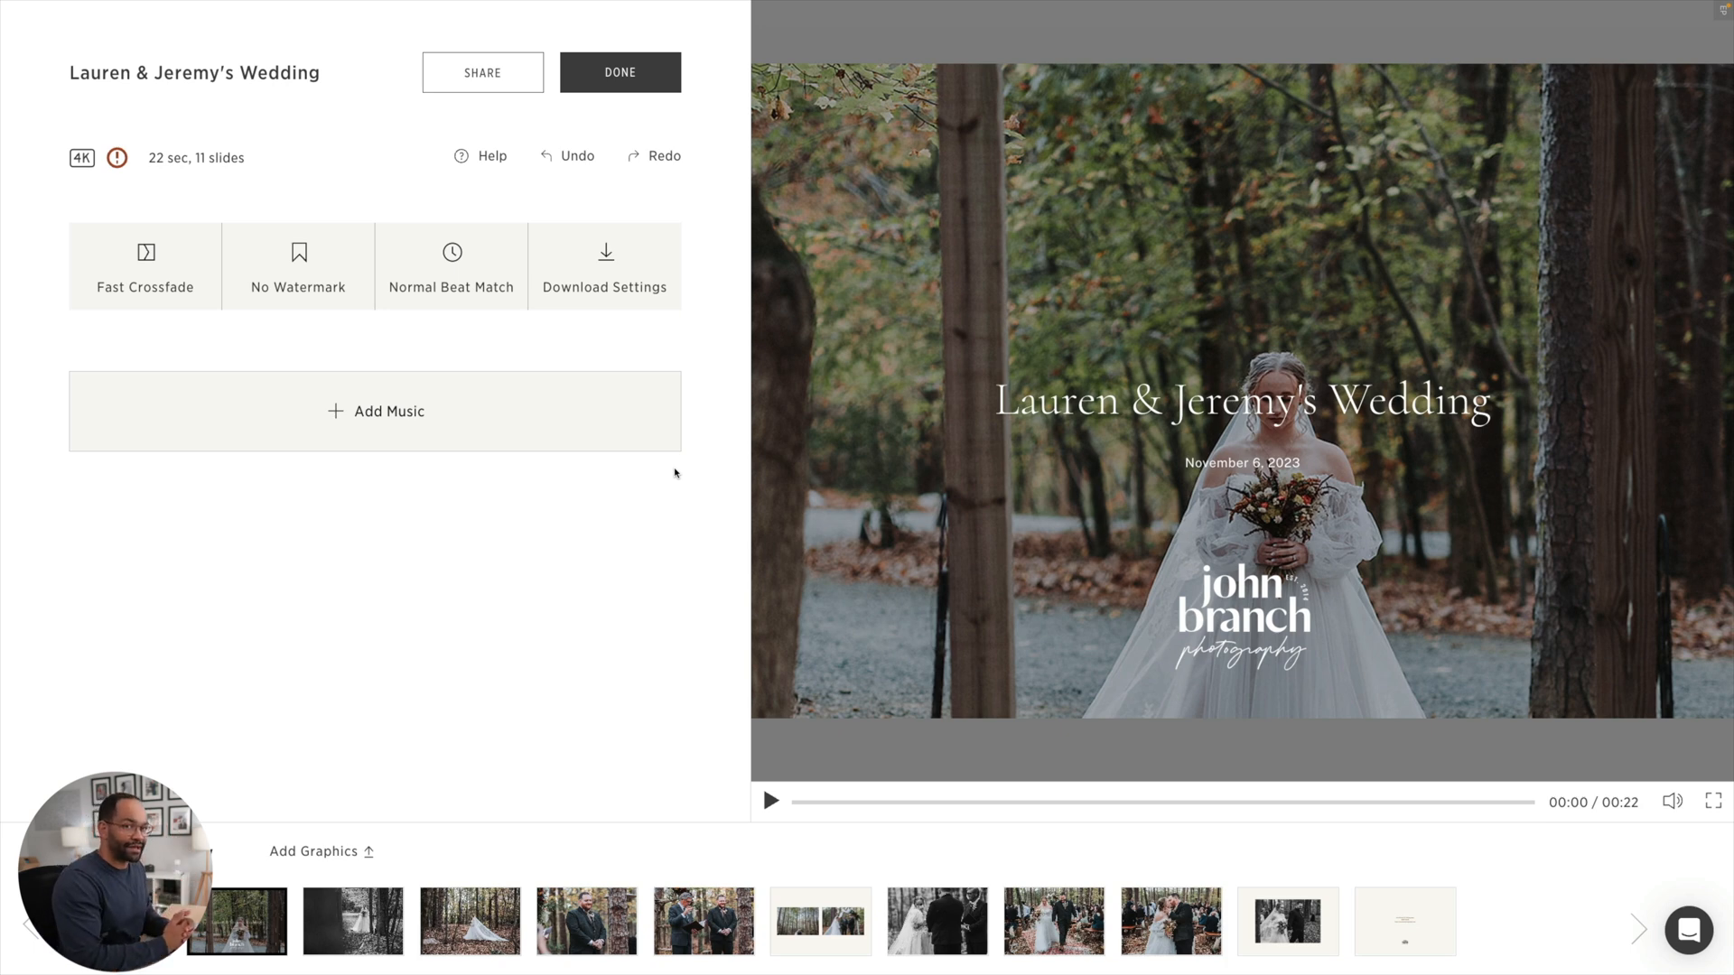
{"action": "left_click", "coordinate": [619, 73]}
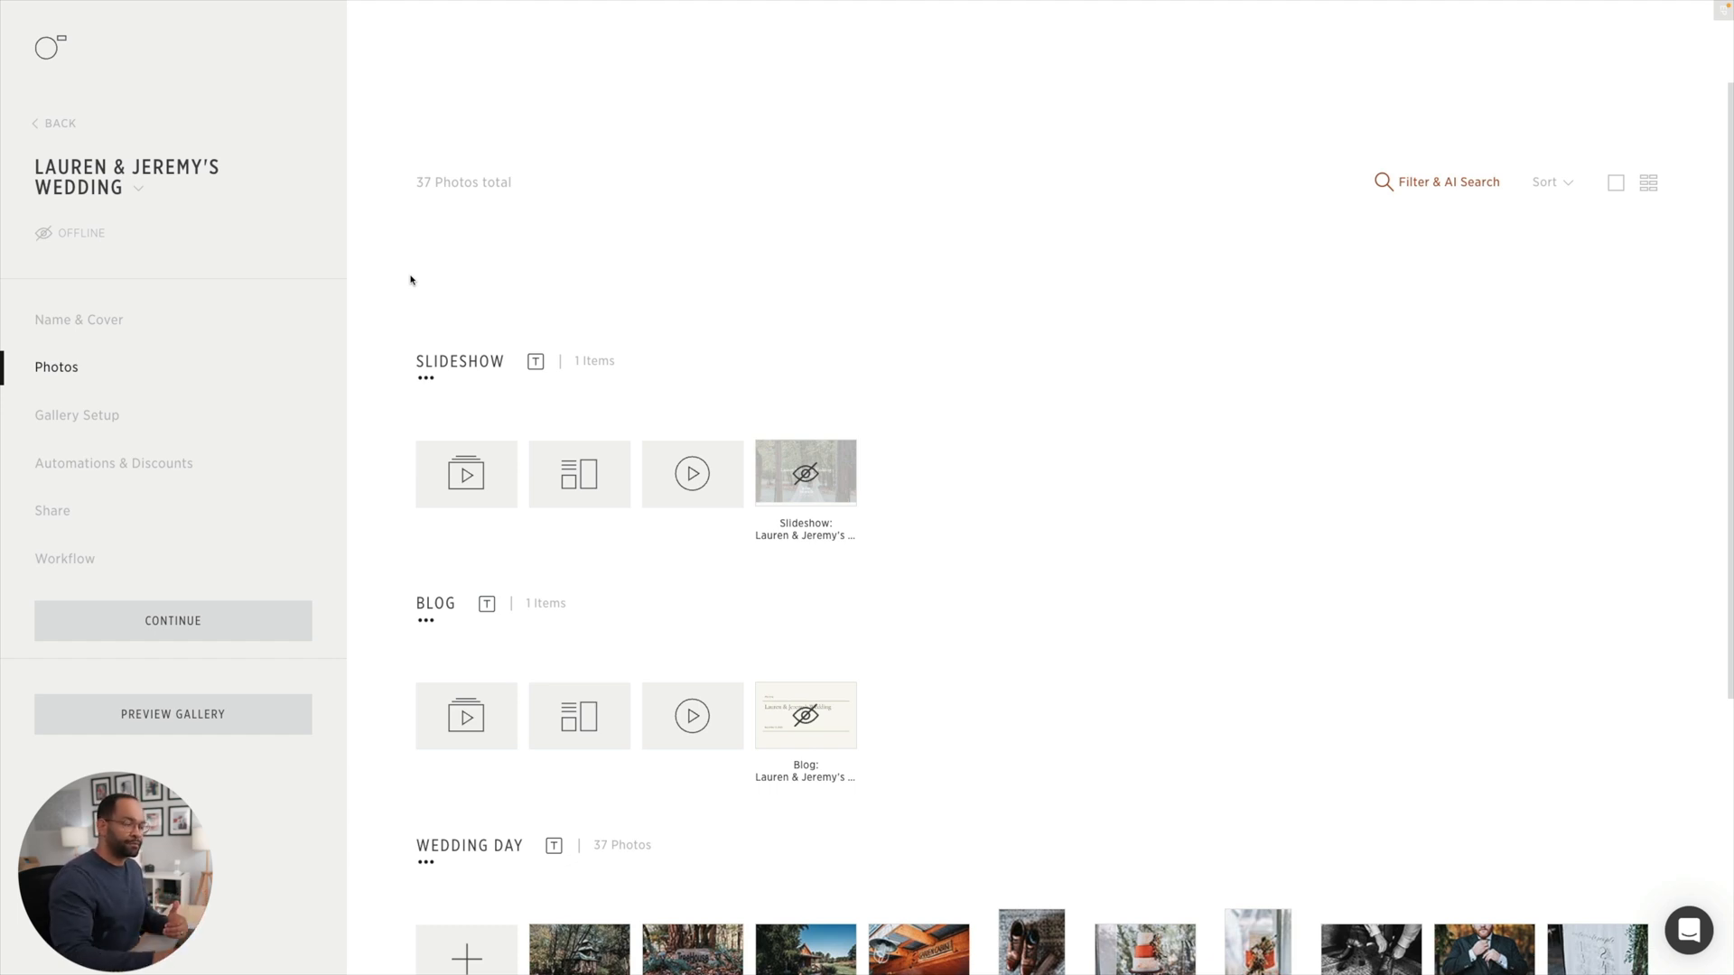
{"action": "mouse_move", "coordinate": [1451, 181]}
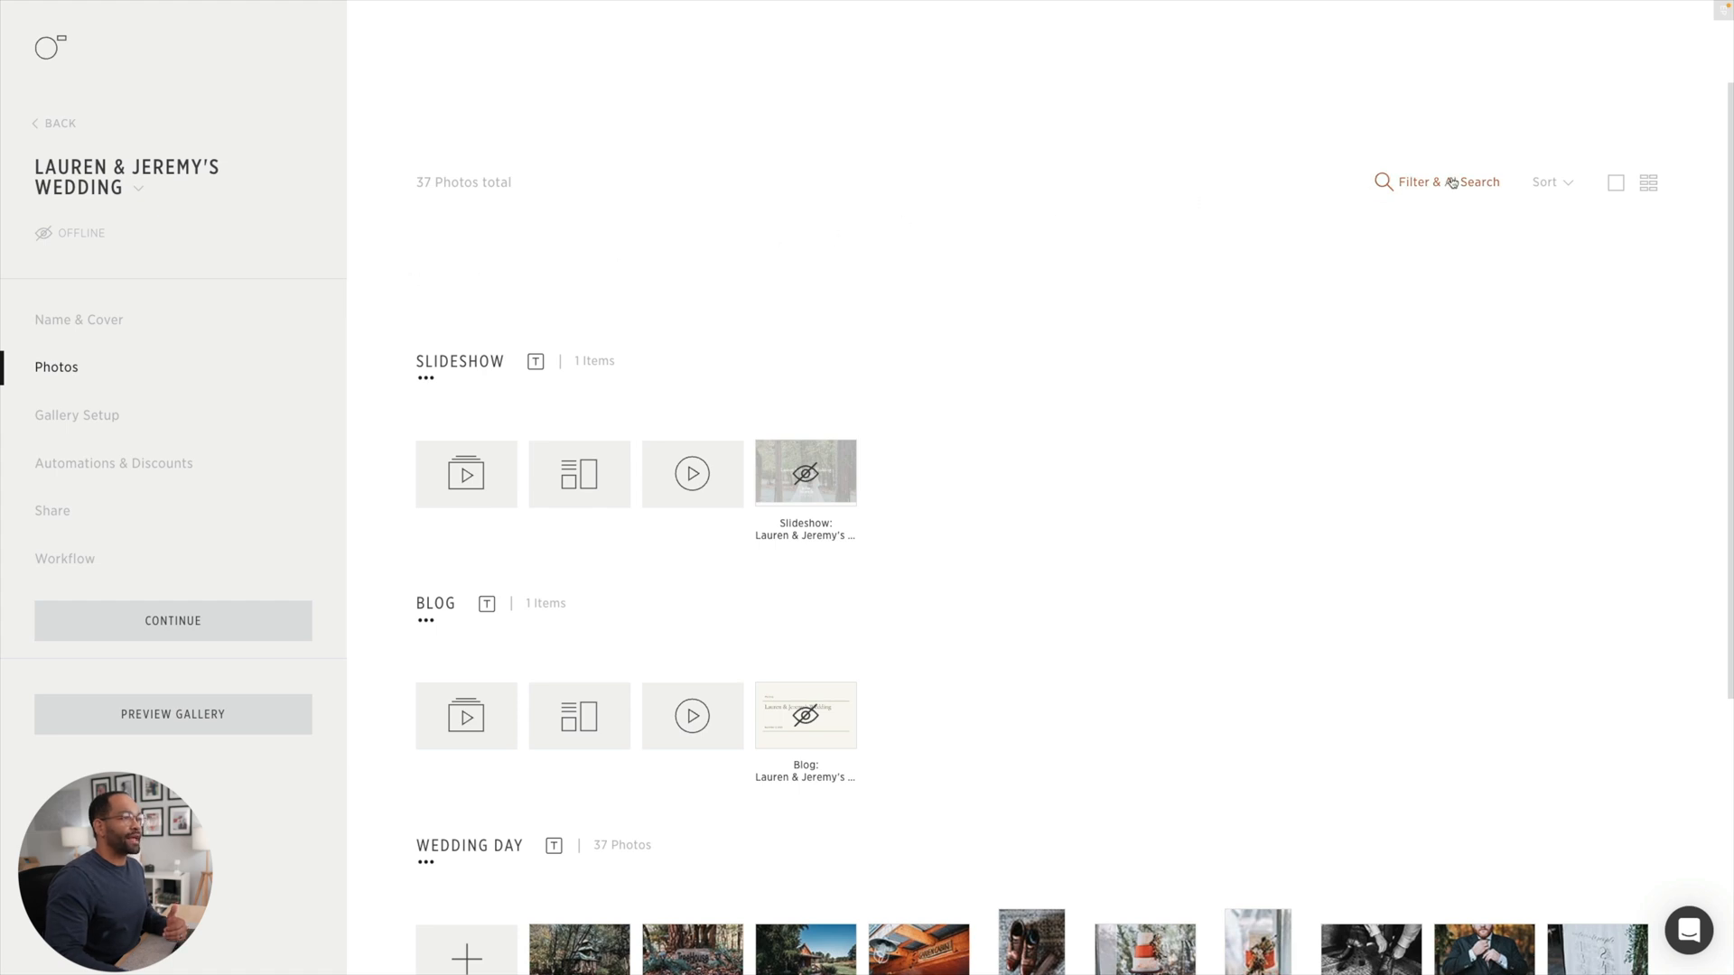
- Filter to the 4 portrait-orientation photos, select all, and open Manage photos for highlights
{"action": "left_click", "coordinate": [1449, 180]}
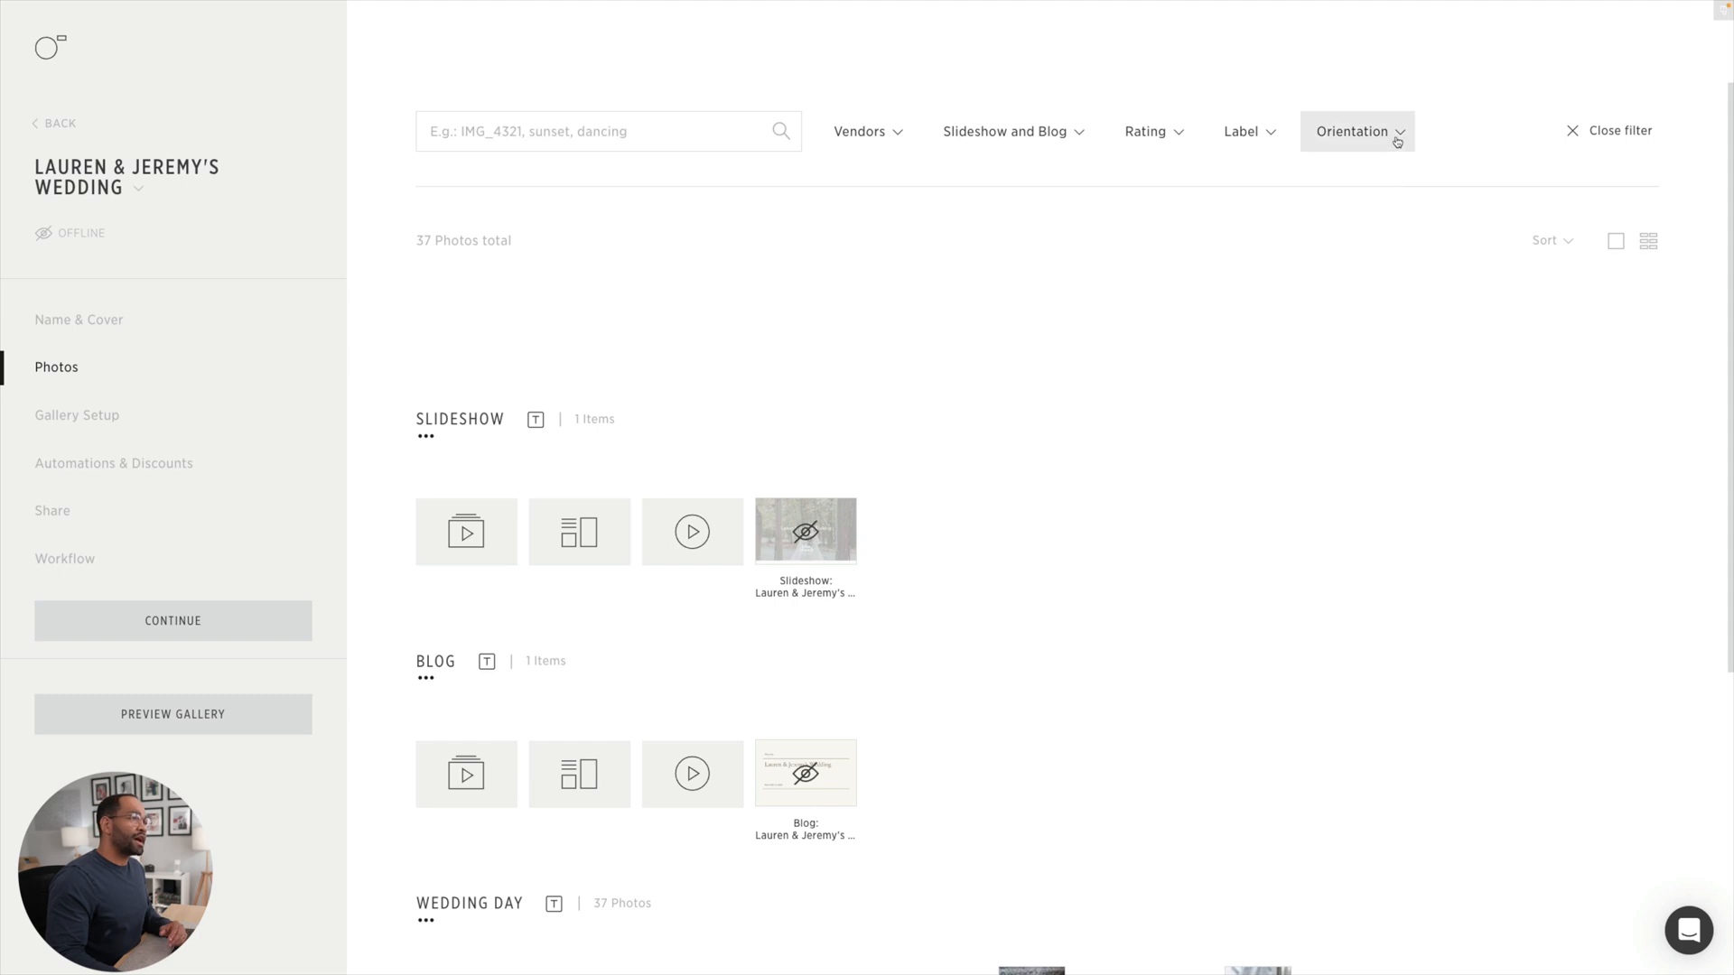
{"action": "left_click", "coordinate": [1350, 130]}
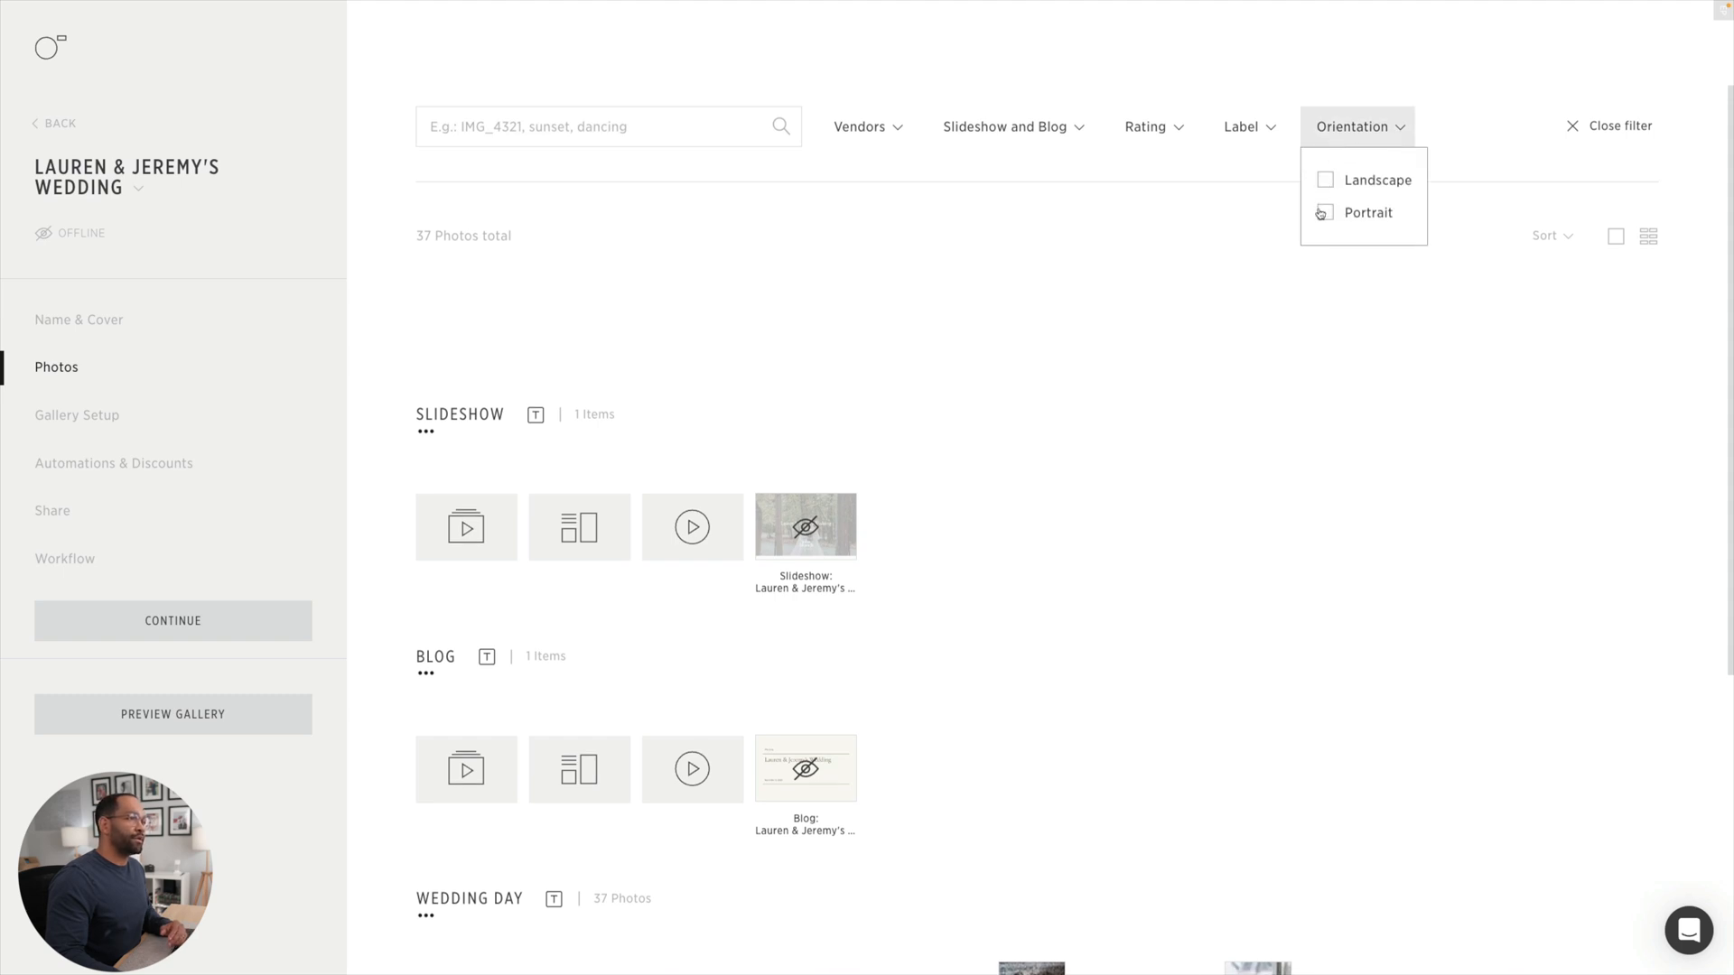
{"action": "left_click", "coordinate": [1324, 213]}
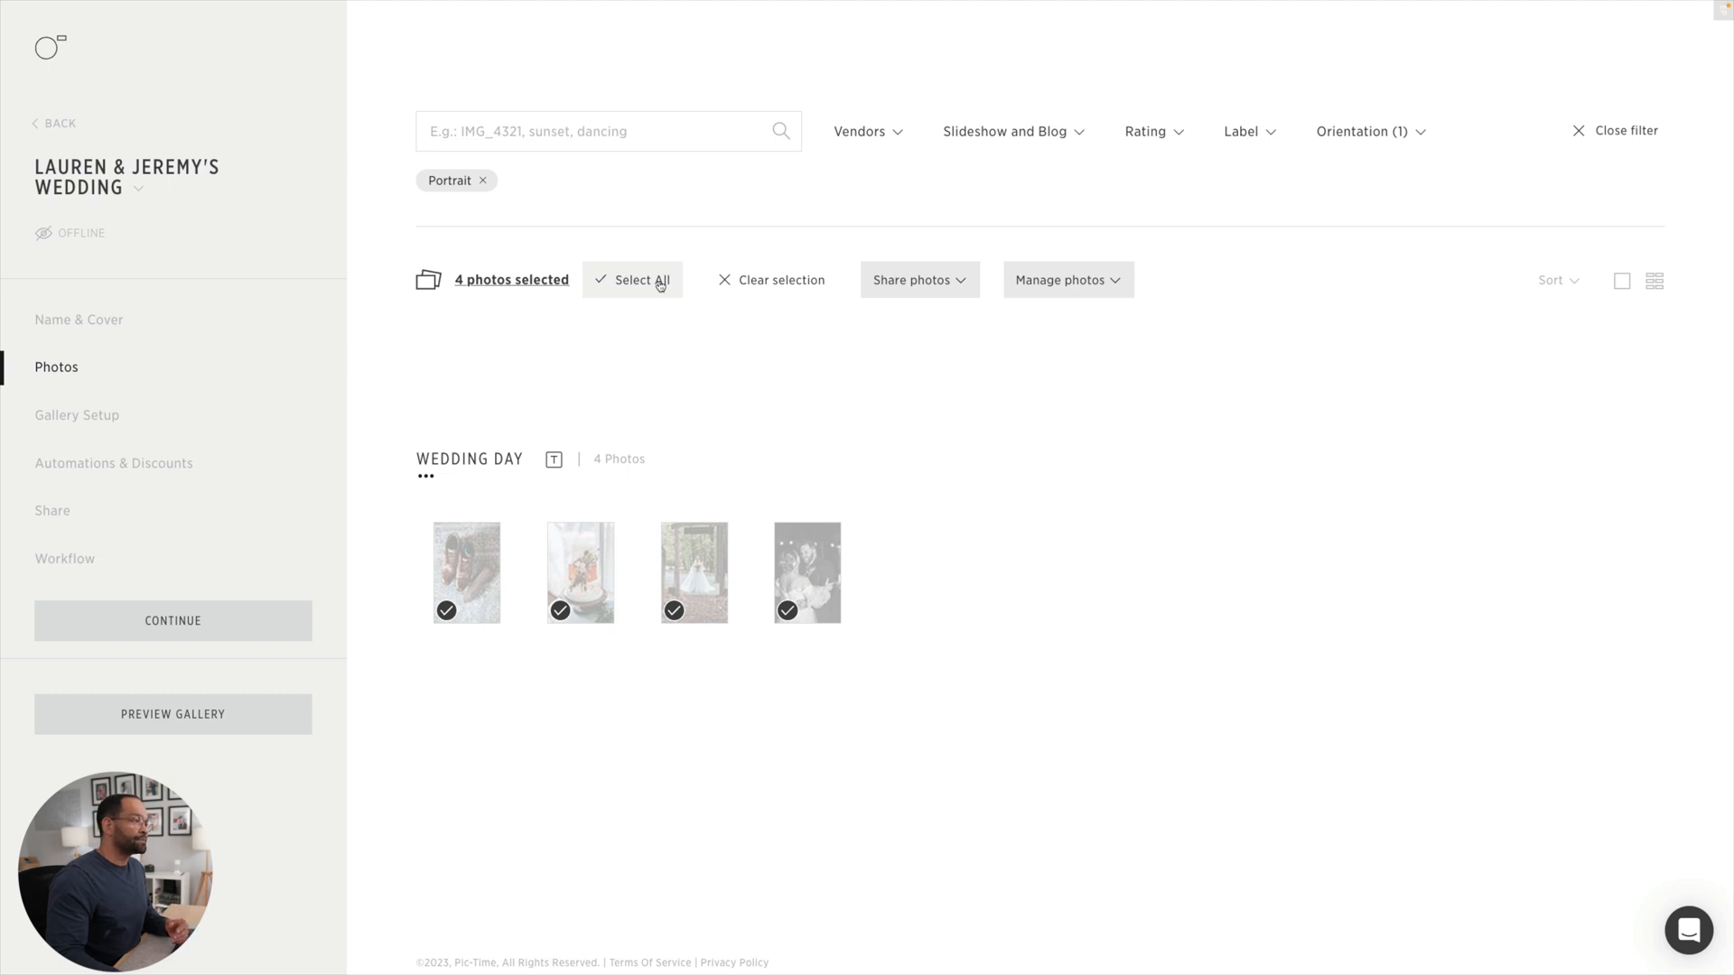
{"action": "left_click", "coordinate": [1065, 278]}
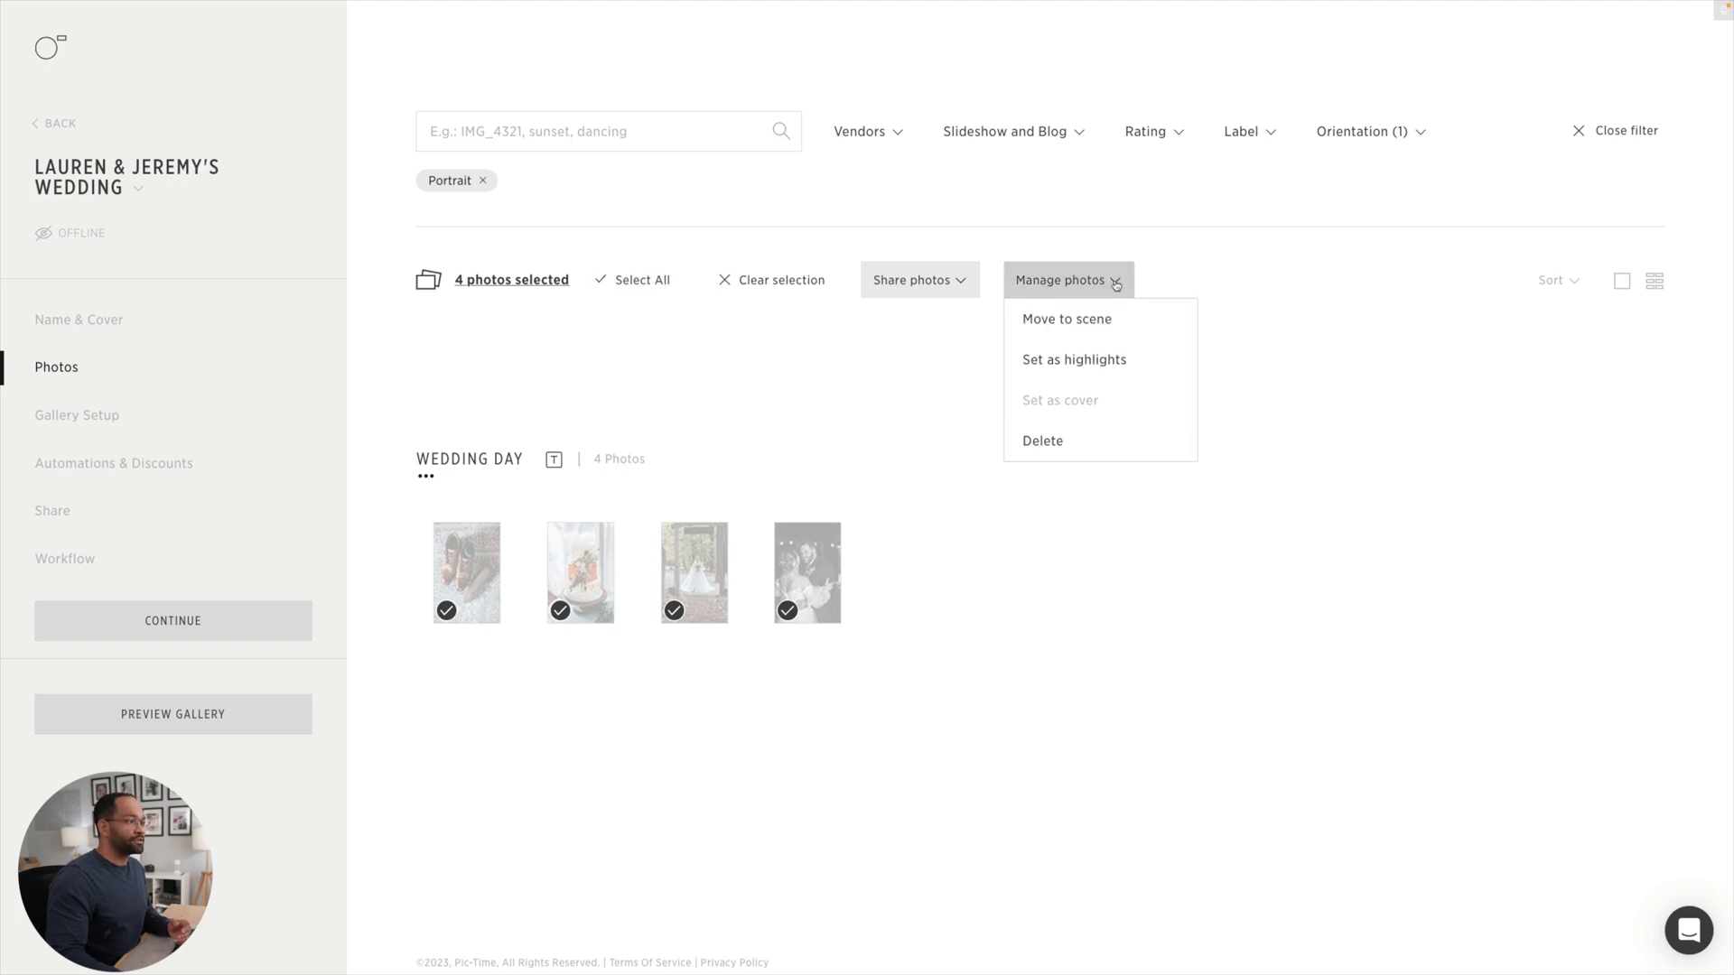
{"action": "left_click", "coordinate": [1071, 359]}
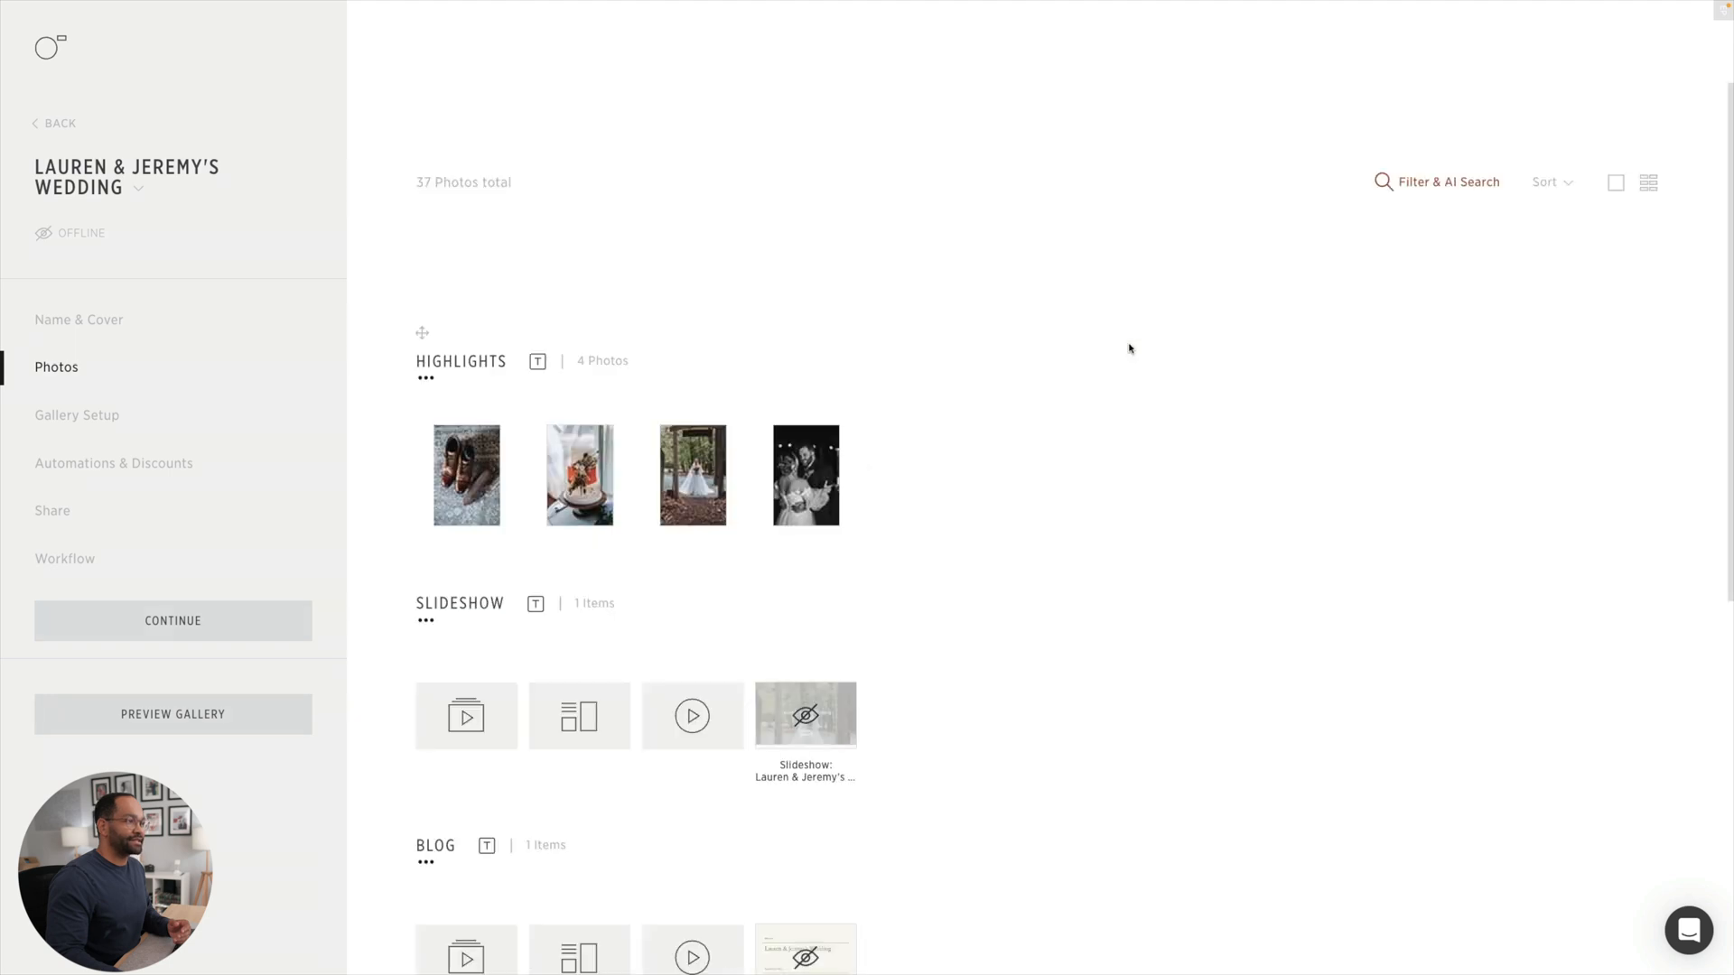
{"action": "mouse_move", "coordinate": [1037, 323]}
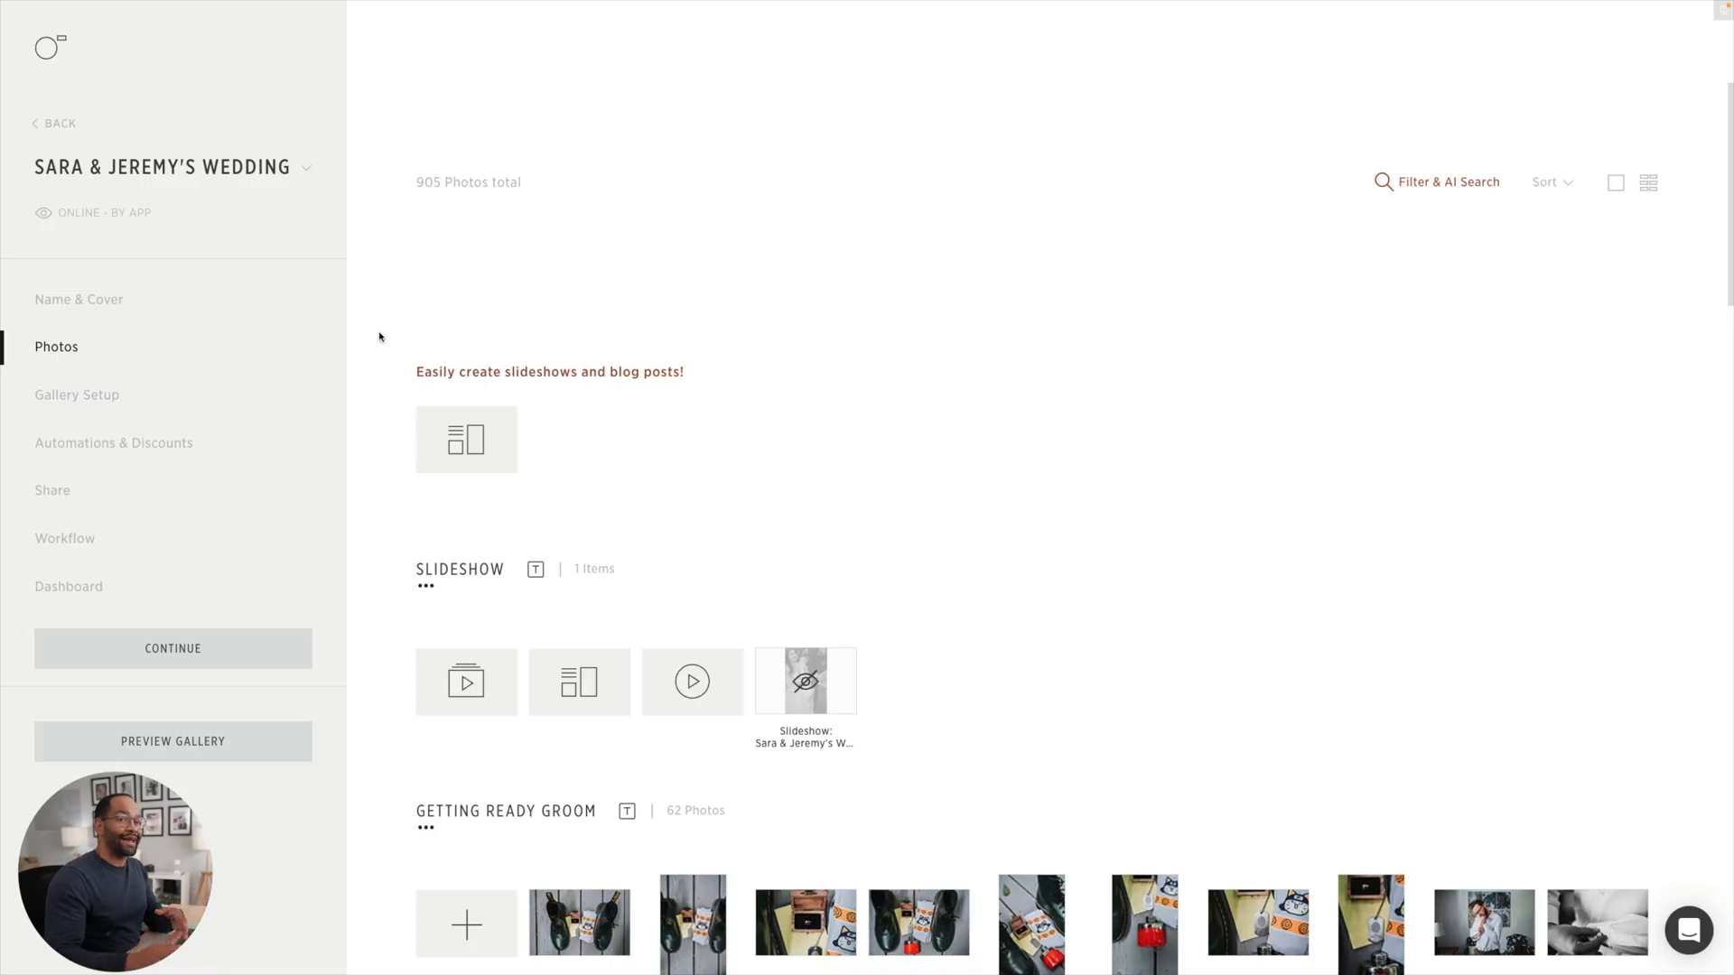
{"action": "mouse_move", "coordinate": [1250, 213]}
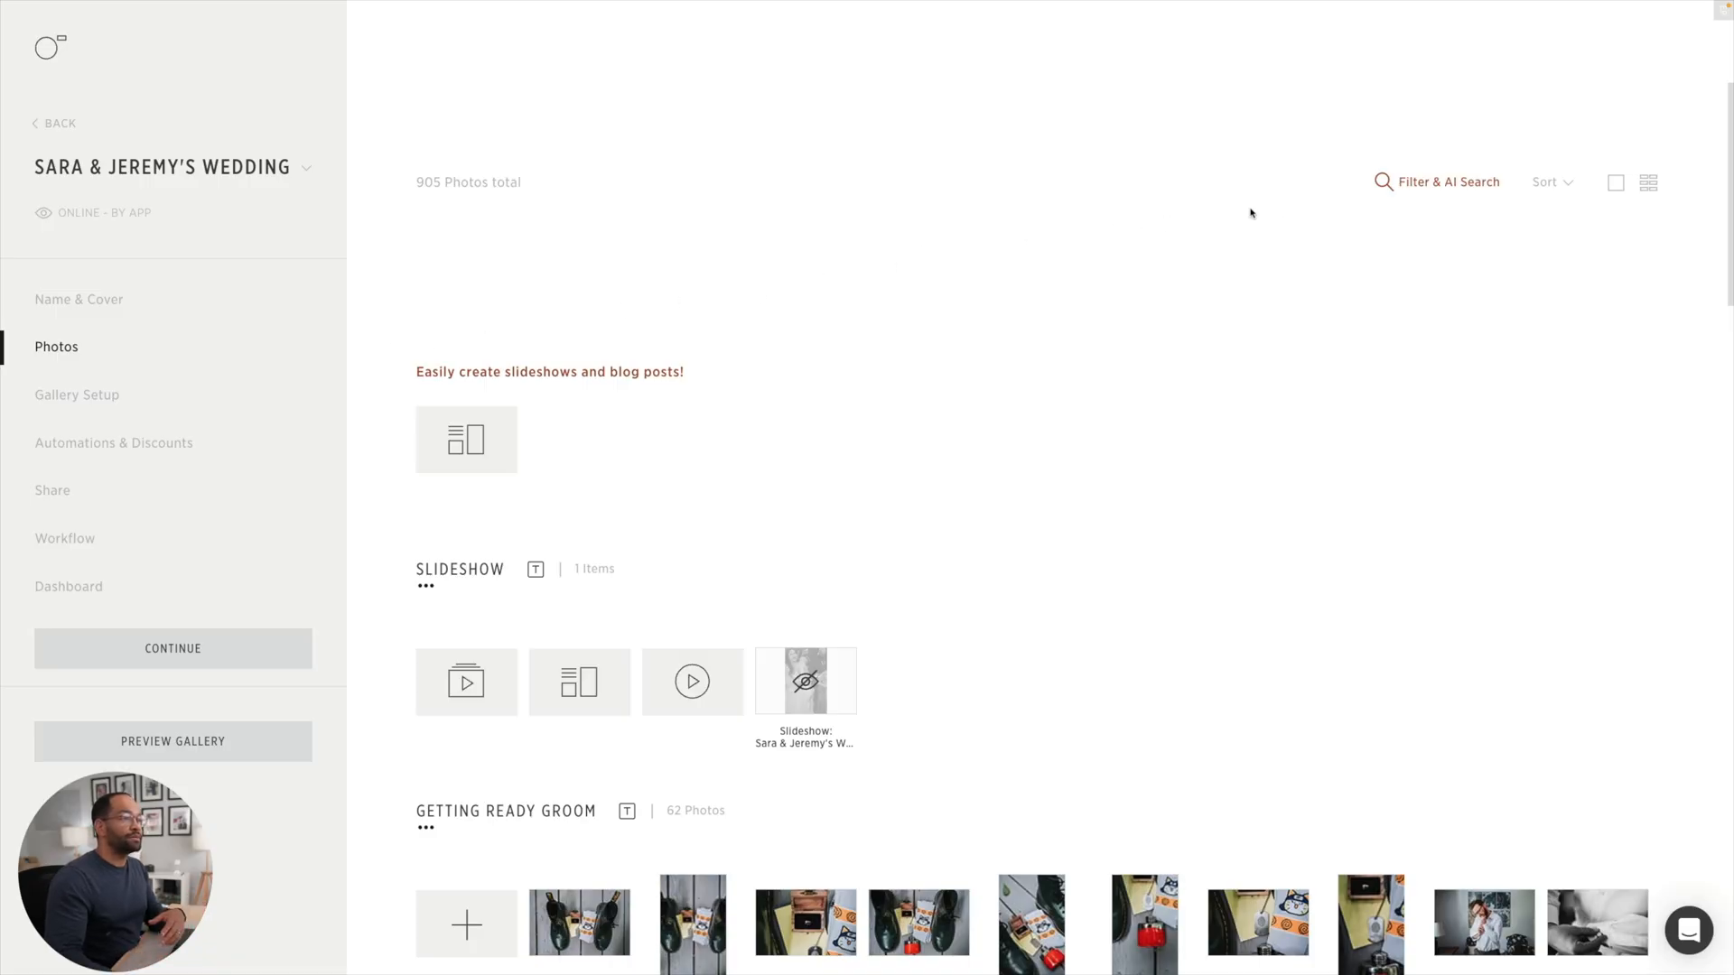
- Run an AI search for 'flowers' in Sara & Jeremy's gallery and expand all matching photos
{"action": "left_click", "coordinate": [1446, 181]}
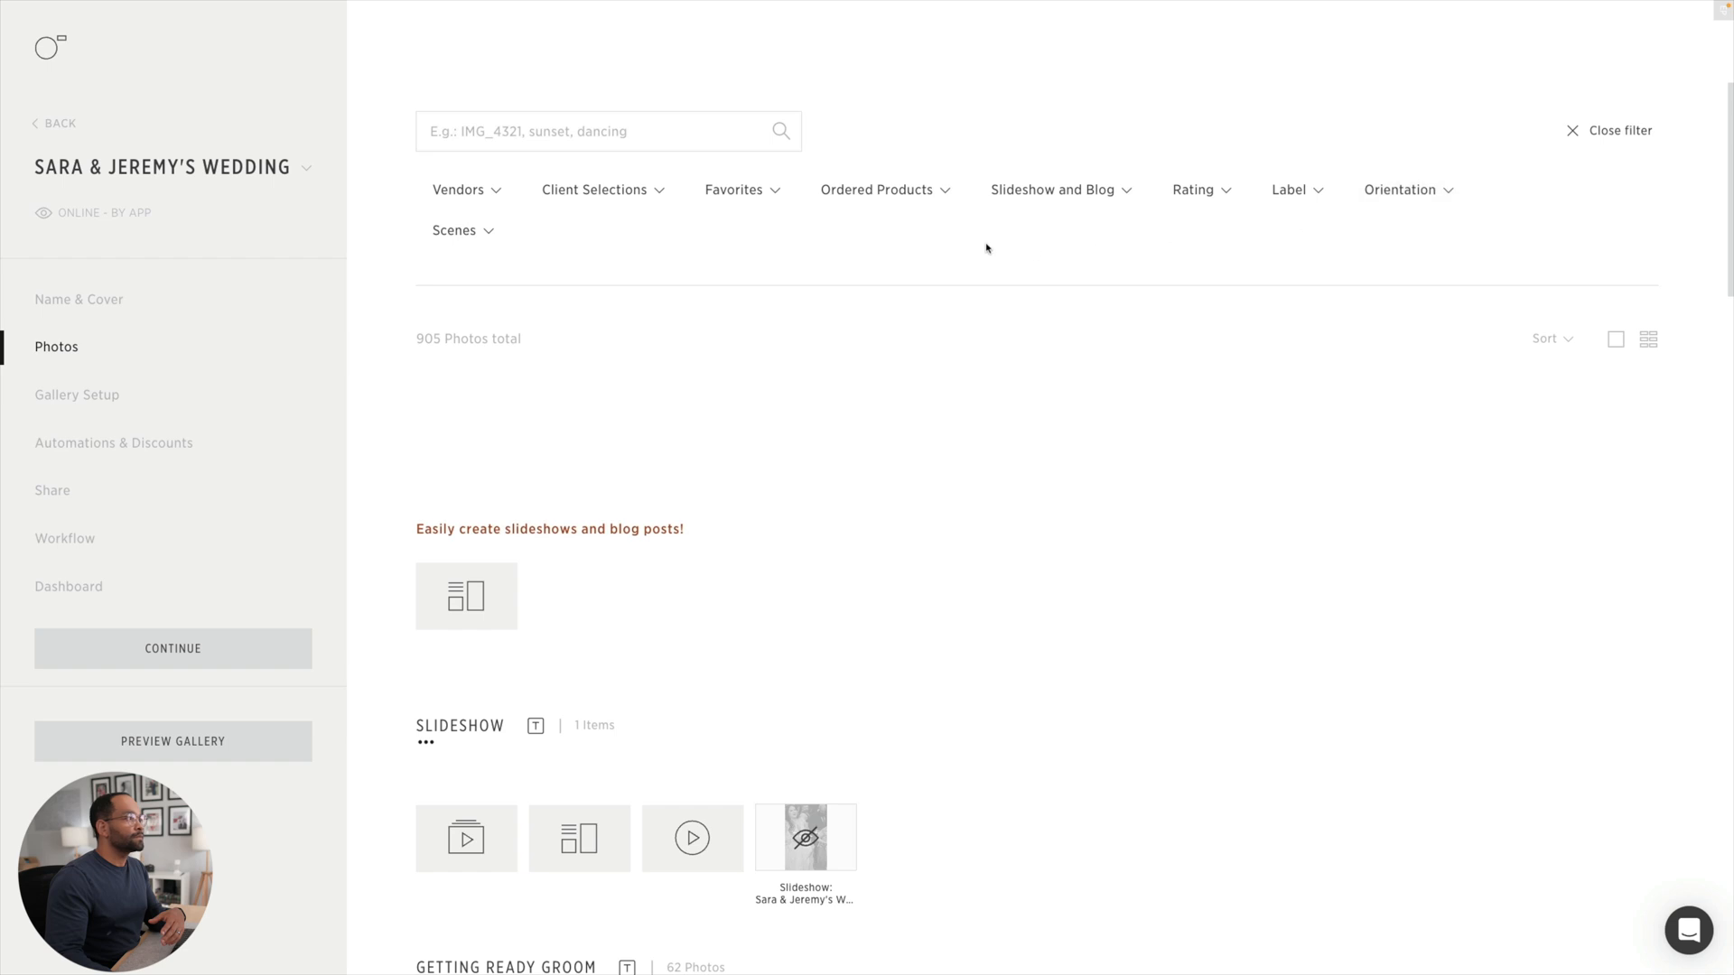
{"action": "left_click", "coordinate": [608, 130]}
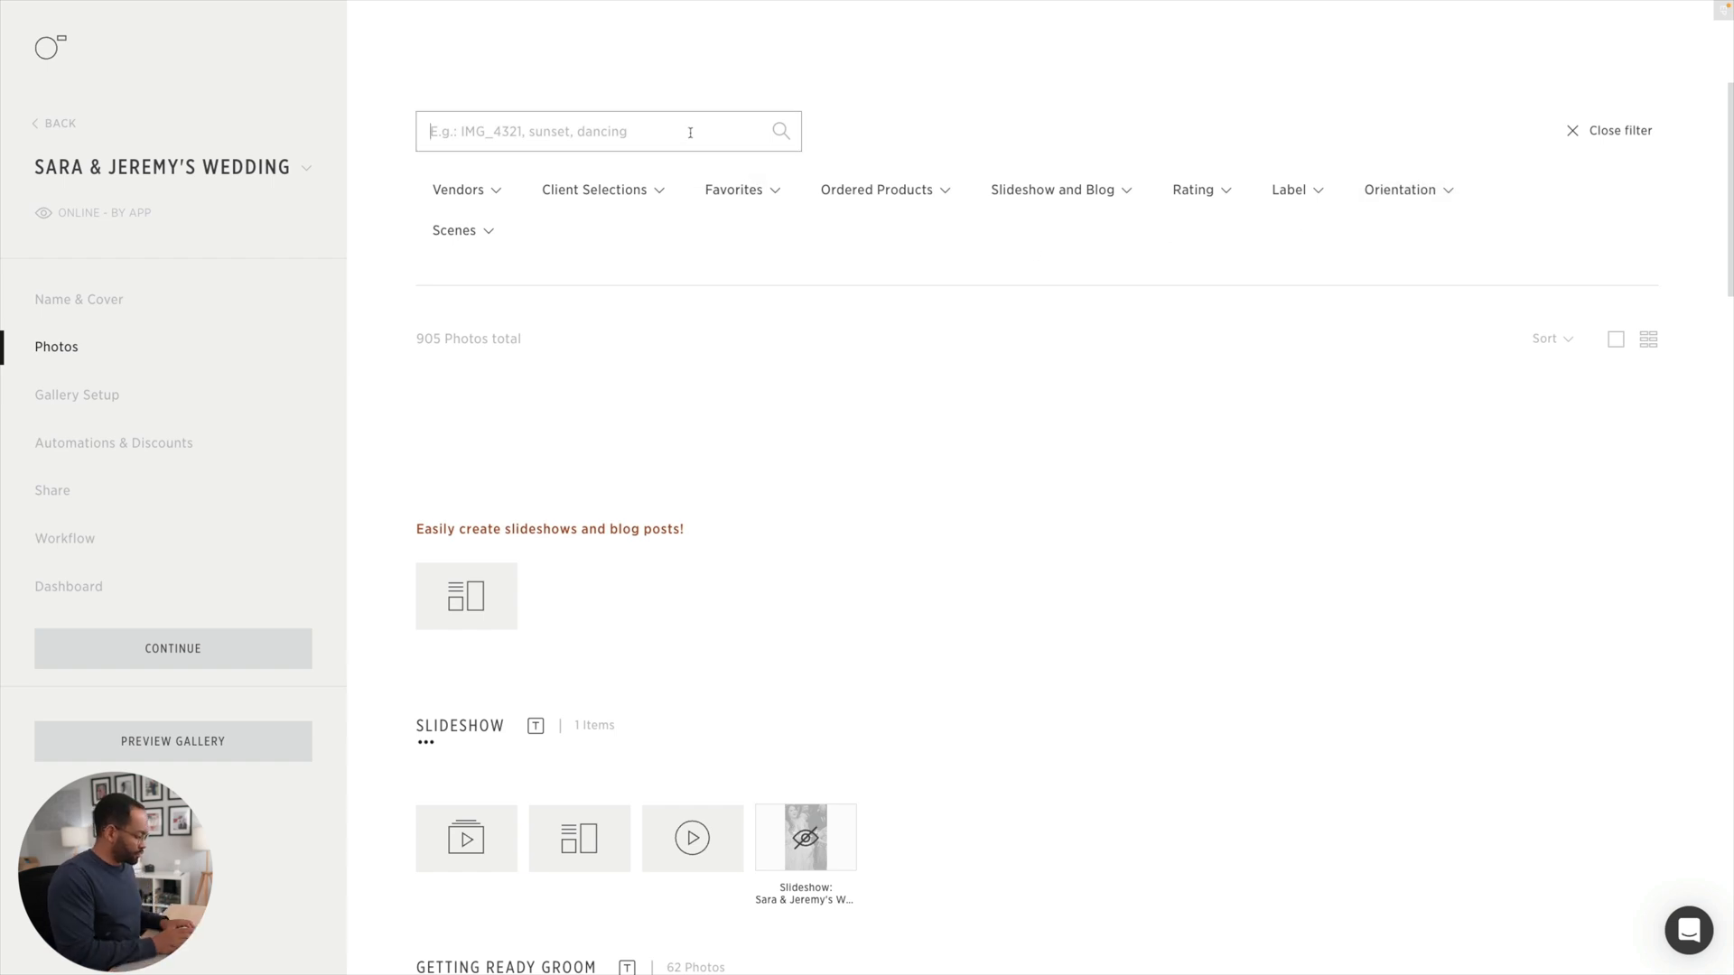
{"action": "type", "text": "flowers"}
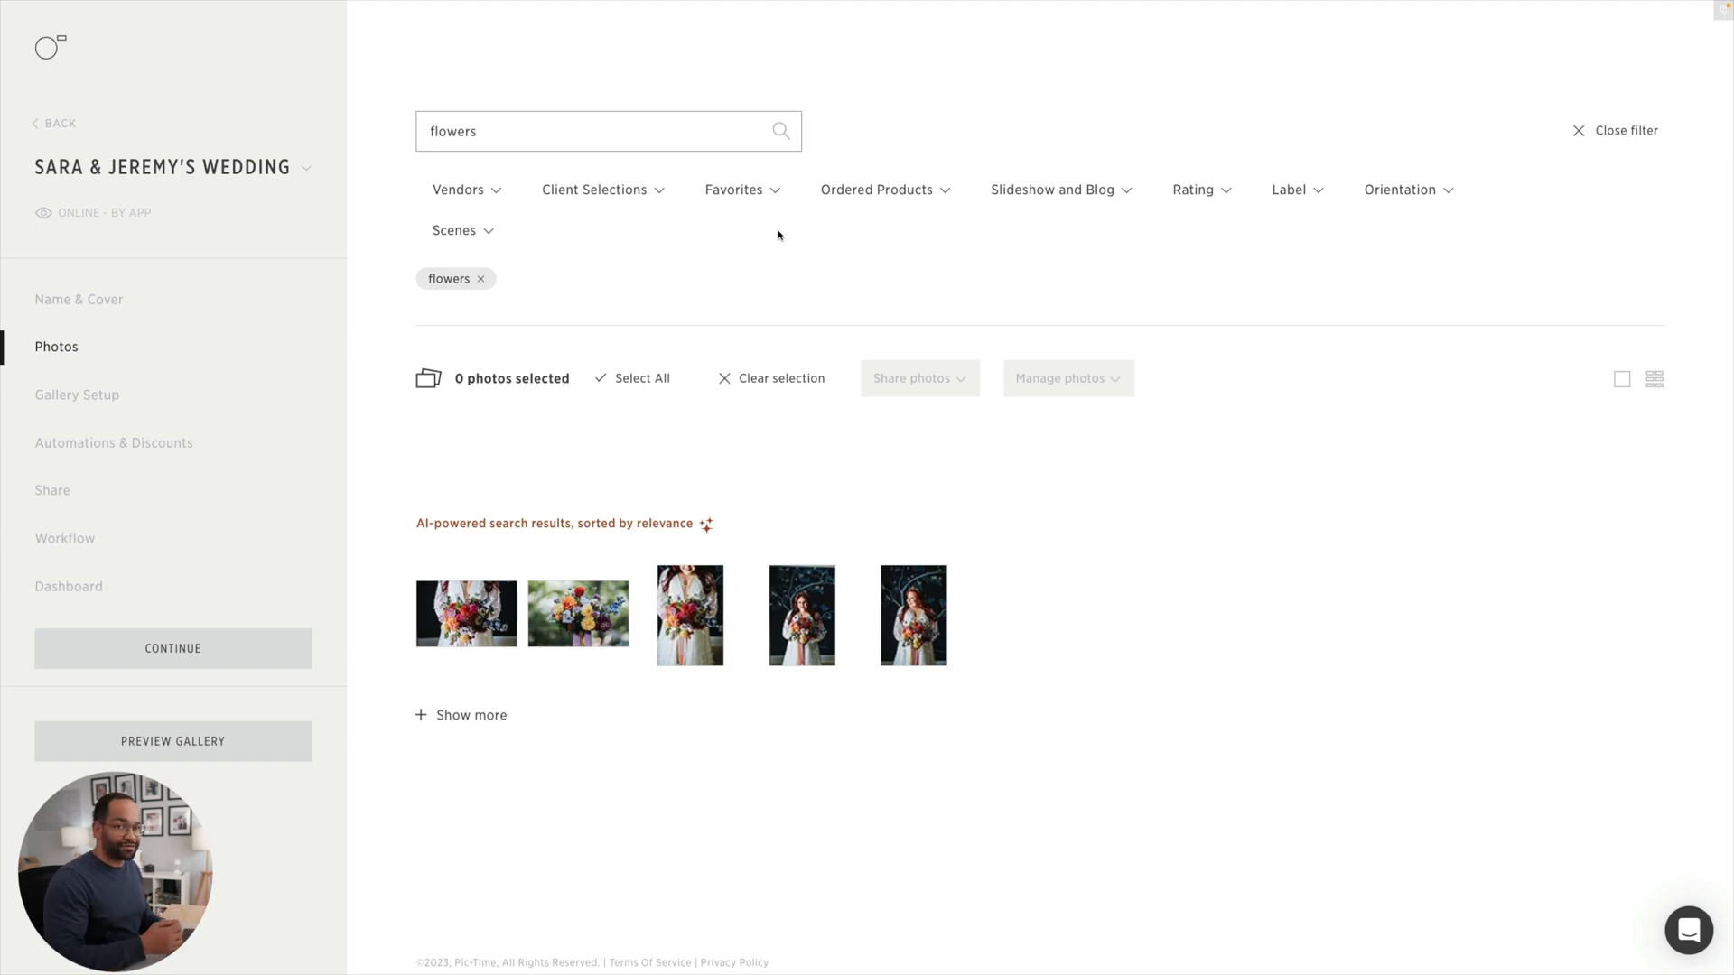
{"action": "left_click", "coordinate": [470, 715]}
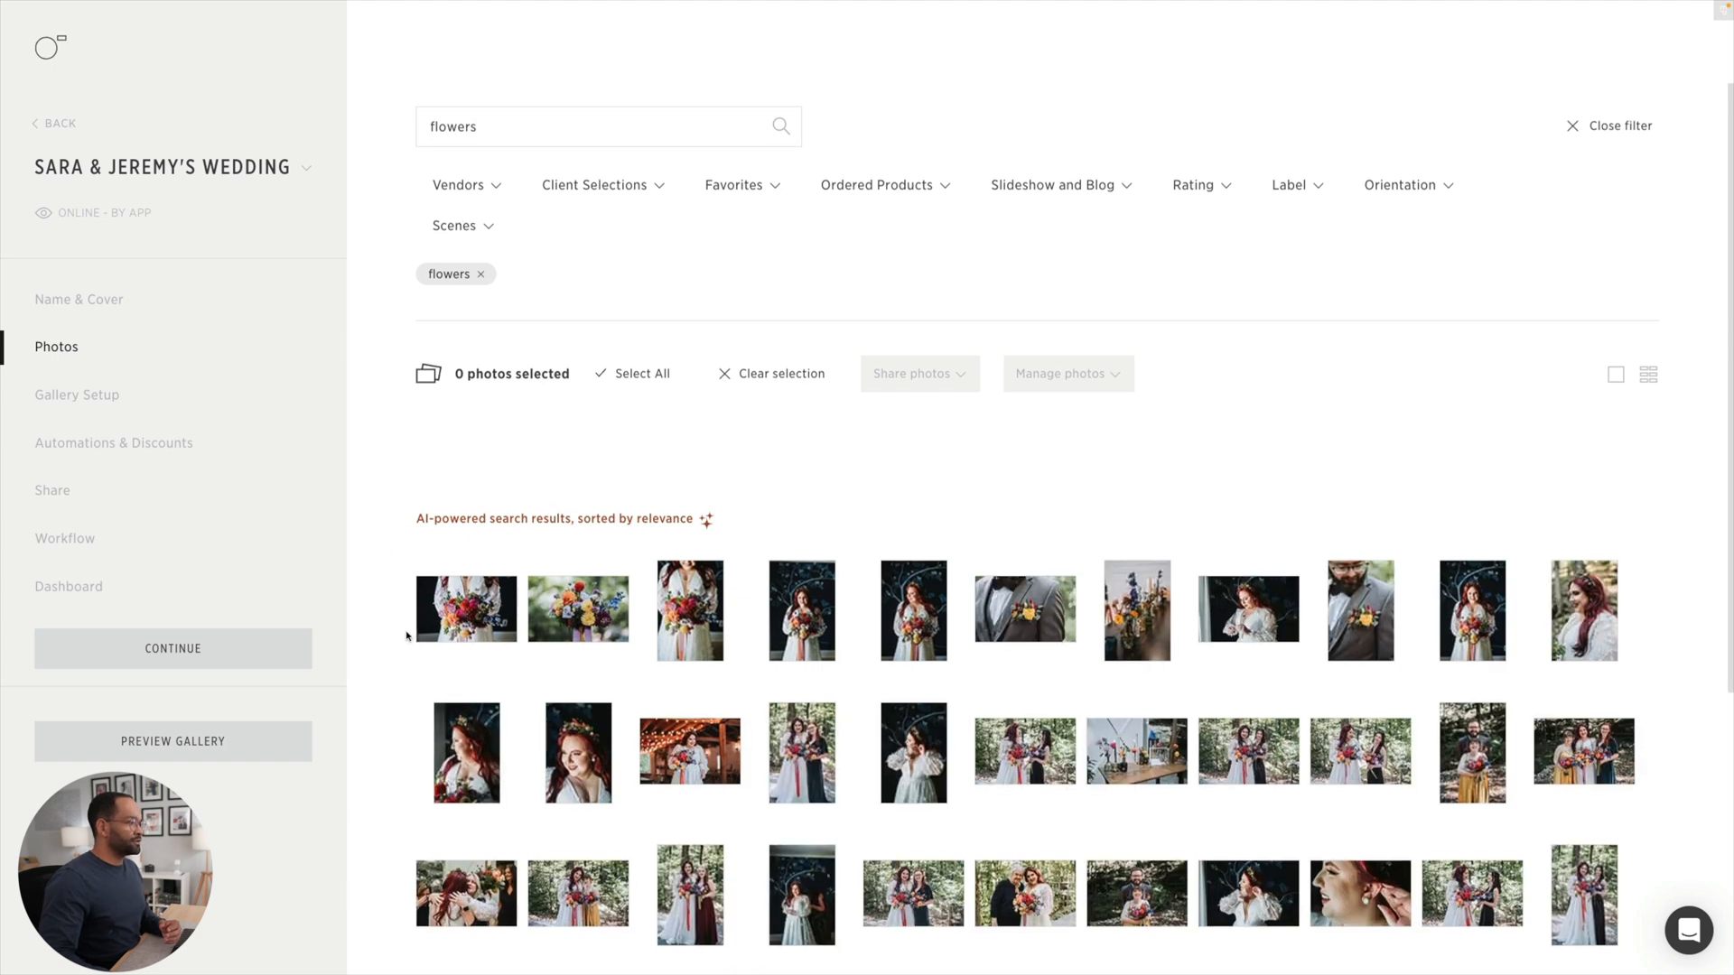
{"action": "scroll", "scroll_direction": "down", "scroll_amount": 3}
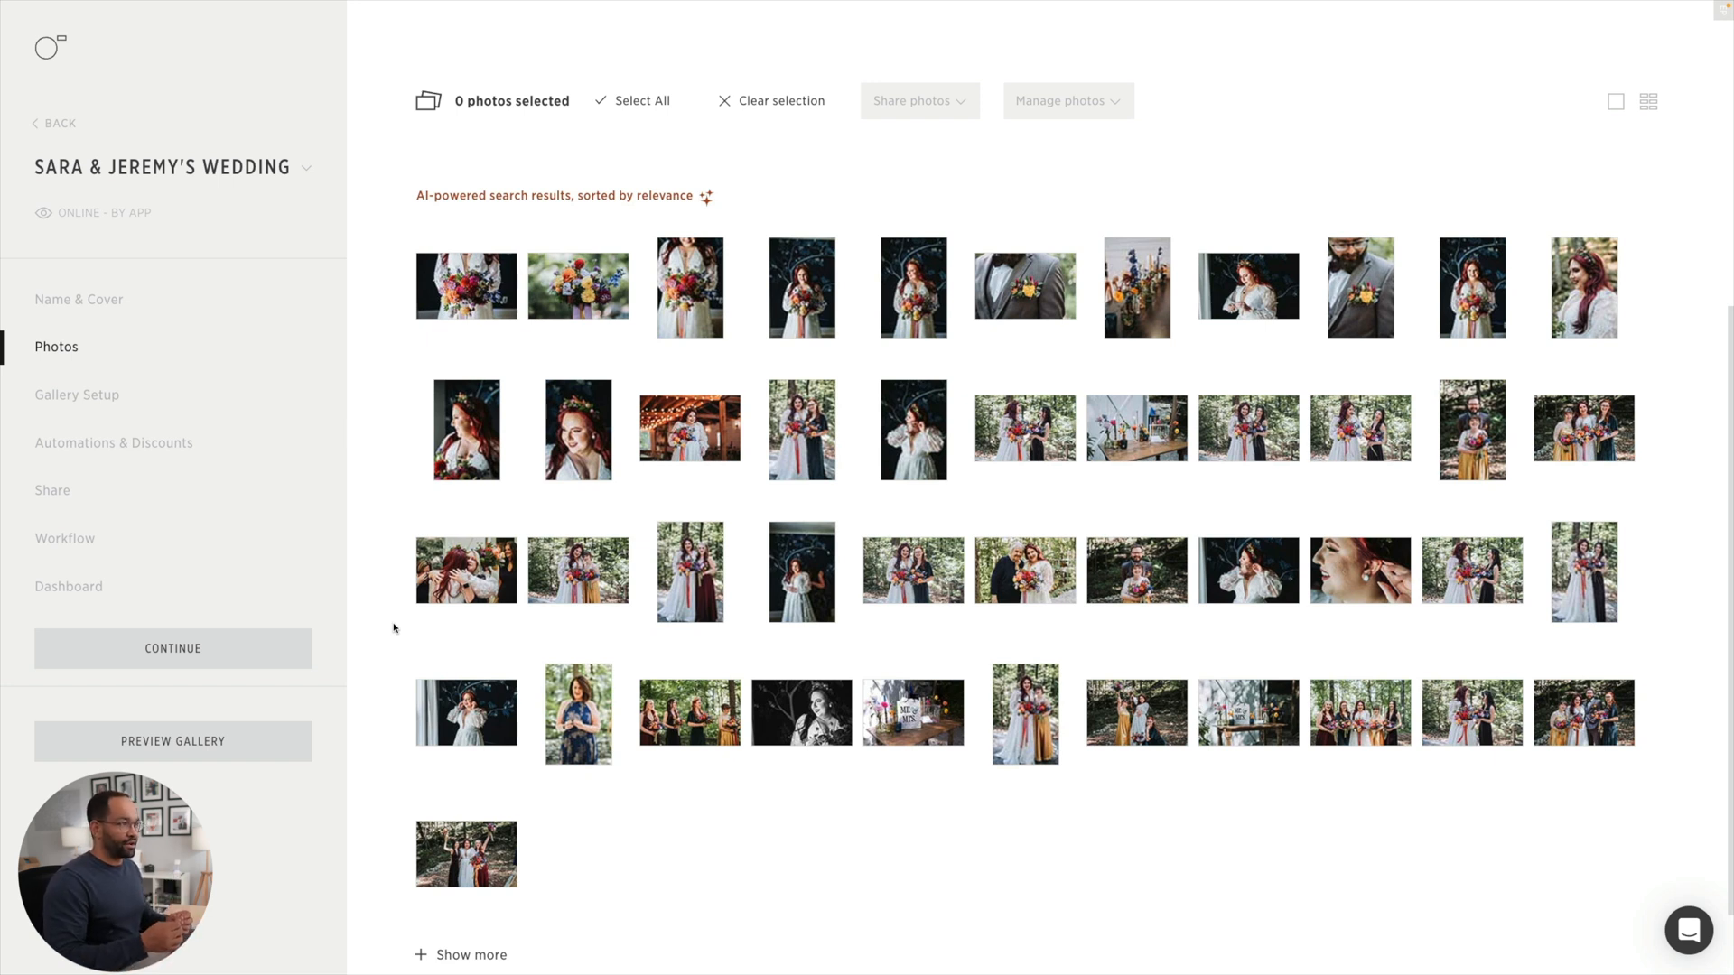
{"action": "mouse_move", "coordinate": [1360, 287]}
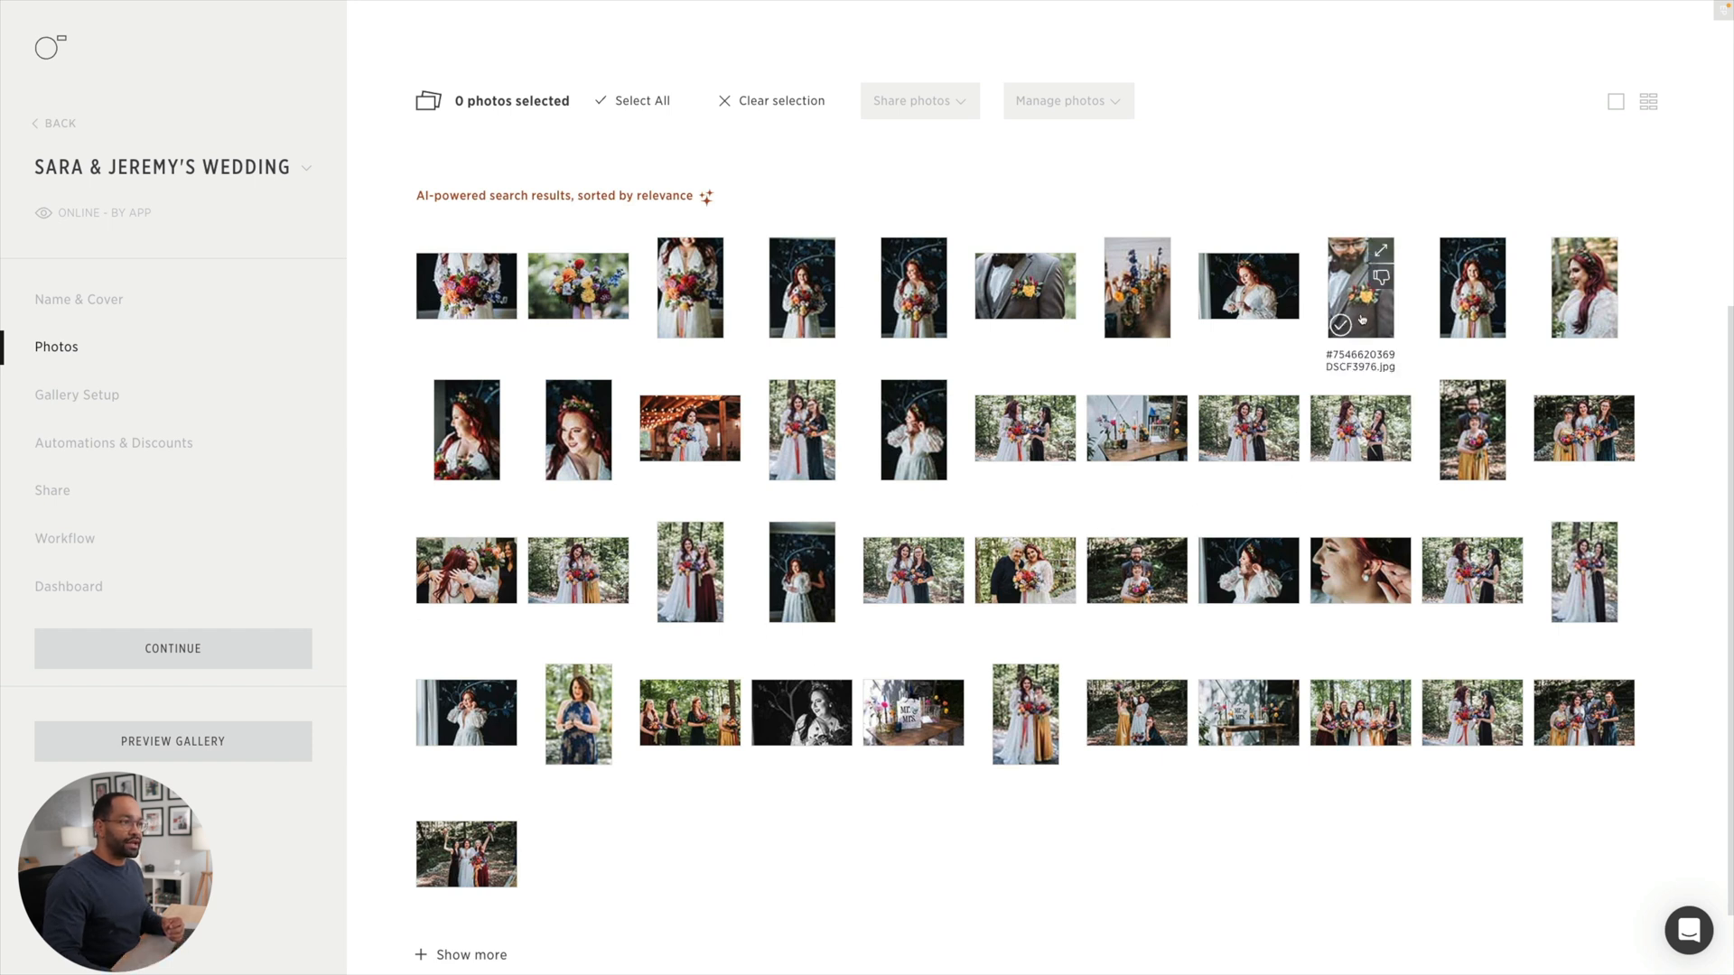
{"action": "mouse_move", "coordinate": [617, 391]}
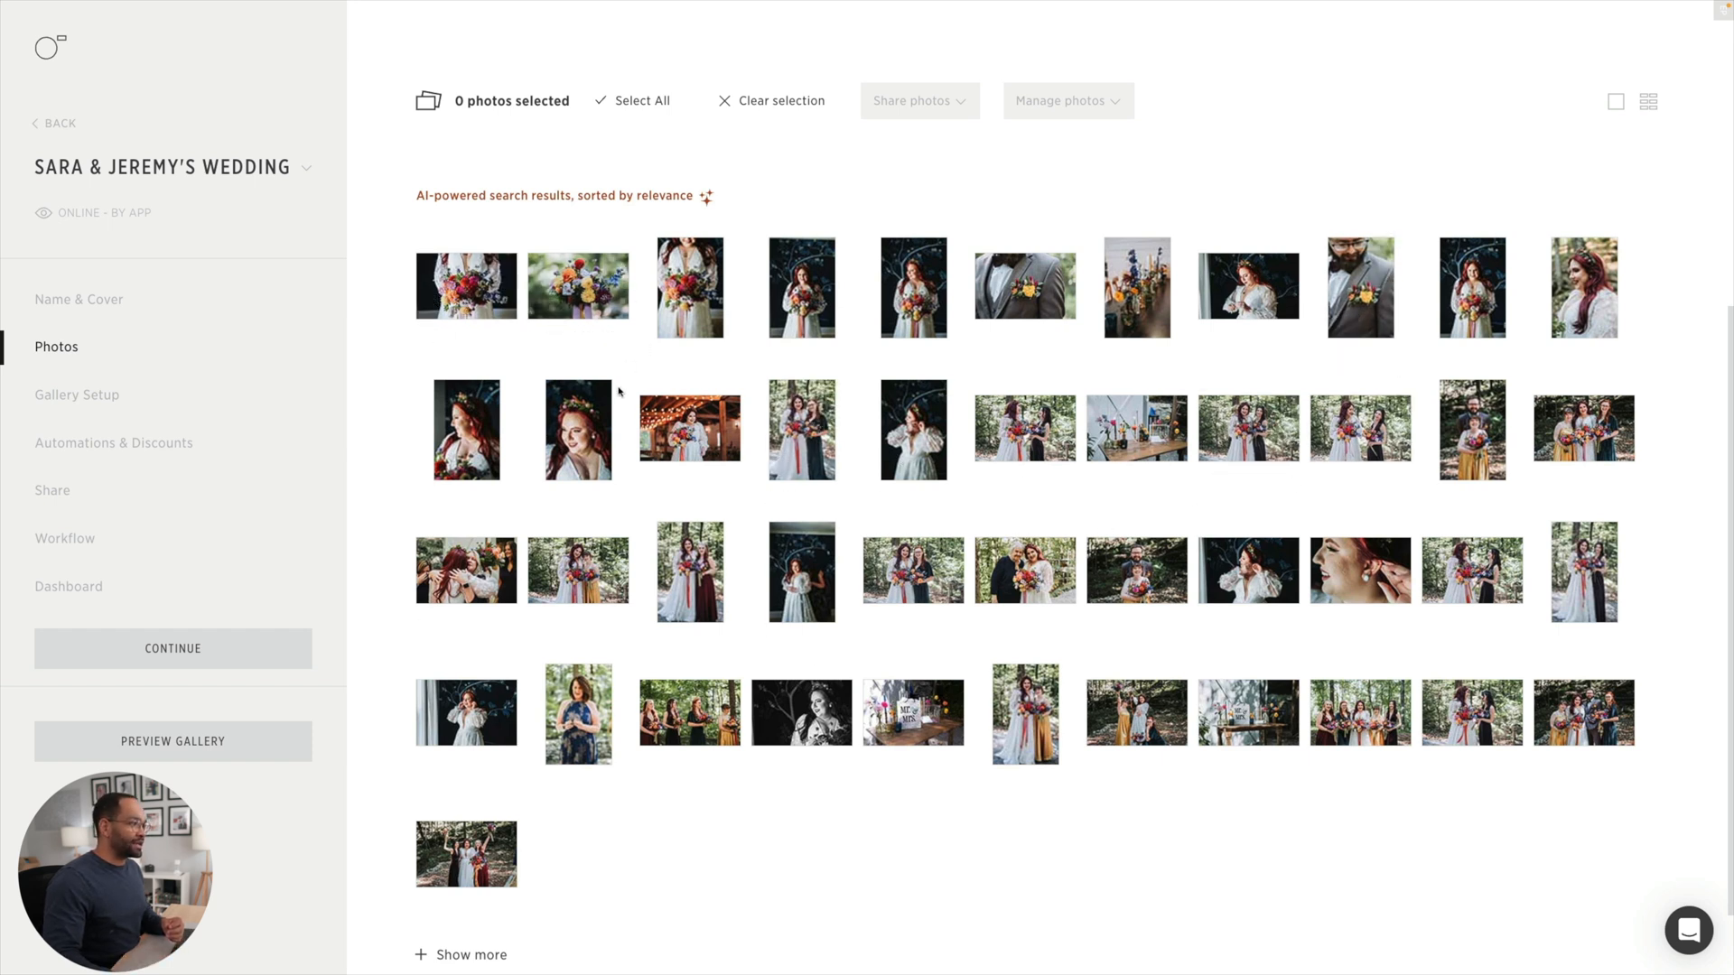
{"action": "mouse_move", "coordinate": [1360, 714]}
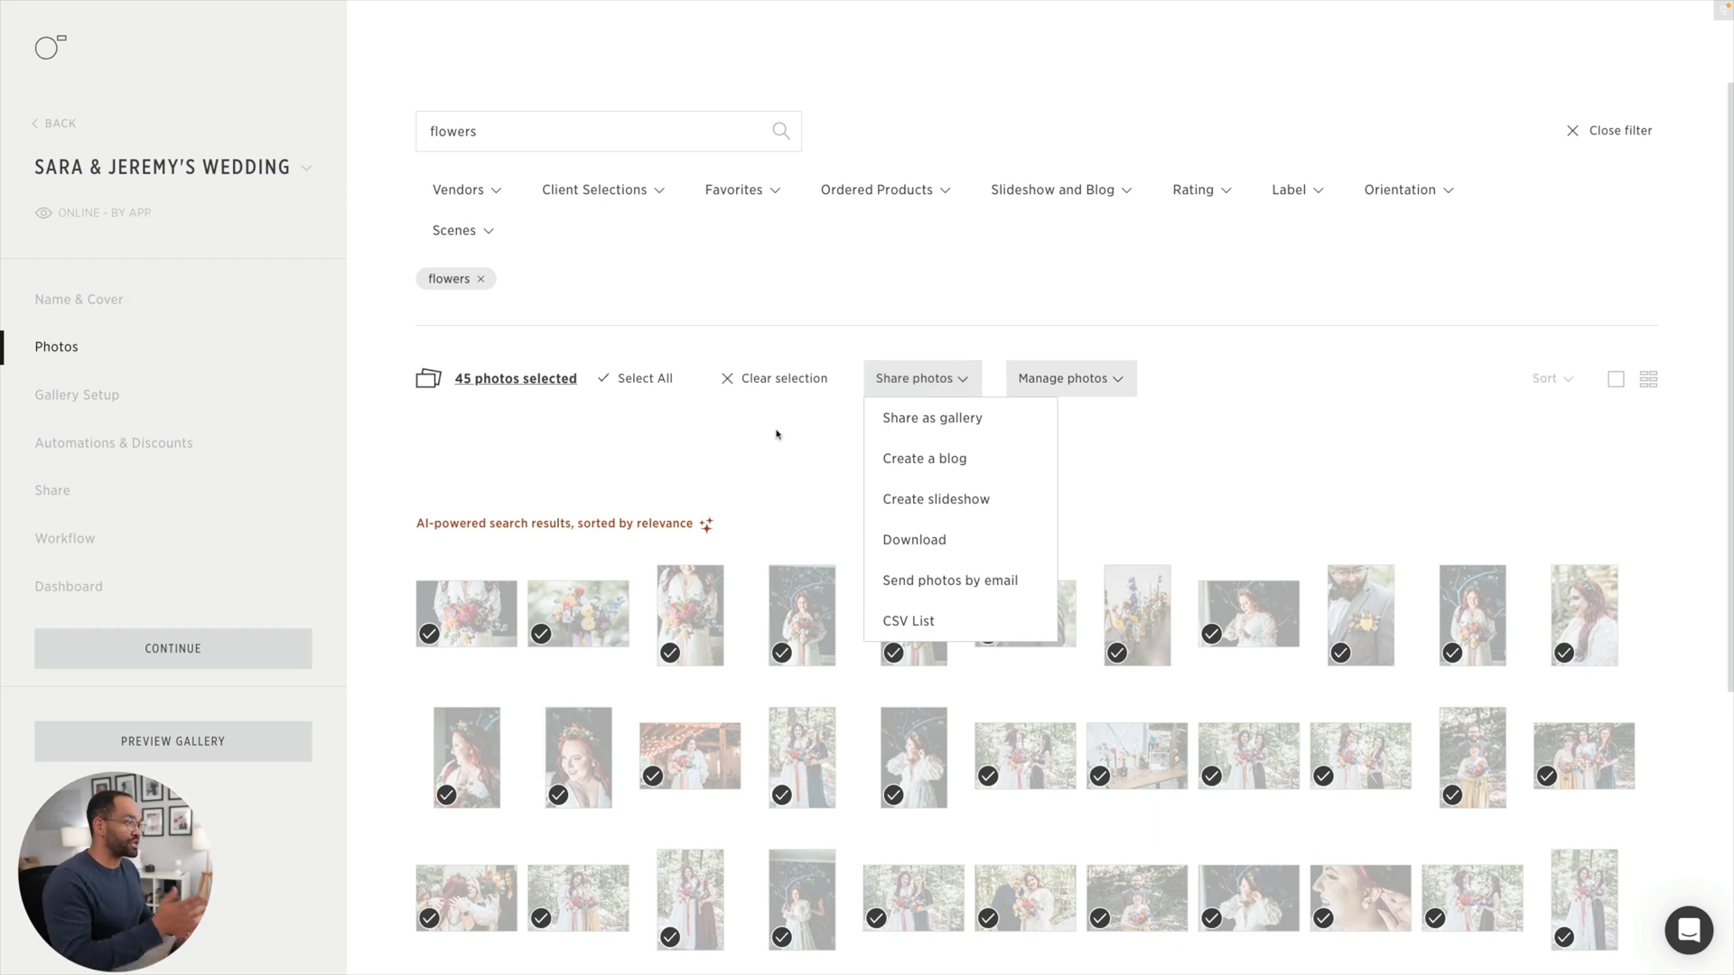
{"action": "mouse_move", "coordinate": [932, 417]}
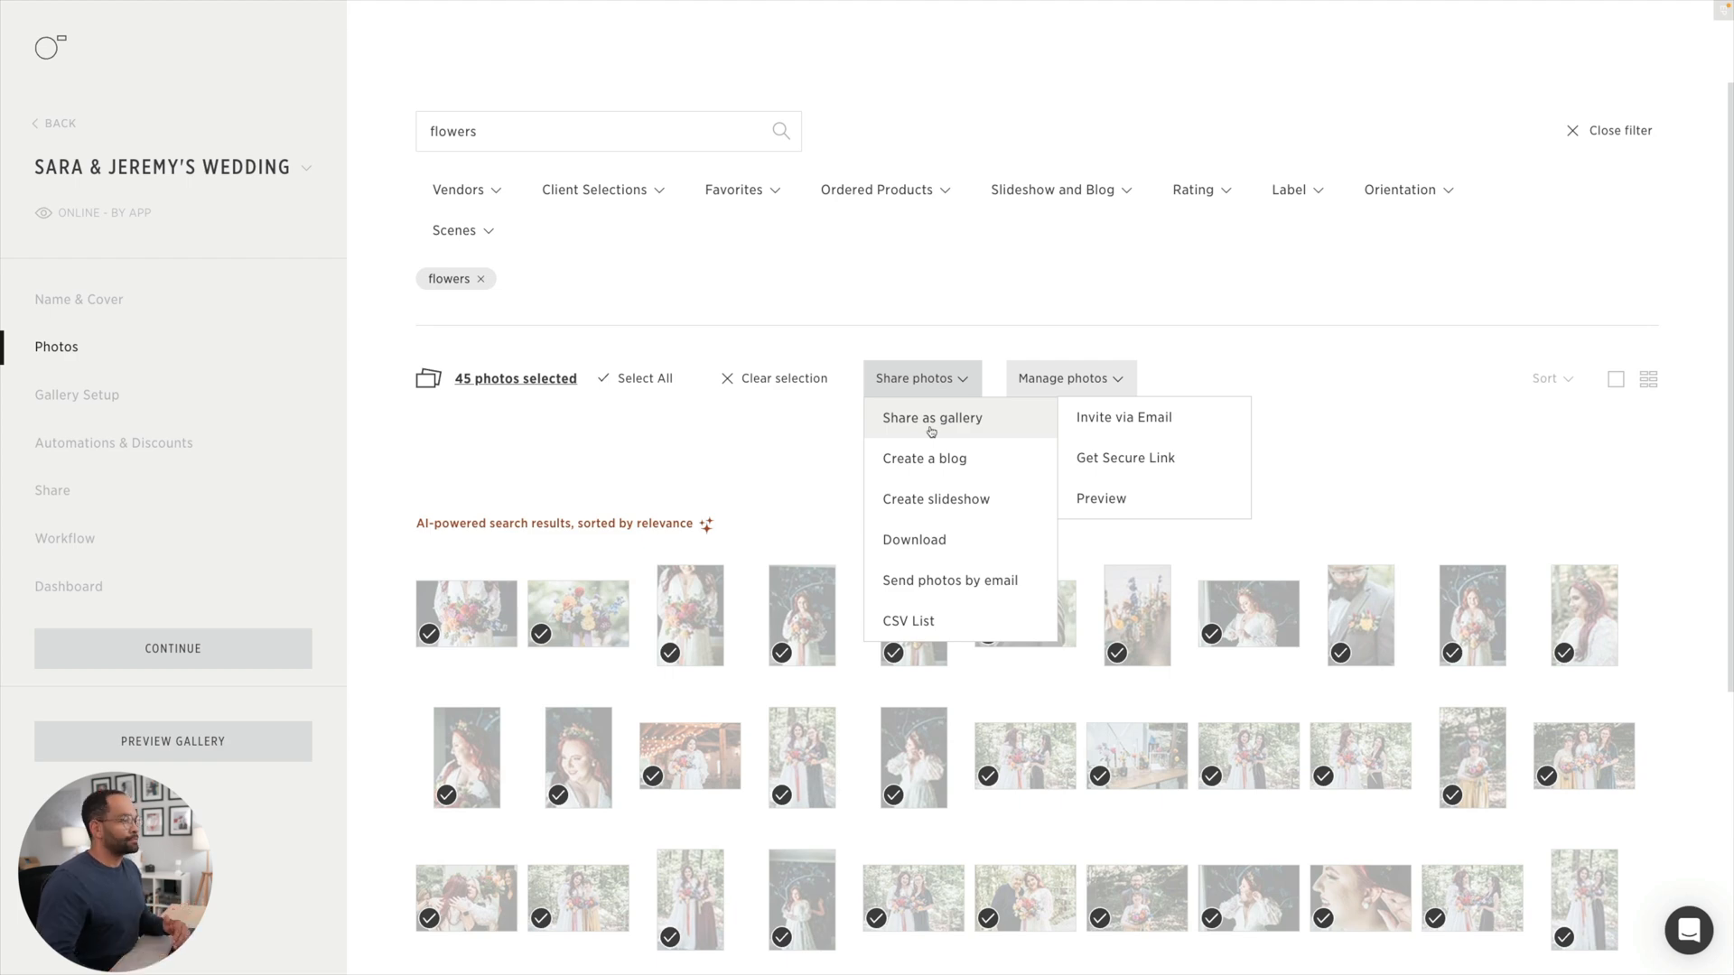
- Generate and copy a secure link sharing the 45 flower photos as their own gallery
{"action": "left_click", "coordinate": [932, 417]}
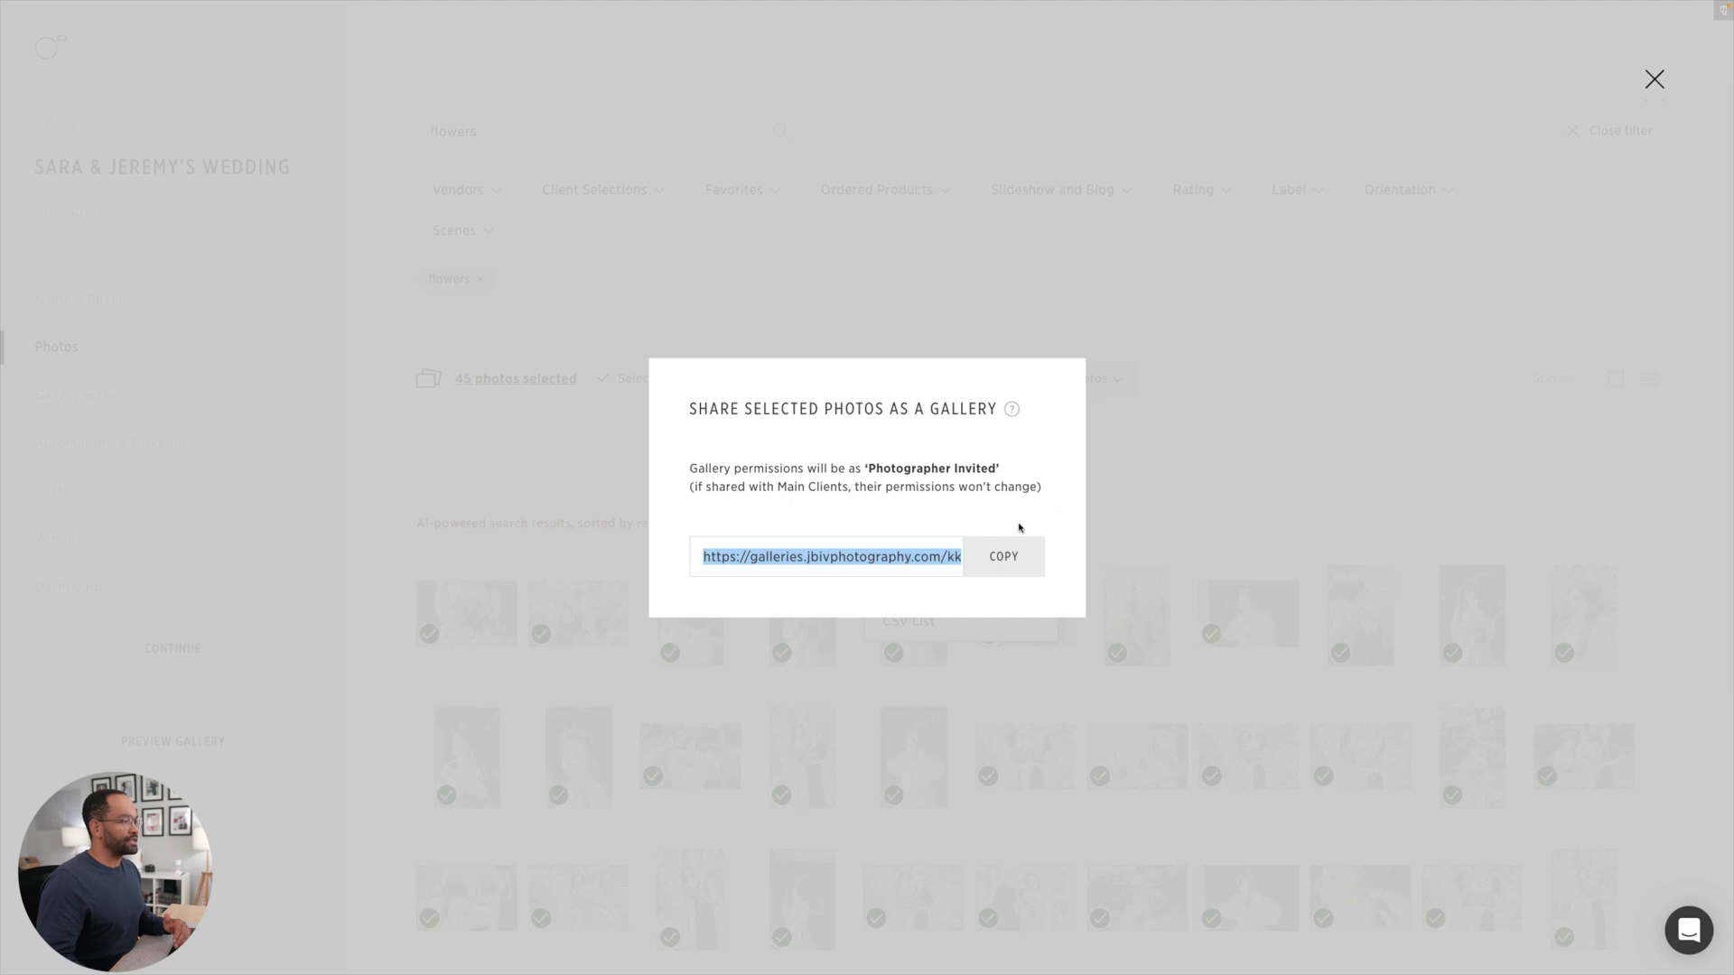
{"action": "left_click", "coordinate": [1652, 78]}
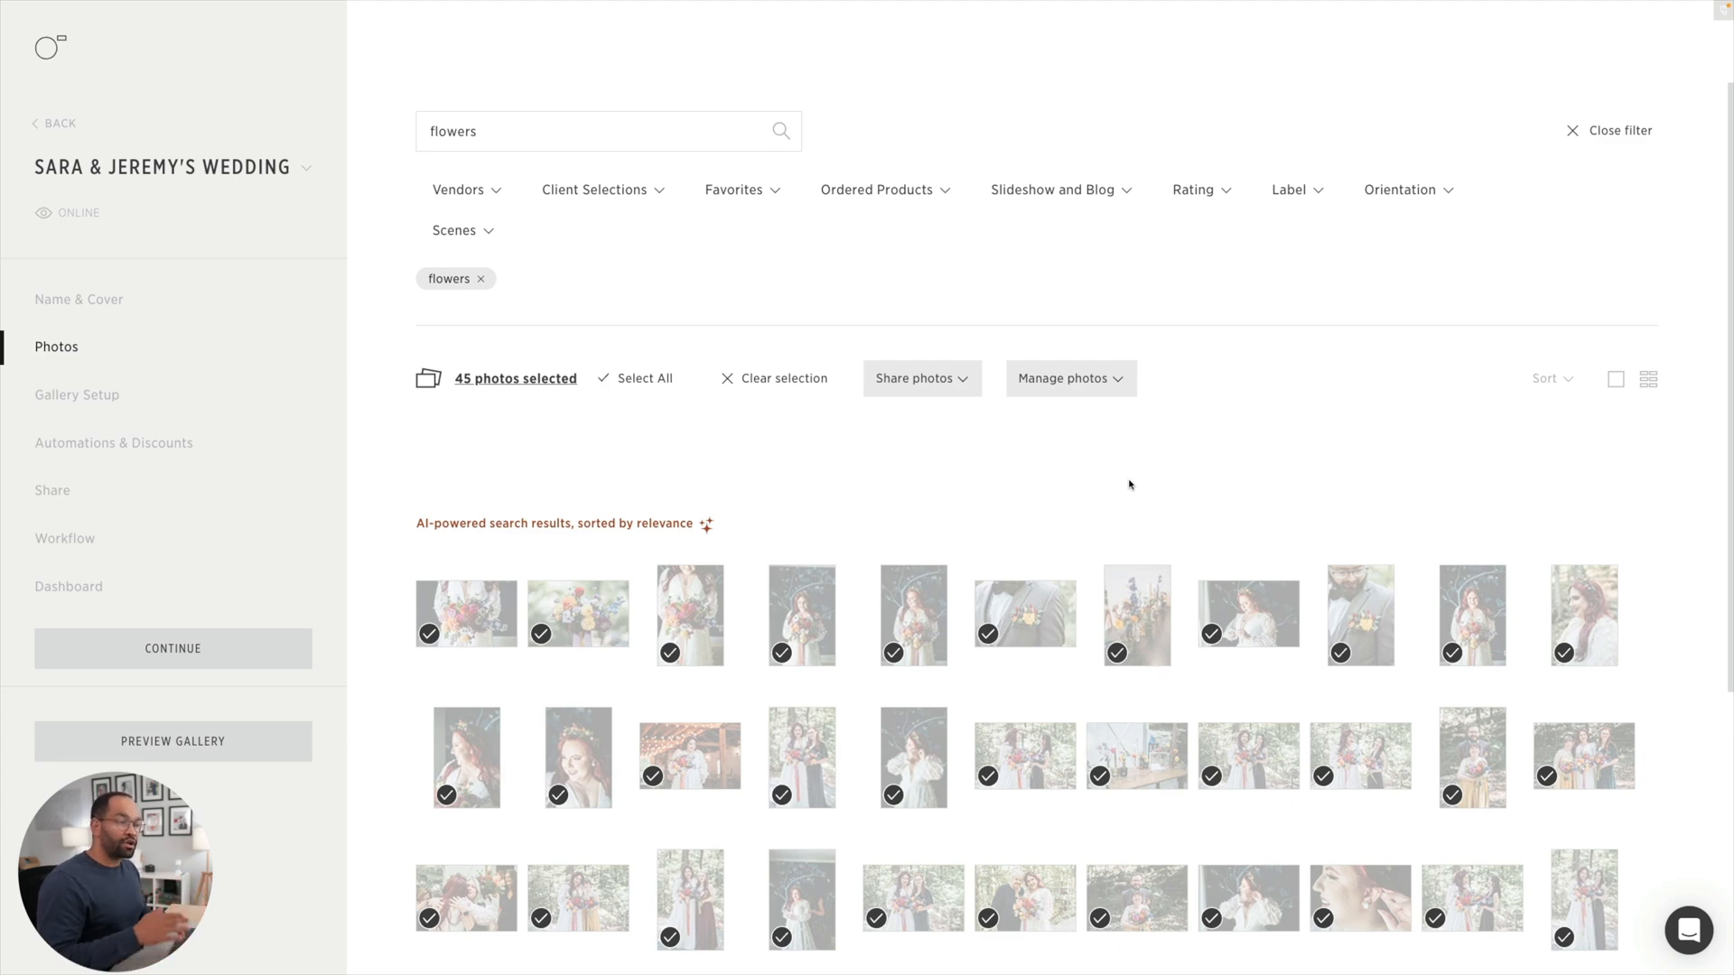
- Browse the client gallery preview from the cover into the Getting Ready Bride photos
{"action": "left_click", "coordinate": [174, 741]}
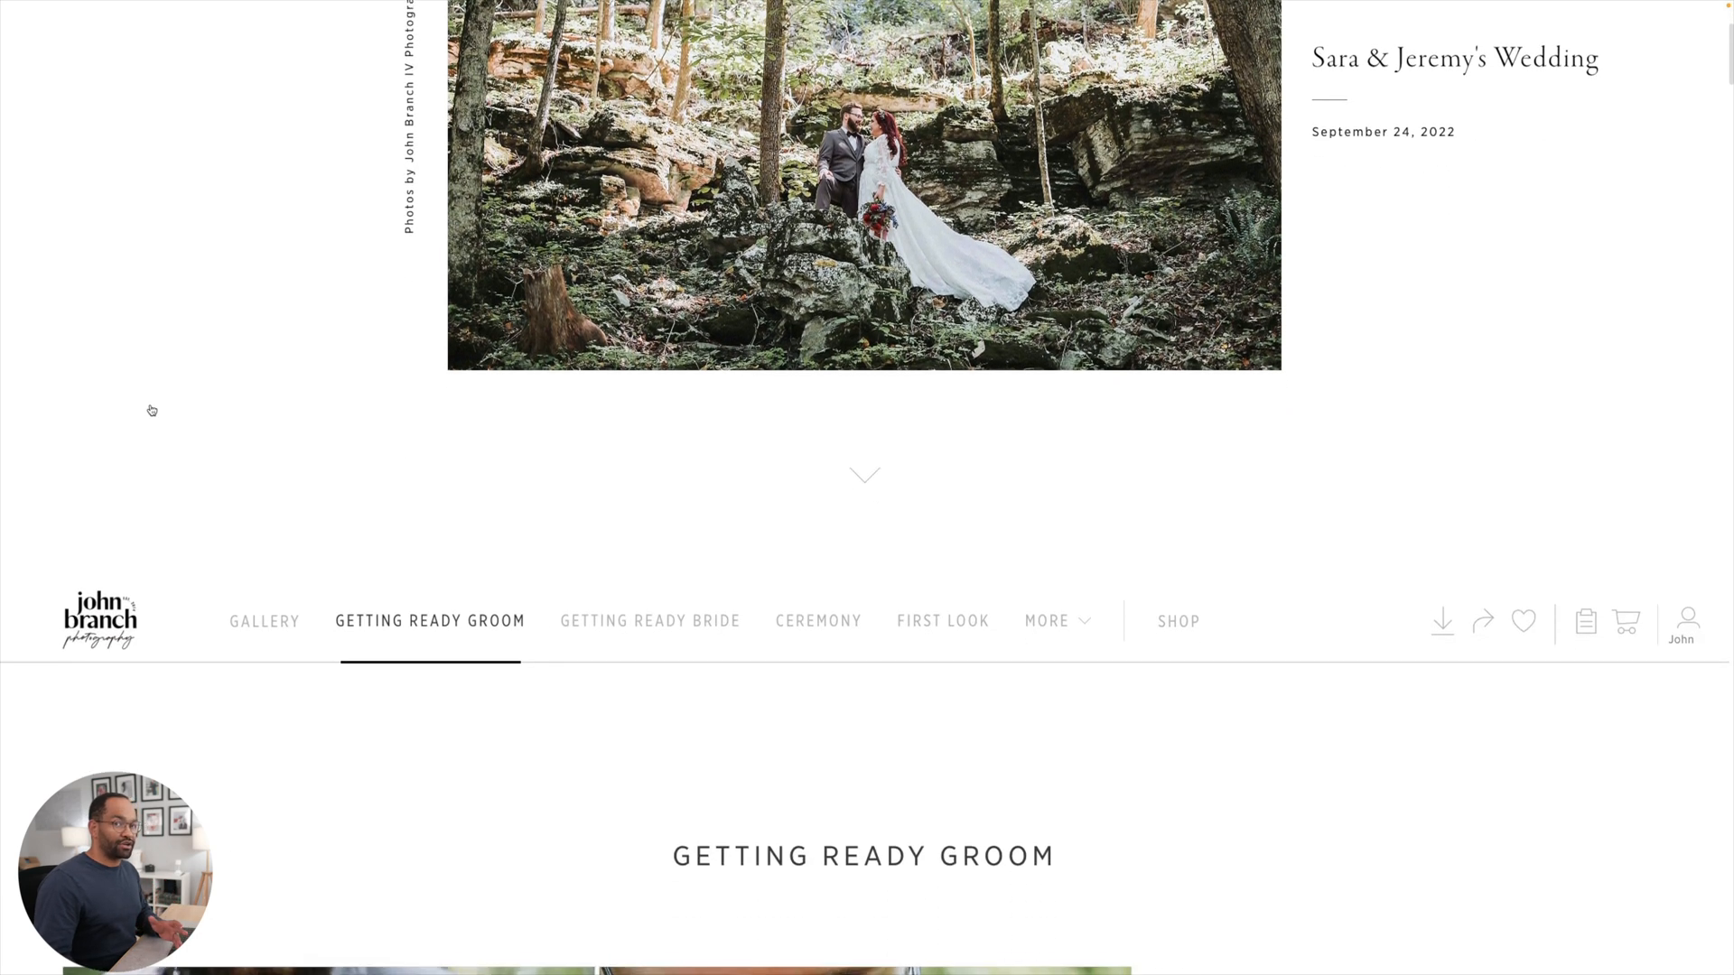
{"action": "scroll", "scroll_direction": "down", "scroll_amount": 3}
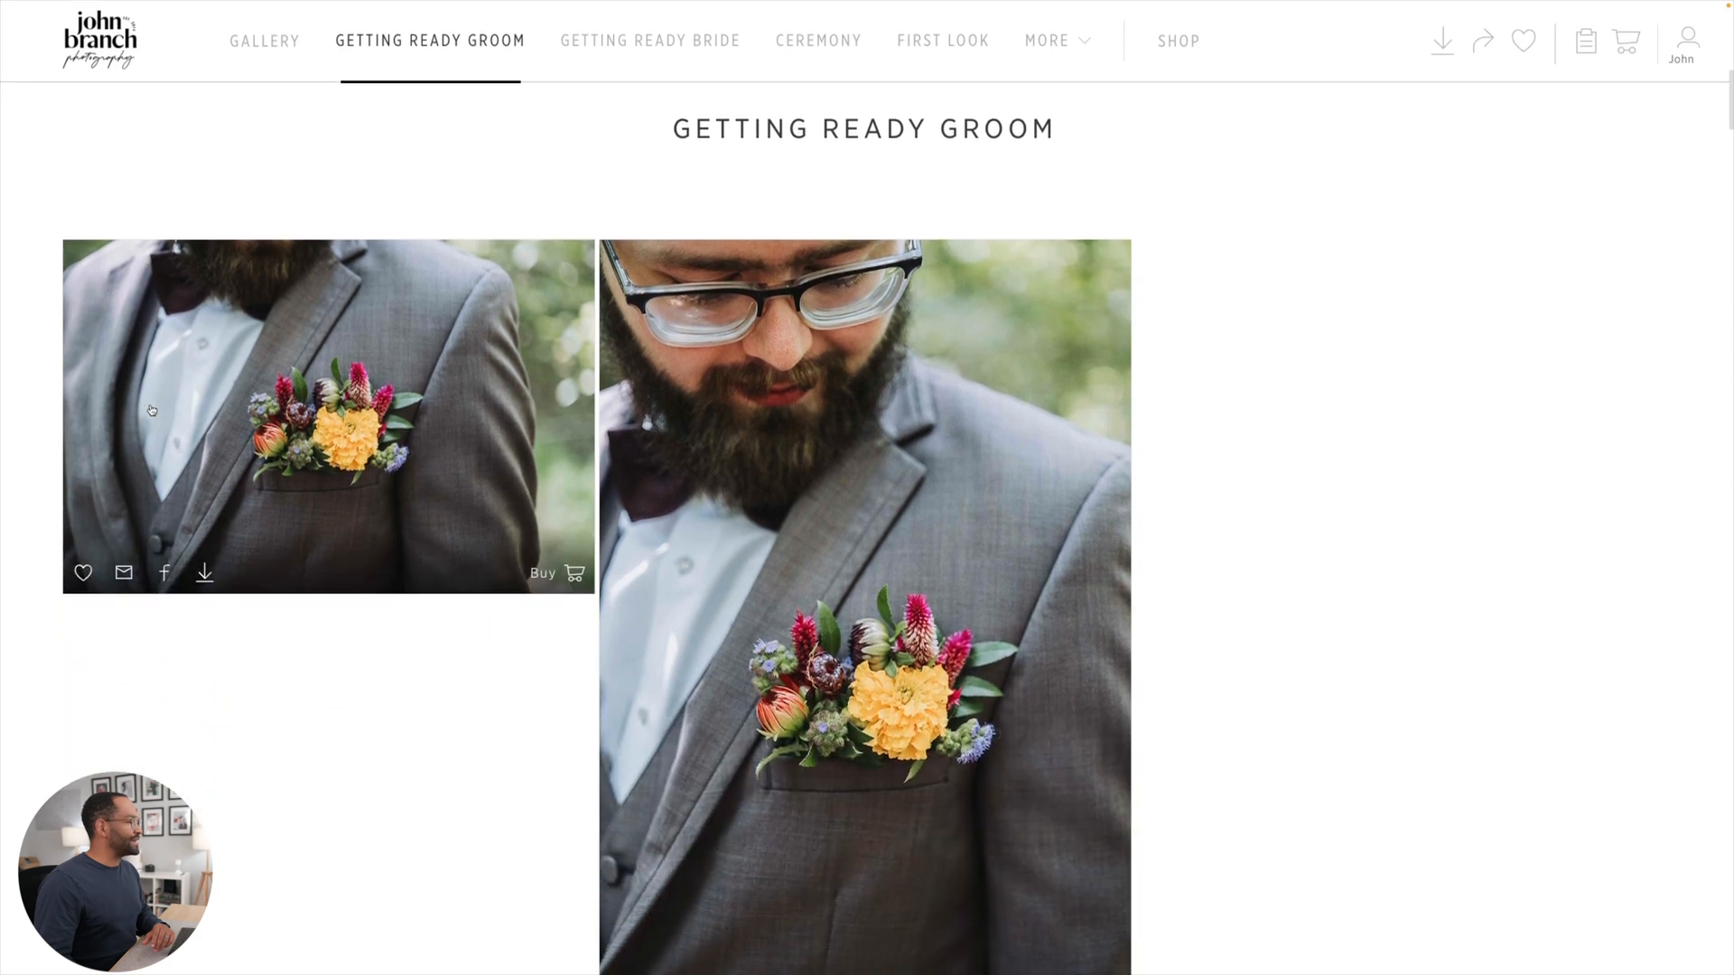
{"action": "left_click", "coordinate": [648, 41]}
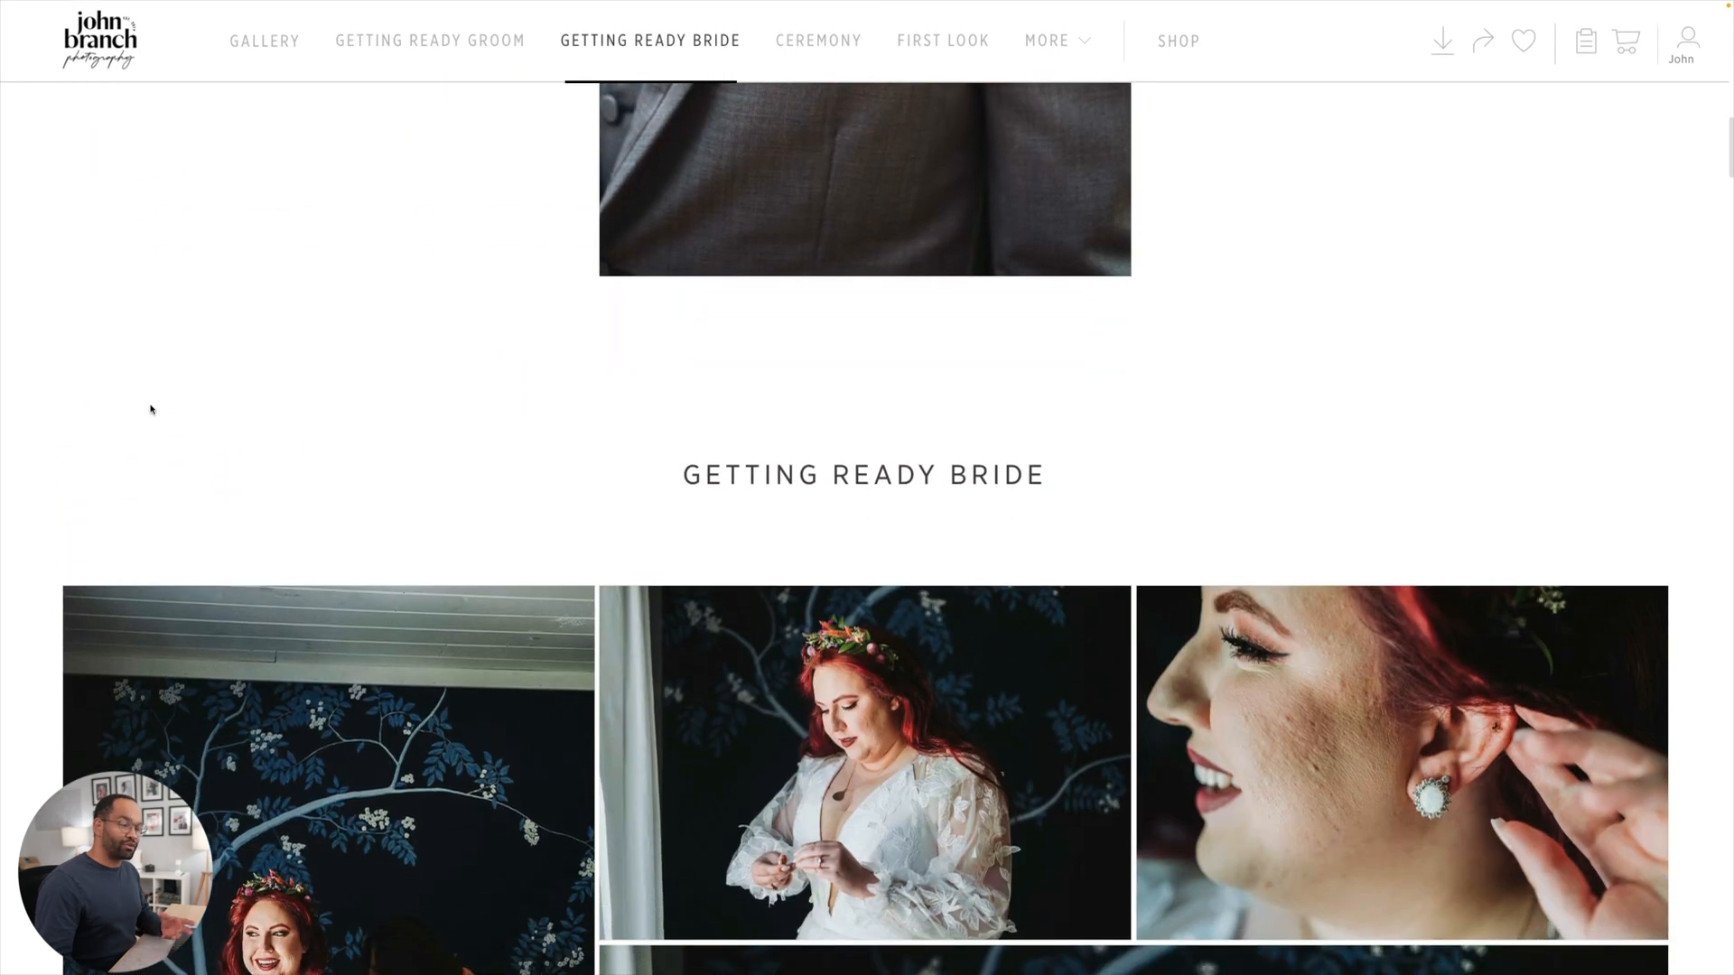
{"action": "scroll", "scroll_direction": "down", "scroll_amount": 3}
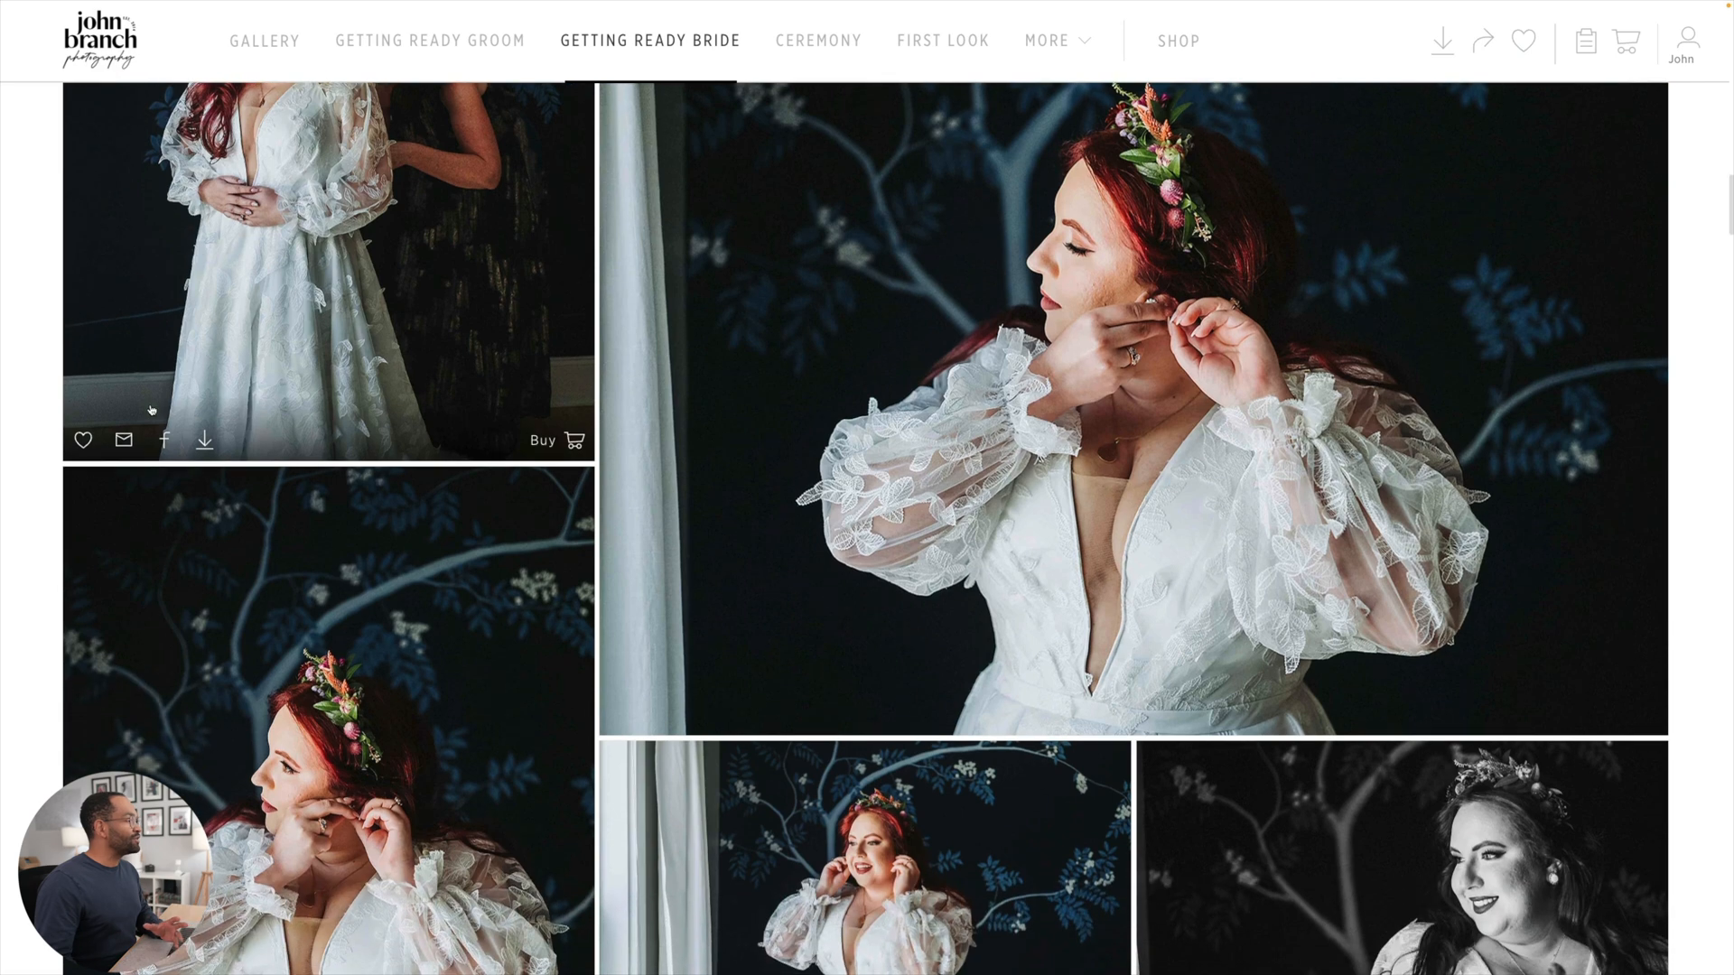
{"action": "scroll", "scroll_direction": "down", "scroll_amount": 3}
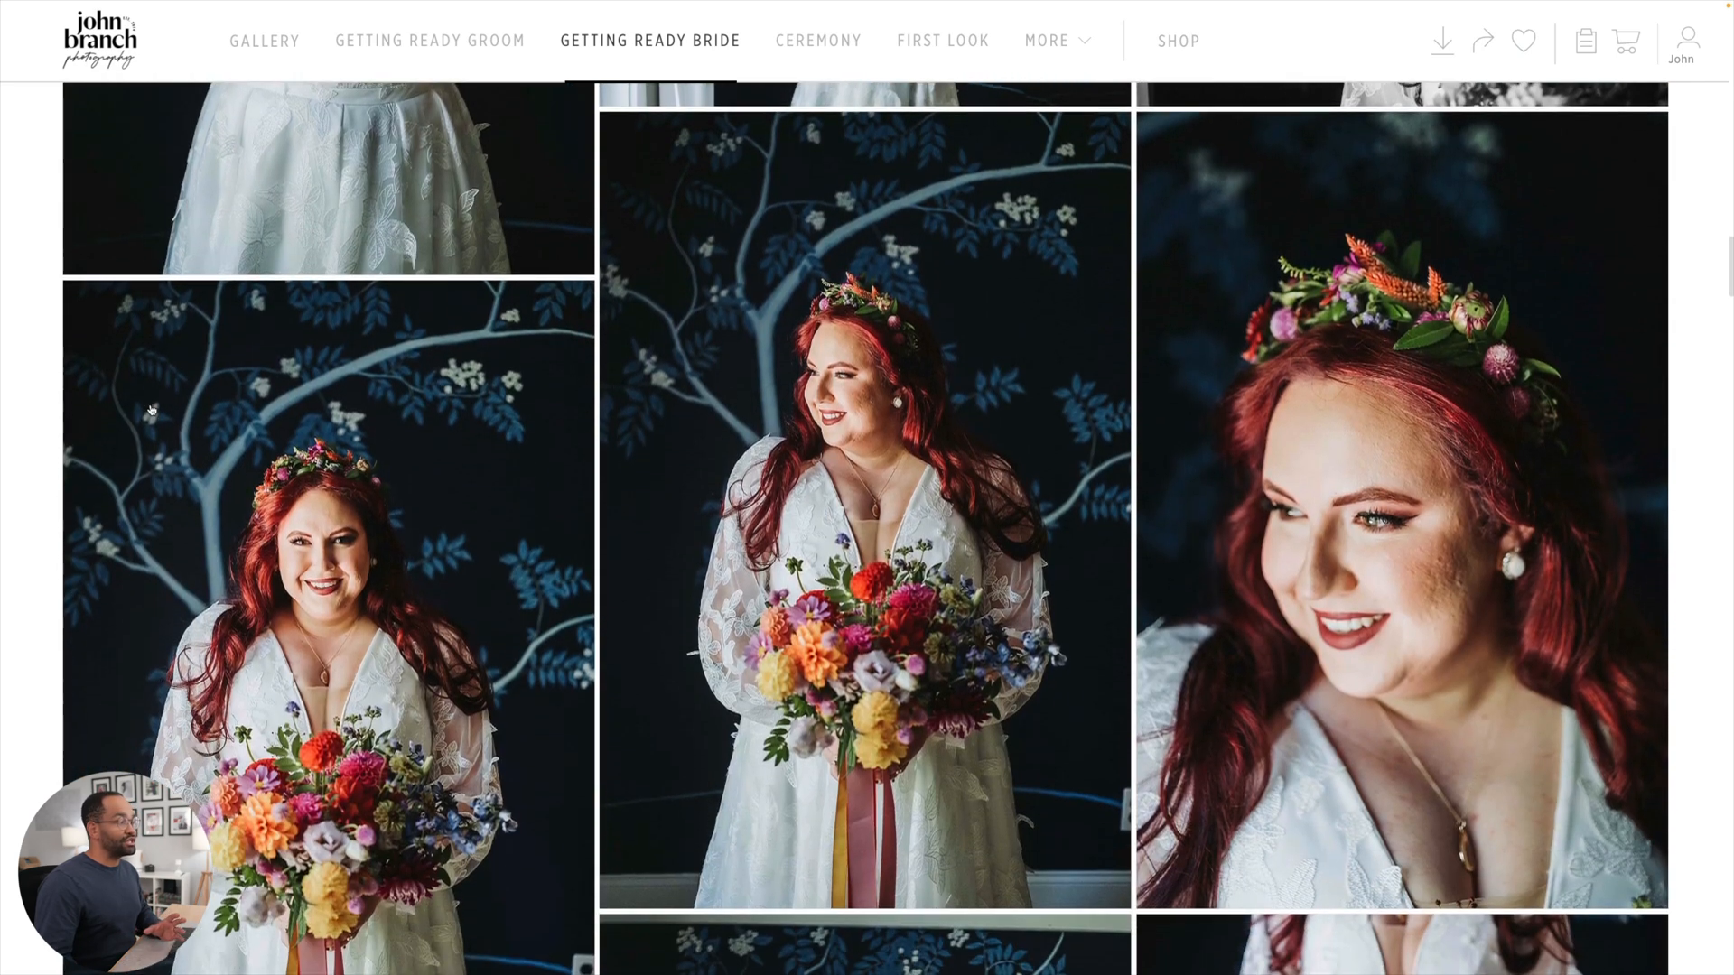
{"action": "scroll", "scroll_direction": "down", "scroll_amount": 3}
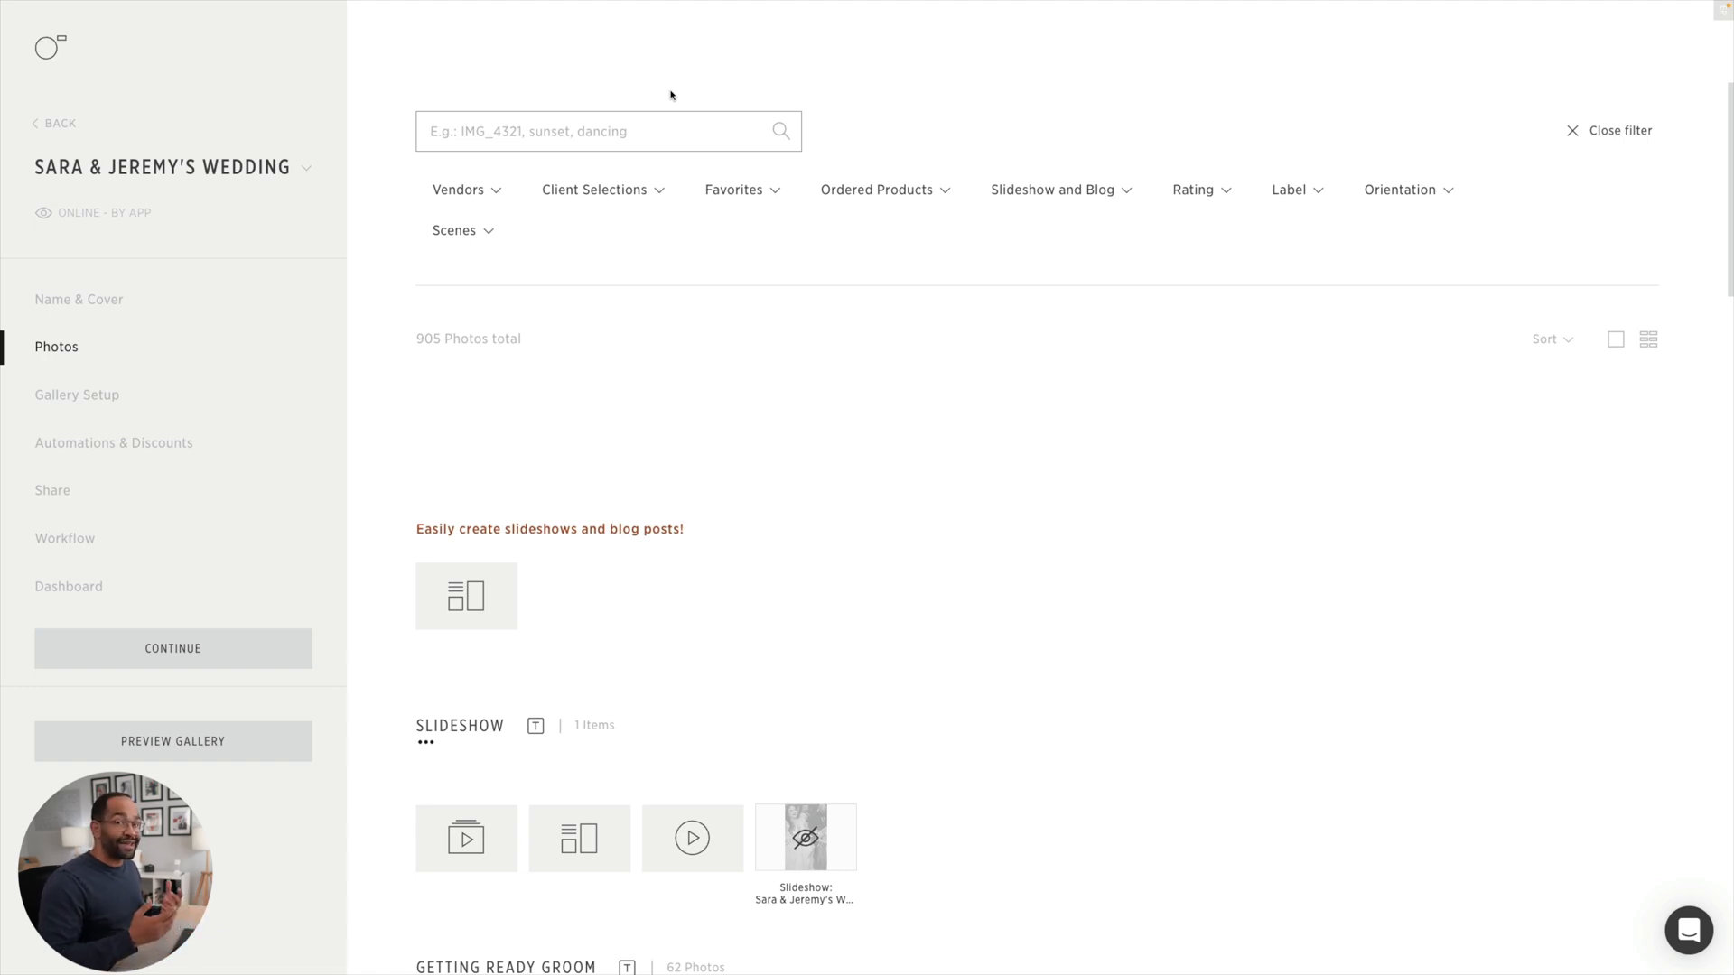
{"action": "mouse_move", "coordinate": [668, 98]}
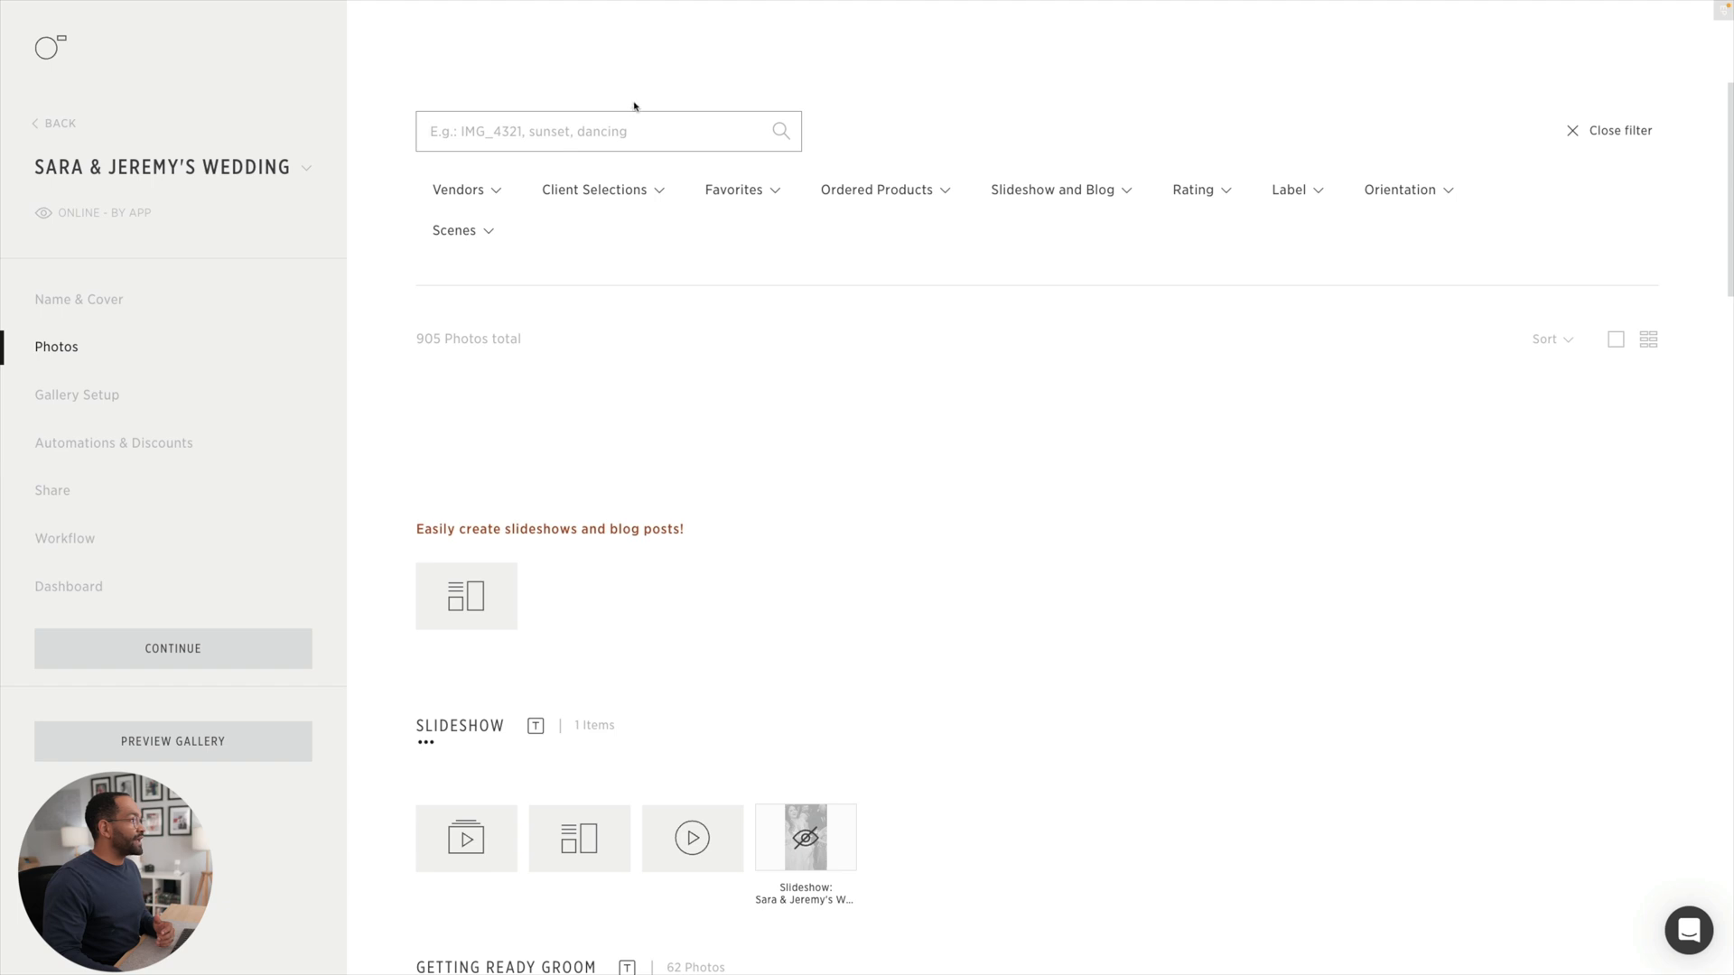
- Run an AI search for 'kids' and expand the full set of matching photos
{"action": "type", "text": "kids"}
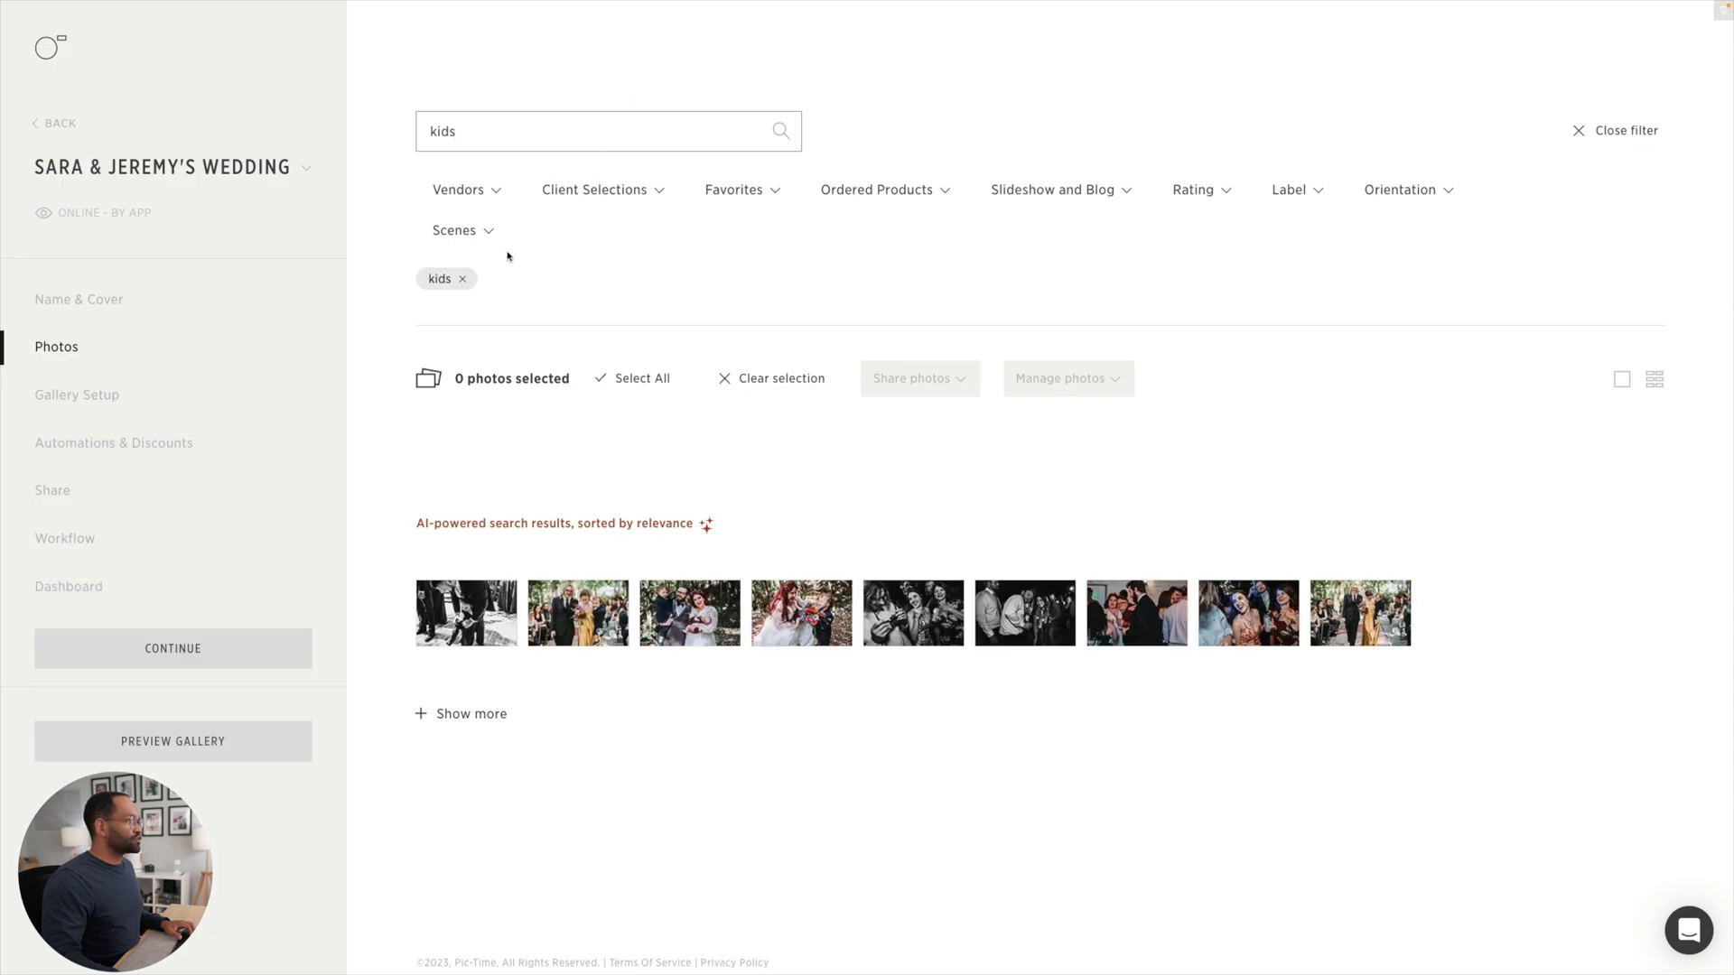
{"action": "mouse_move", "coordinate": [408, 313]}
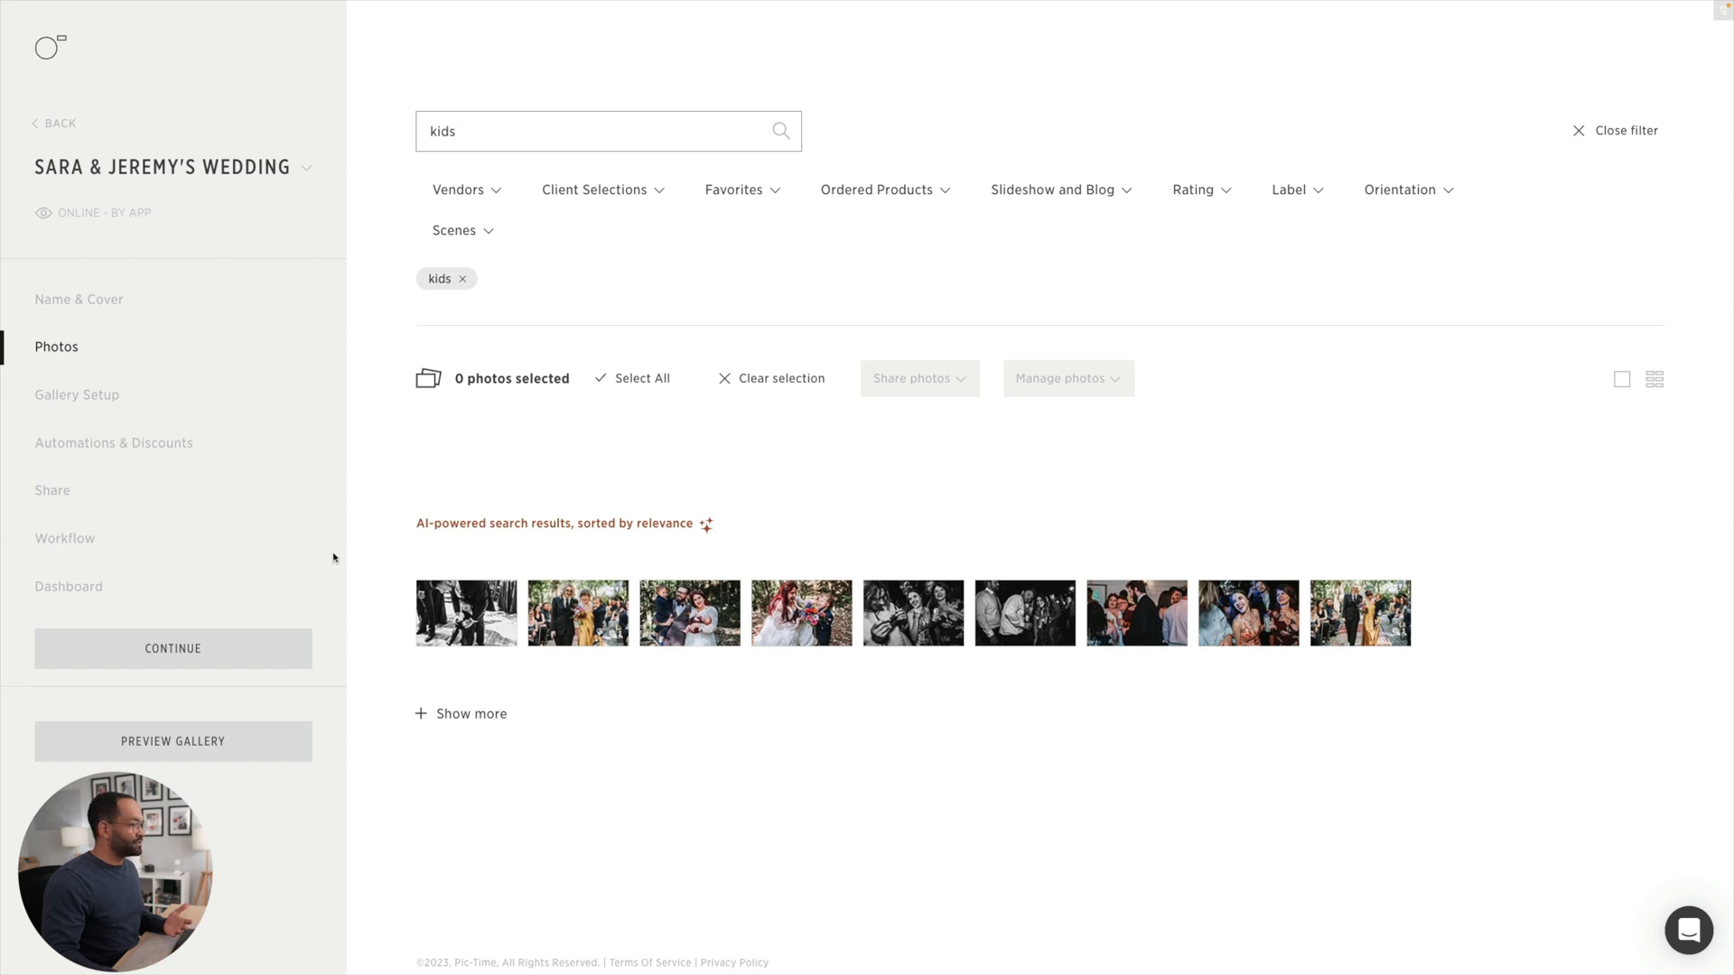
{"action": "left_click", "coordinate": [469, 714]}
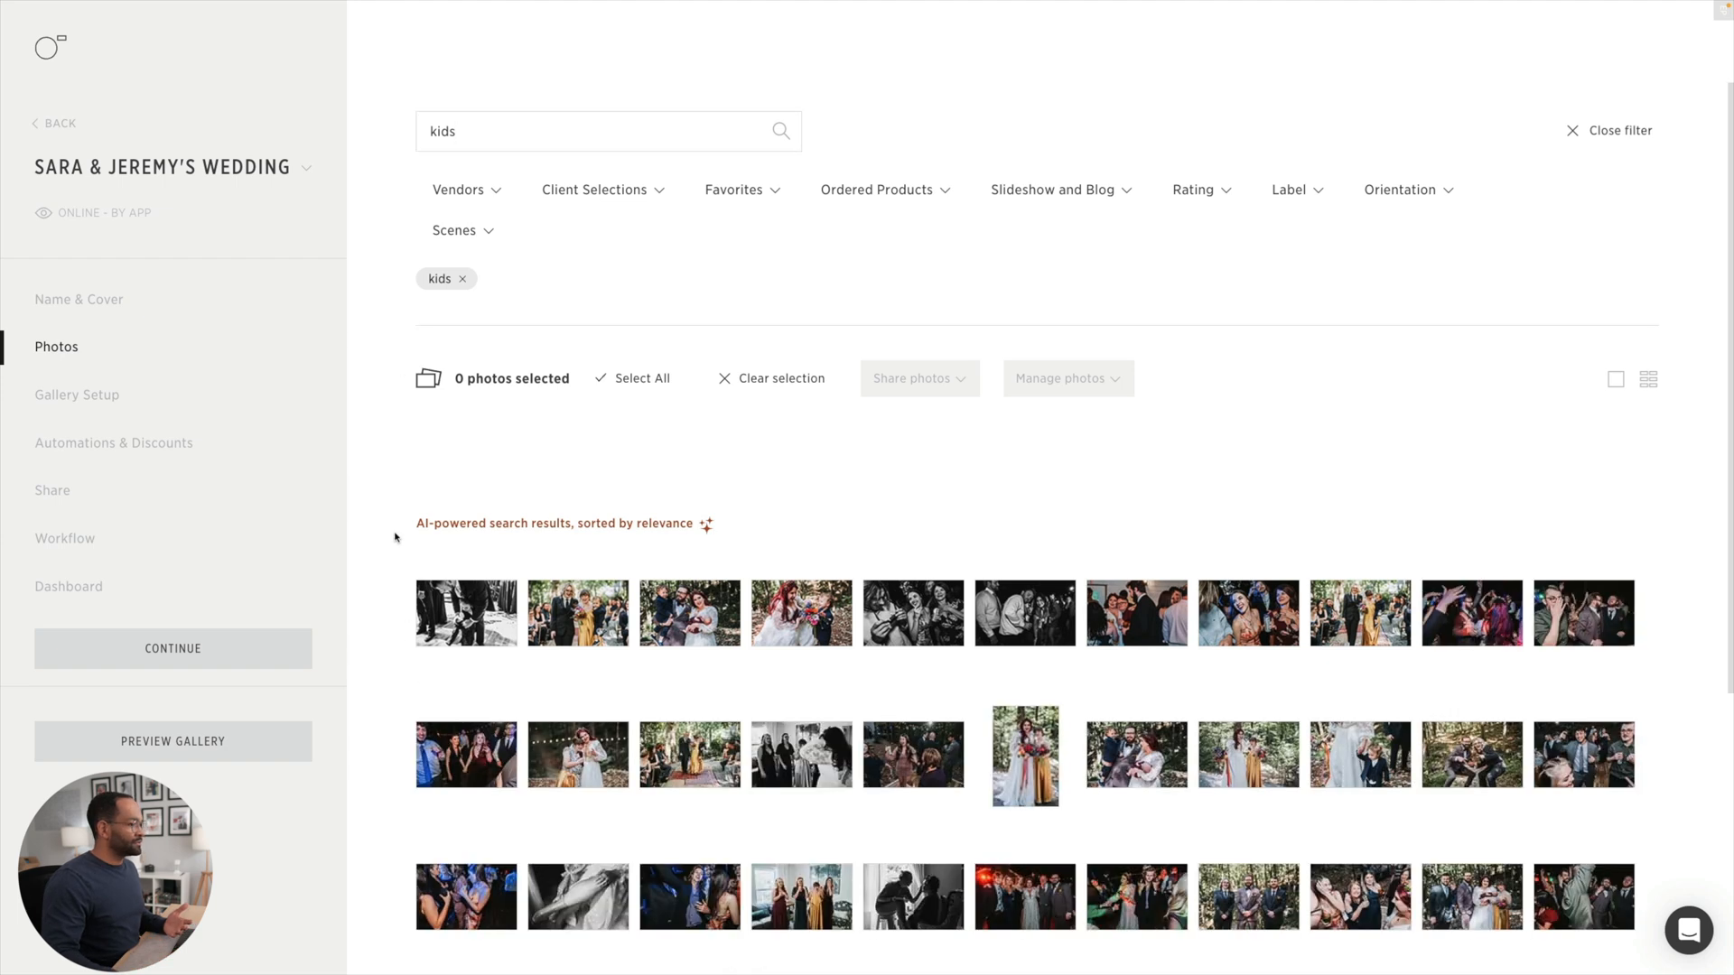
{"action": "scroll", "scroll_direction": "down", "scroll_amount": 3}
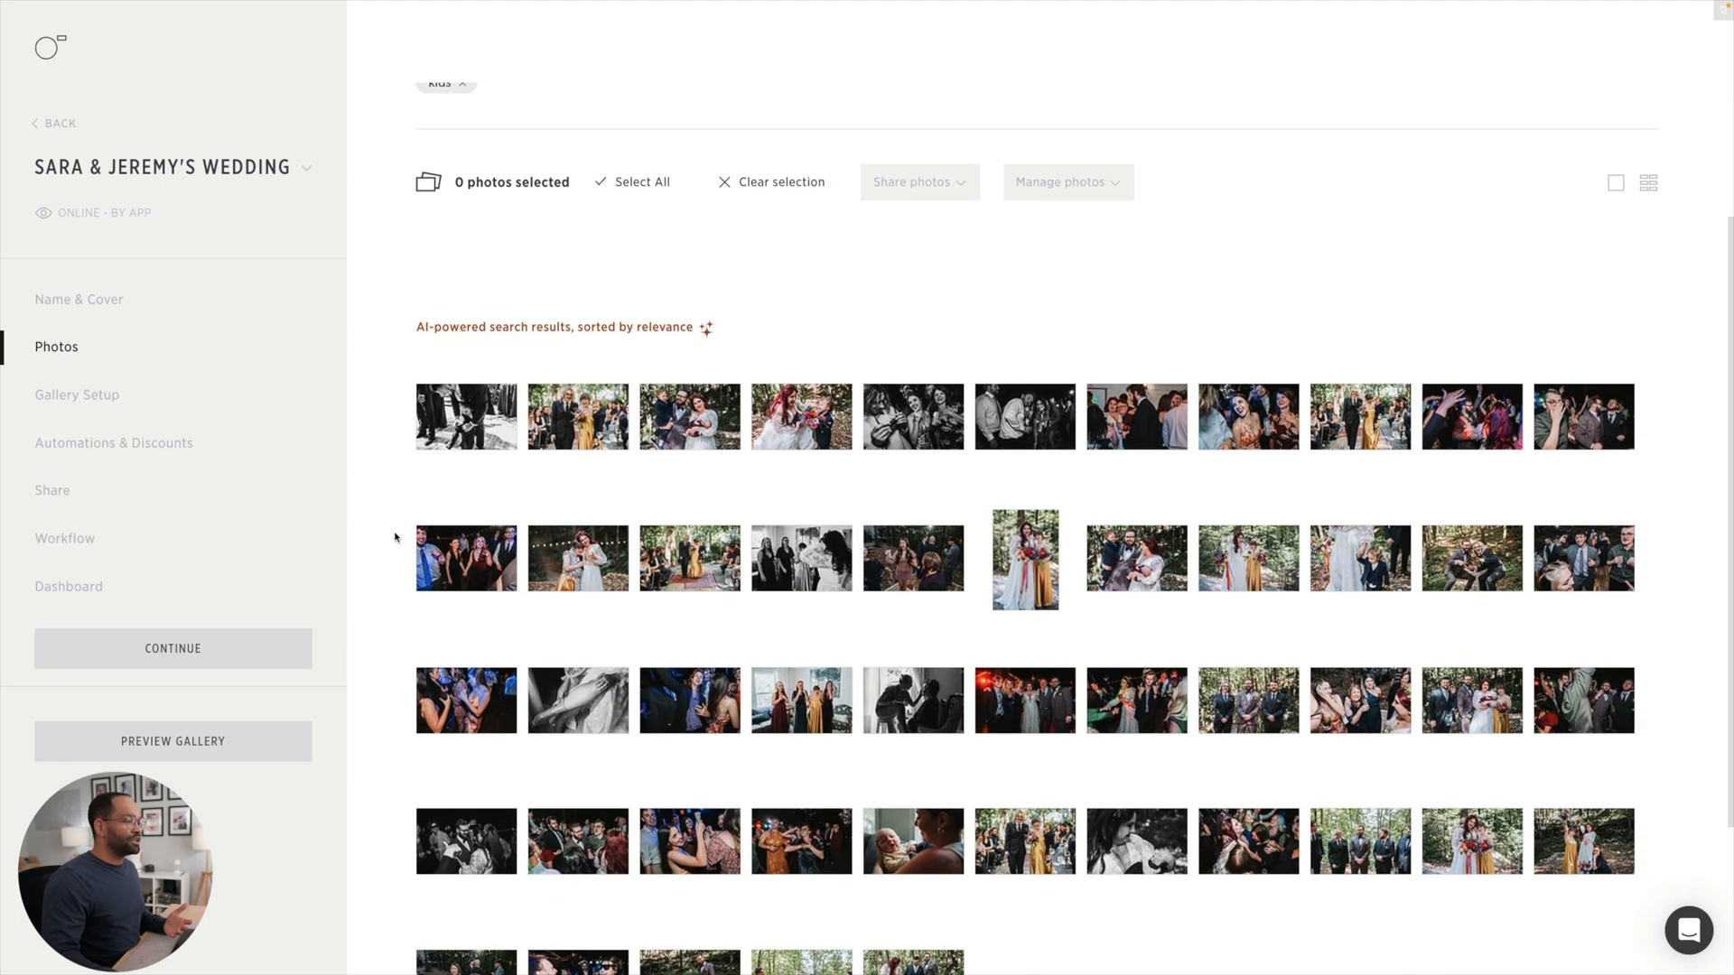
{"action": "mouse_move", "coordinate": [1209, 495]}
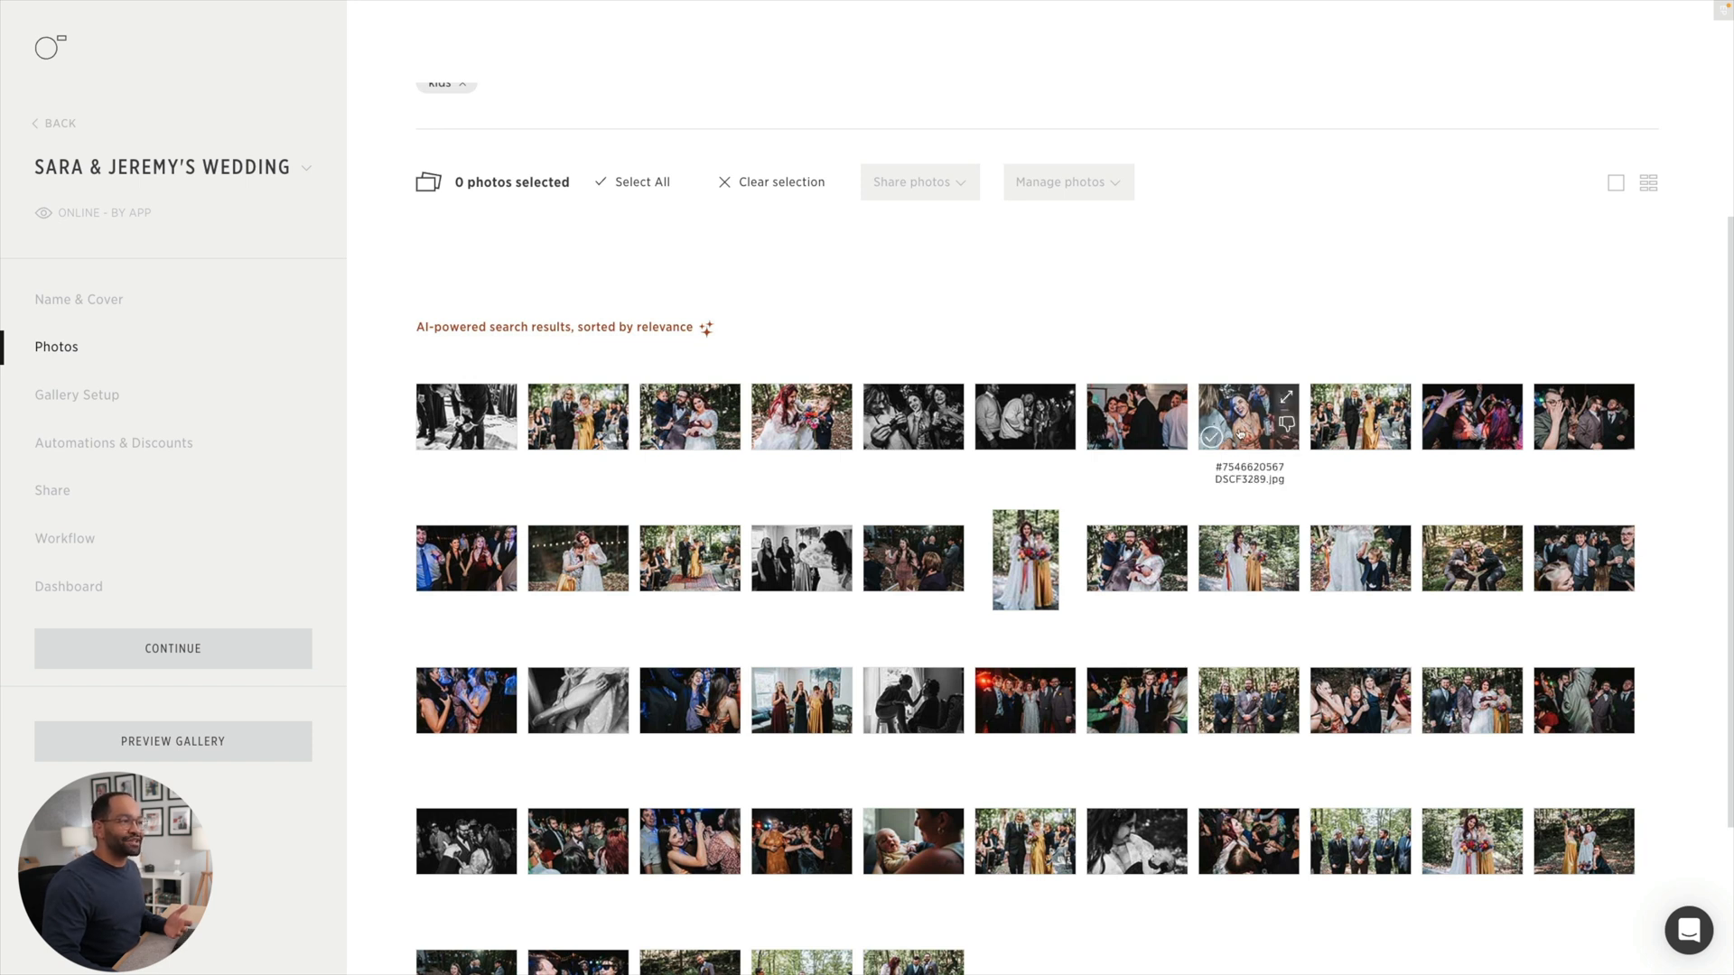
{"action": "mouse_move", "coordinate": [1176, 352]}
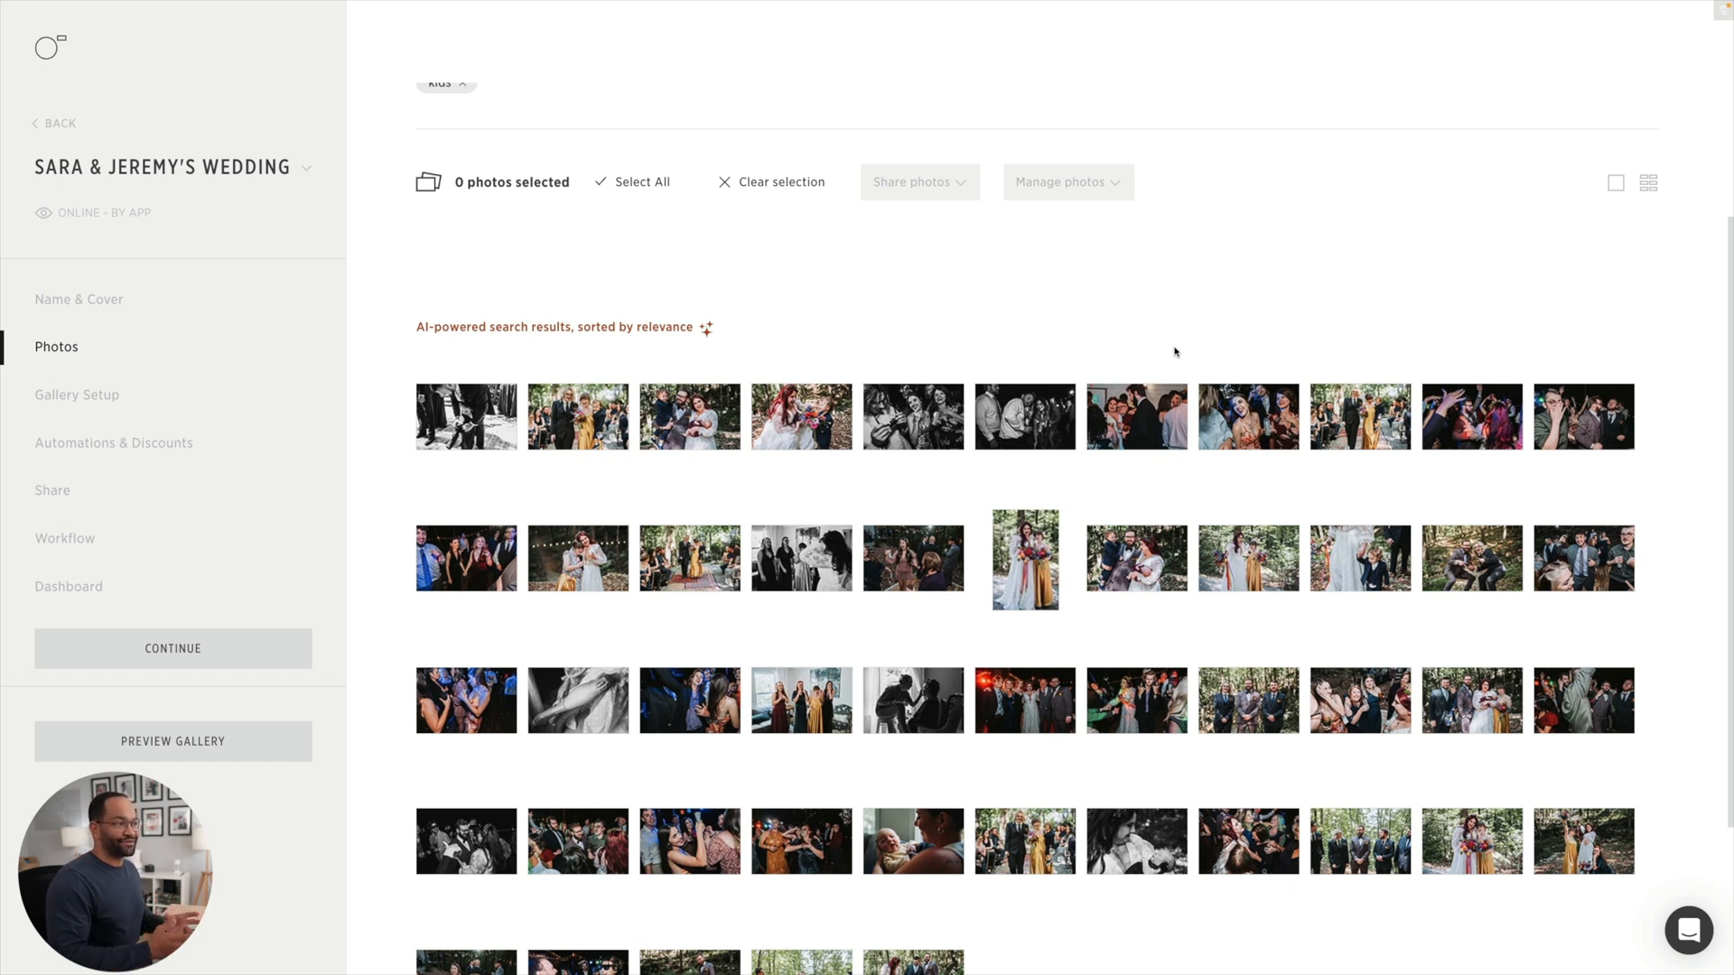
{"action": "mouse_move", "coordinate": [1065, 336]}
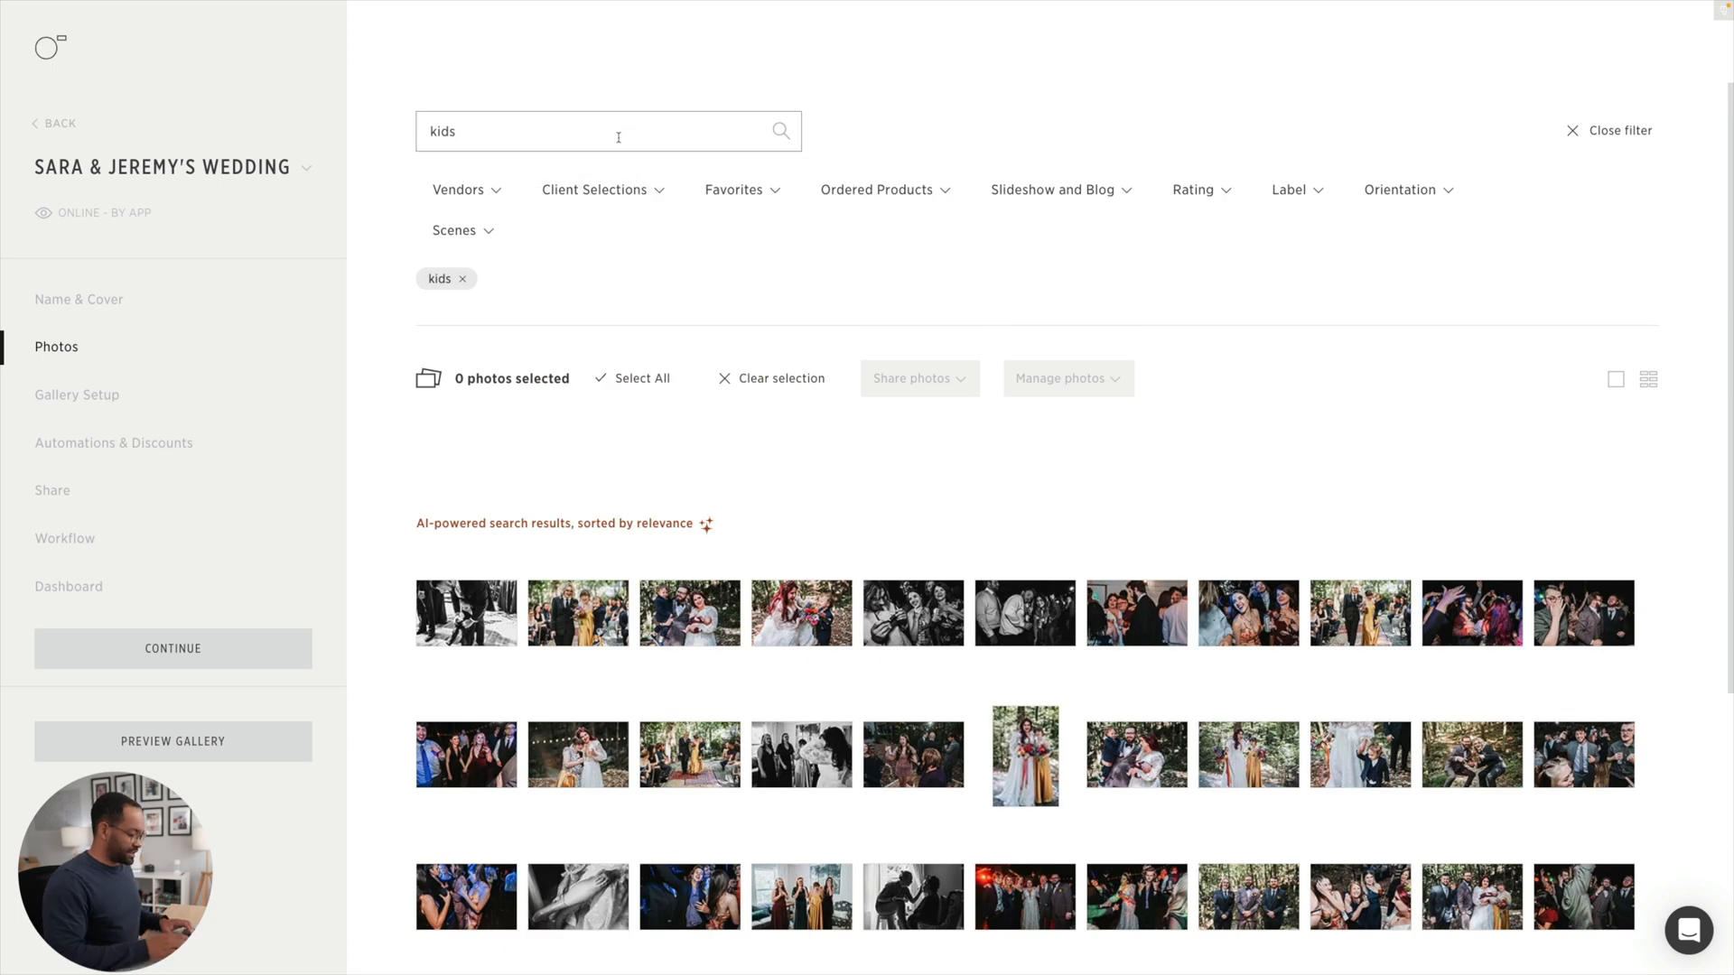
- Replace the search with 'baby' and expand the full set of baby photos
{"action": "type", "text": "baby"}
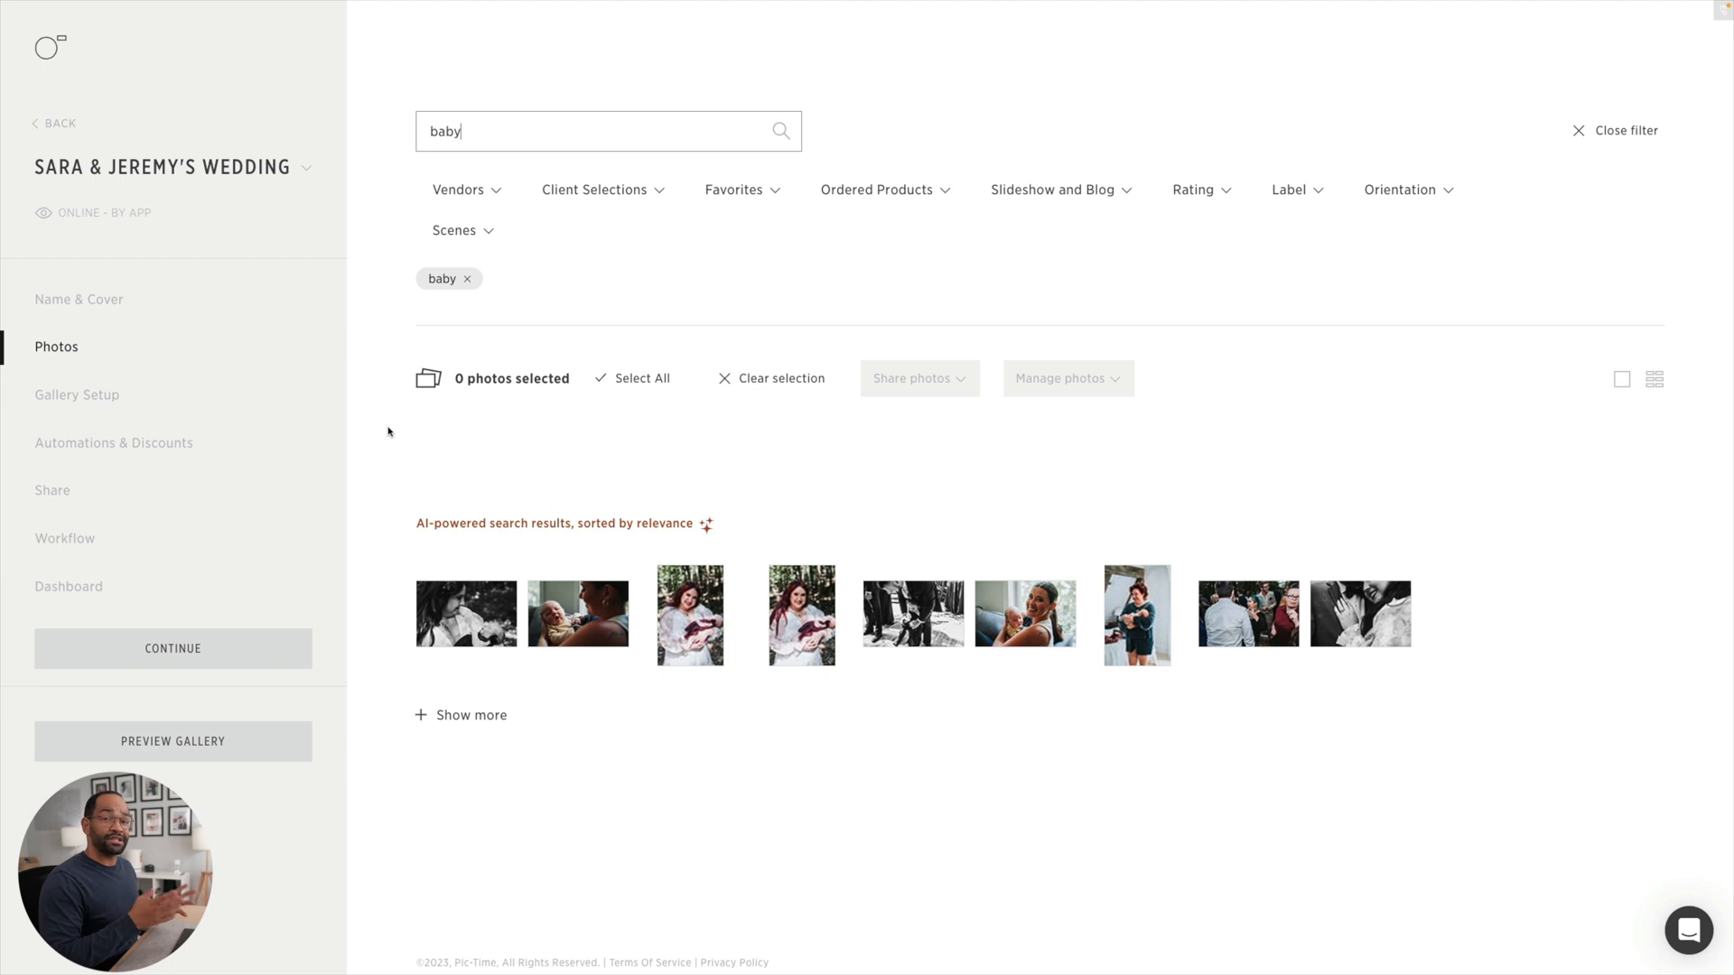
{"action": "left_click", "coordinate": [460, 715]}
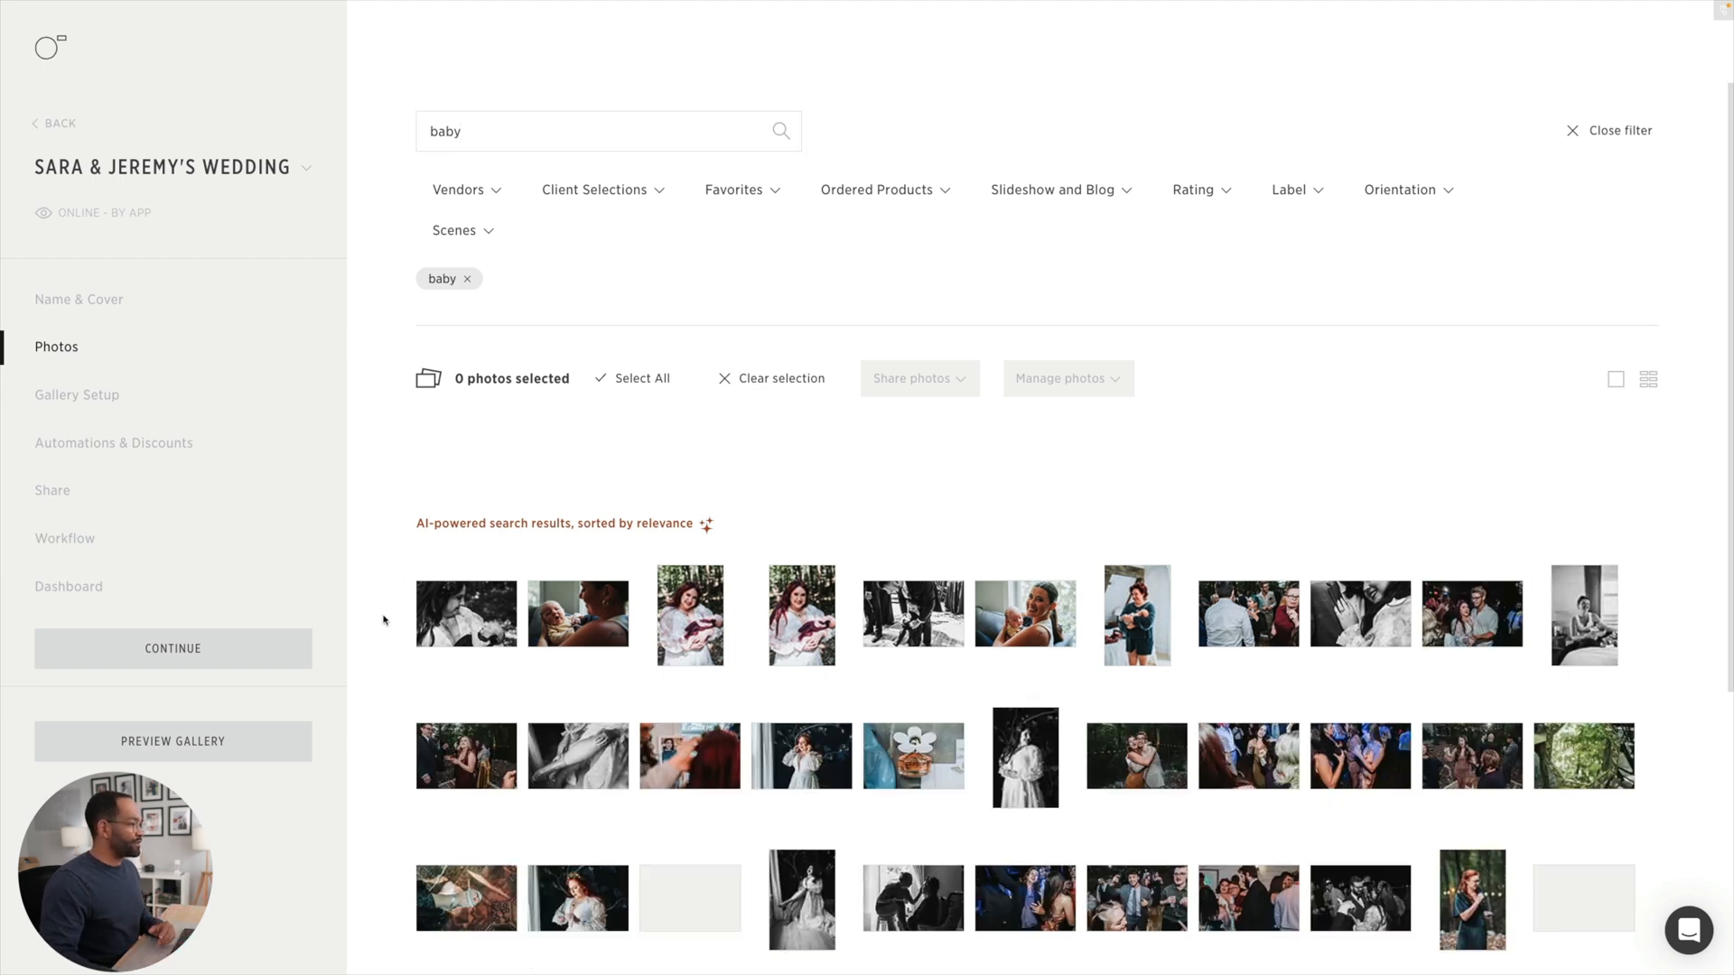
{"action": "scroll", "scroll_direction": "down", "scroll_amount": 3}
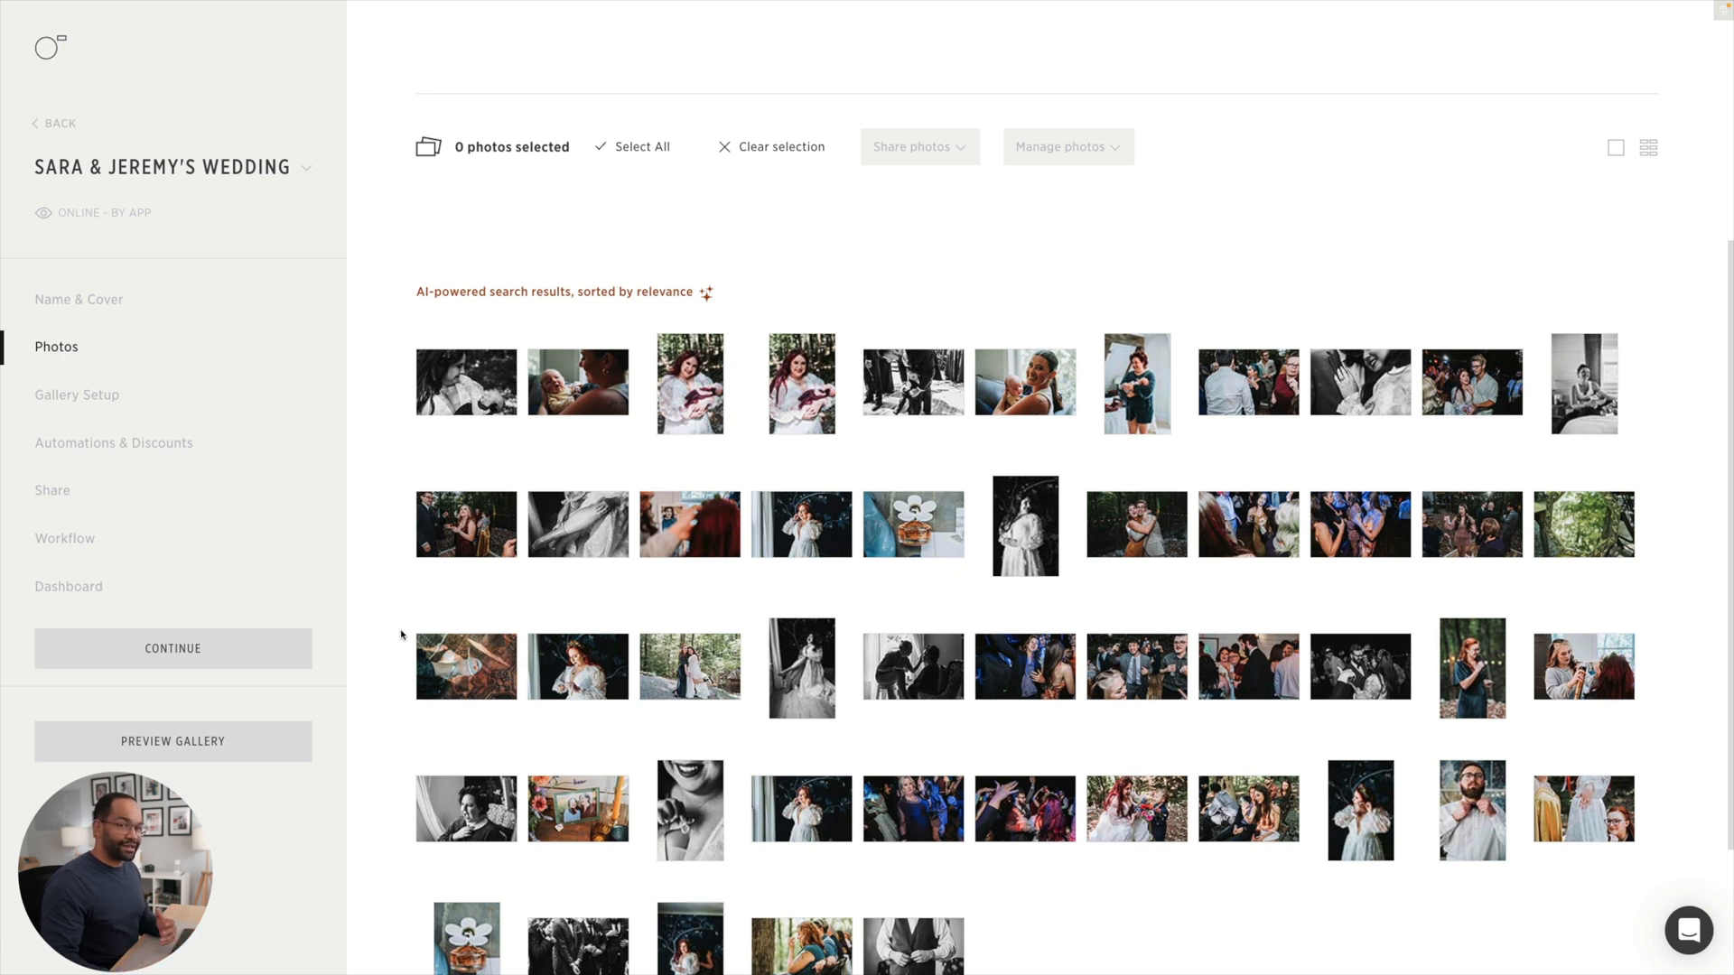
{"action": "mouse_move", "coordinate": [464, 381]}
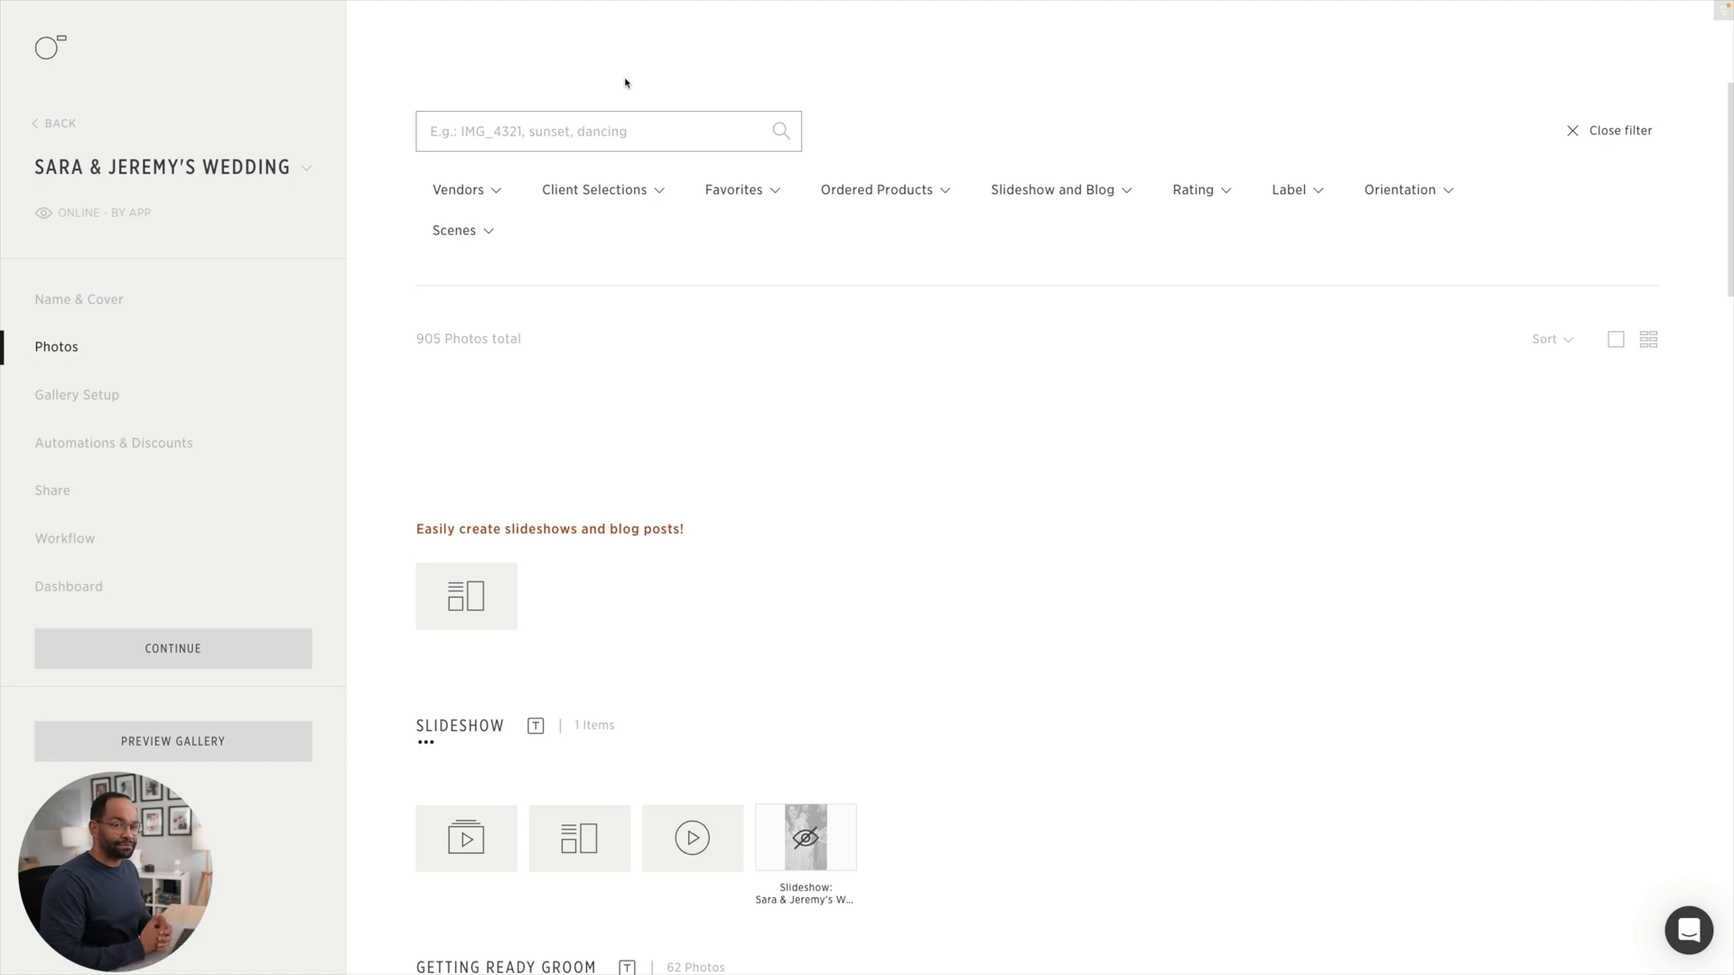
- Run an AI search for 'elderly' and expand the full set of elderly-guest photos
{"action": "type", "text": "elderly"}
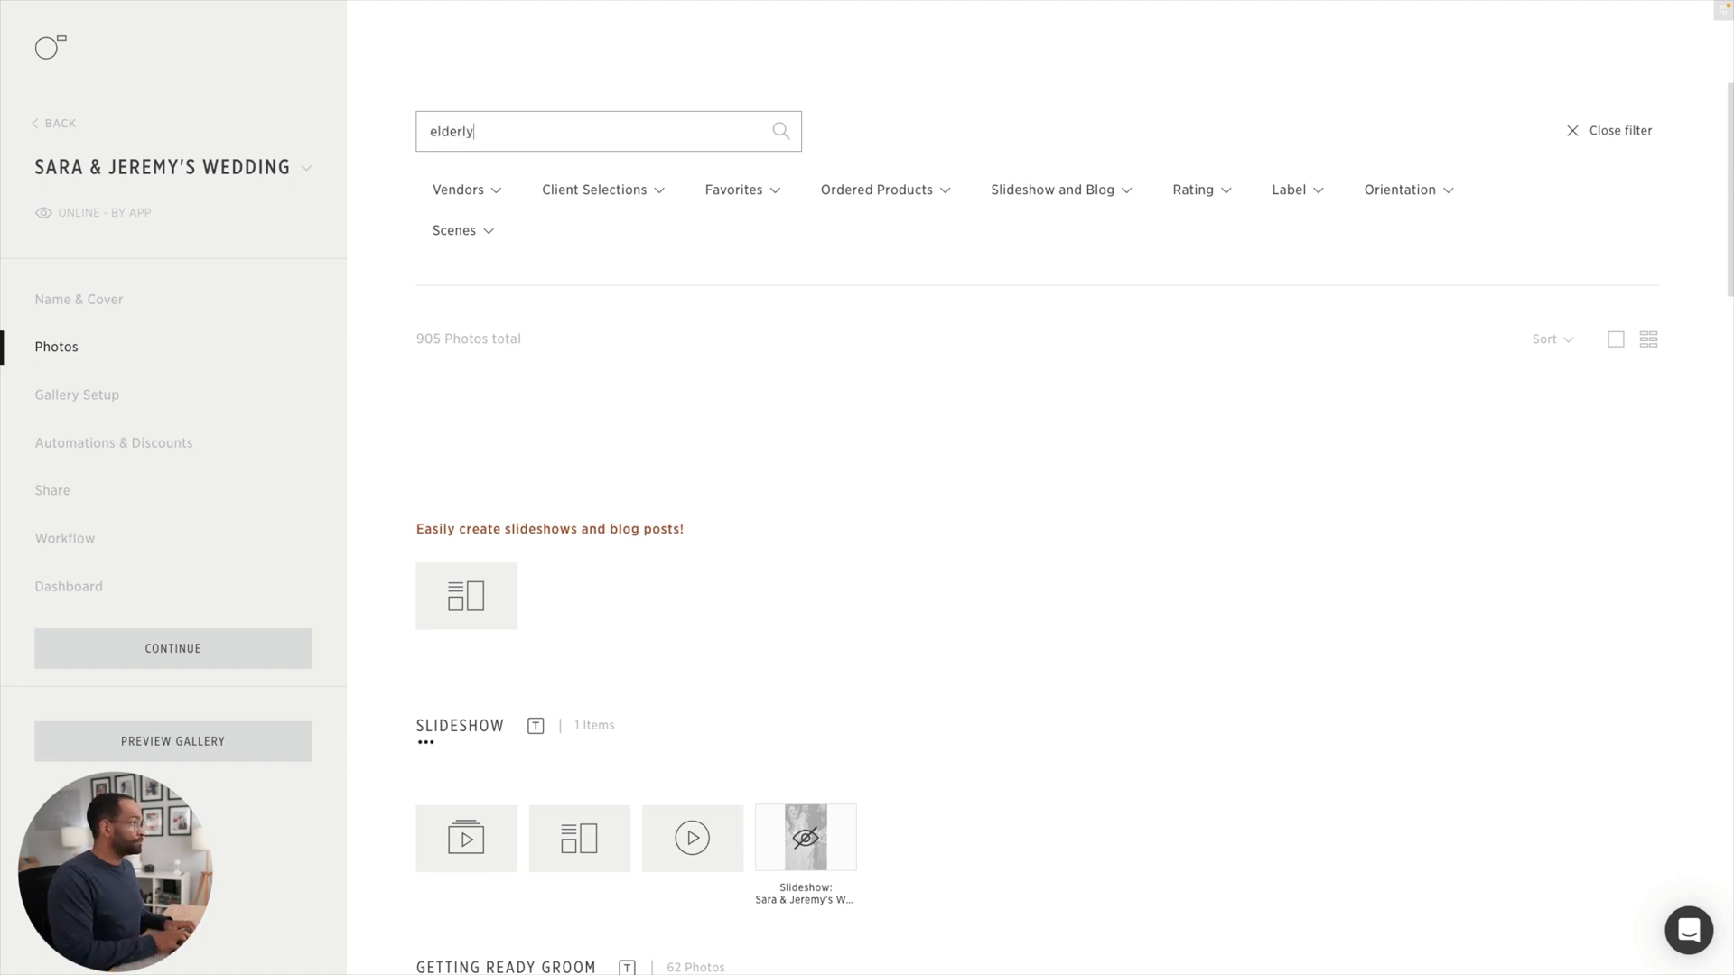
{"action": "key", "text": "Enter"}
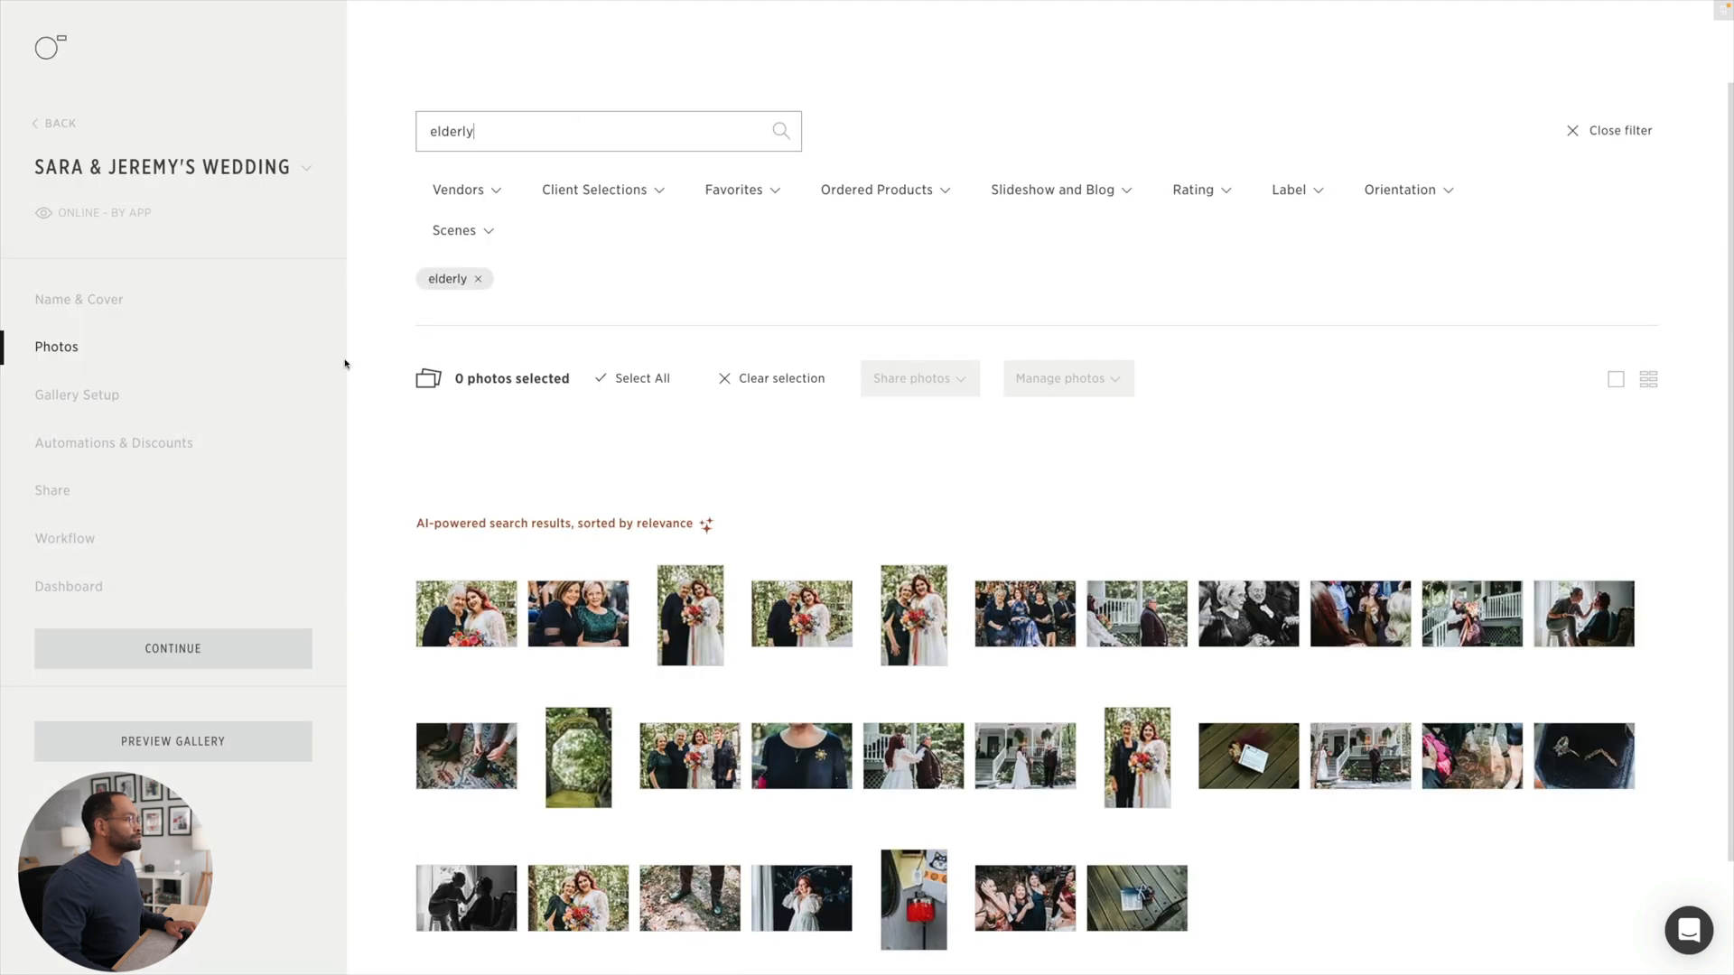
{"action": "scroll", "scroll_direction": "down", "scroll_amount": 3}
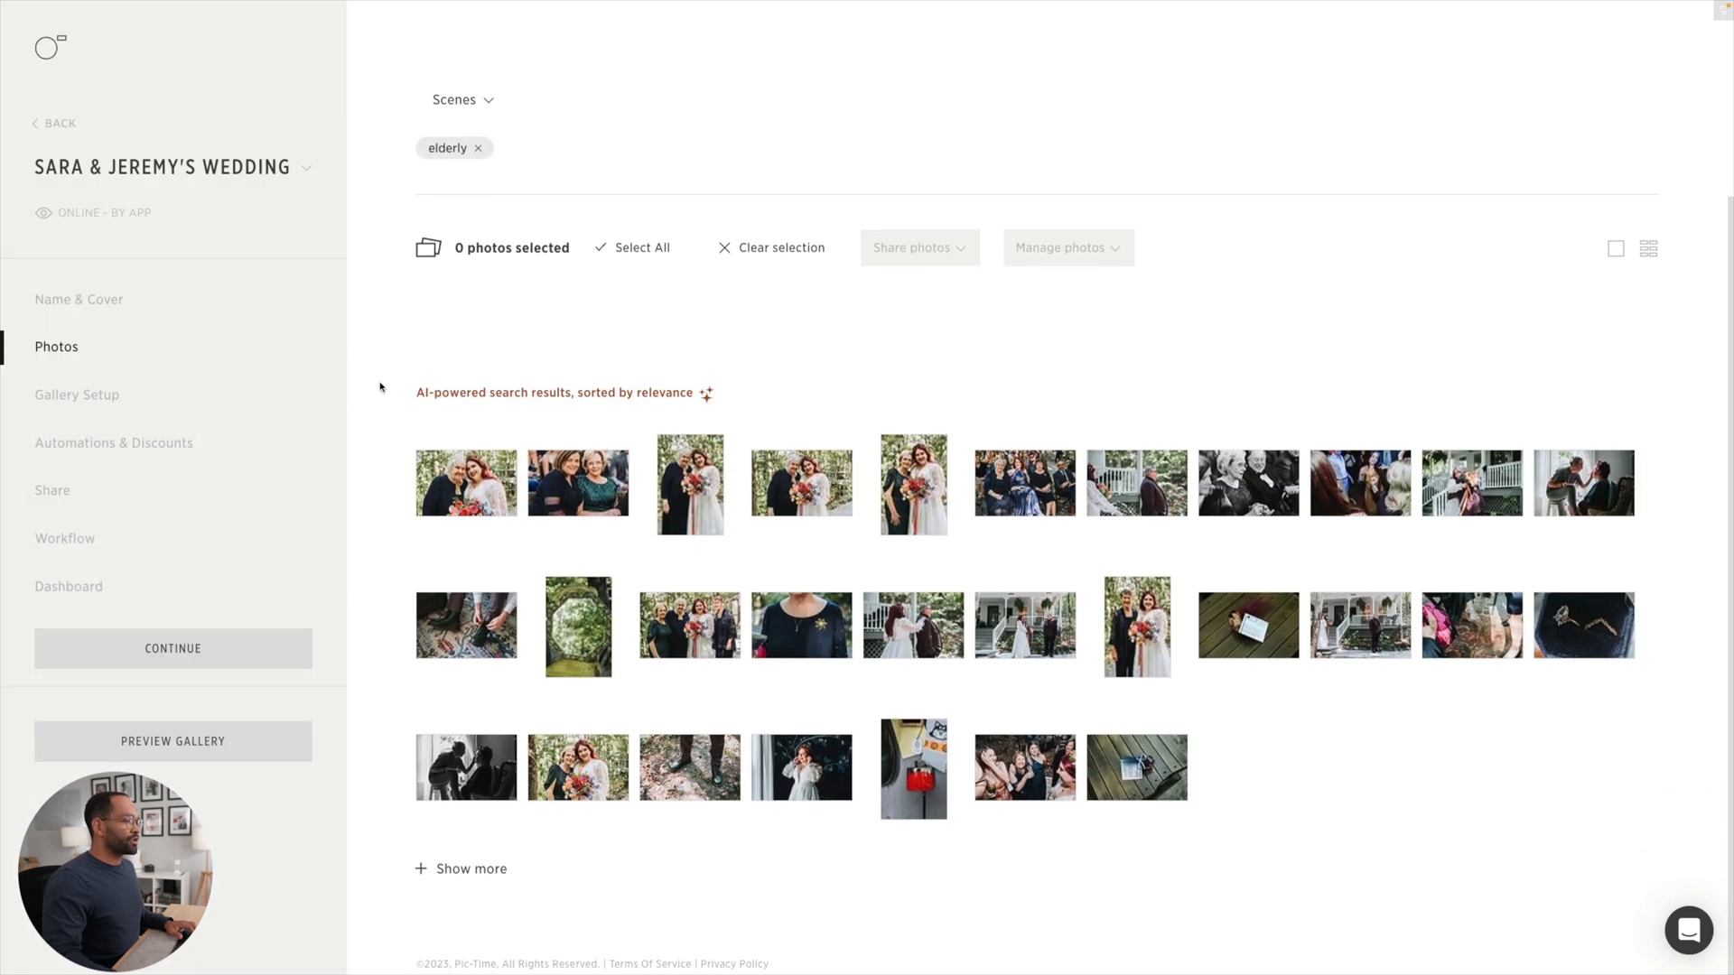
{"action": "left_click", "coordinate": [461, 868]}
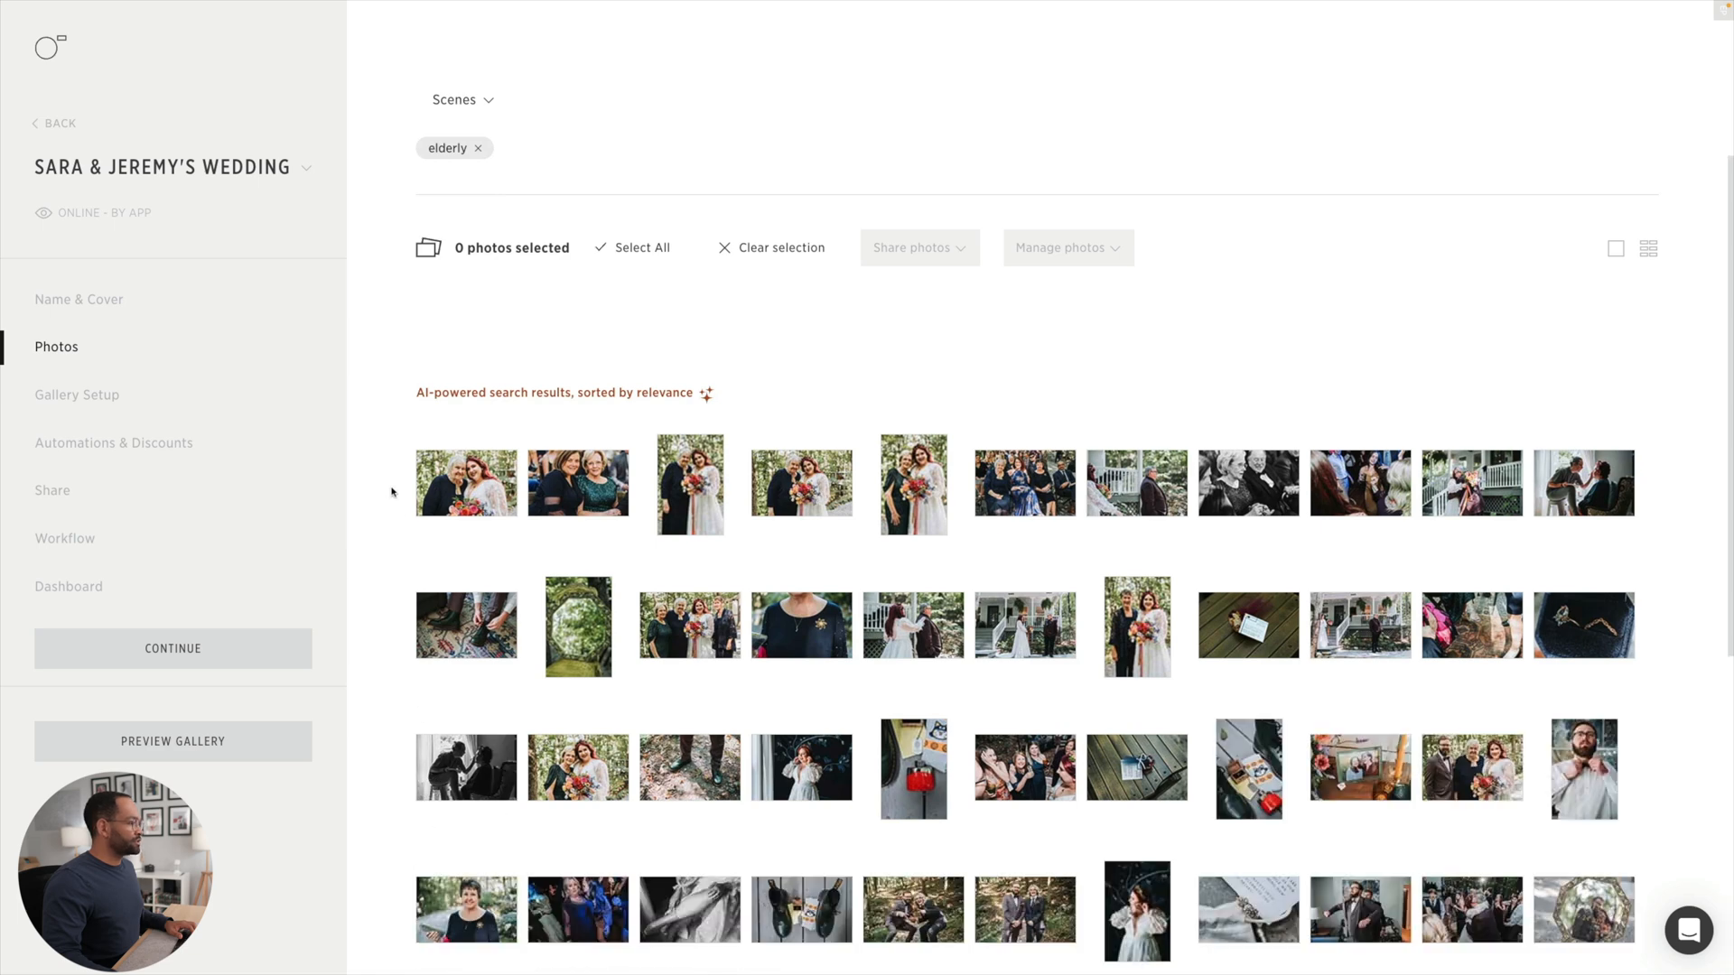
{"action": "scroll", "scroll_direction": "down", "scroll_amount": 3}
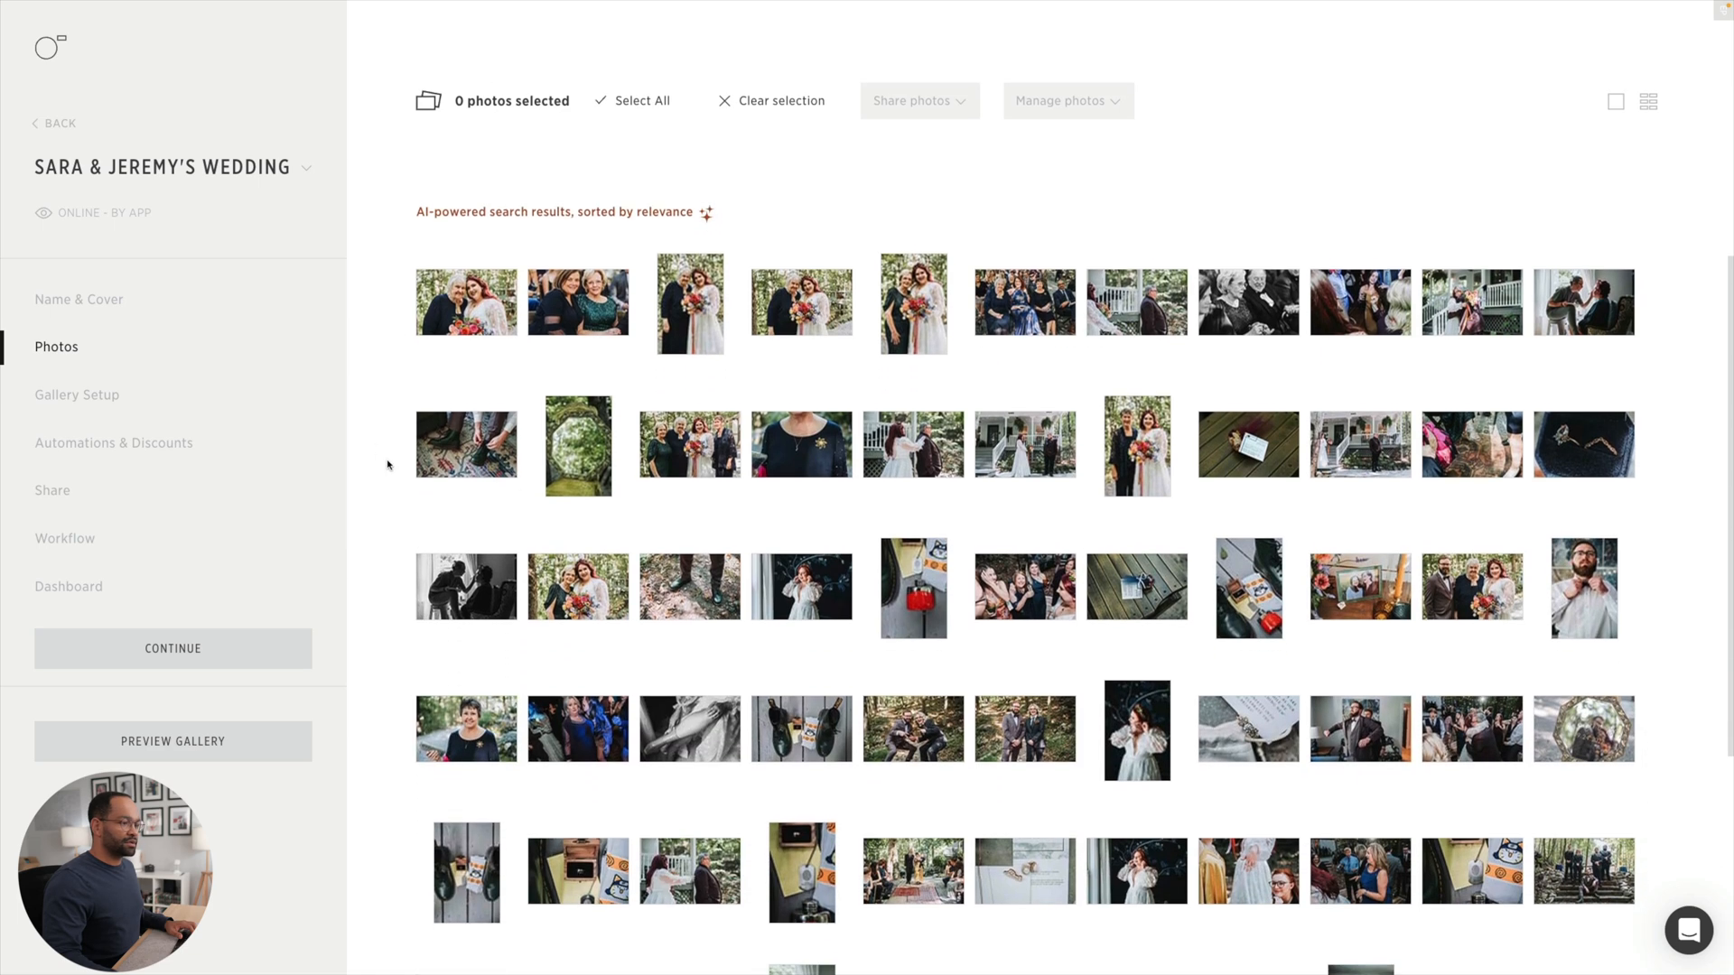
{"action": "scroll", "scroll_direction": "down", "scroll_amount": 3}
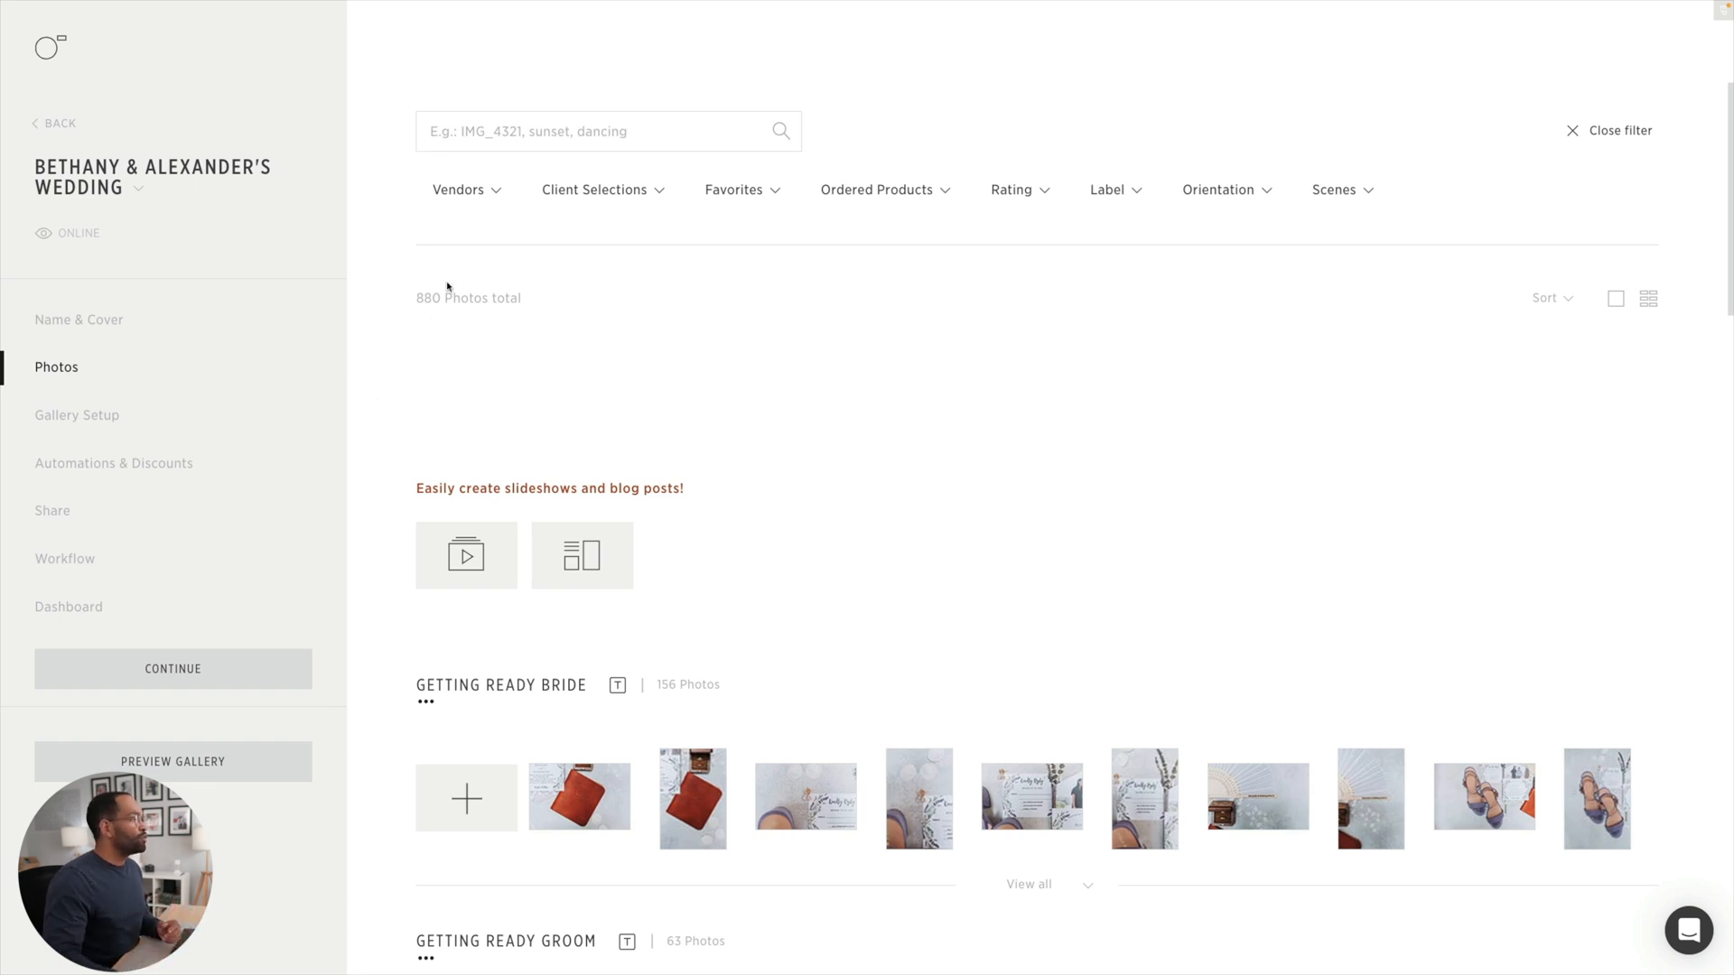
{"action": "left_click", "coordinate": [458, 189]}
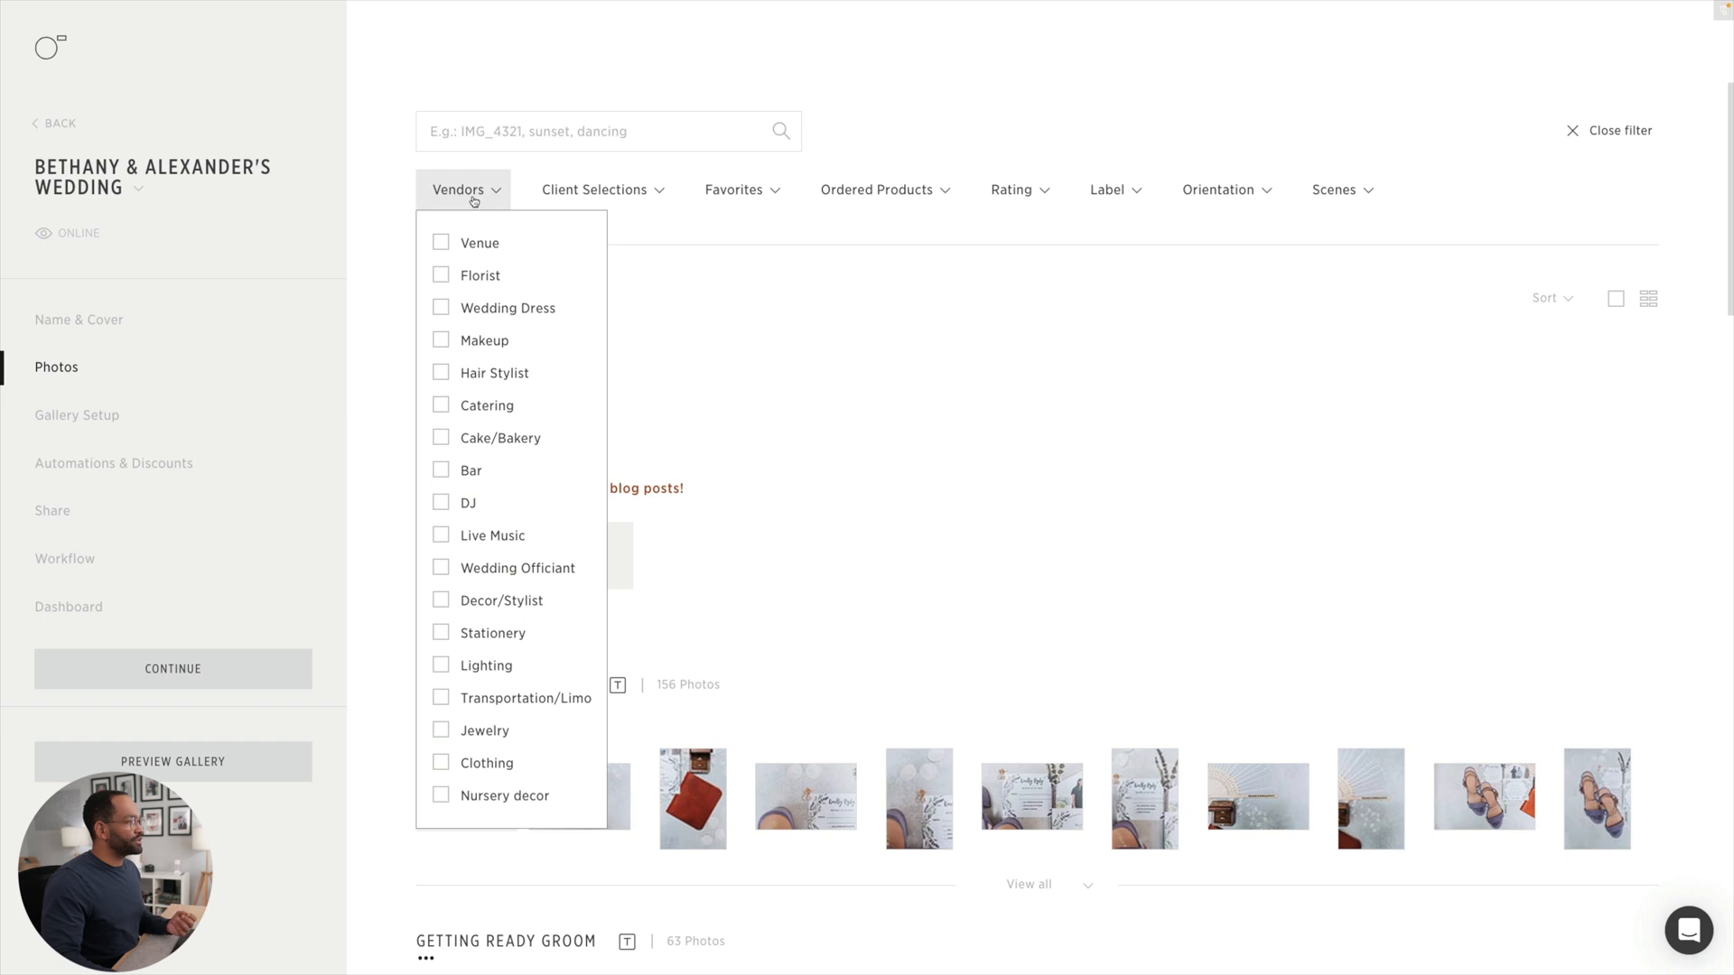
{"action": "left_click", "coordinate": [594, 190]}
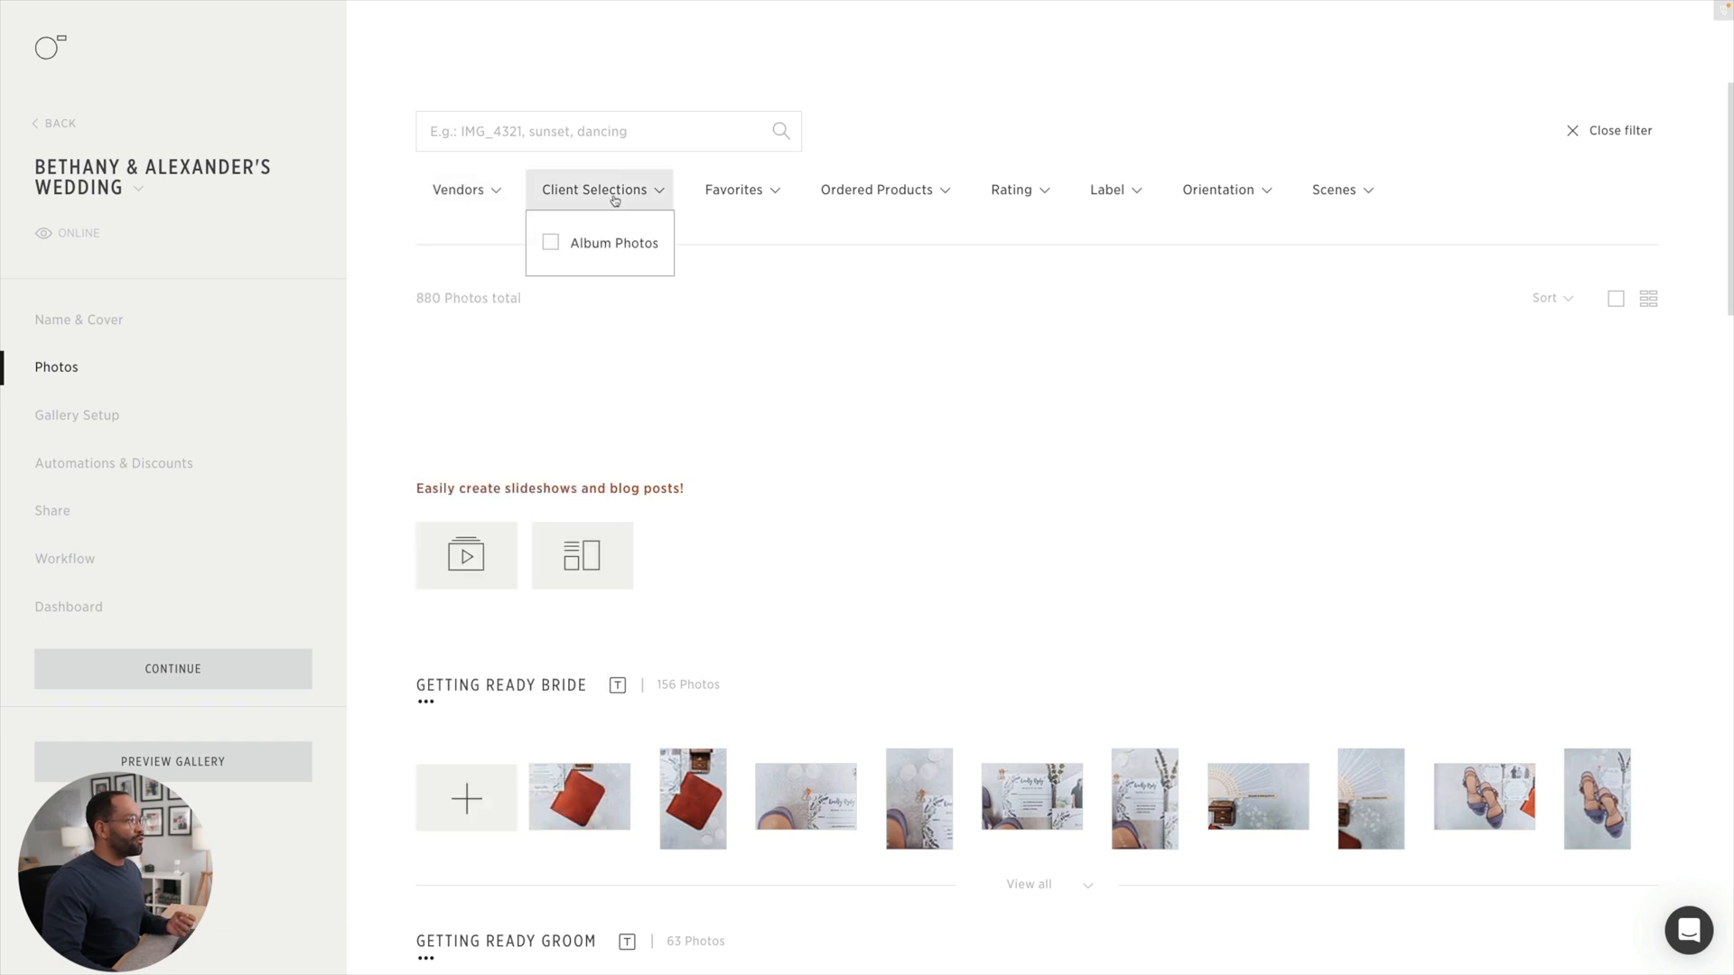
{"action": "left_click", "coordinate": [735, 190]}
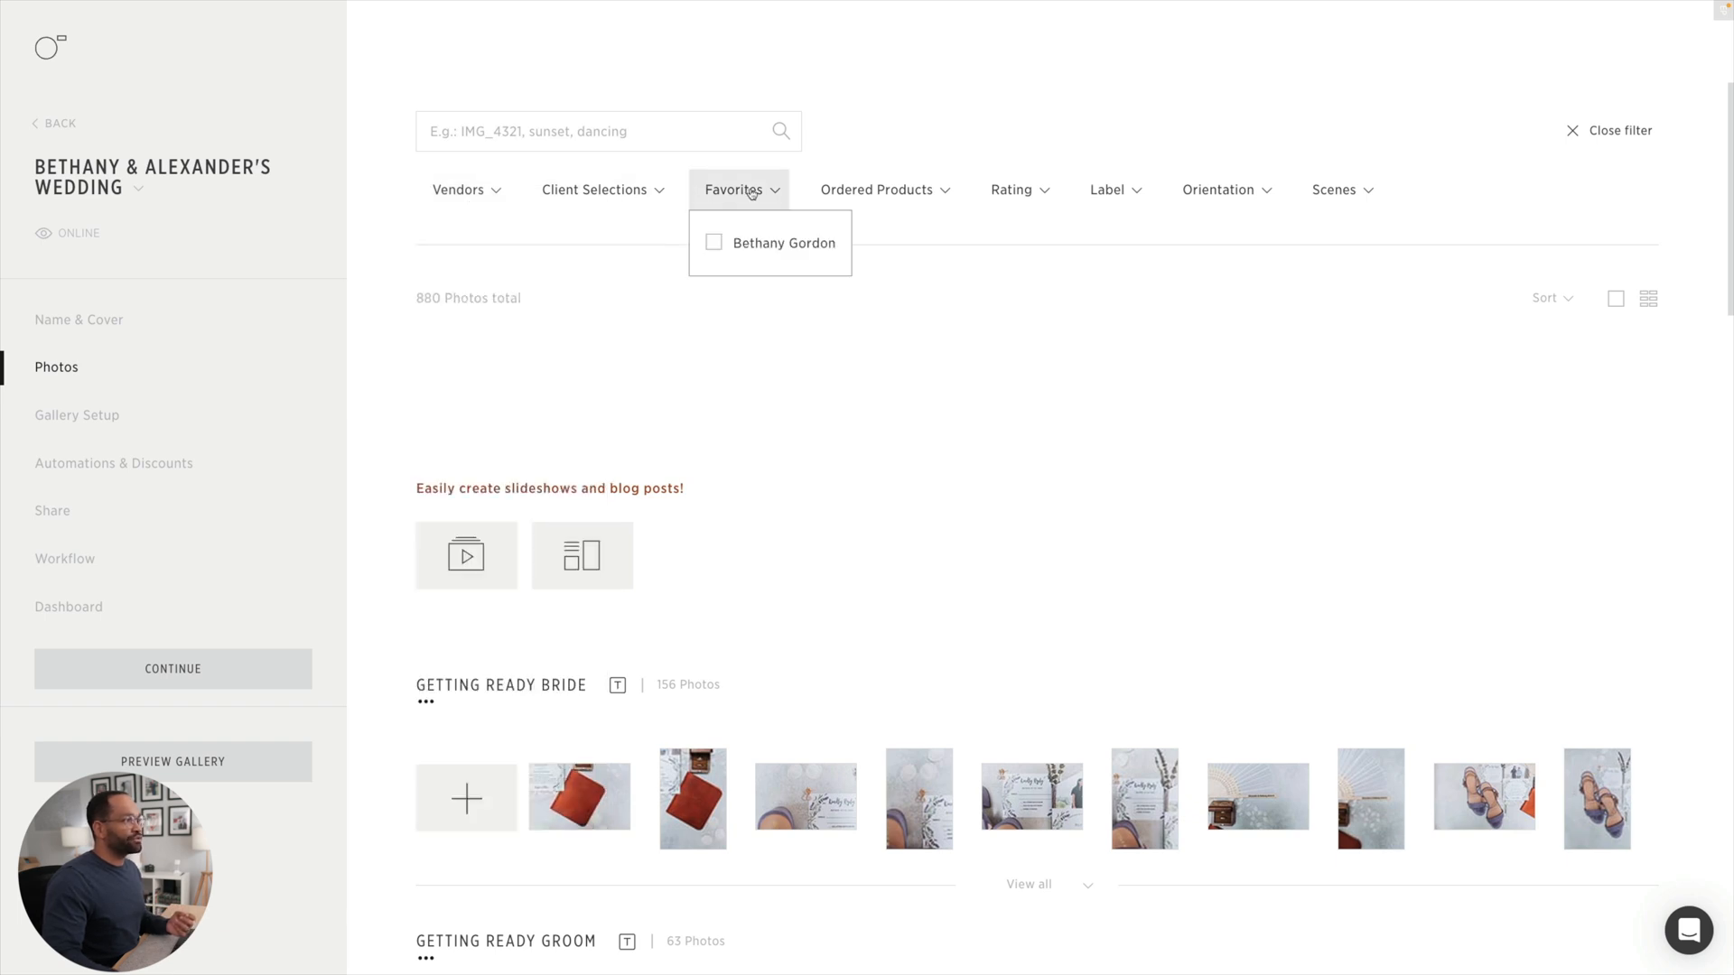
{"action": "left_click", "coordinate": [876, 189]}
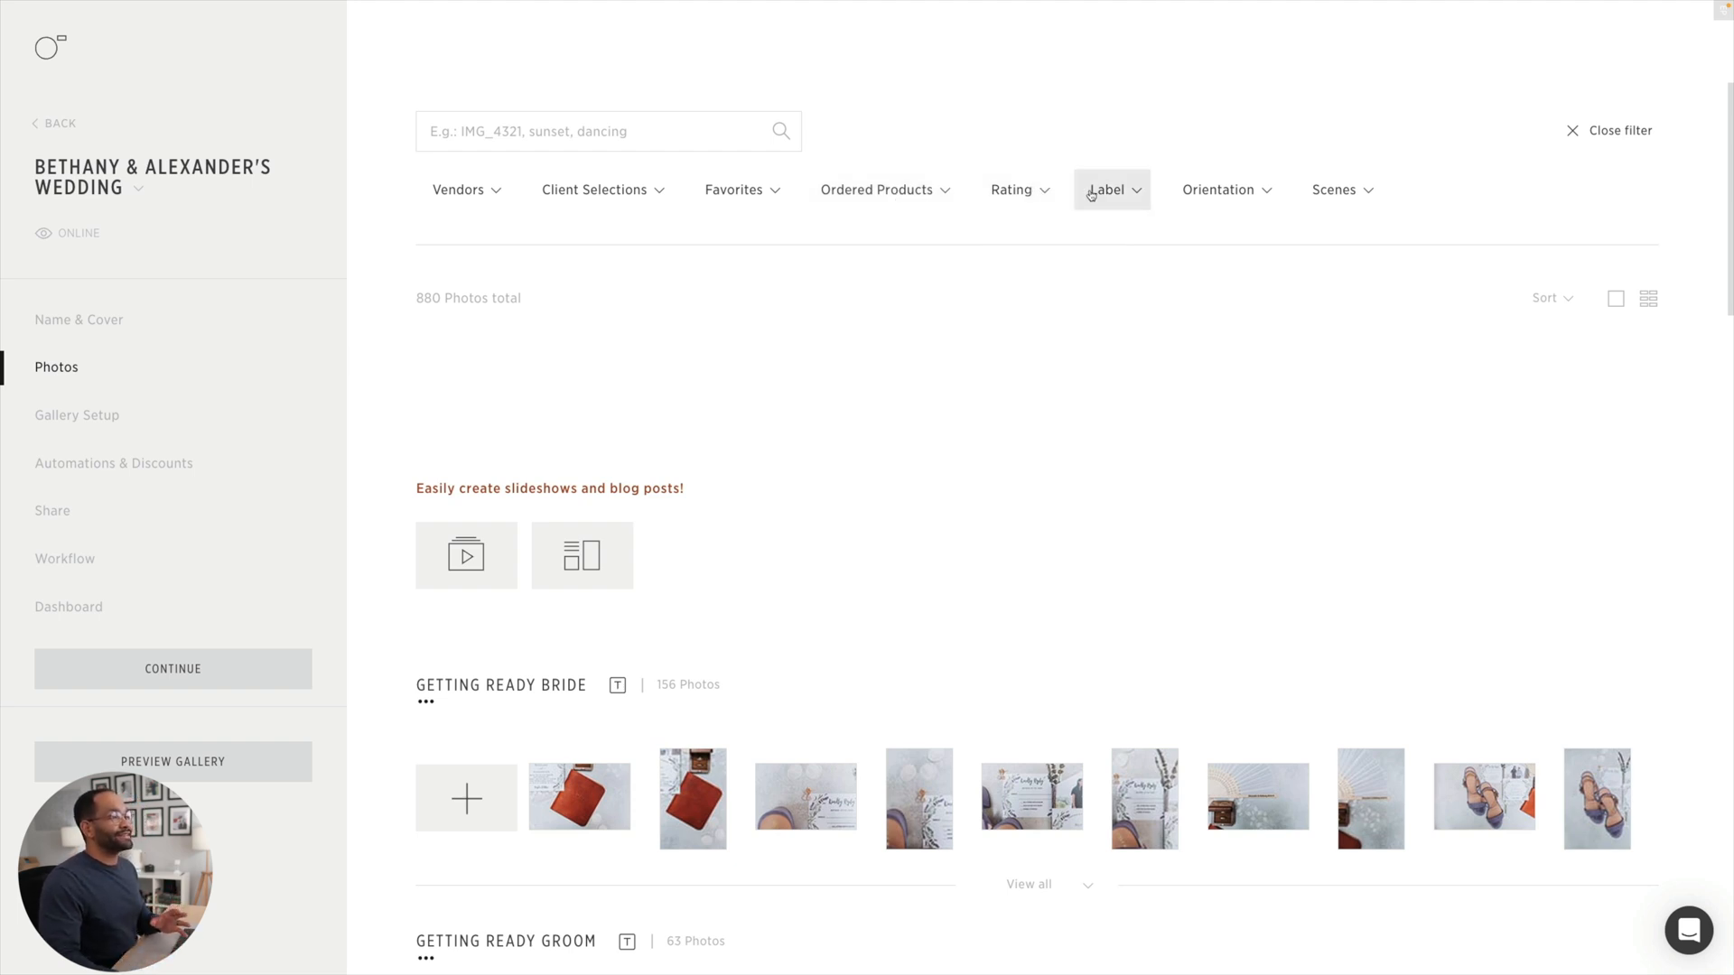
{"action": "left_click", "coordinate": [1109, 190]}
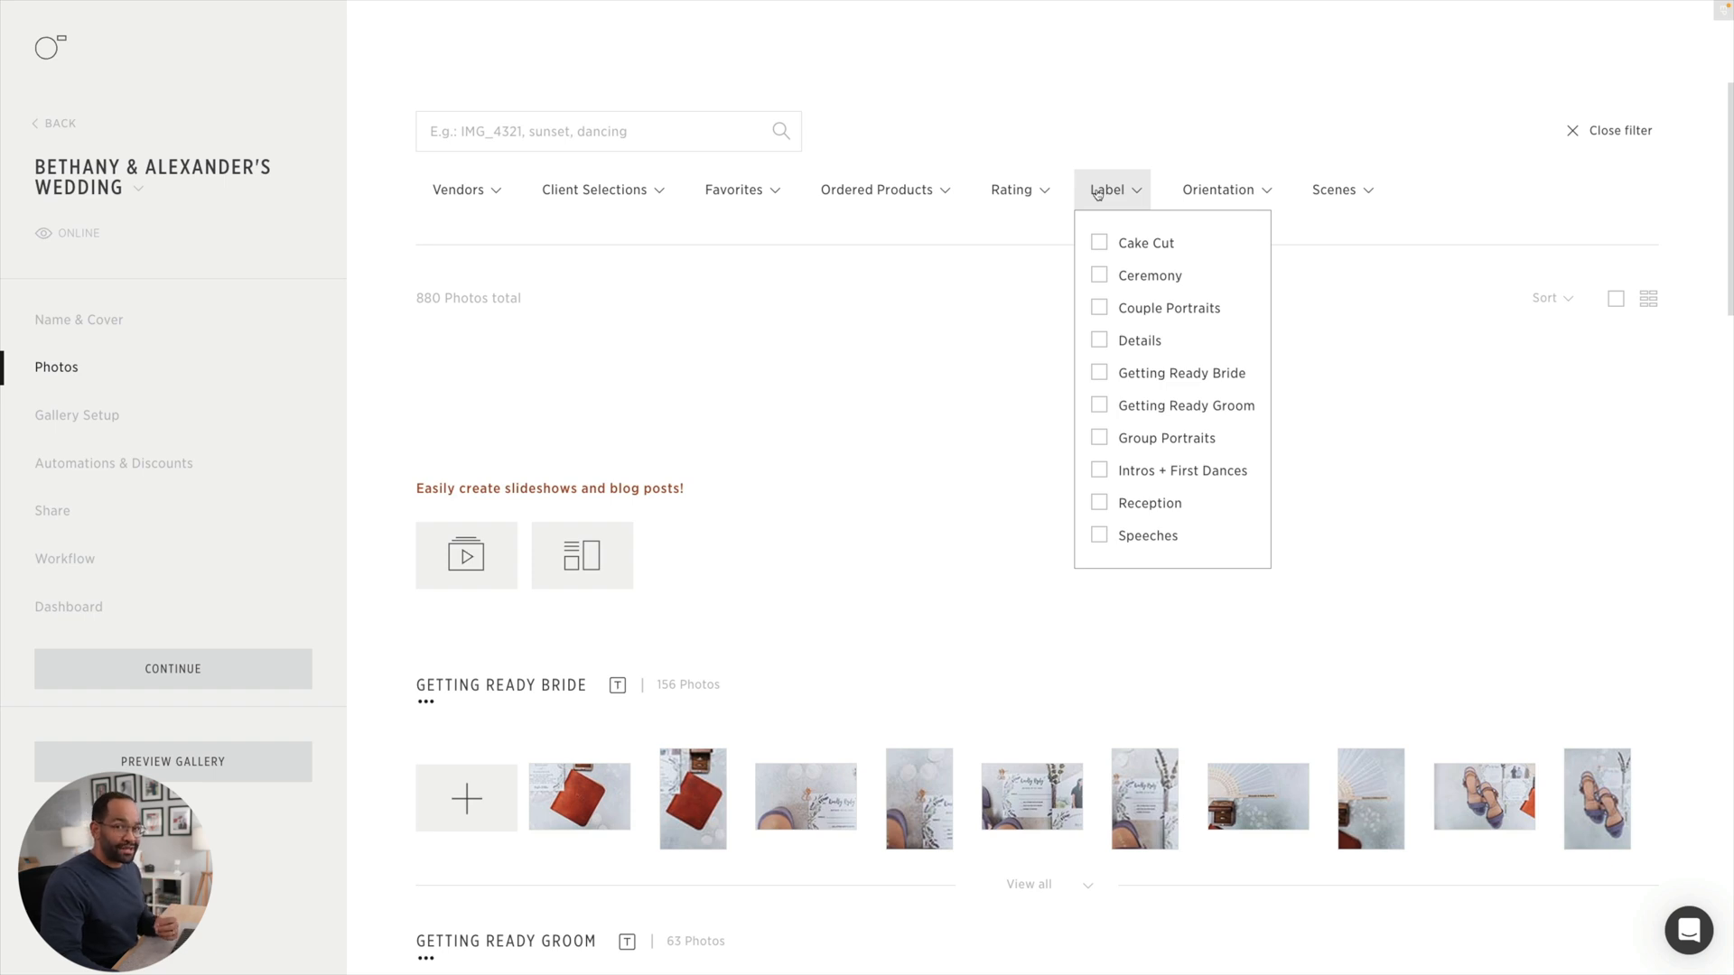
{"action": "left_click", "coordinate": [1109, 190]}
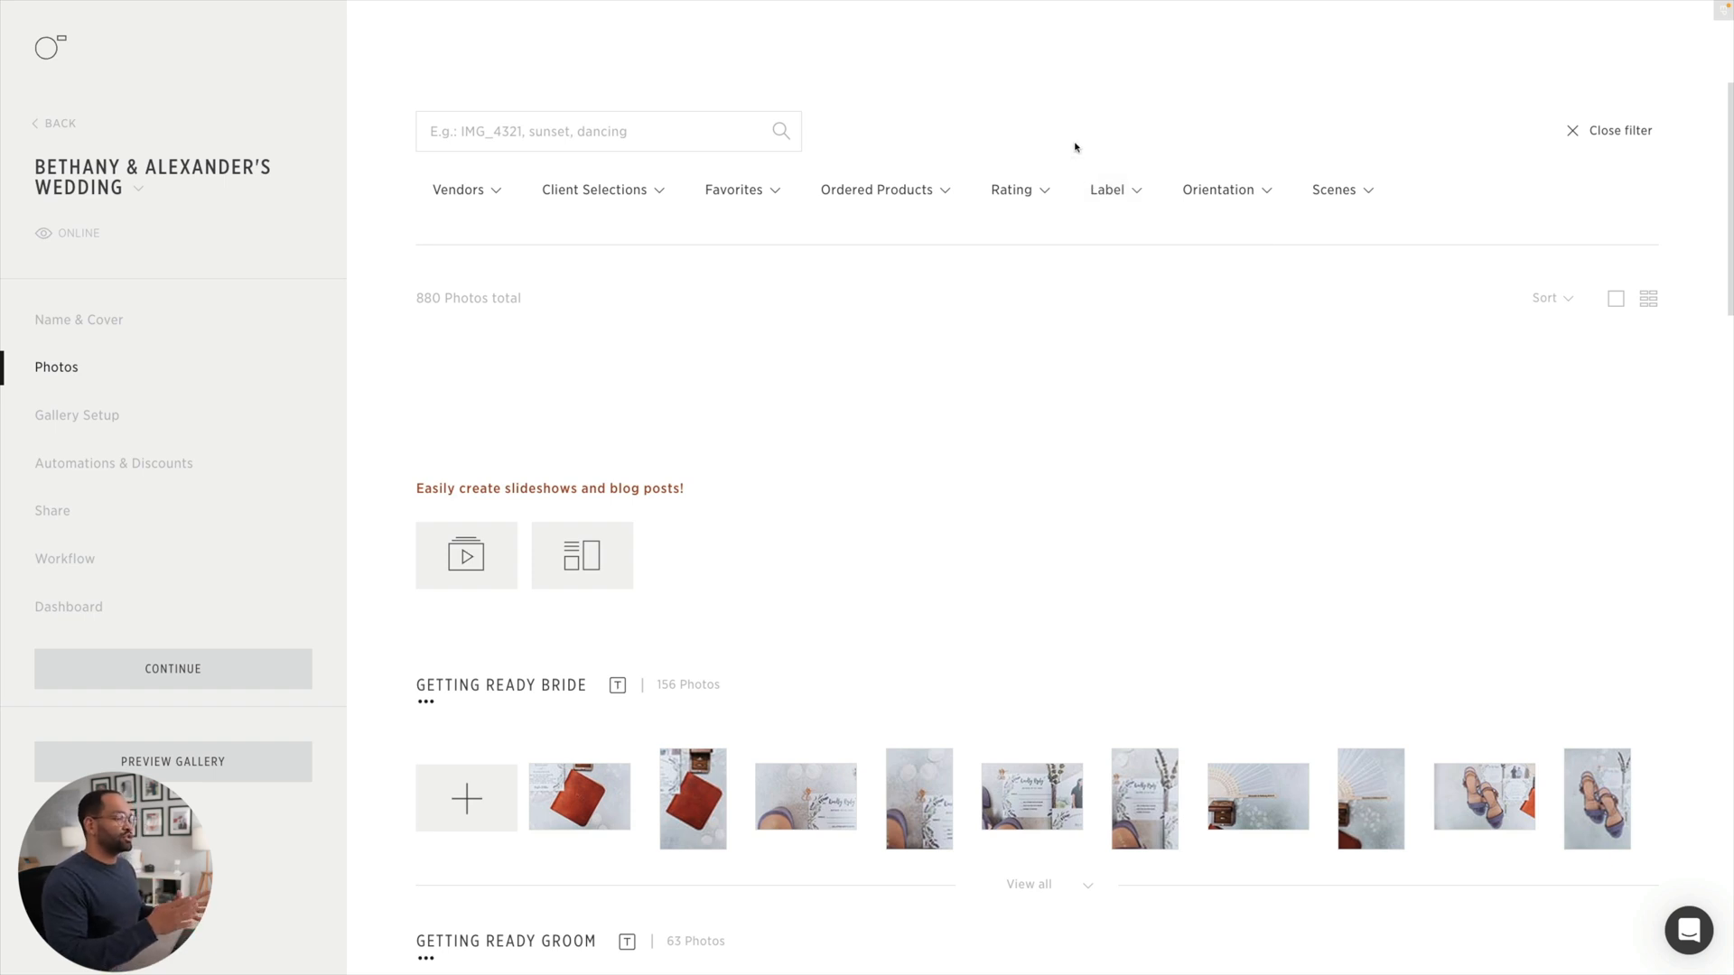